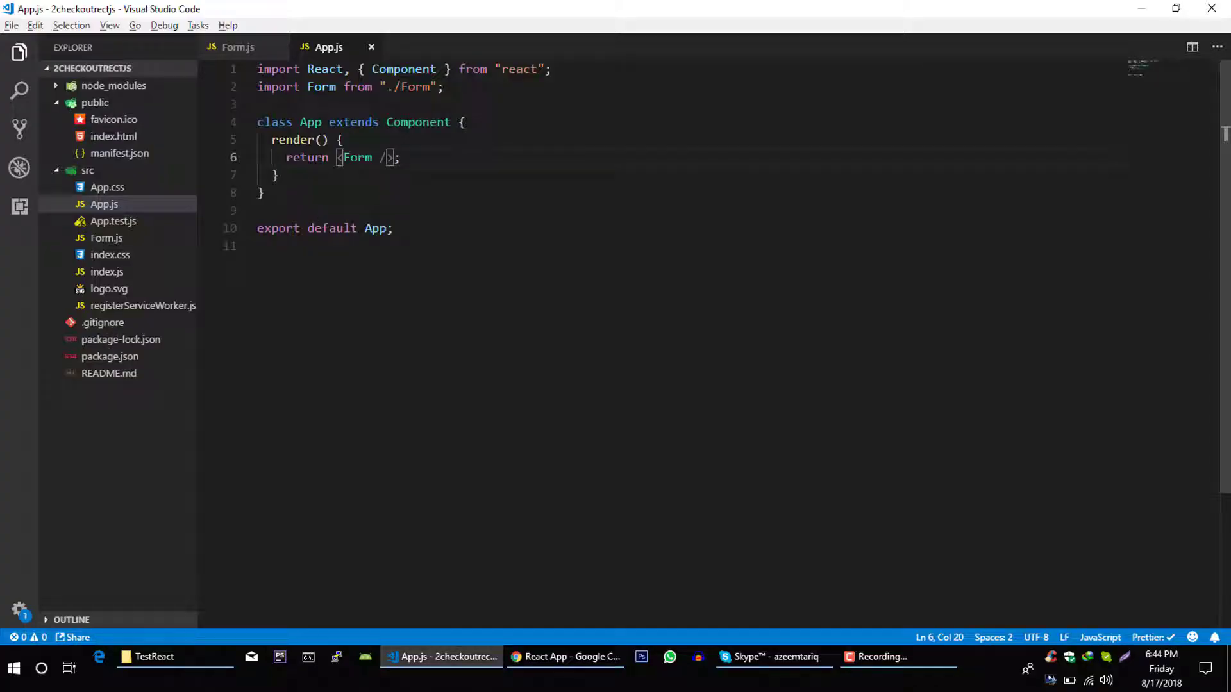
- In Form.js, insert a state object with sellerId, publishableKey, ccNo, expMonth, expYear and cvv above render()
left_click(237, 47)
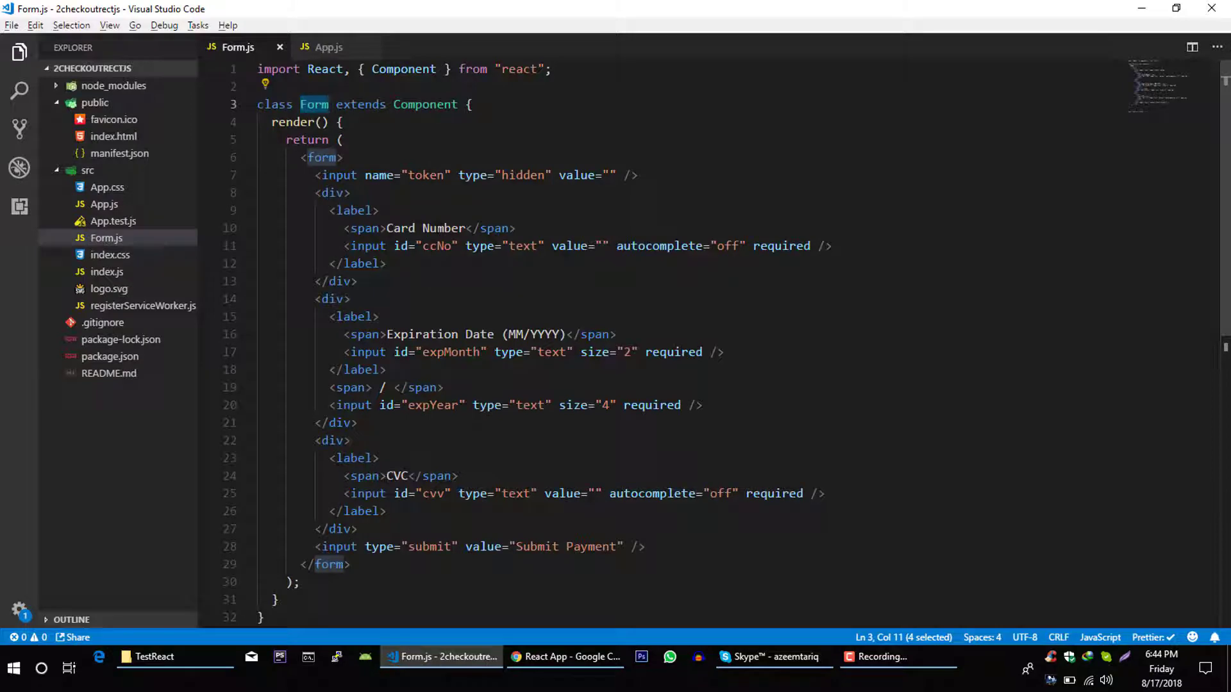
scroll("down", 3)
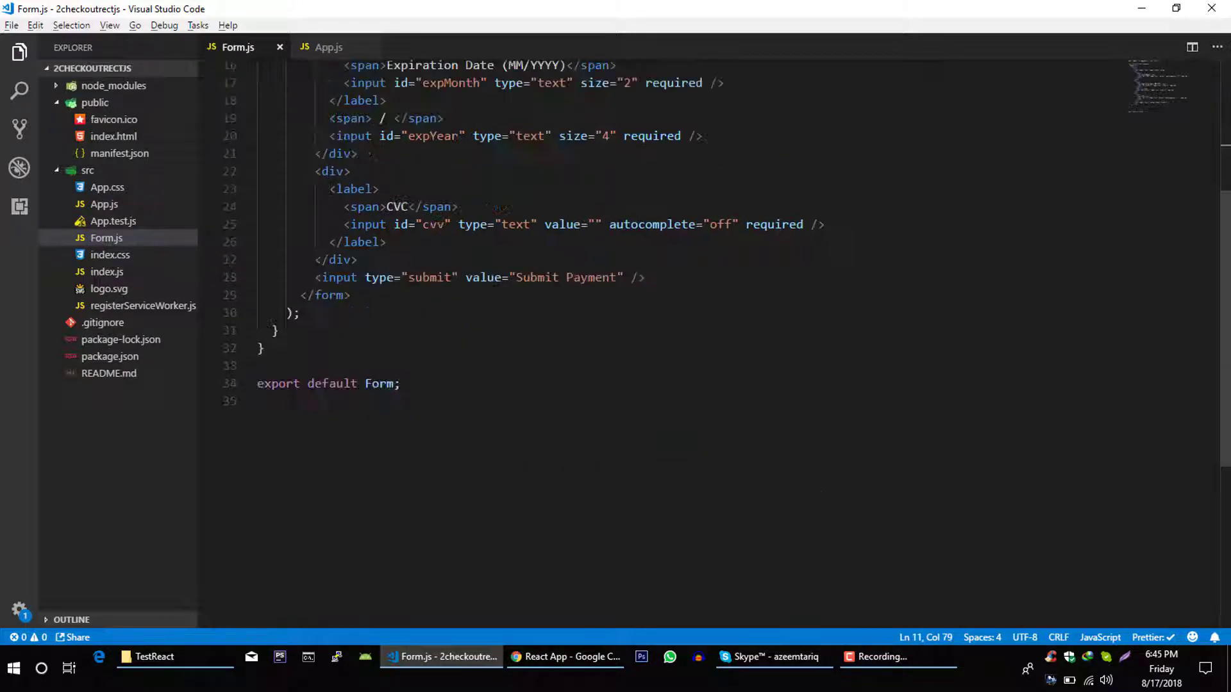
scroll("up", 3)
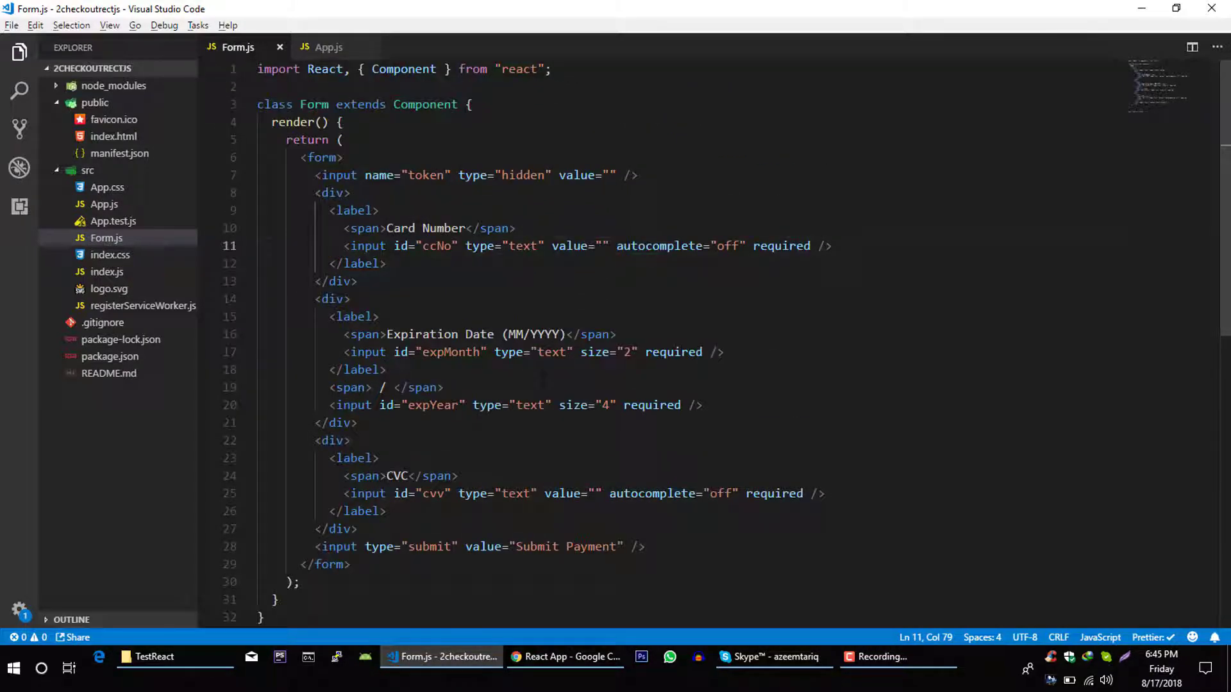
left_click(469, 104)
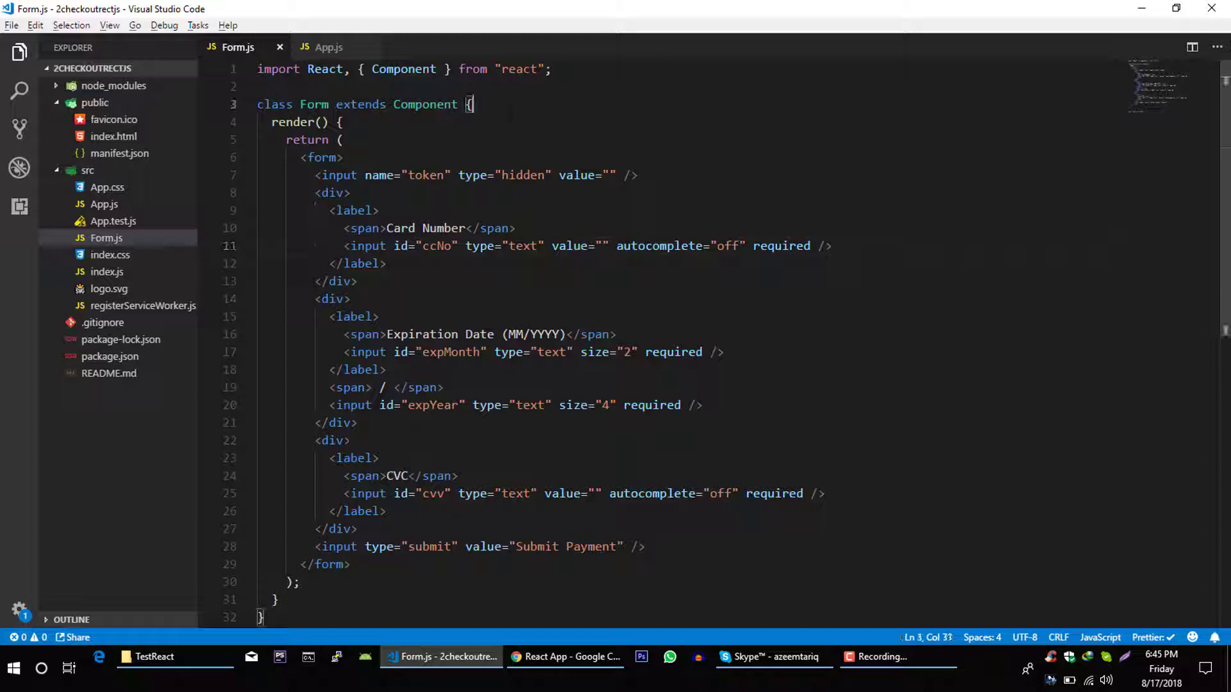
key("enter")
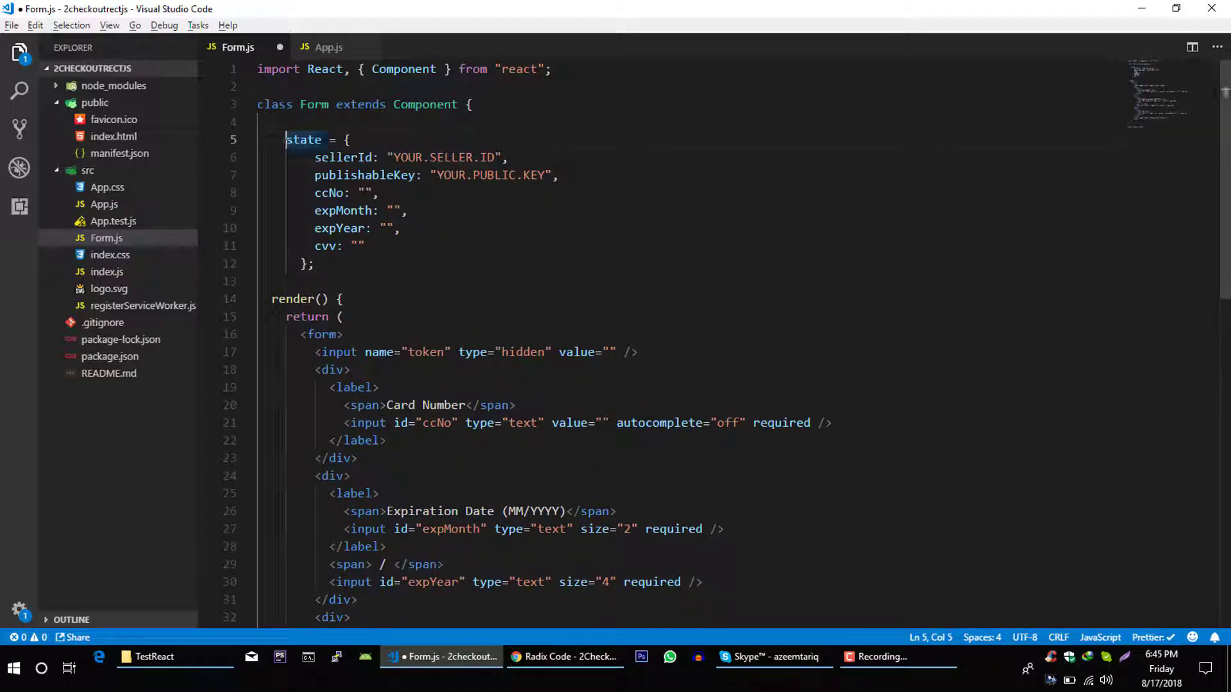
- Review the inserted state block and move to the sellerId placeholder value to clear it
left_click(362, 246)
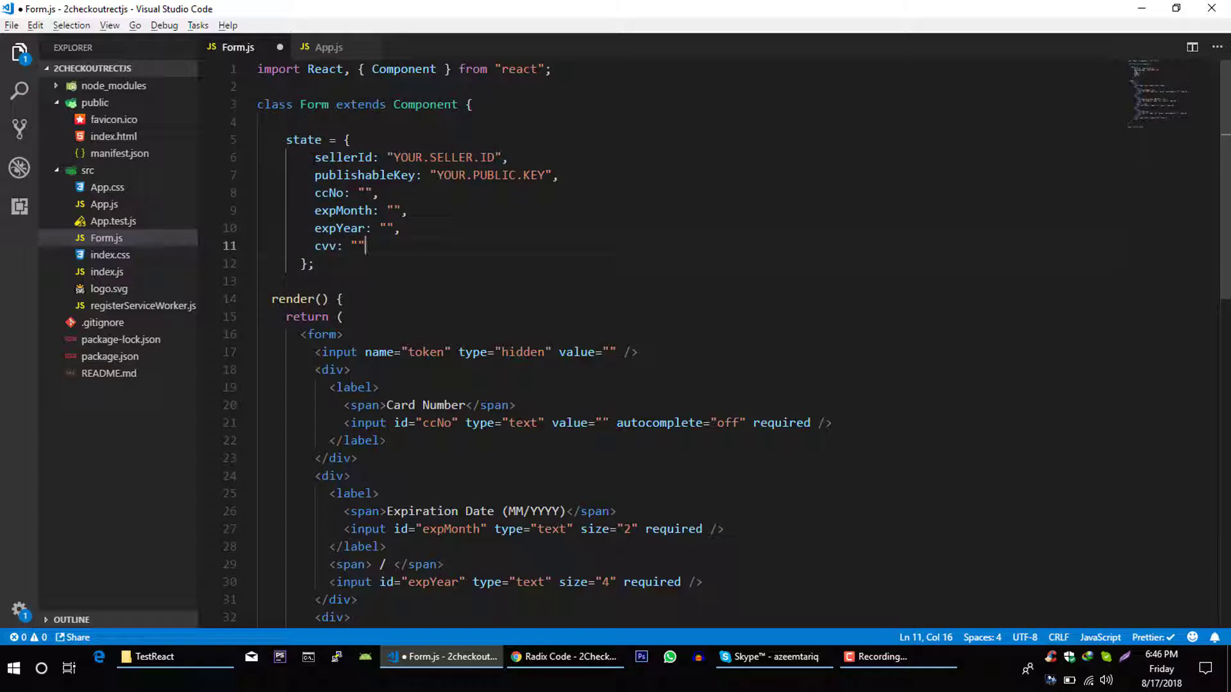
scroll("down", 3)
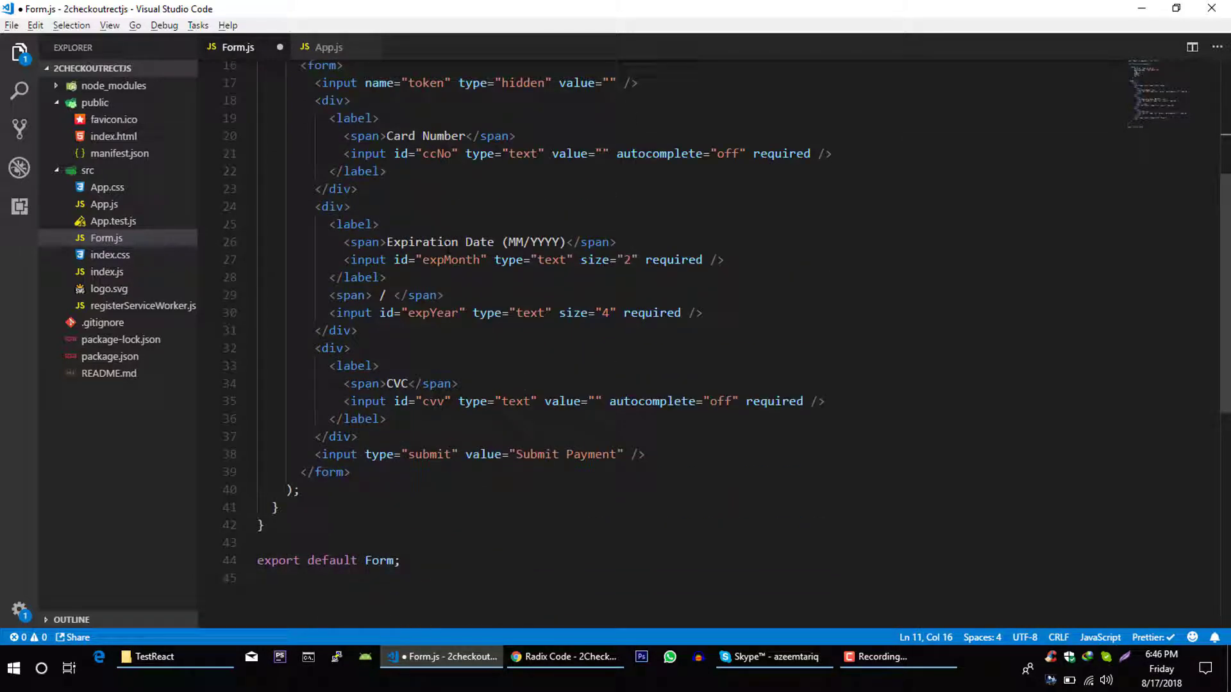
scroll("up", 3)
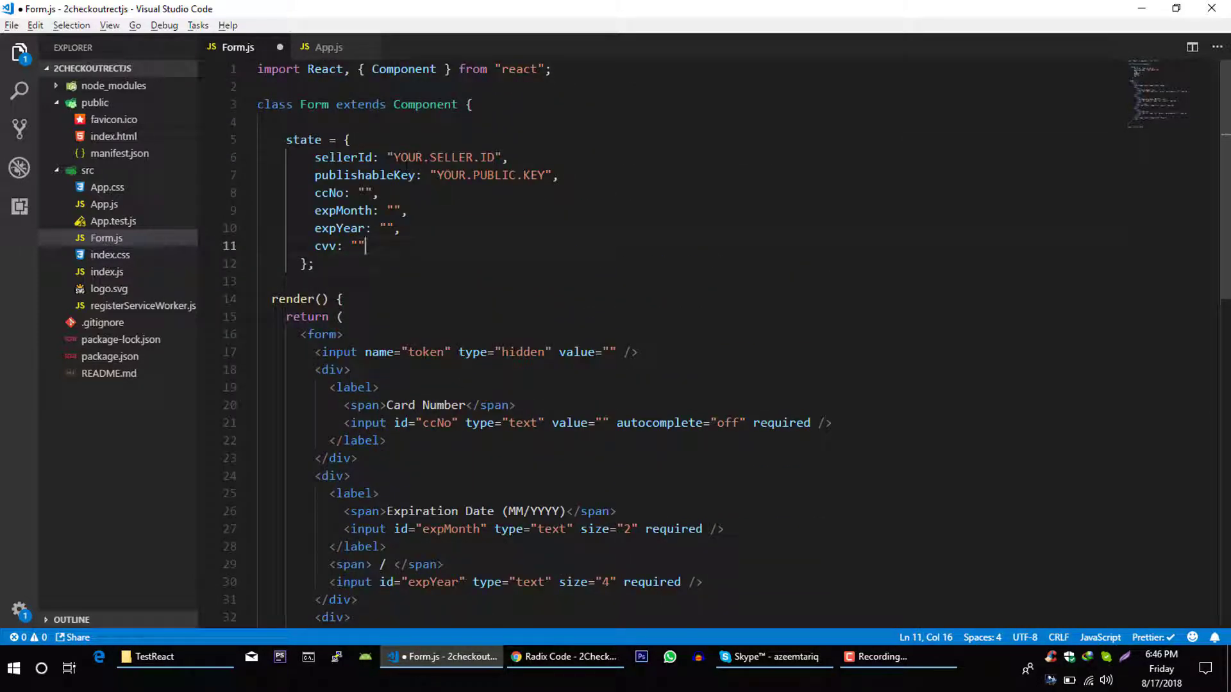
left_click(399, 156)
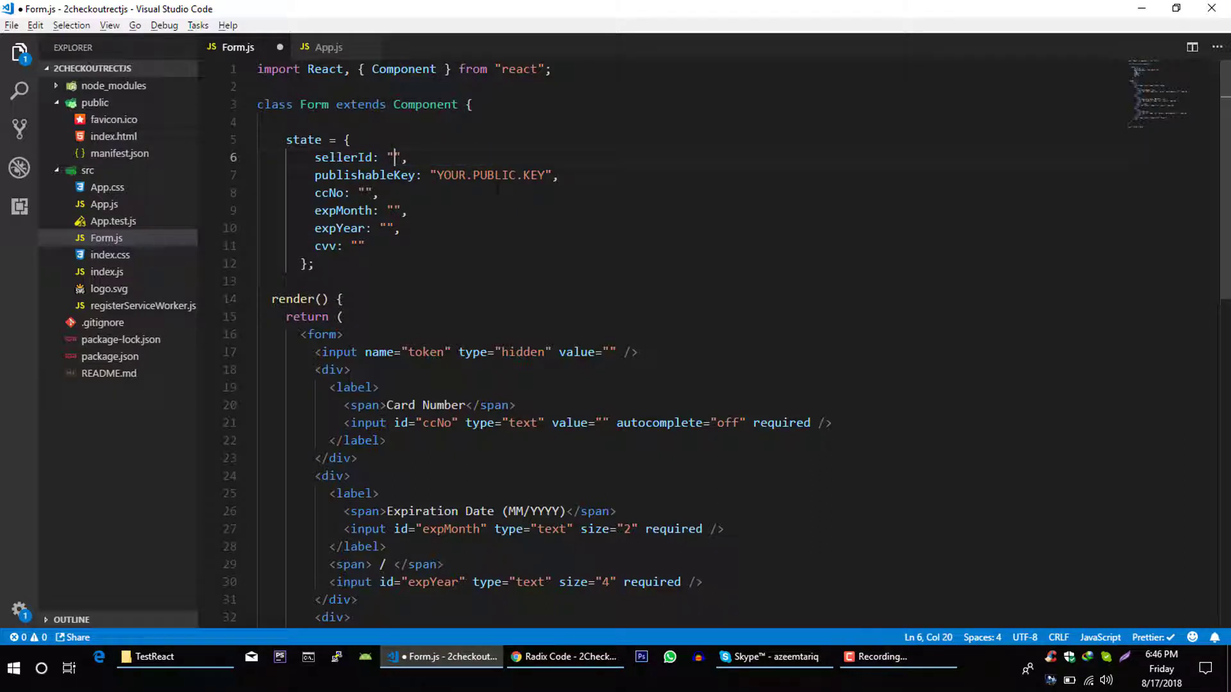
- From the 2Checkout sandbox API page, copy the publishable key into the Form.js state
left_click(565, 657)
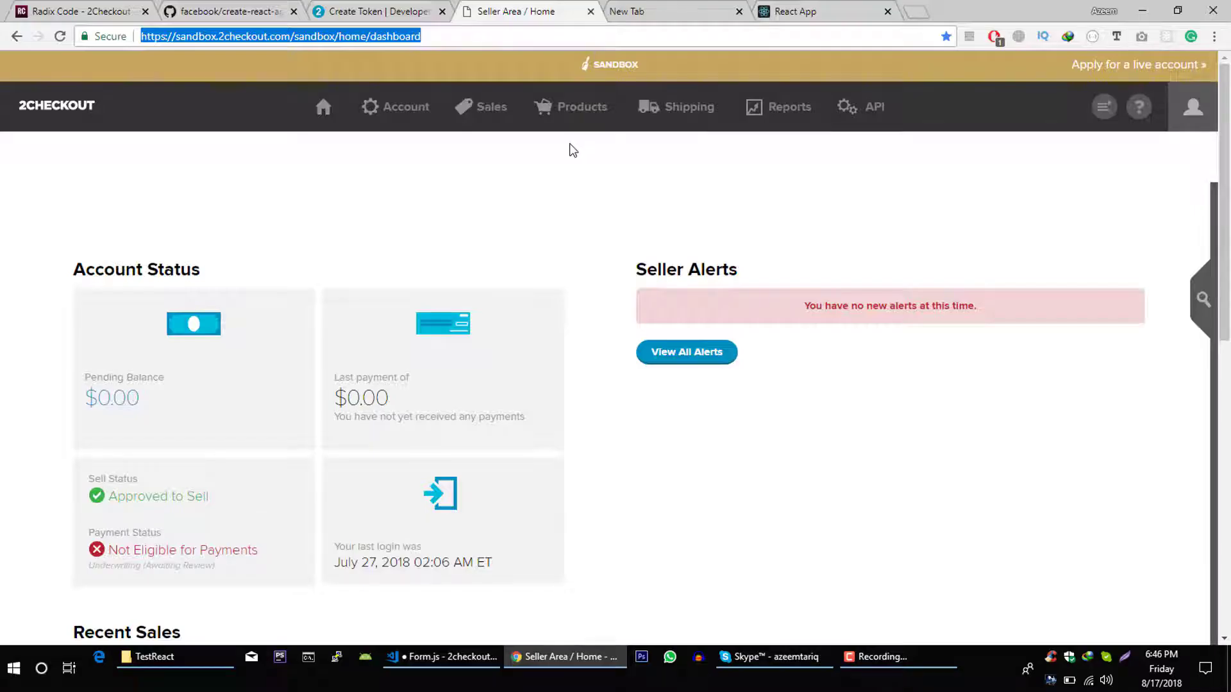
mouse_move(873, 106)
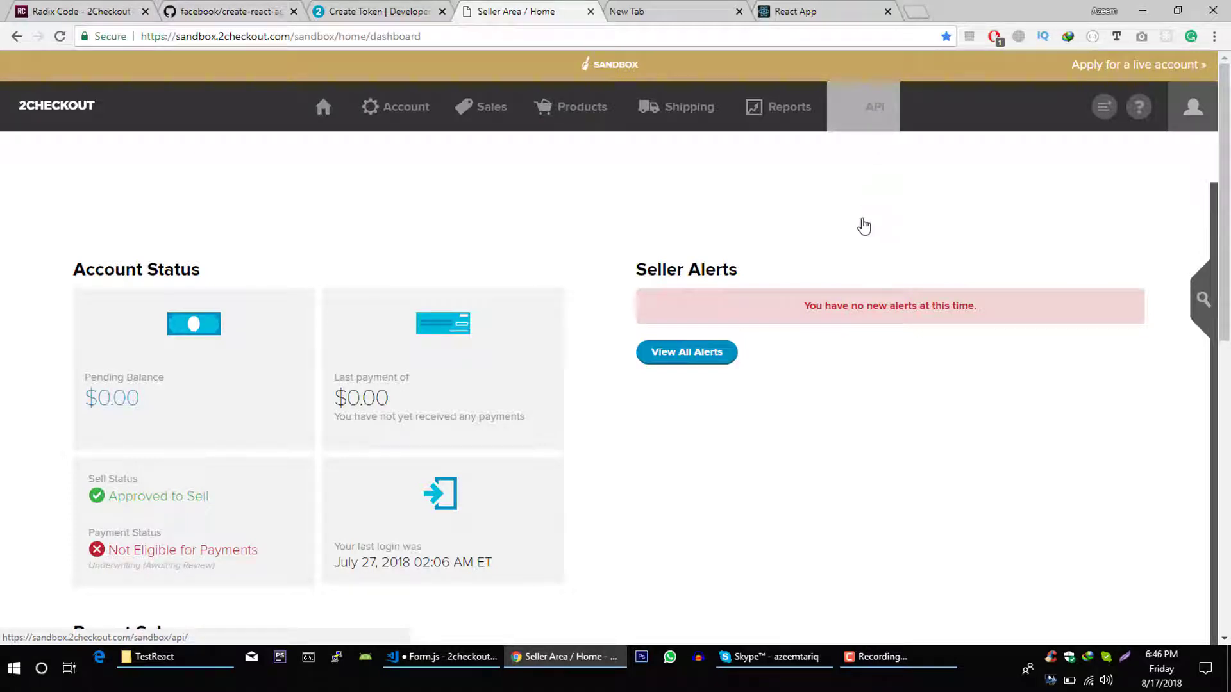
left_click(873, 107)
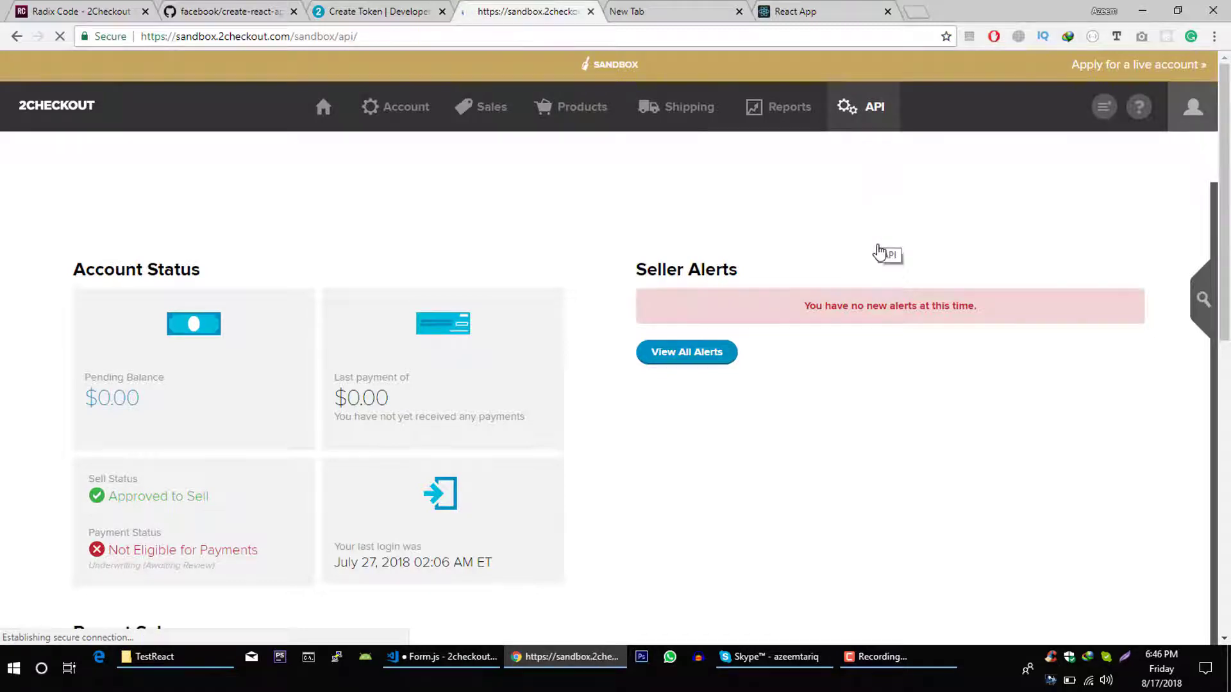
left_click(873, 106)
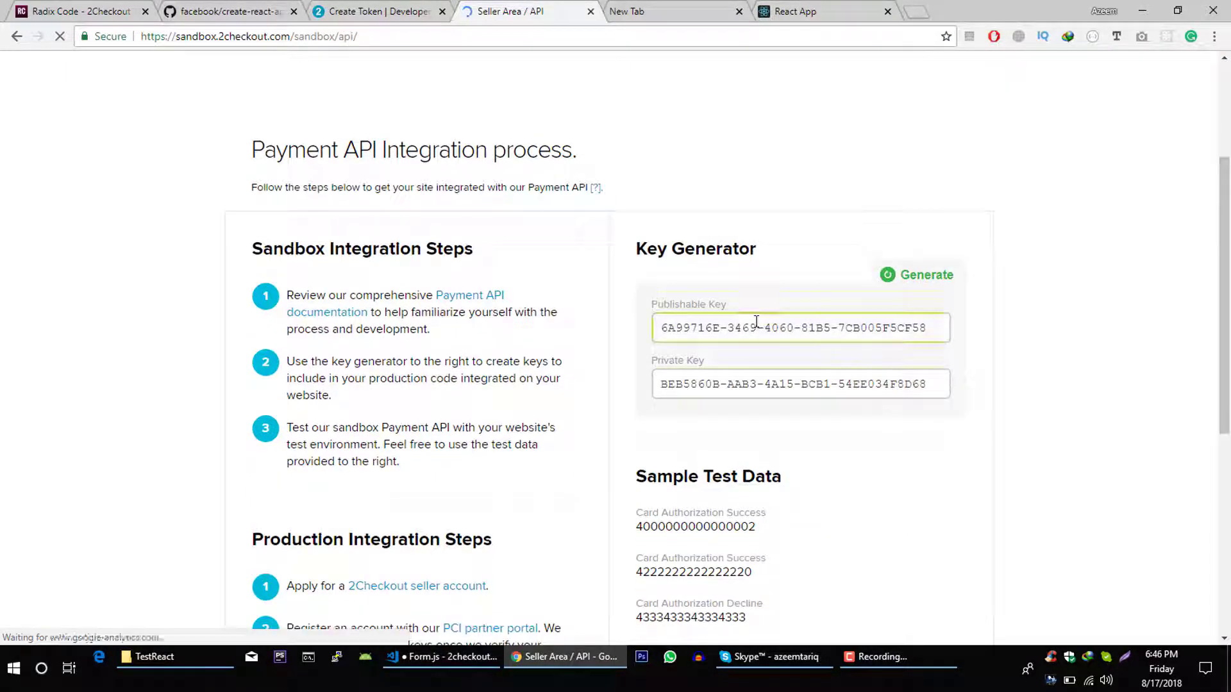
double_click(688, 327)
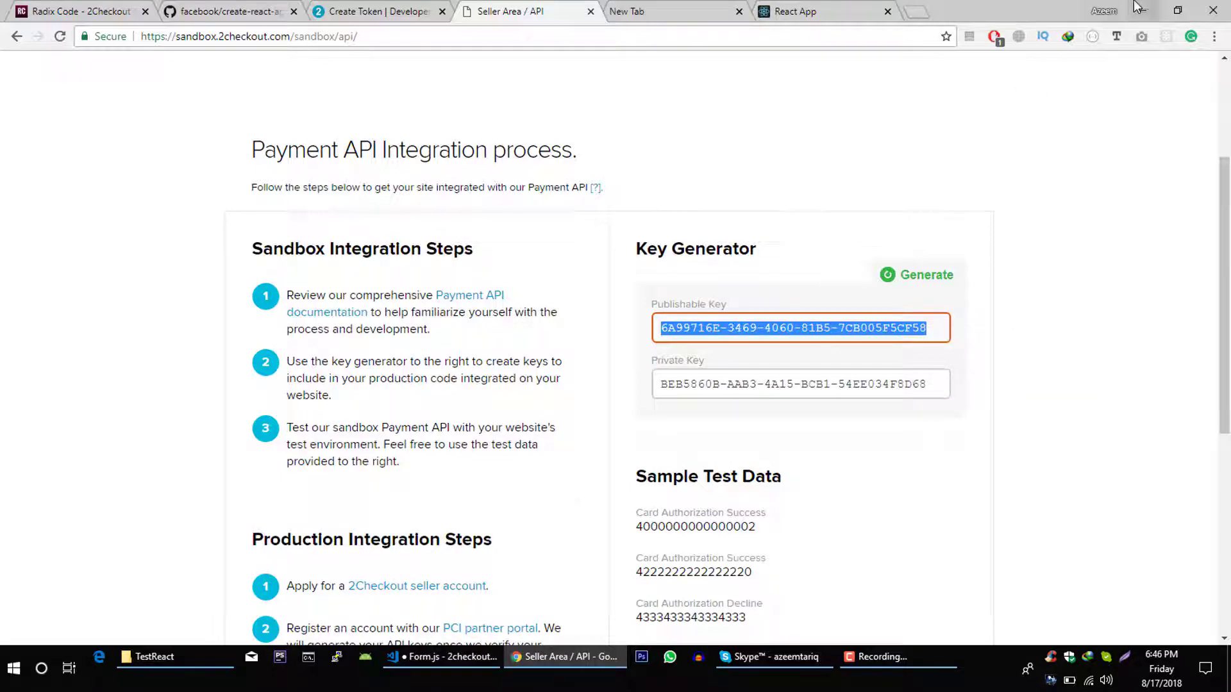
left_click(443, 656)
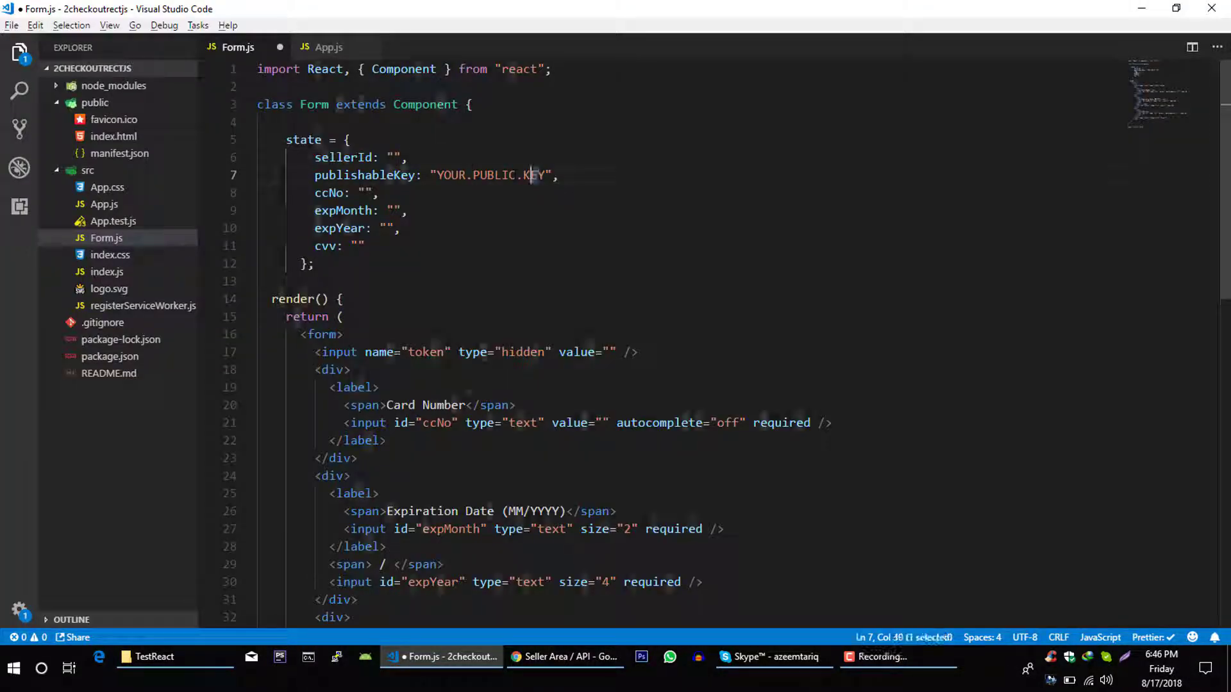
key("Delete")
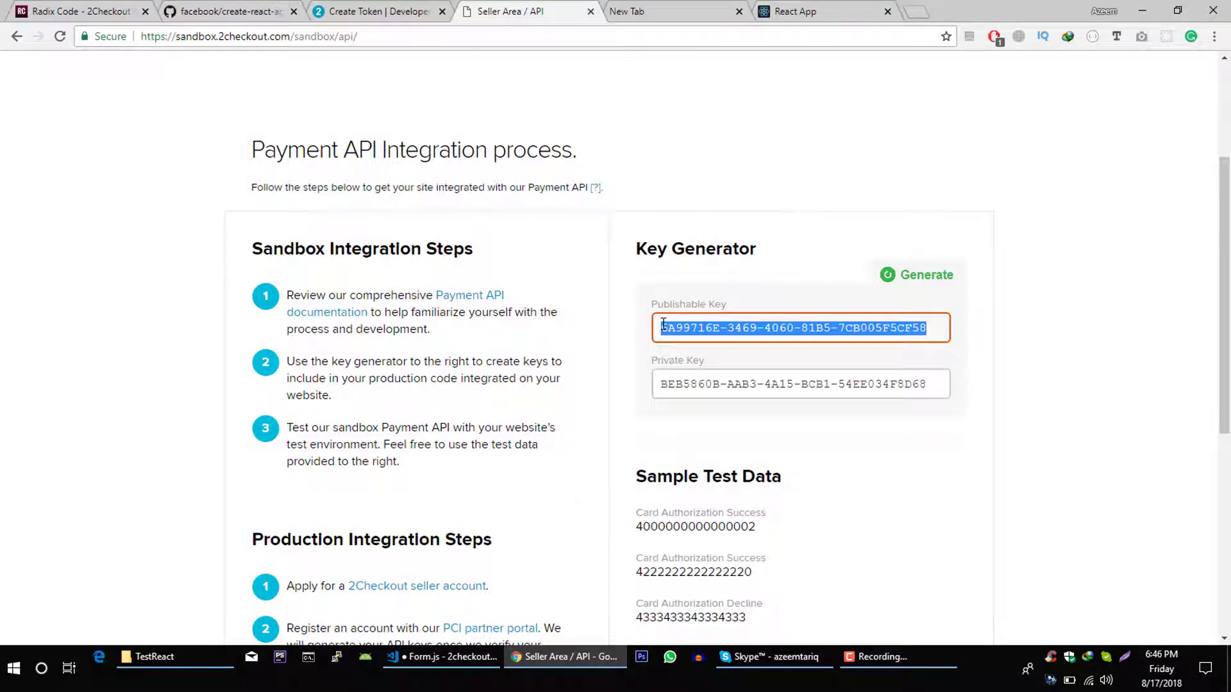
- Copy the account number from the 2Checkout account menu to use as sellerId
scroll("up", 3)
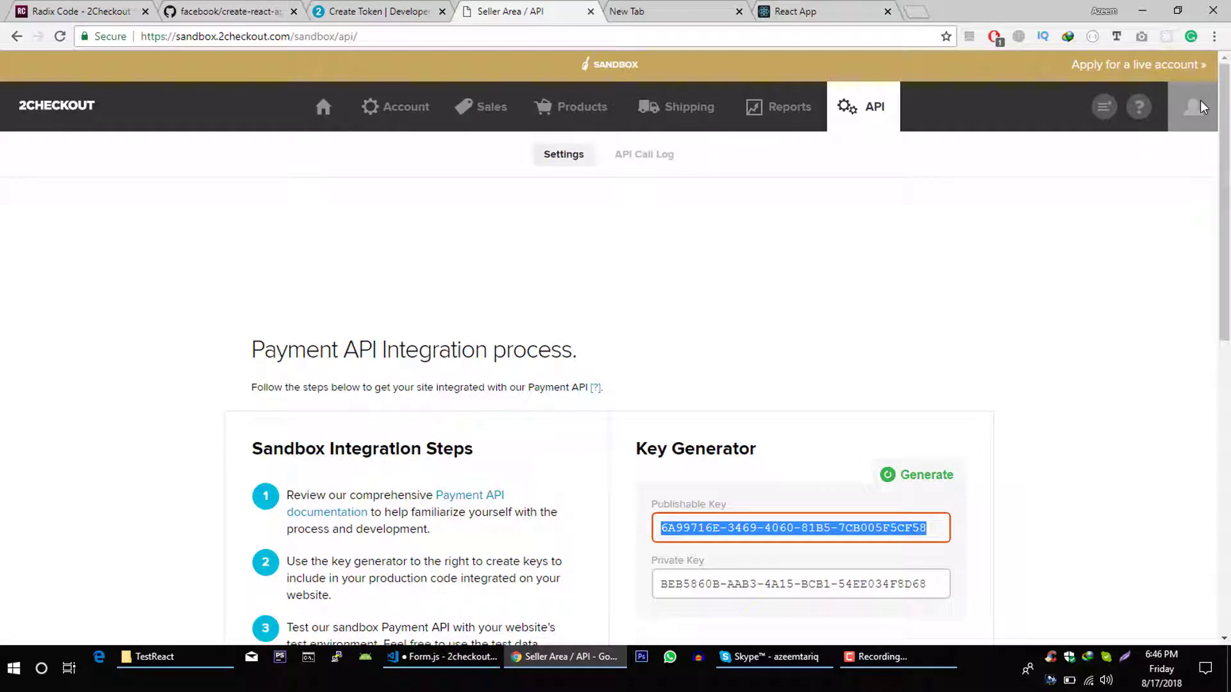
left_click(1192, 106)
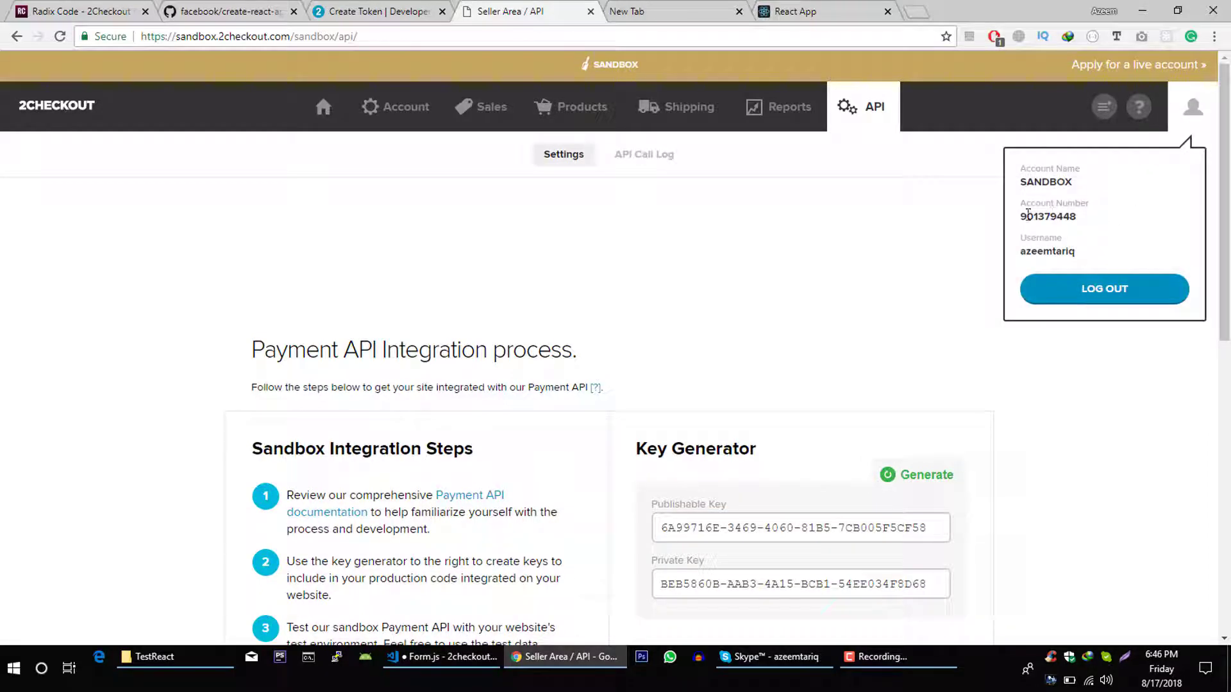
right_click(1047, 216)
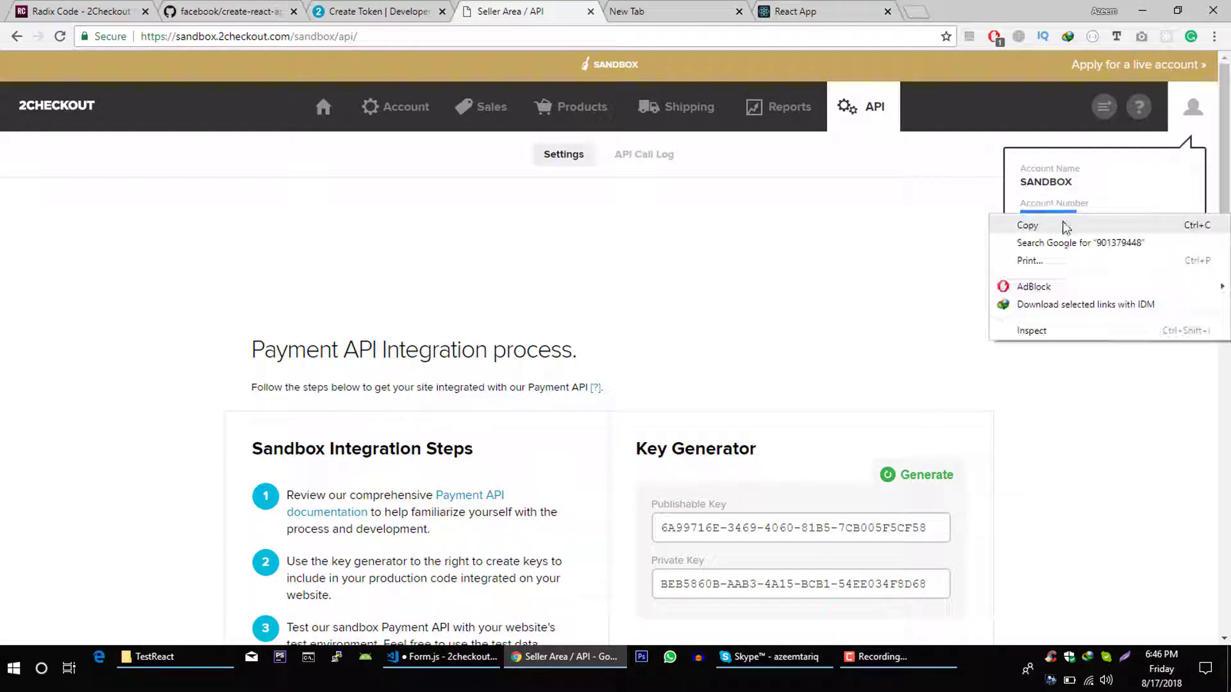
left_click(440, 656)
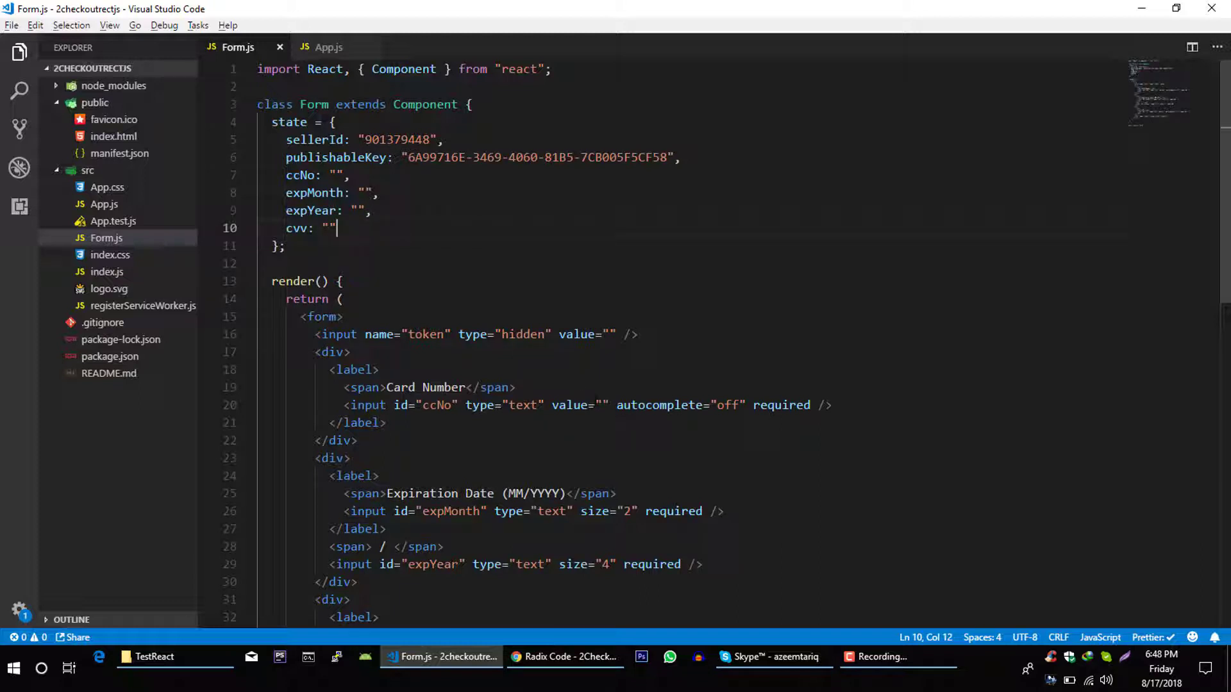
- Bind the card number input's value to this.state.ccNo
left_click(601, 405)
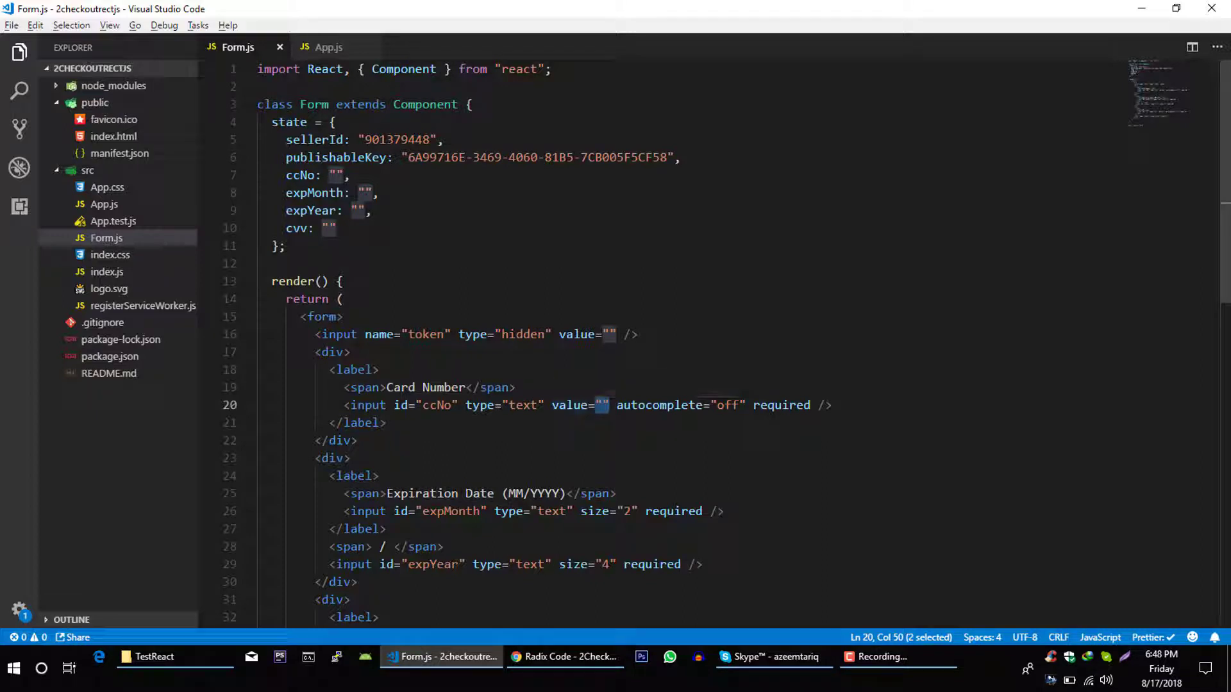
left_click(354, 174)
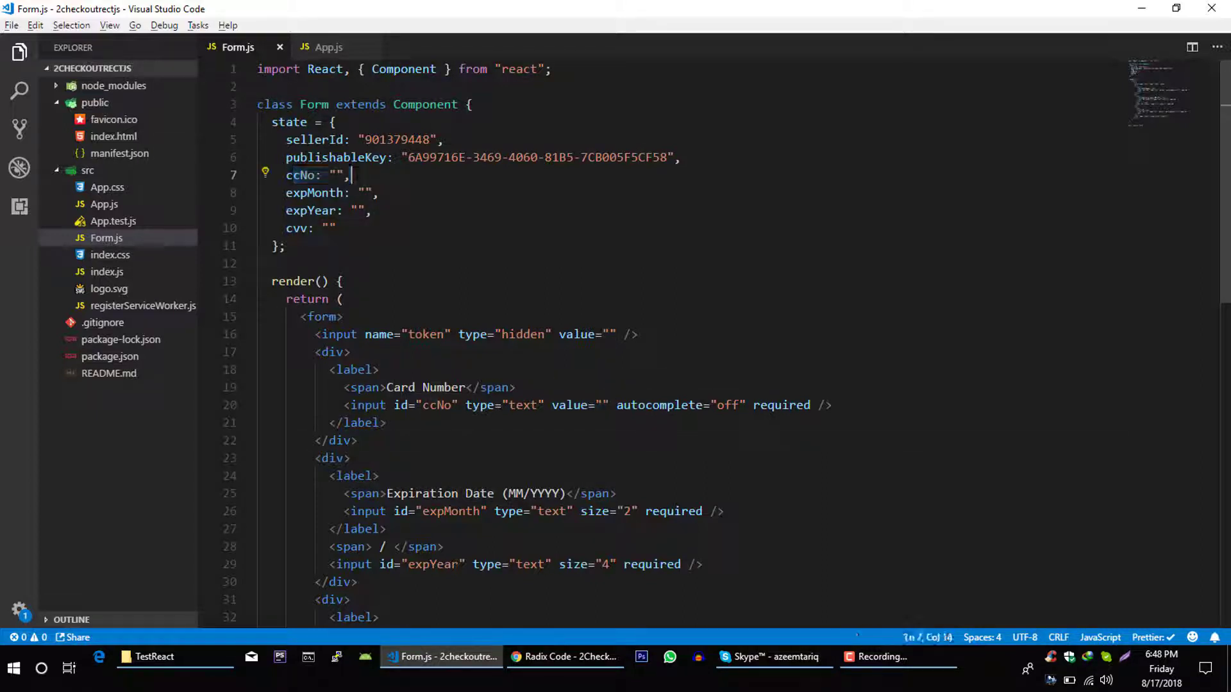
left_click(600, 405)
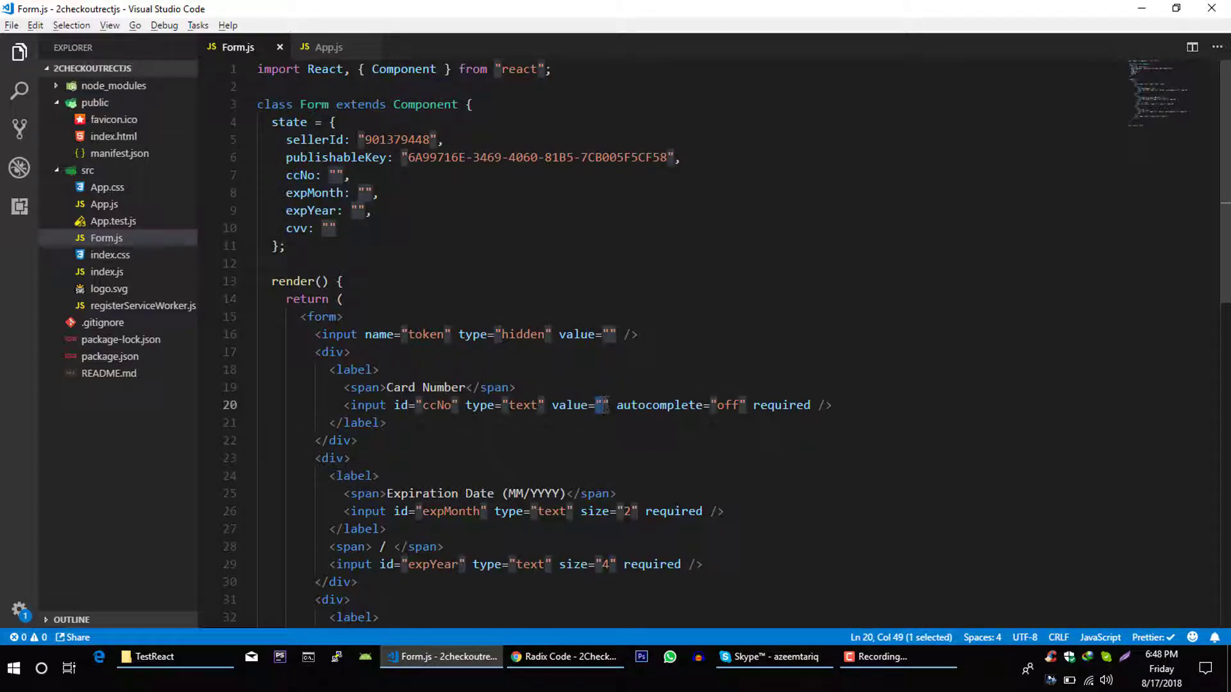
type("{}")
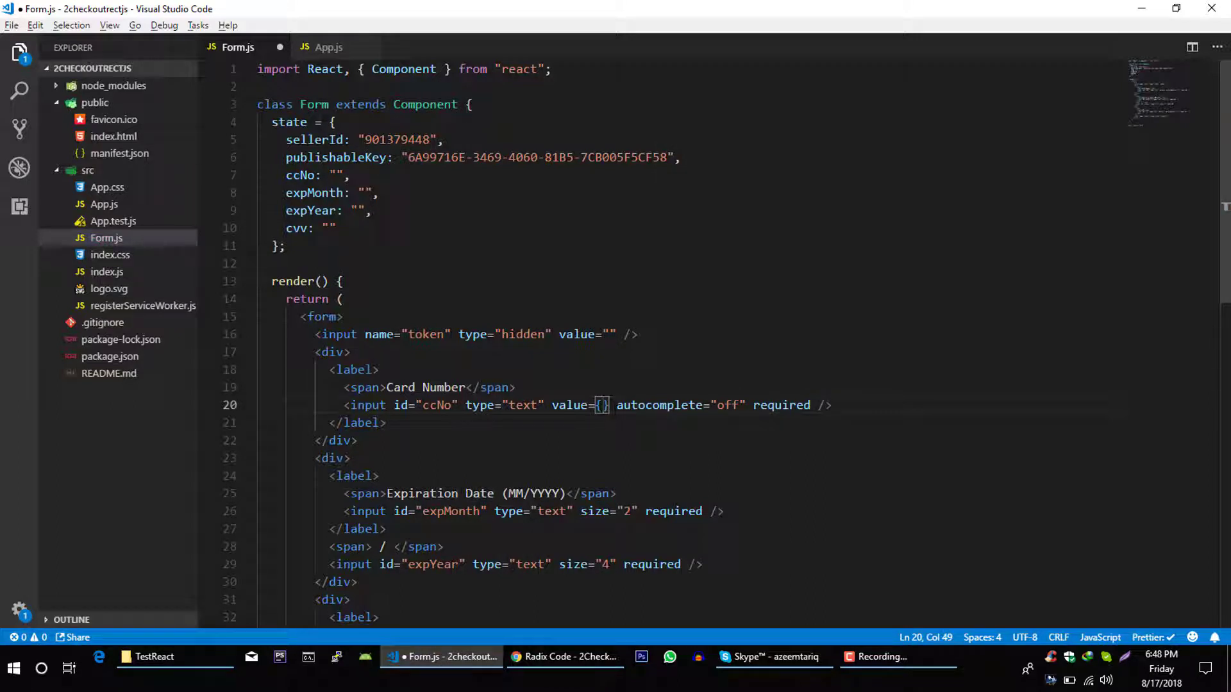
type("this.s")
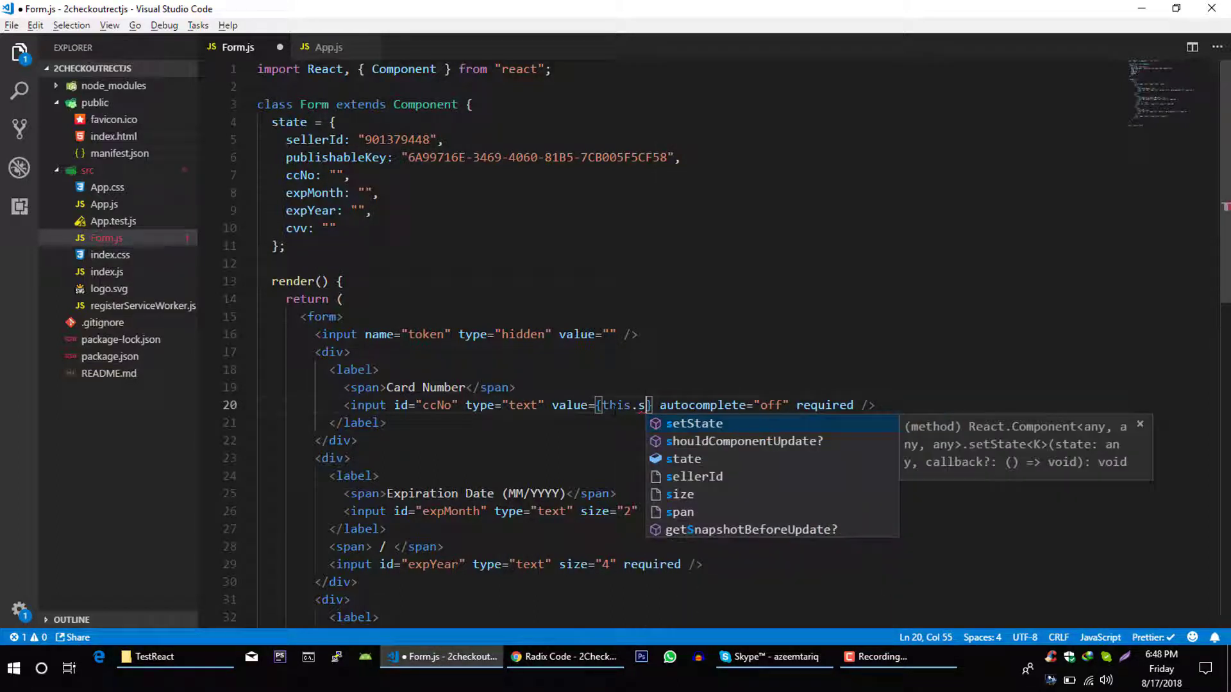
type("e.ccNo")
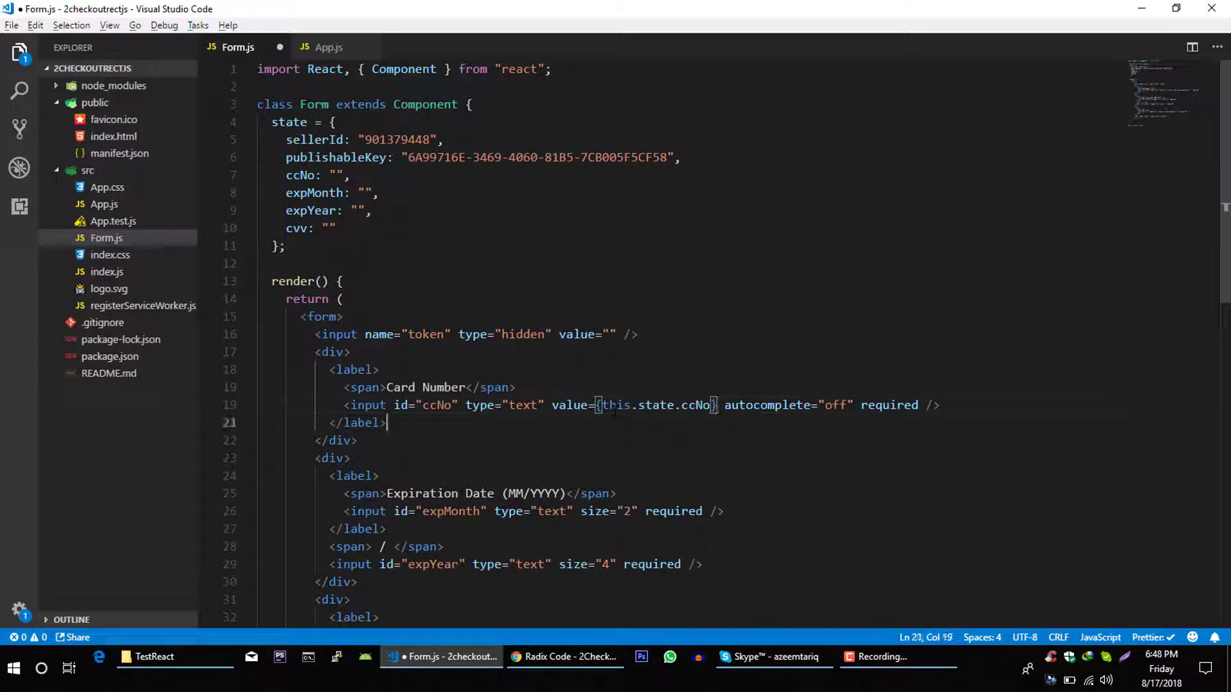
- Give the expiry-year input value={this.state.expYear}
scroll("down", 3)
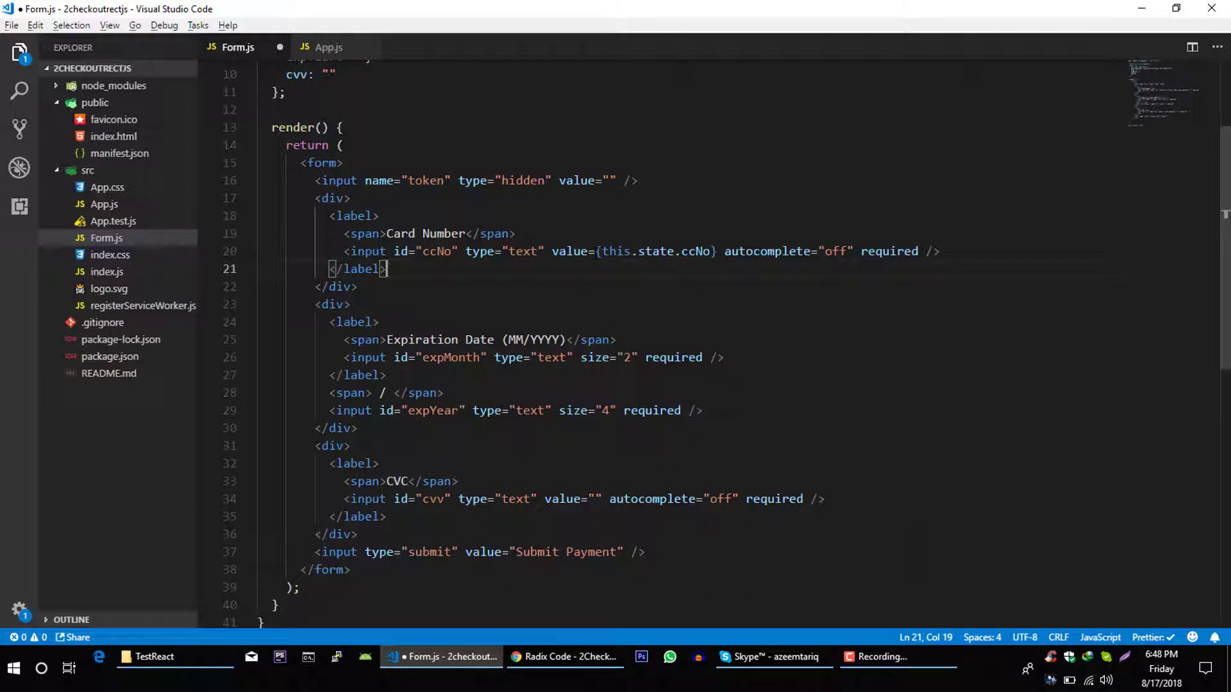
scroll("down", 3)
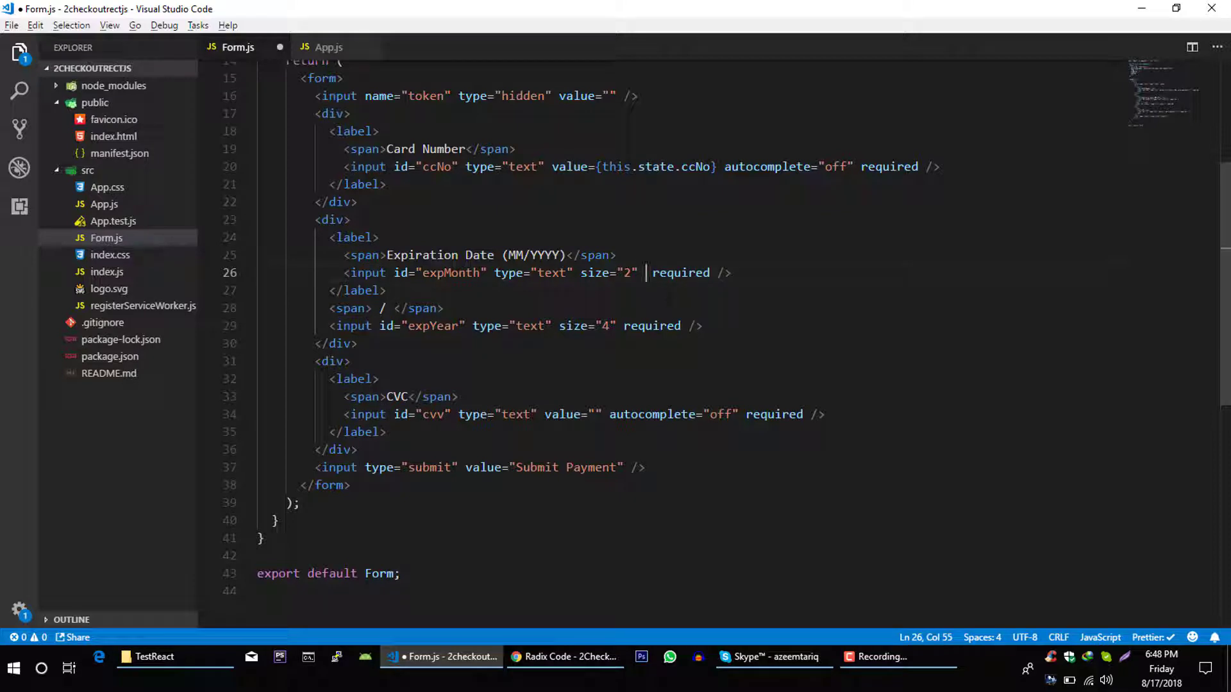
type("value")
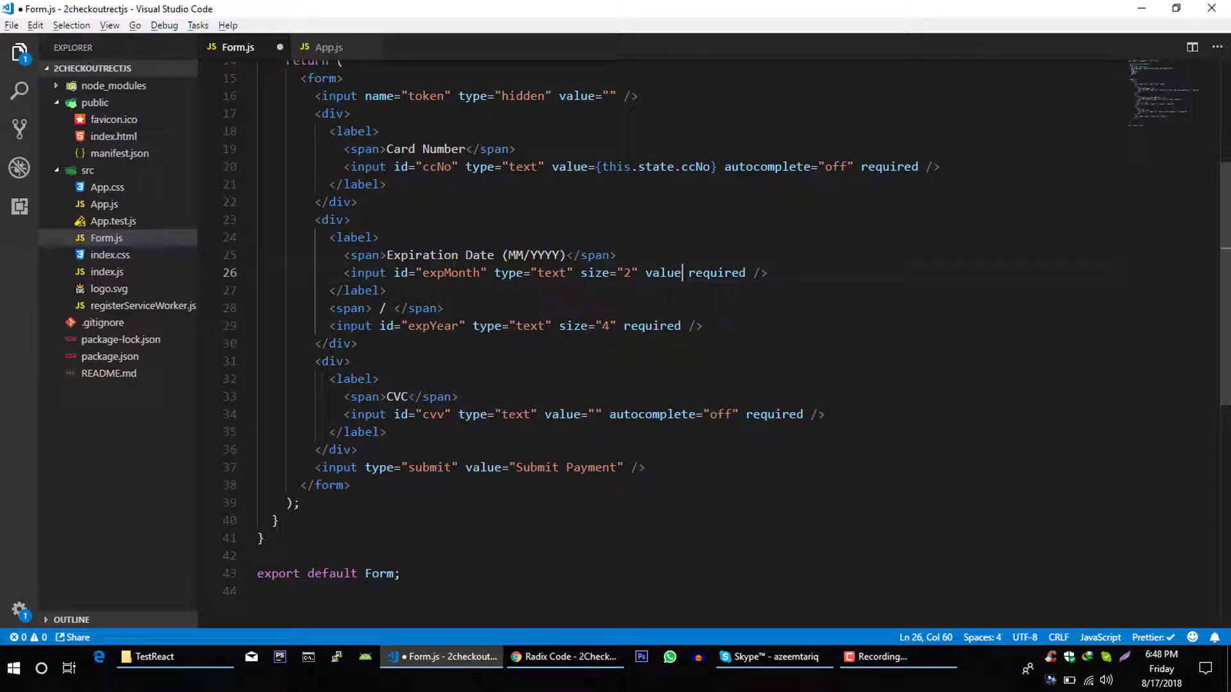
type("=")
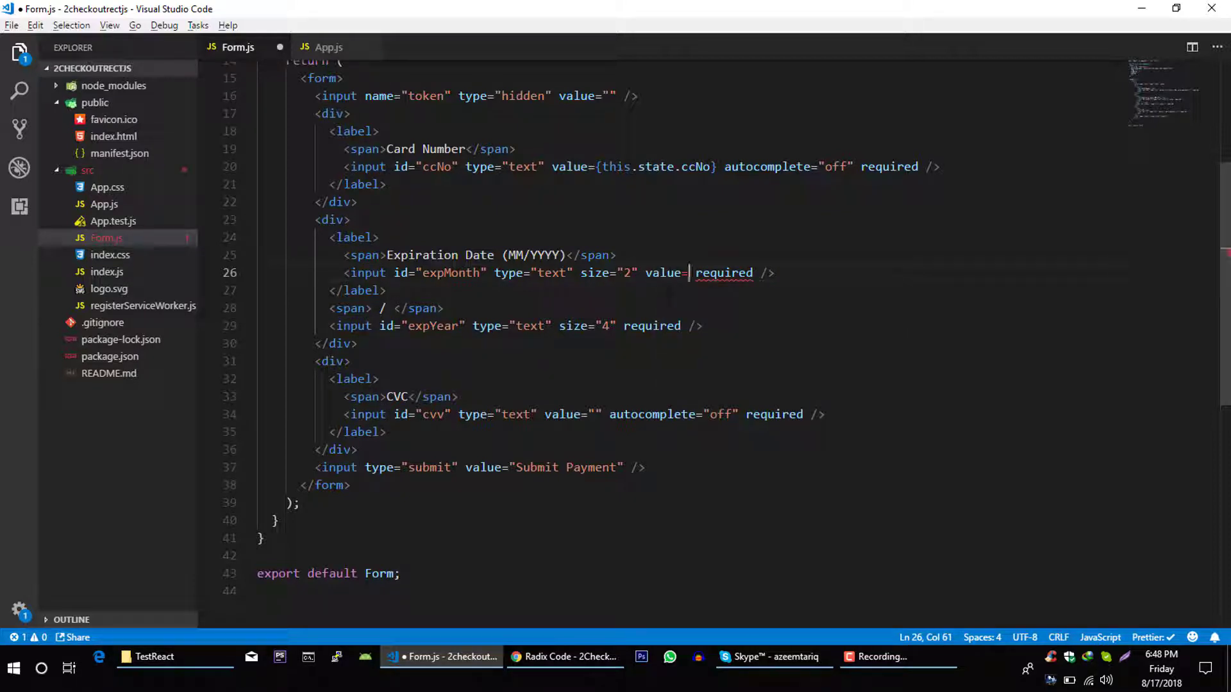
type("{this.")
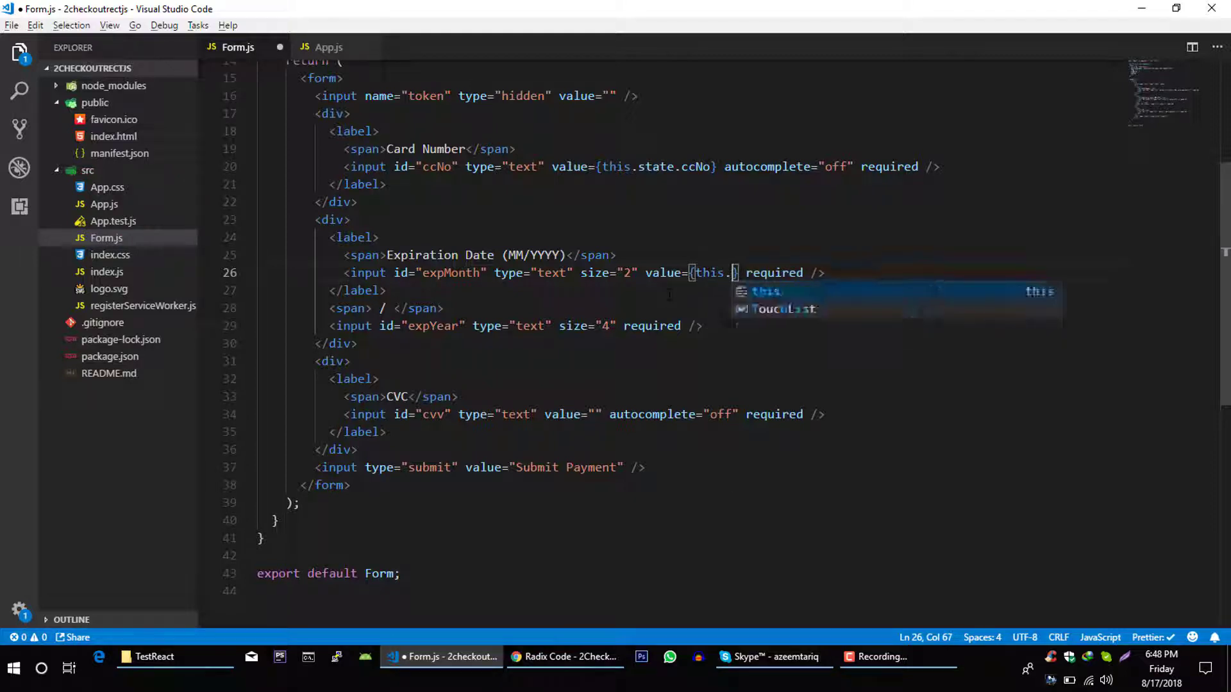
type("sa")
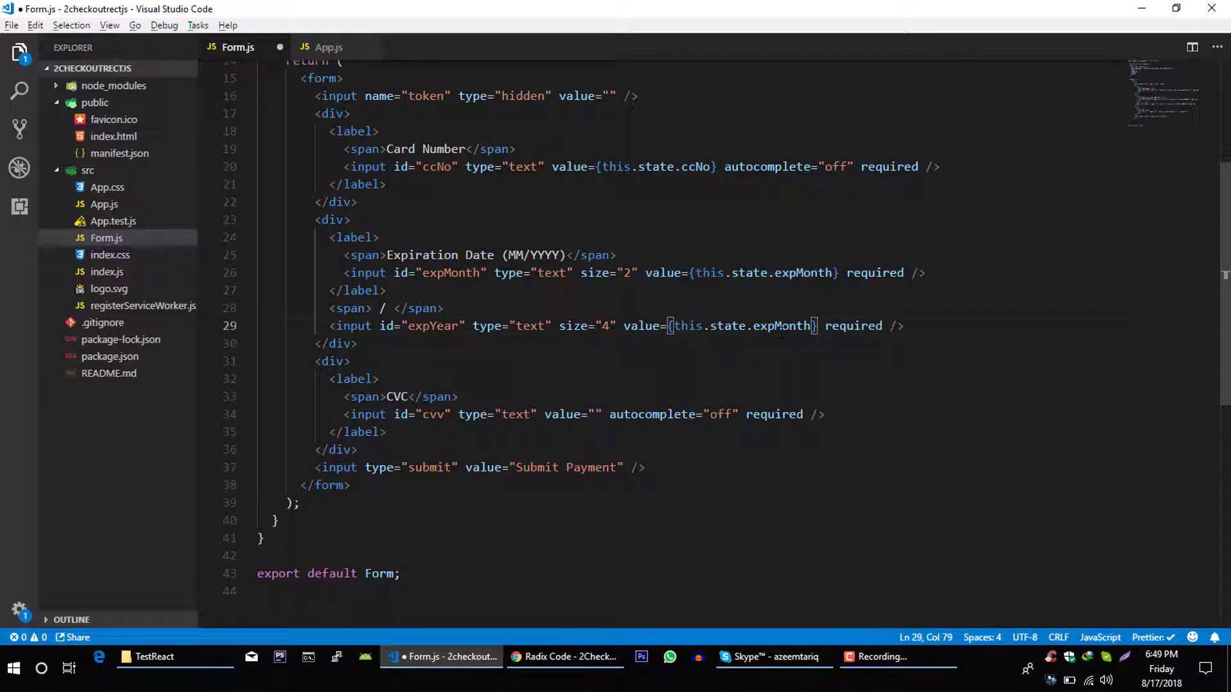
type("expYear")
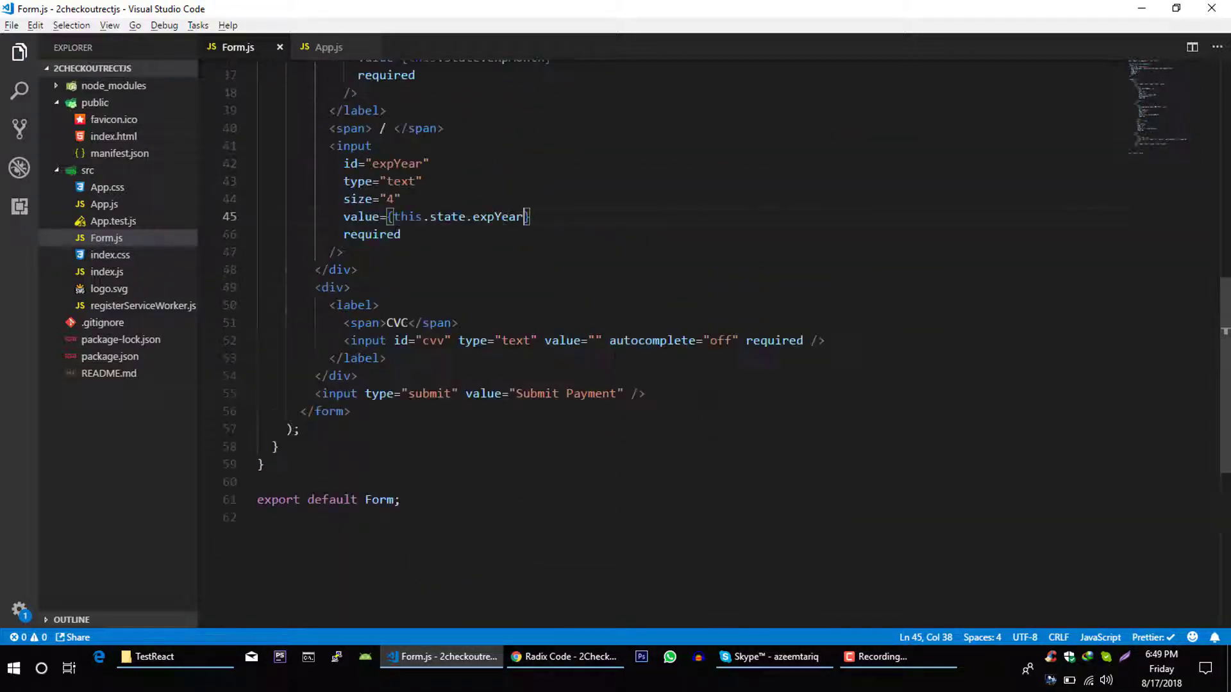
- Bind the CVC input to this.state.cvv and set ccNo in state to the test value 234243
double_click(564, 340)
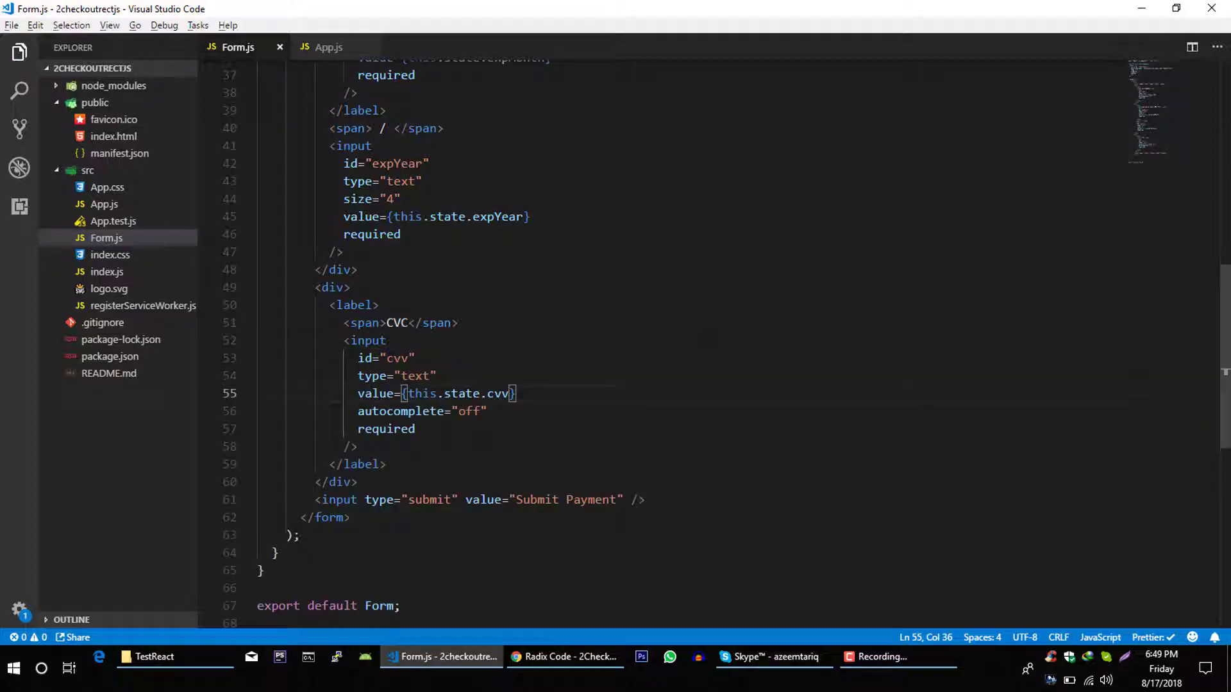
scroll("down", 3)
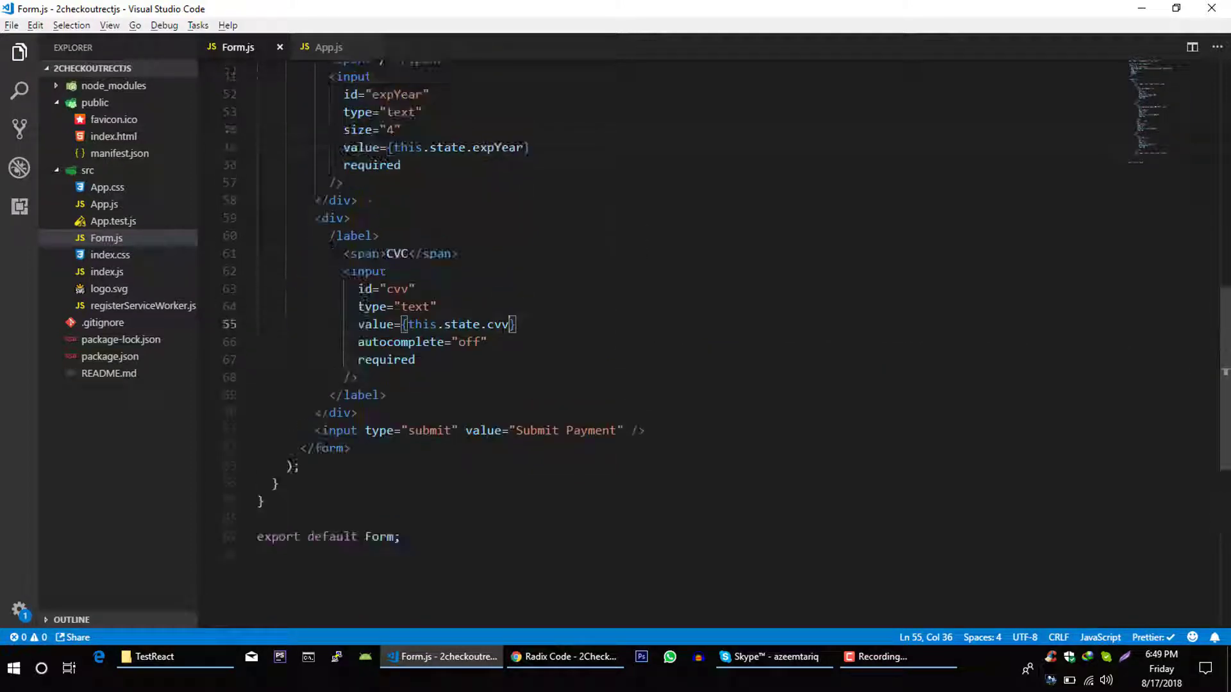
scroll("up", 3)
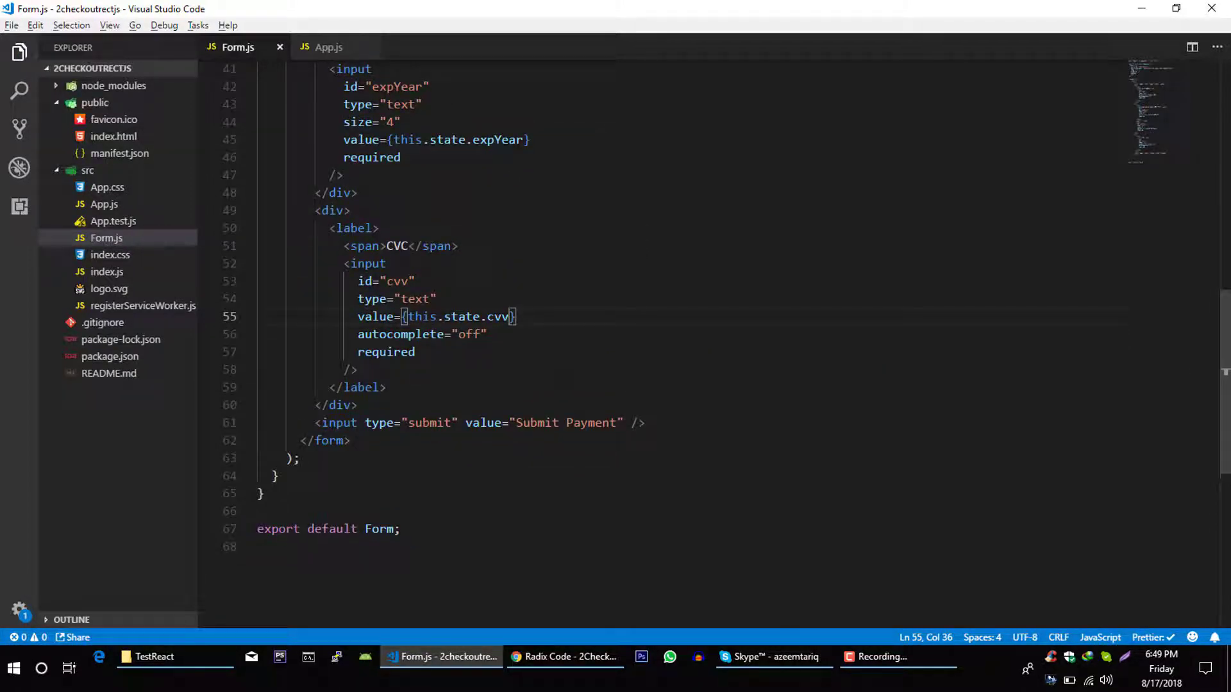
scroll("up", 3)
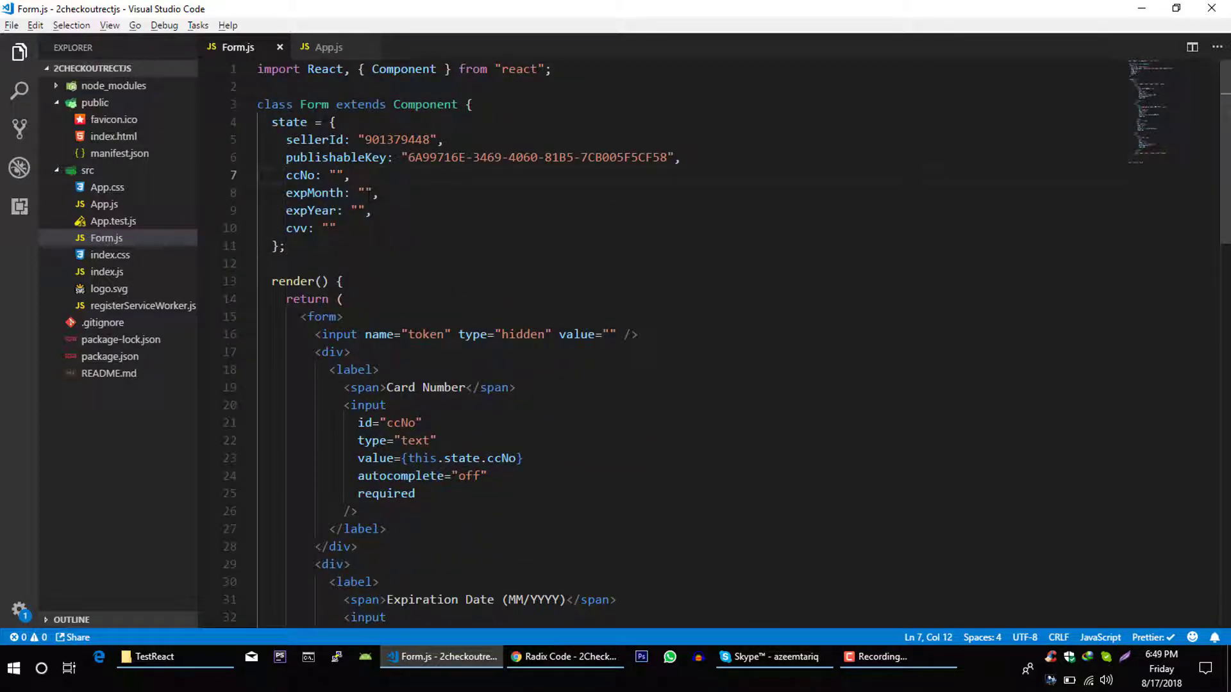
type("234243")
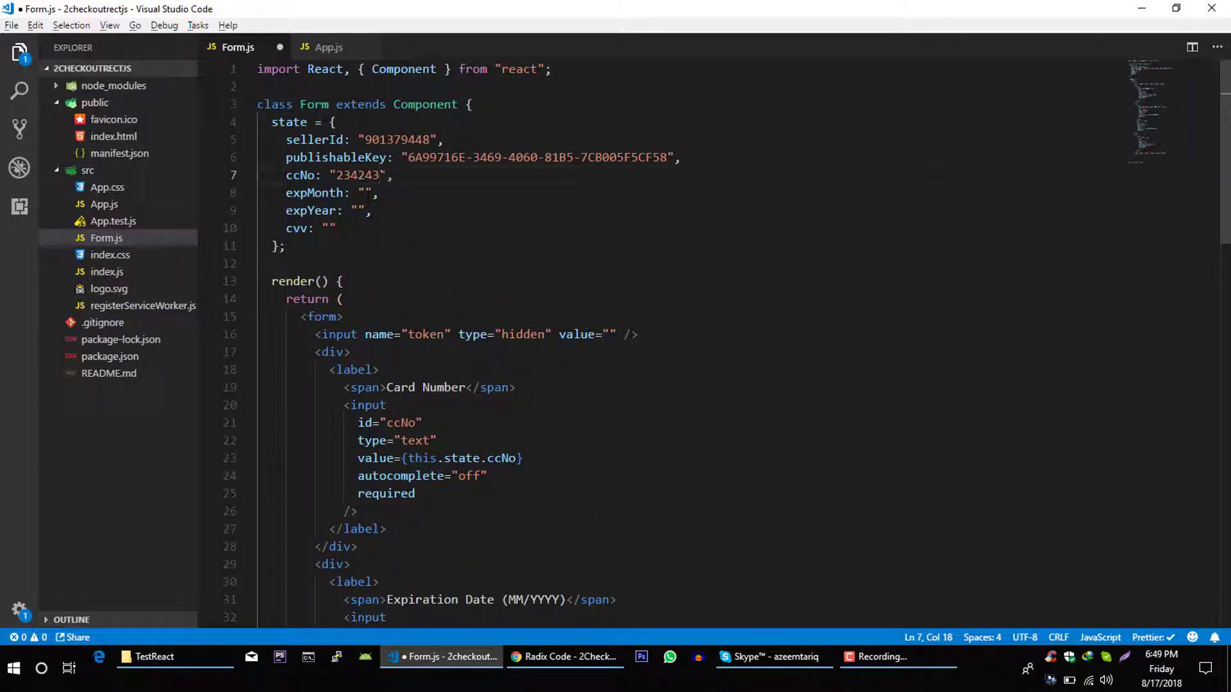
- In the running React app, try editing the Card Number field prefilled with 234243
left_click(572, 656)
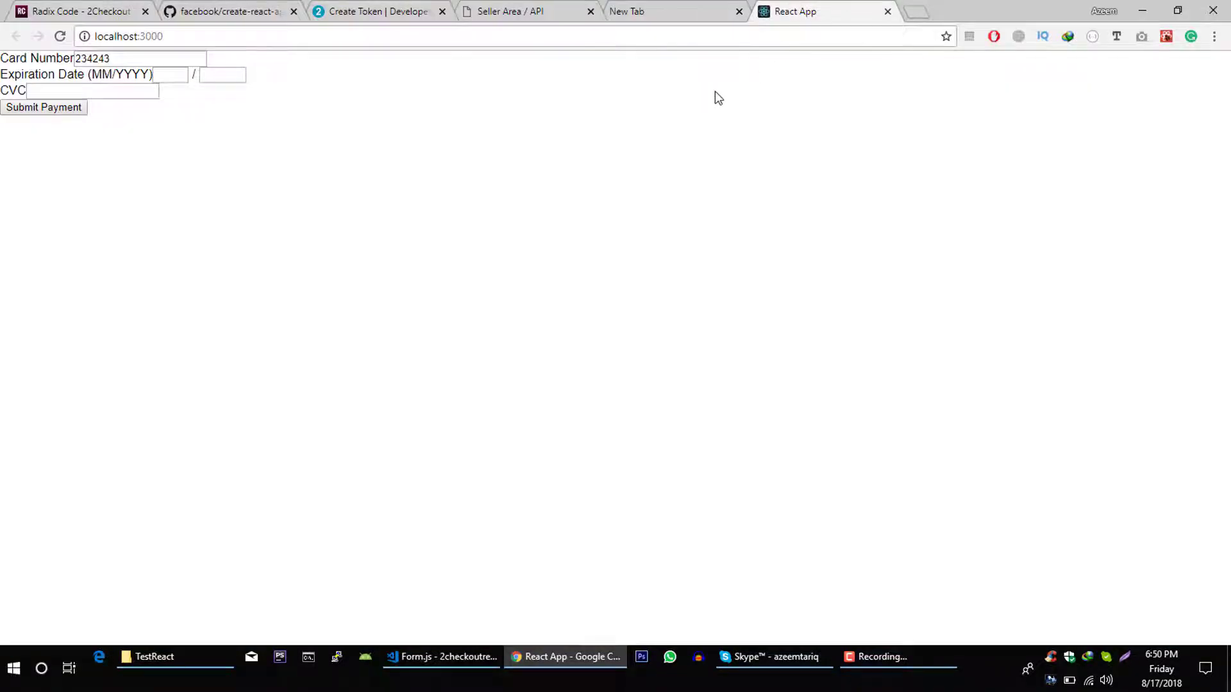
left_click(141, 58)
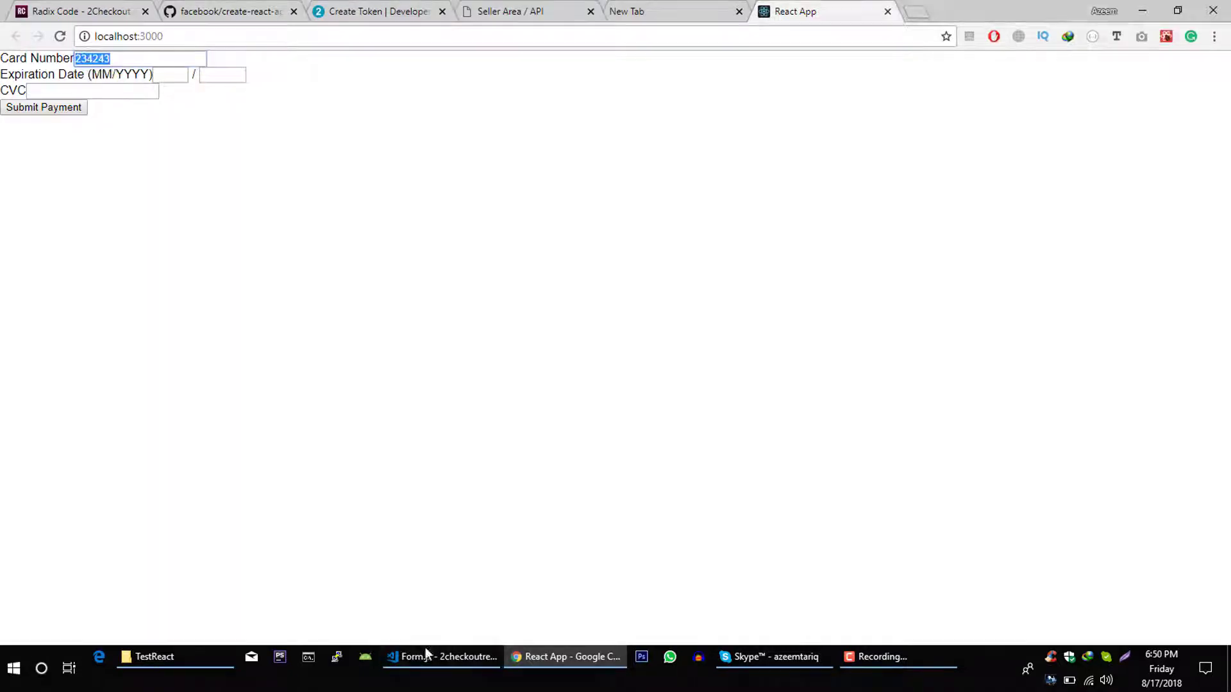
mouse_move(220, 142)
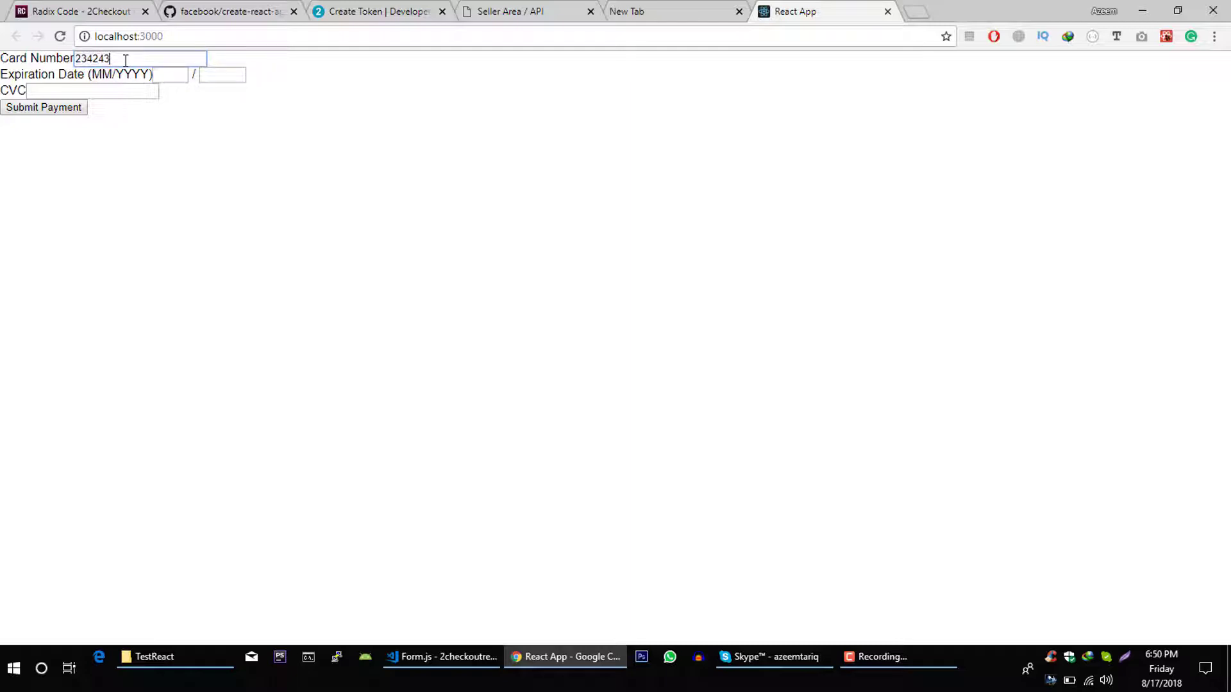
- Empty ccNo in state again and start an onChange attribute on the card number input
left_click(442, 656)
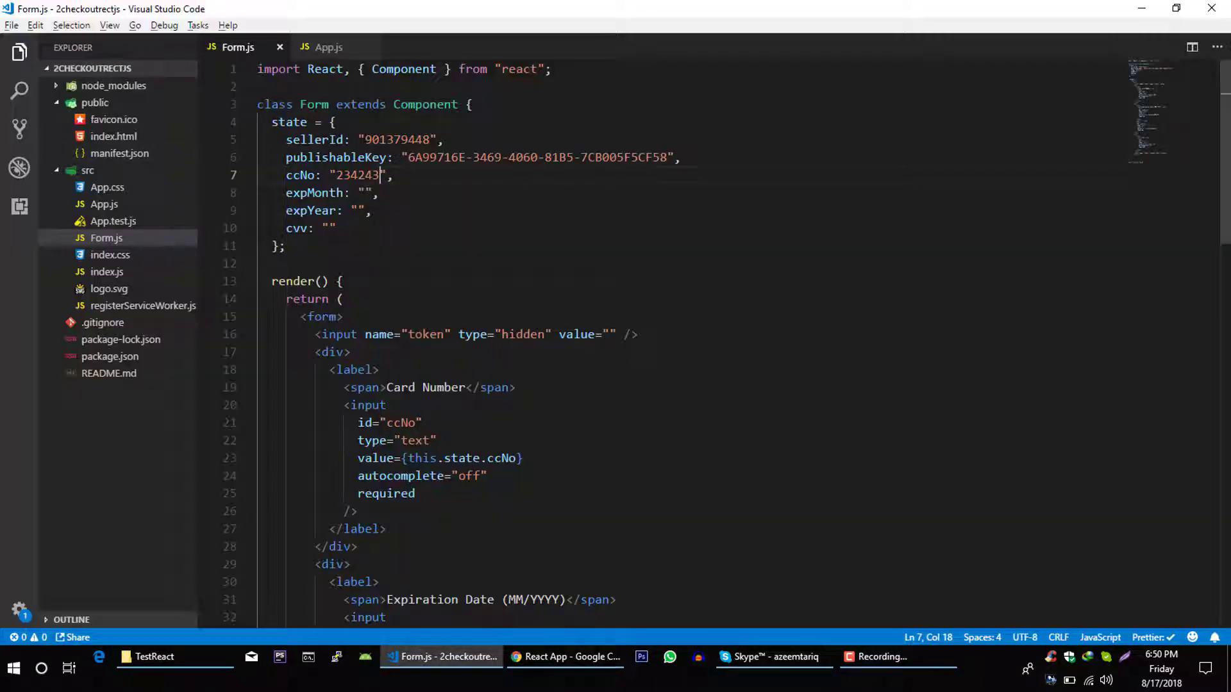
left_click(359, 210)
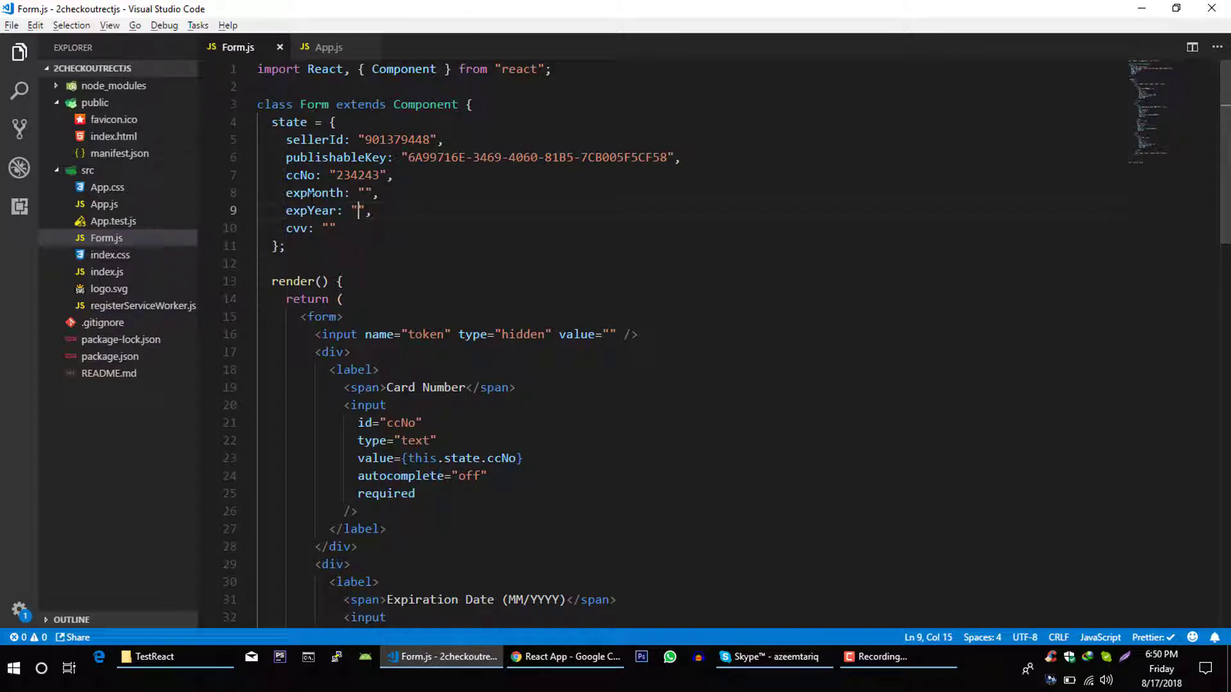
double_click(358, 175)
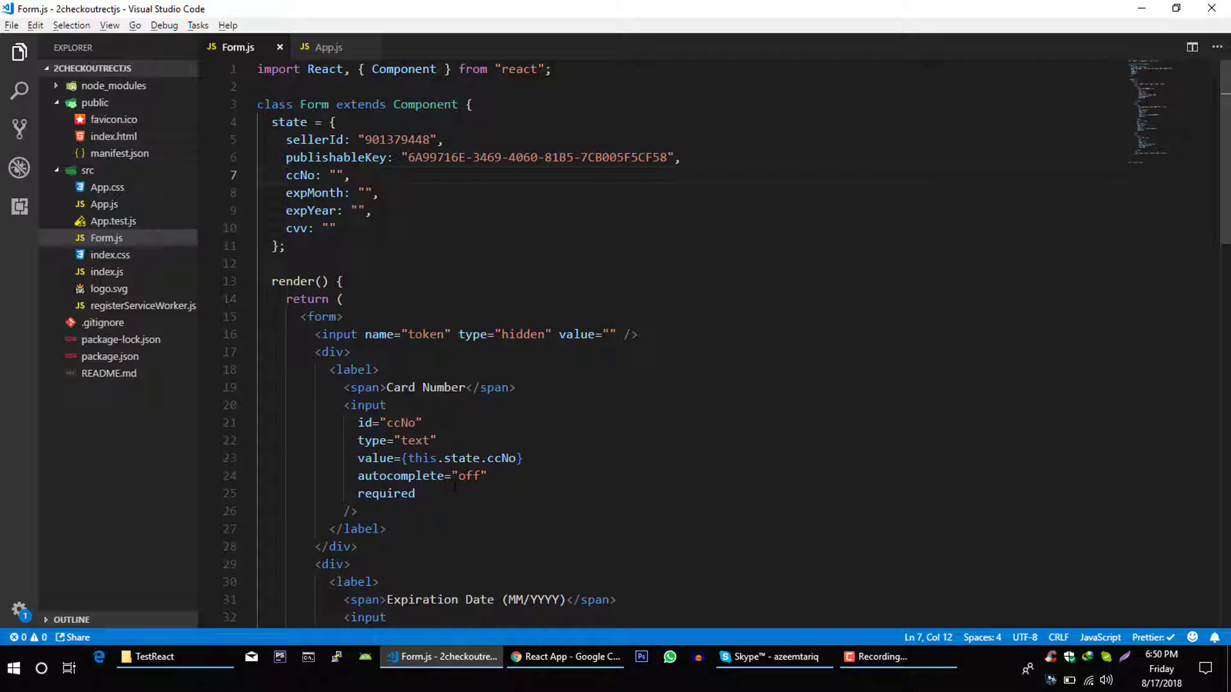
type("{onChange}")
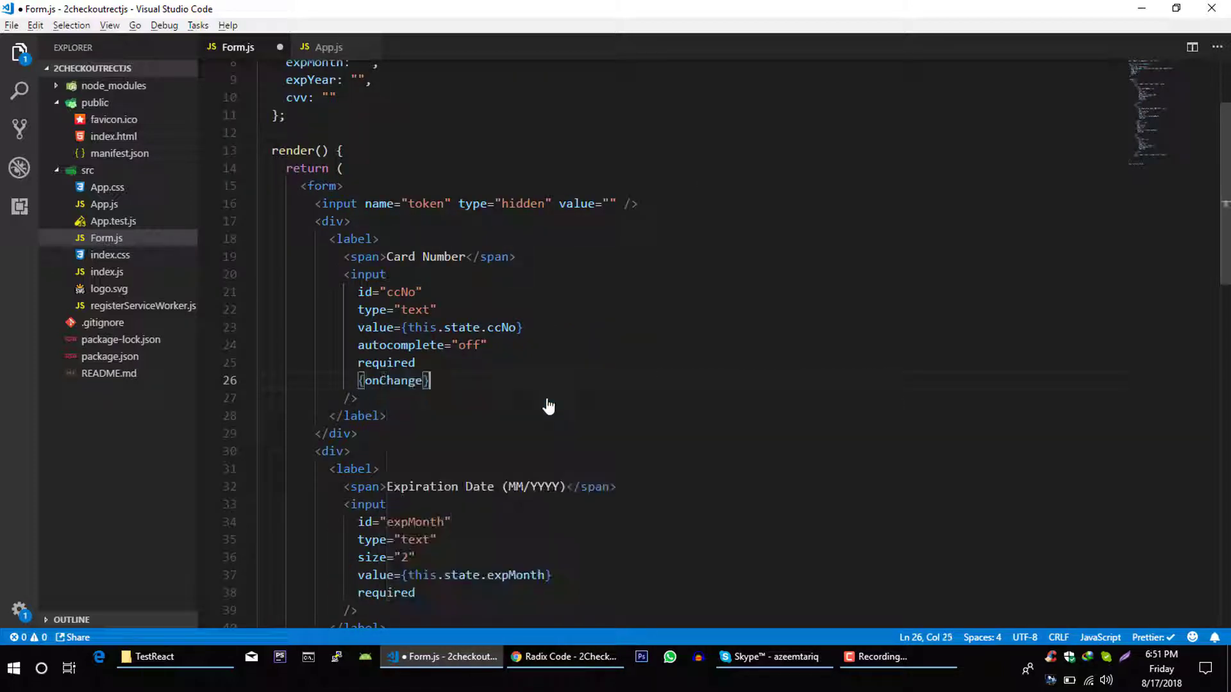
key("Backspace")
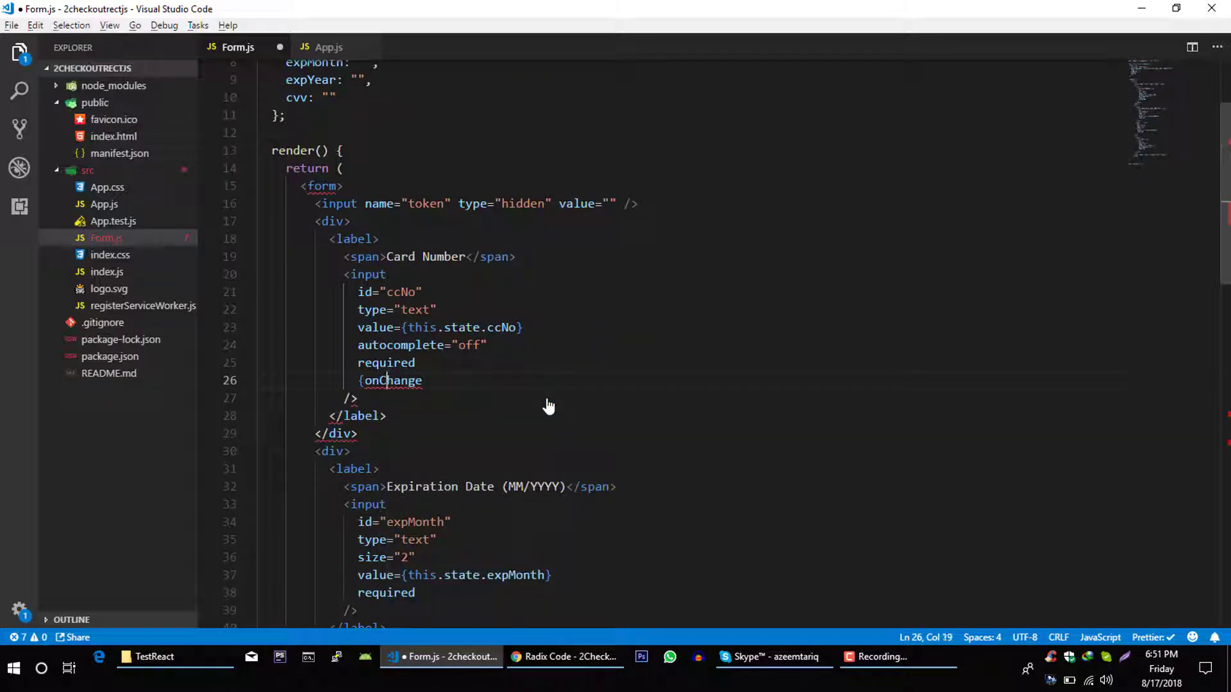
key("Backspace")
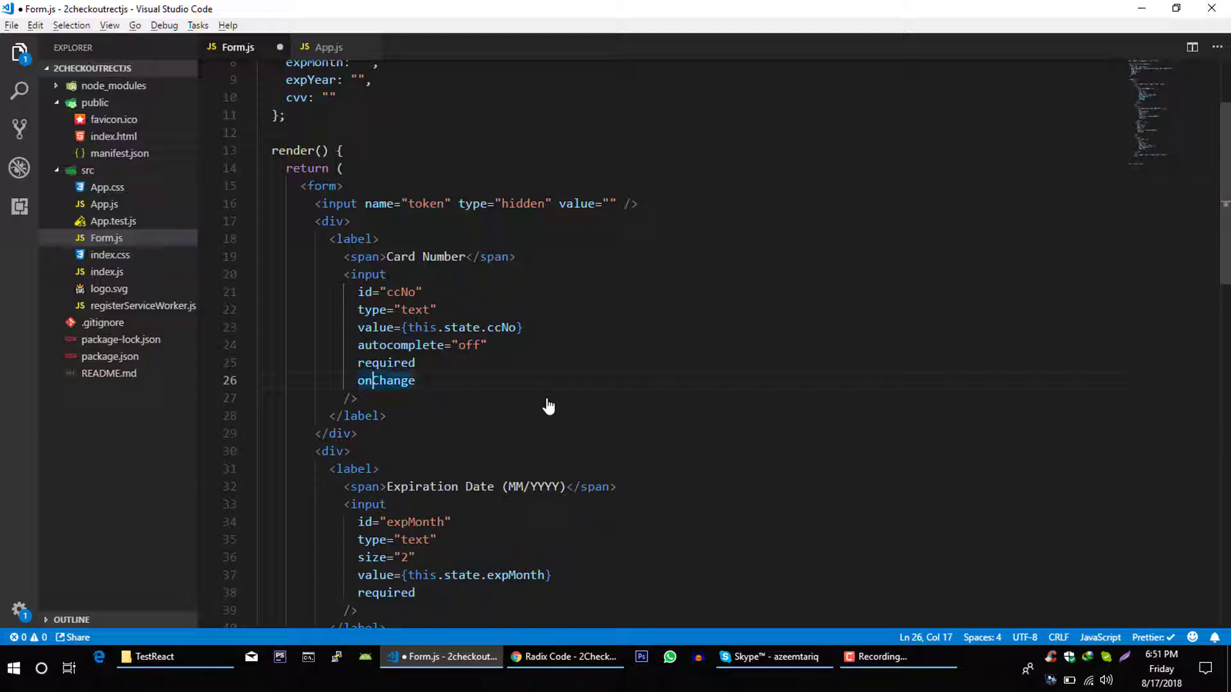
type("=")
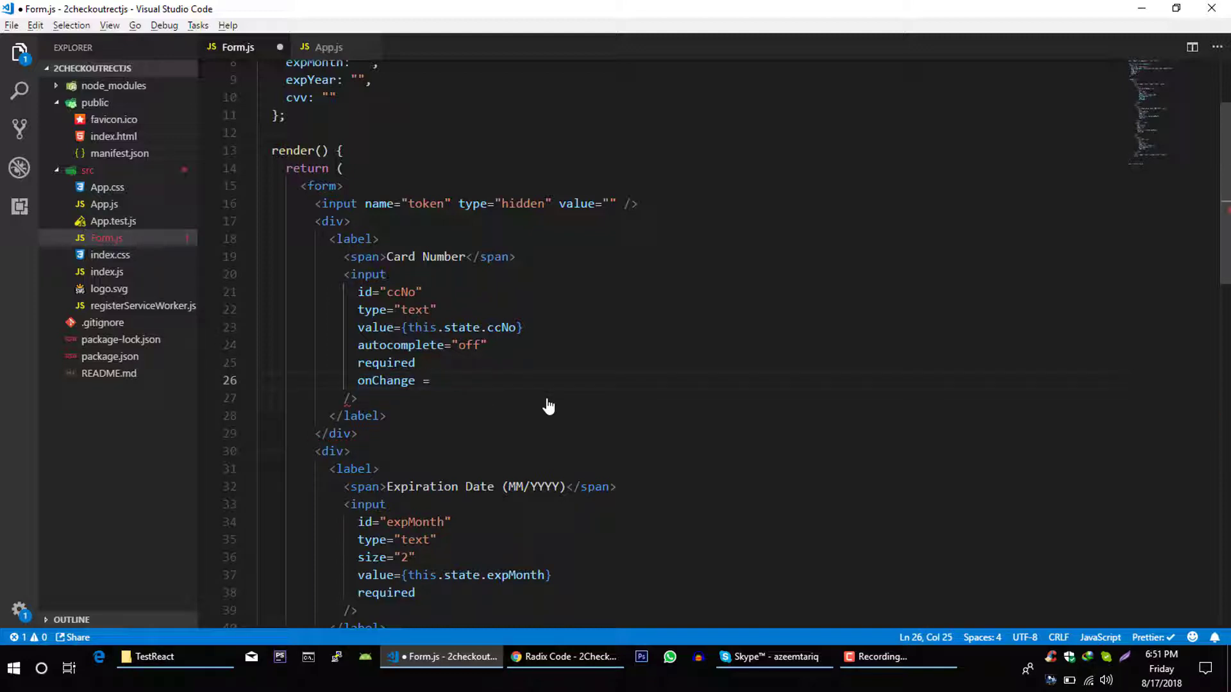
type("{}")
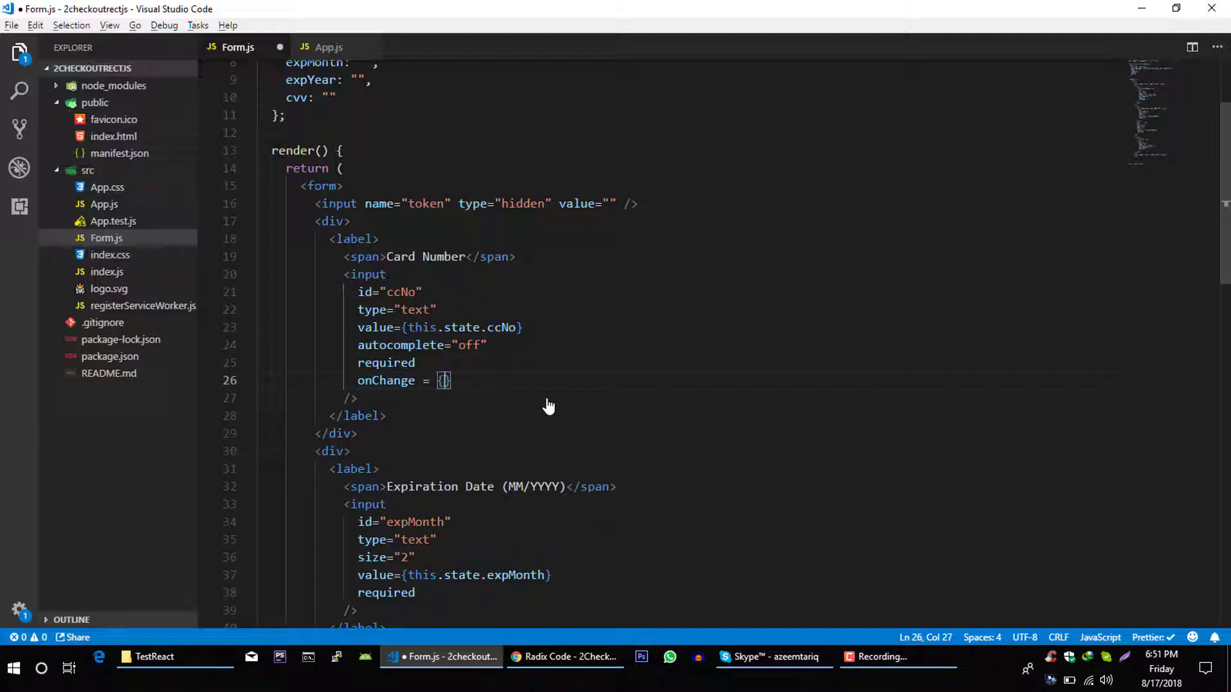
- Complete the handler as e => this.setState({ ccNo: e.value })
type("e=>this.setState")
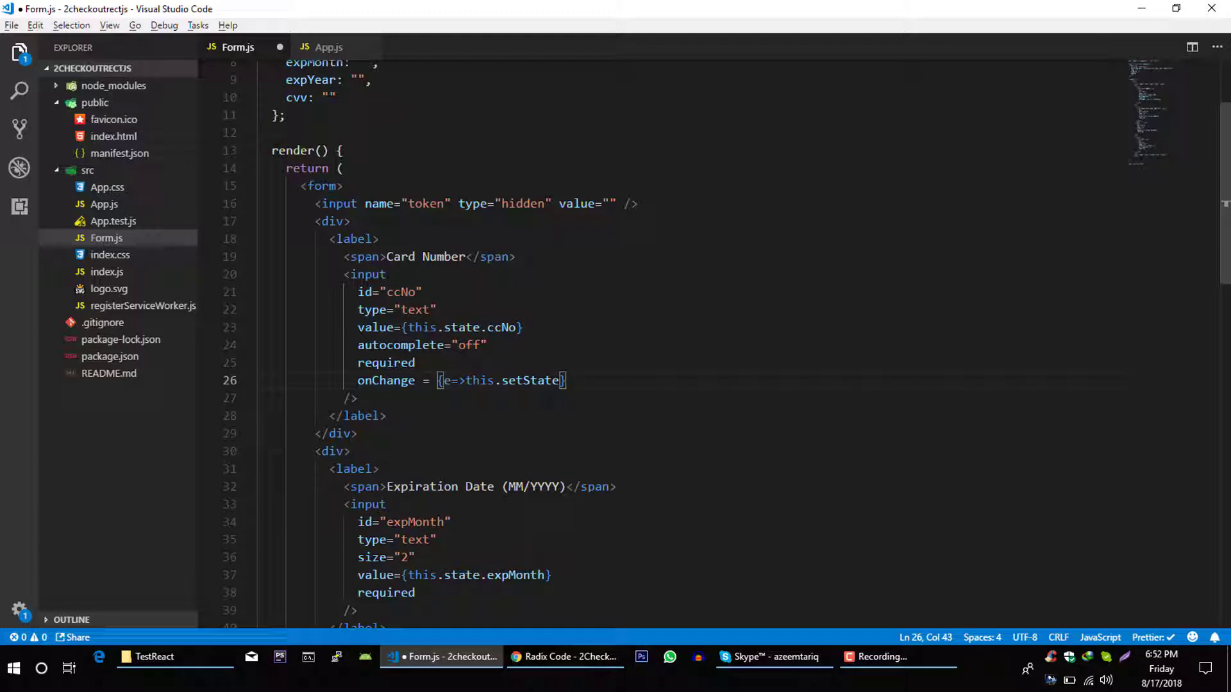
type("(")
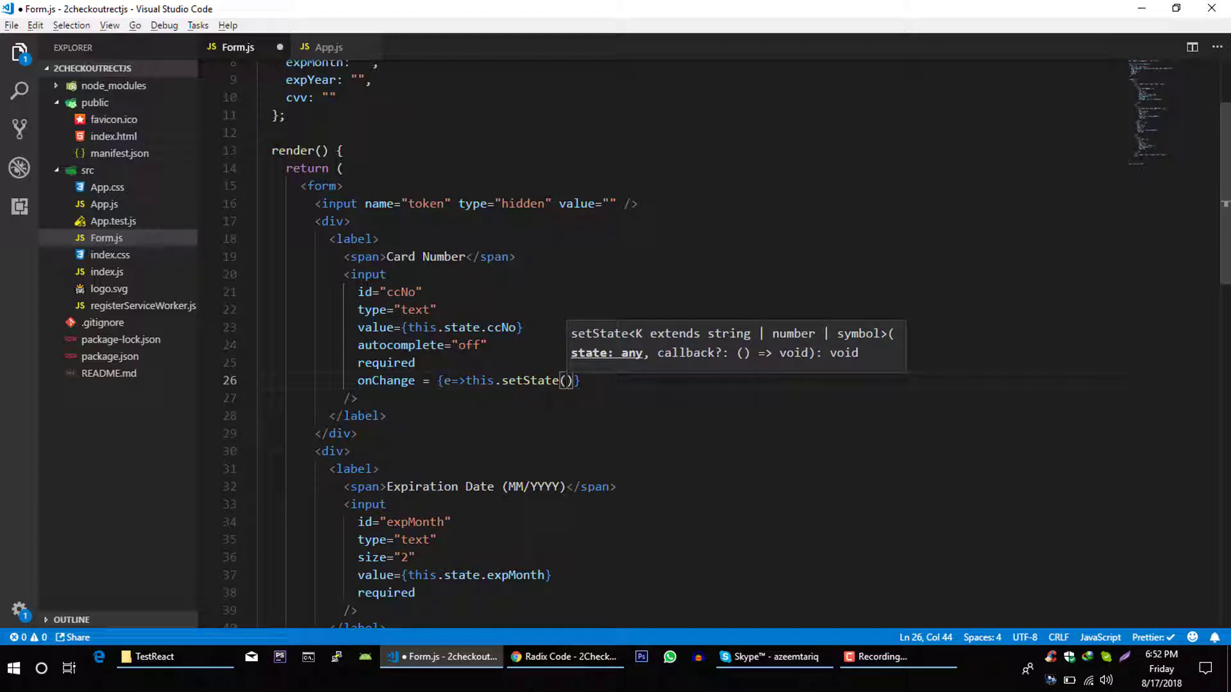
type("{ccNo")
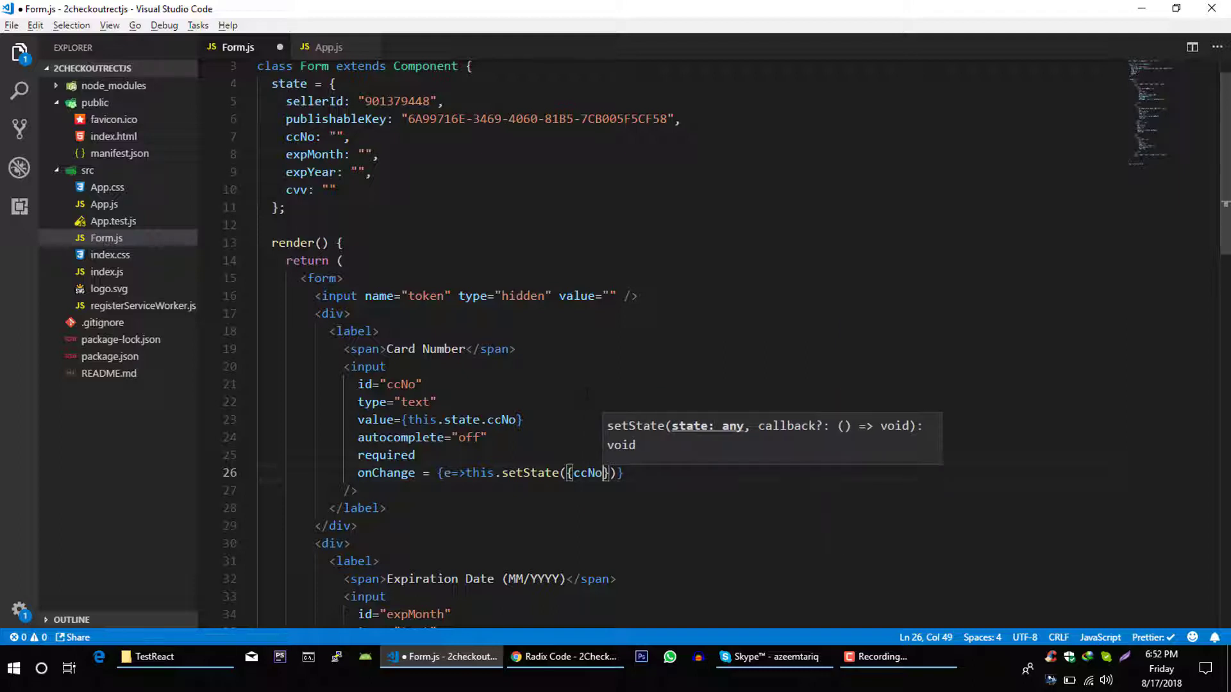
type(":")
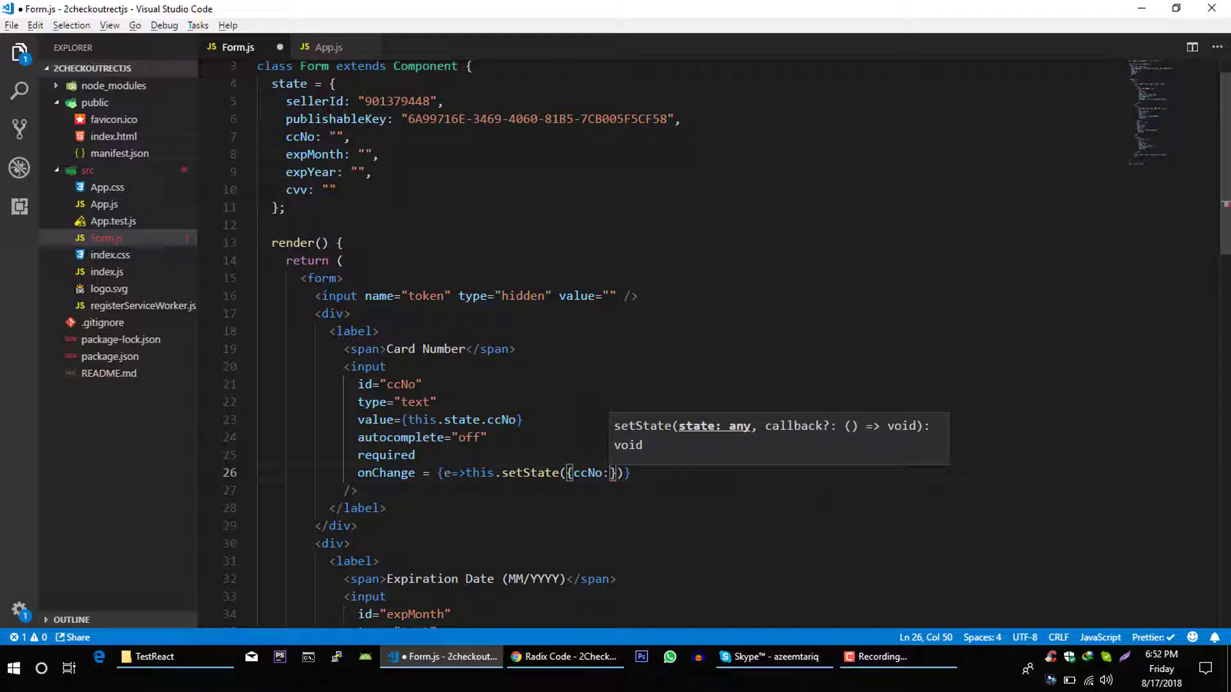
type("e.")
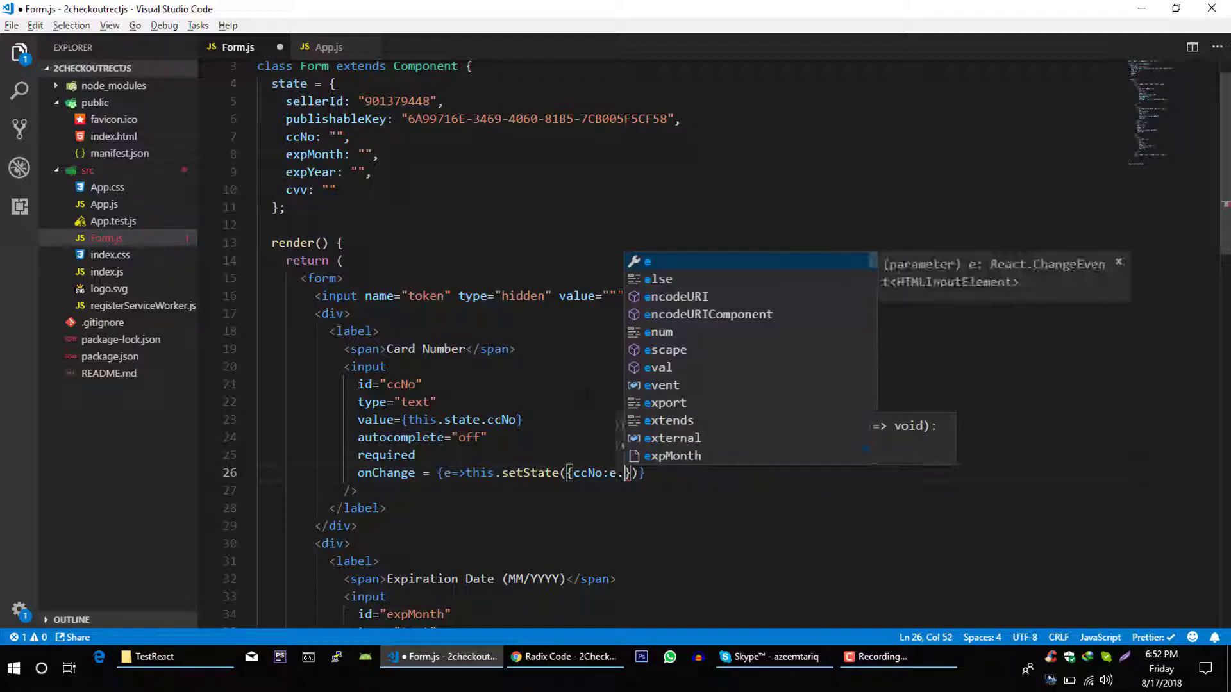
type("value")
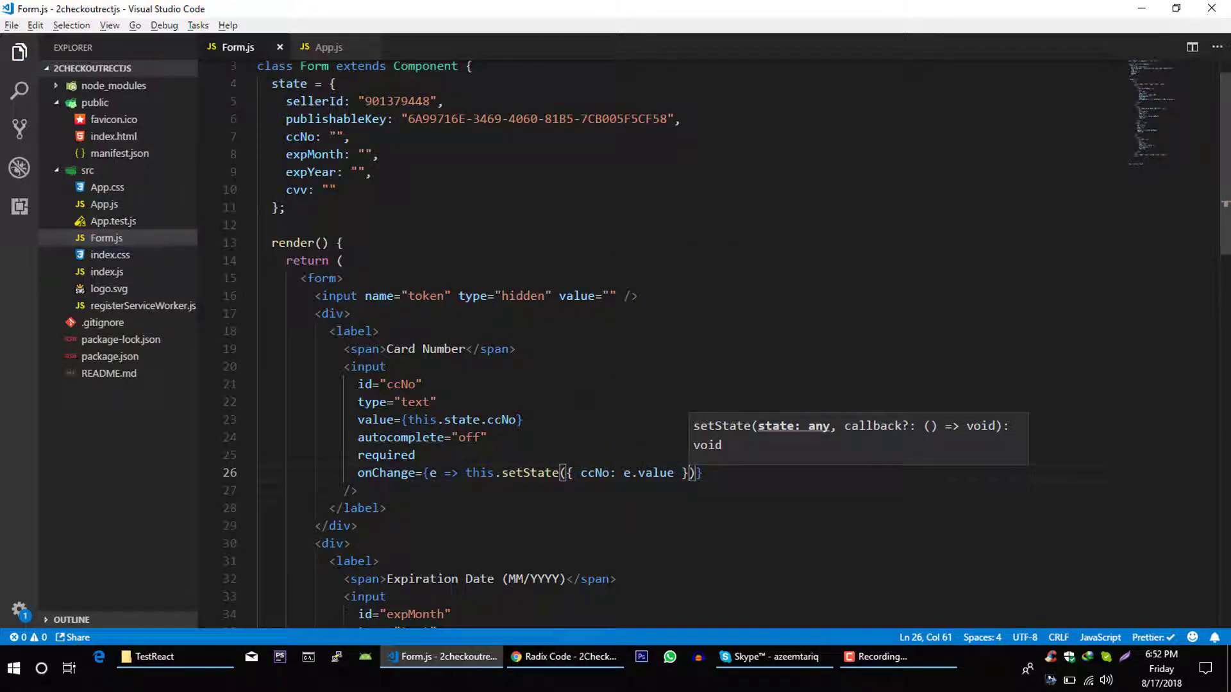
- In the running app, type test text (sadadad, 12) into the Card Number field, then return to Form.js
left_click(564, 657)
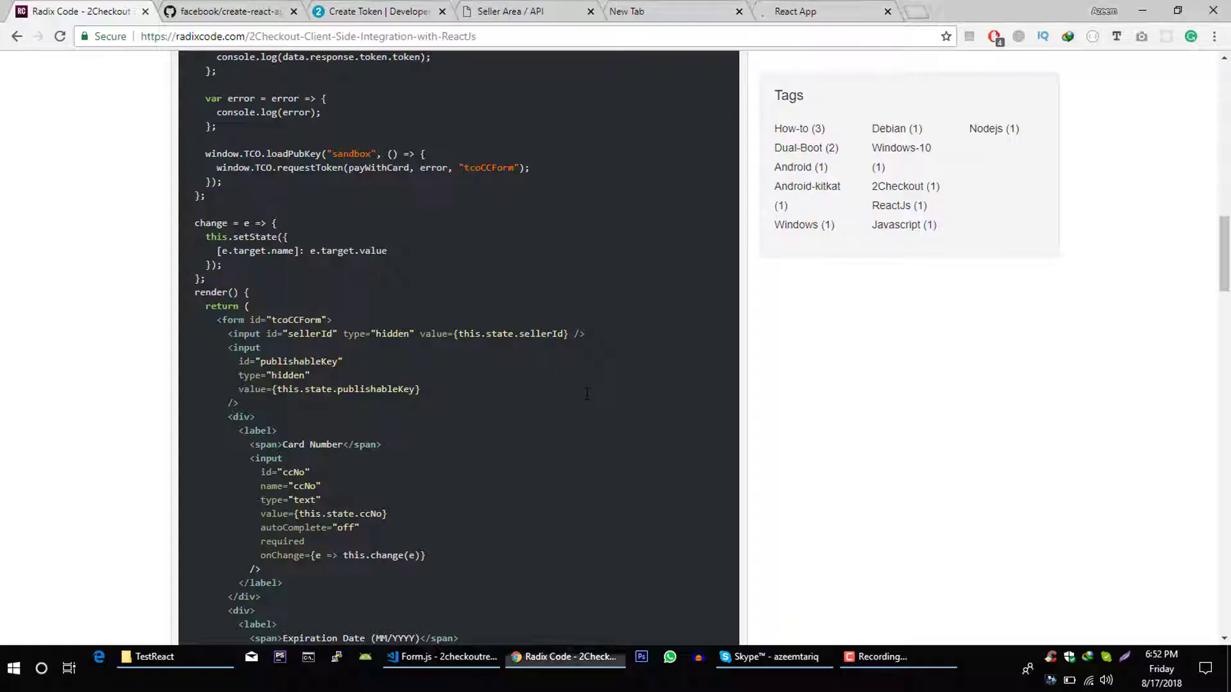
left_click(795, 12)
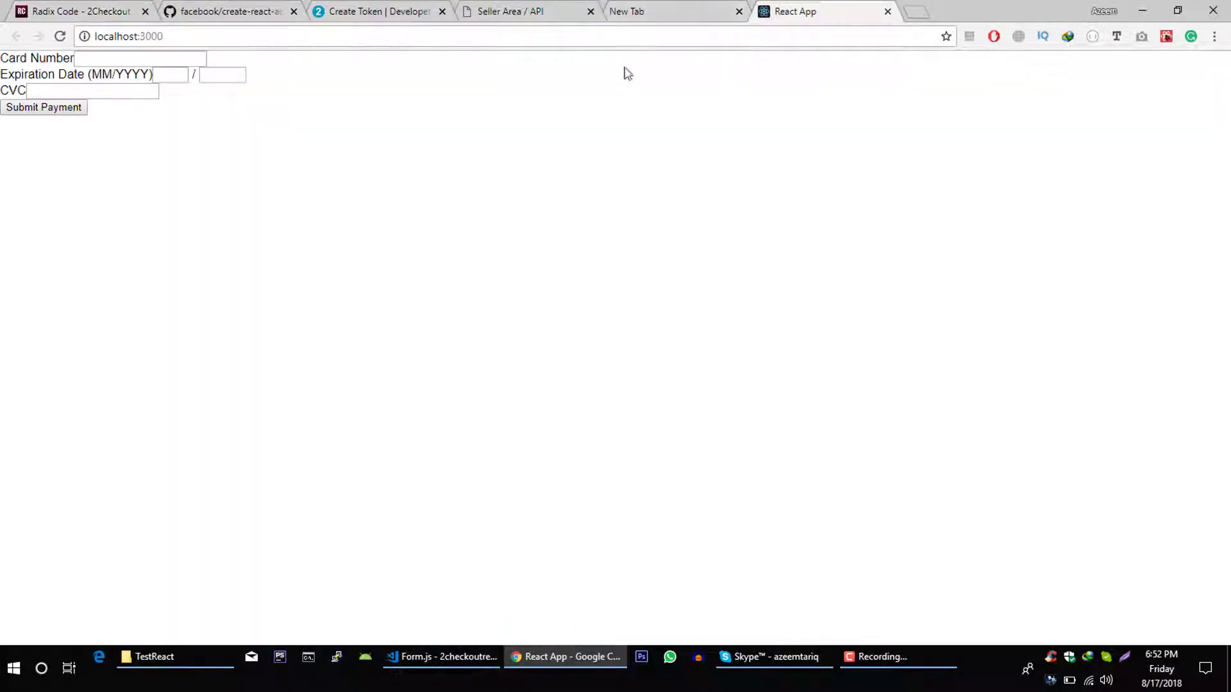
type("sadadad")
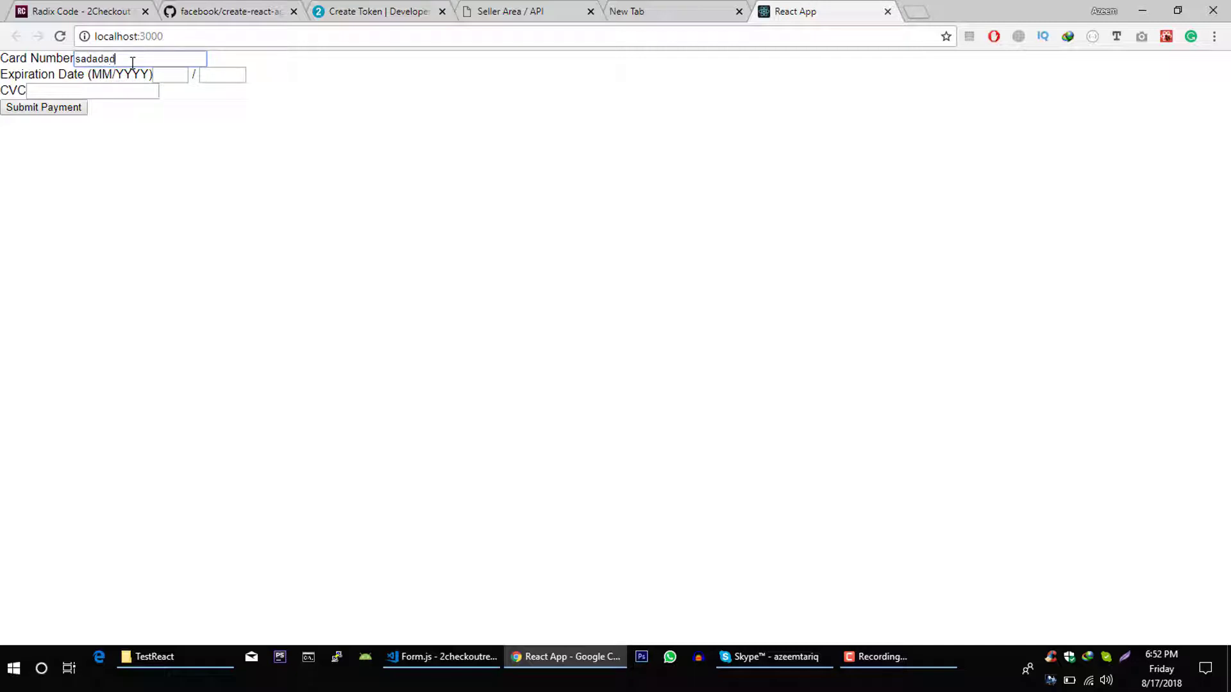
type("12")
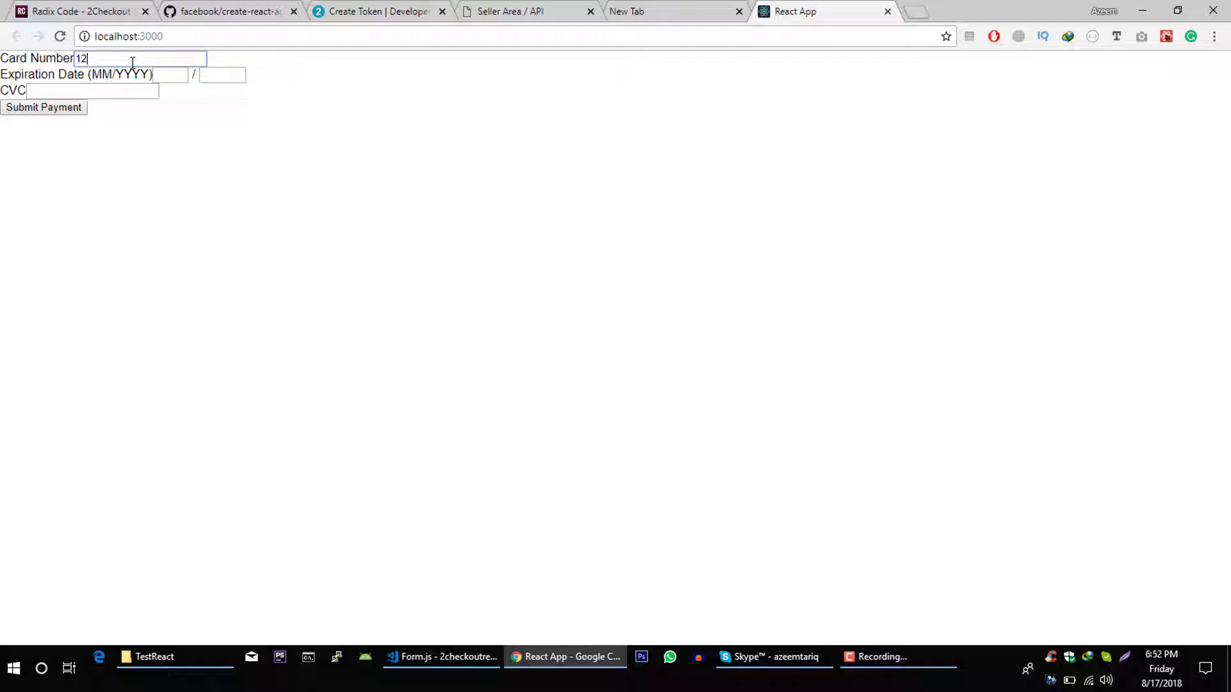
left_click(440, 657)
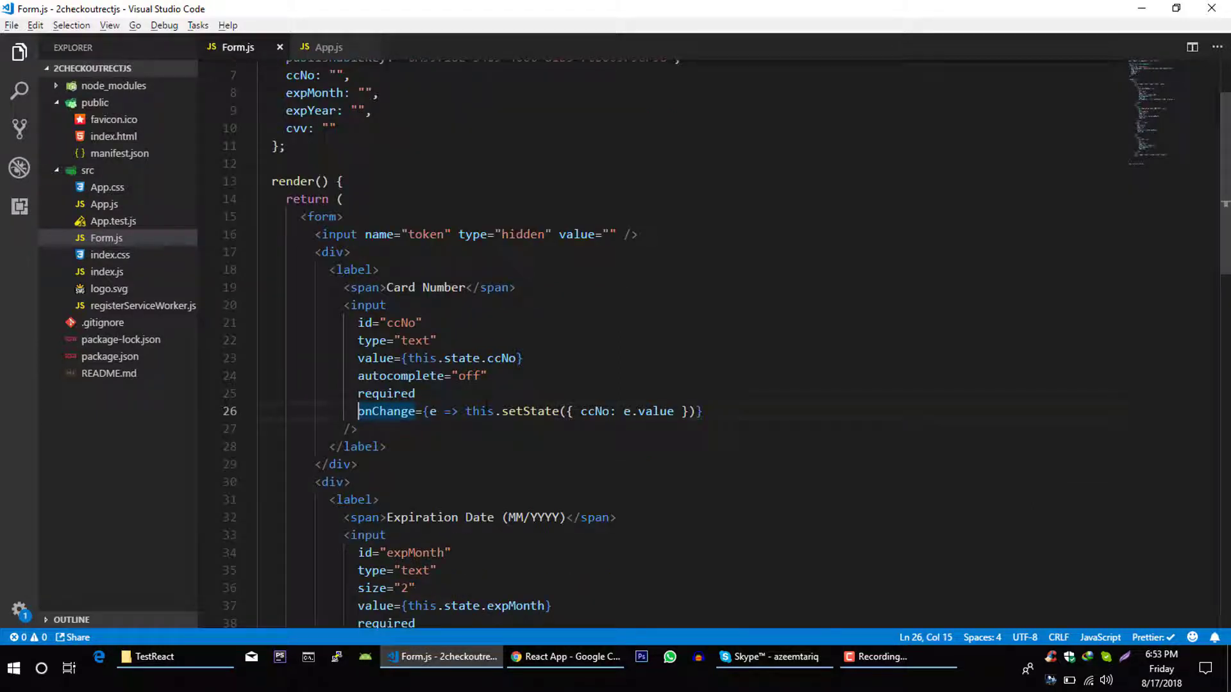
- Add a shared change handler keyed by id and make the card number input call this.change(e), then save
scroll("up", 3)
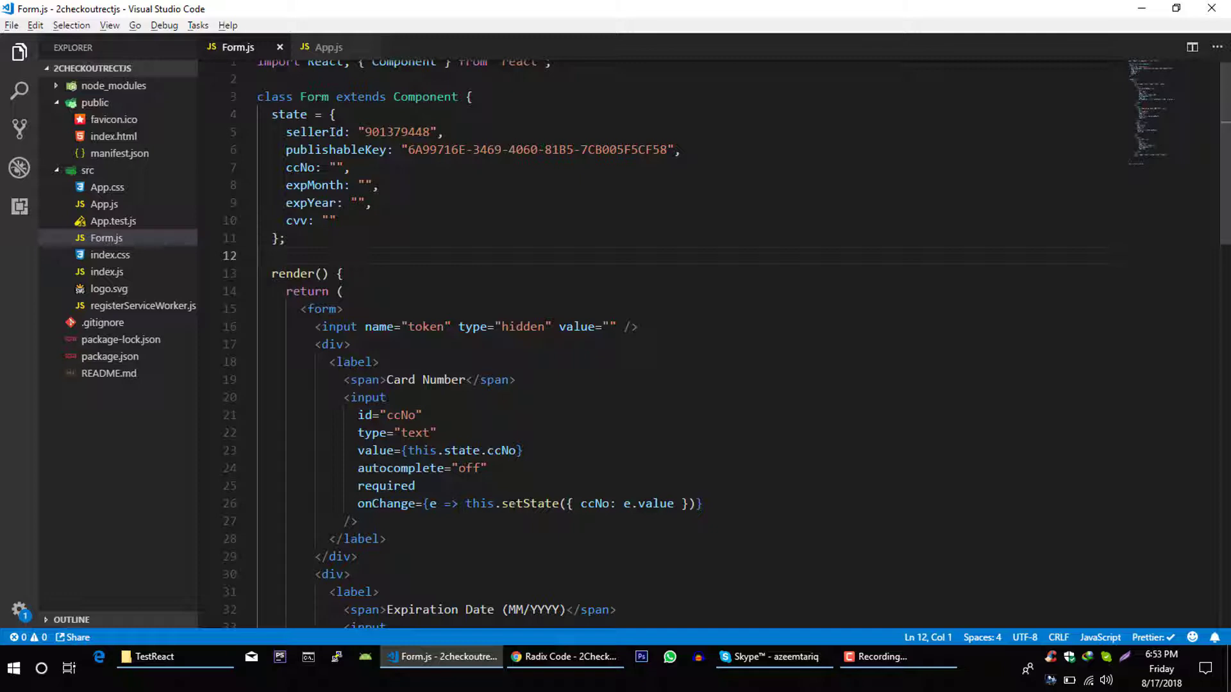
left_click(286, 239)
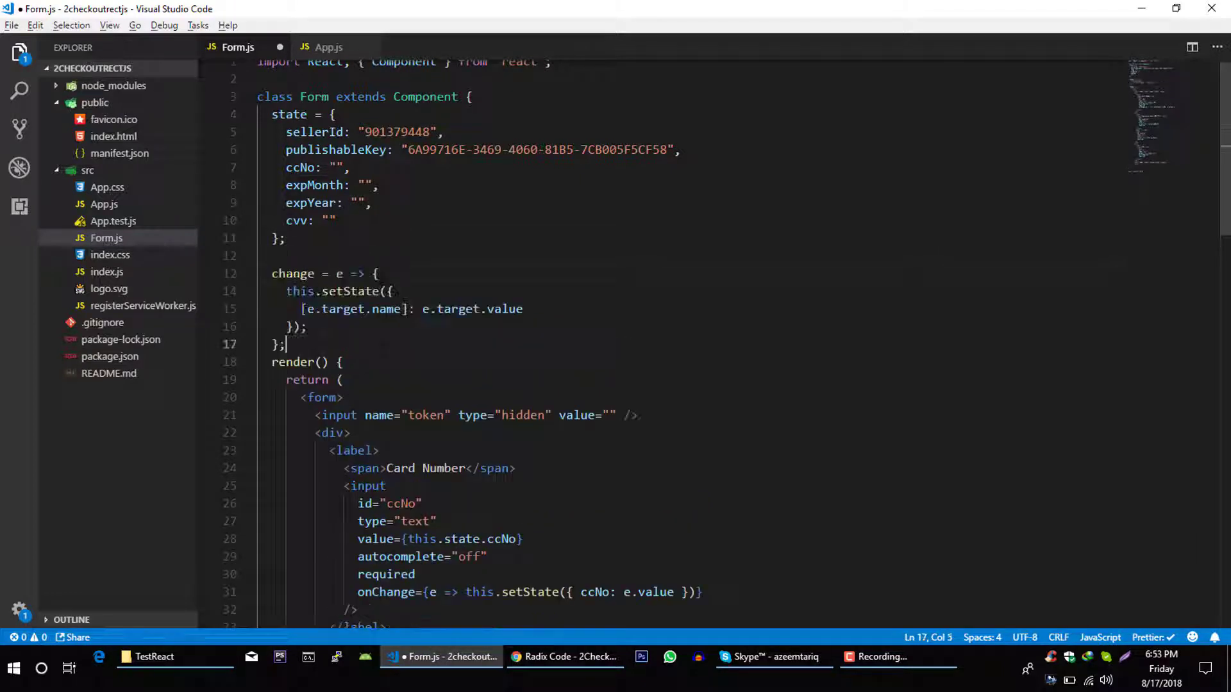
double_click(386, 309)
type("id")
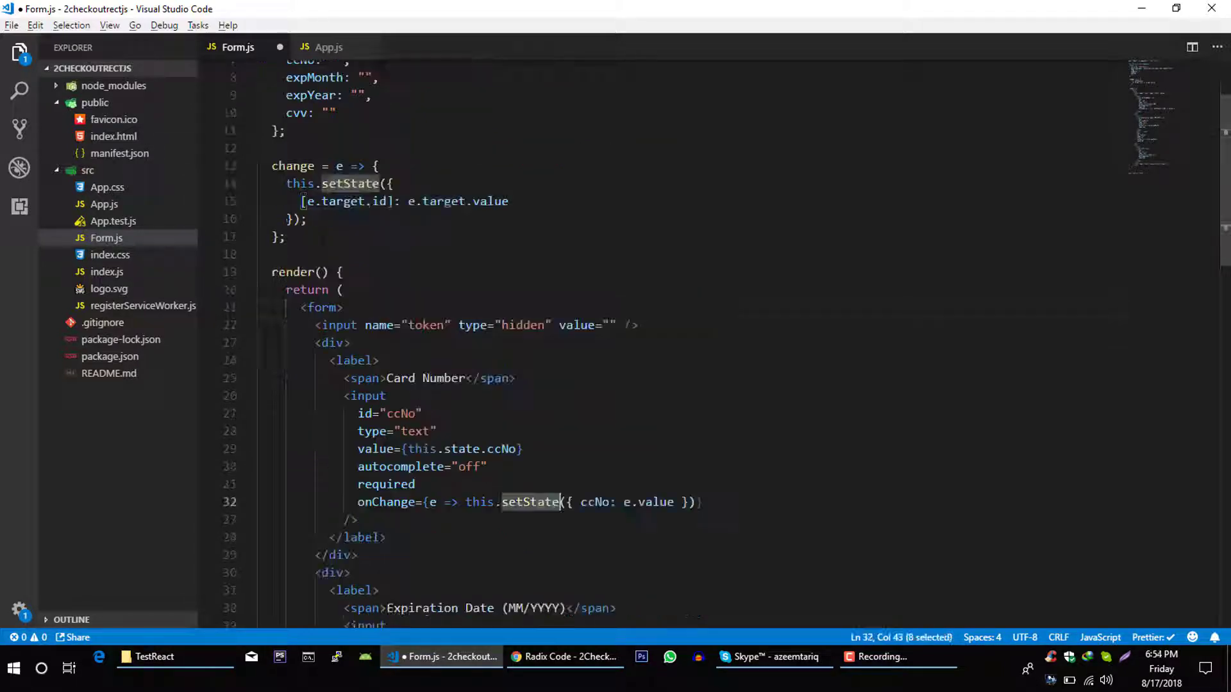
mouse_move(431, 503)
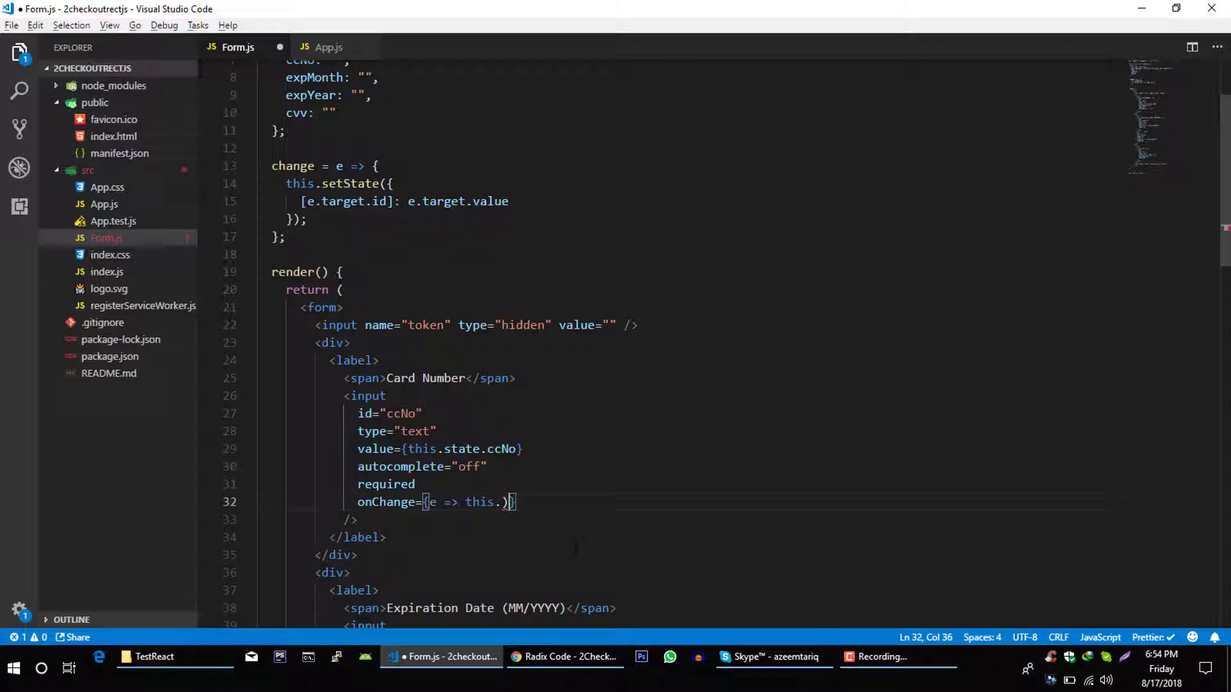
key("Backspace")
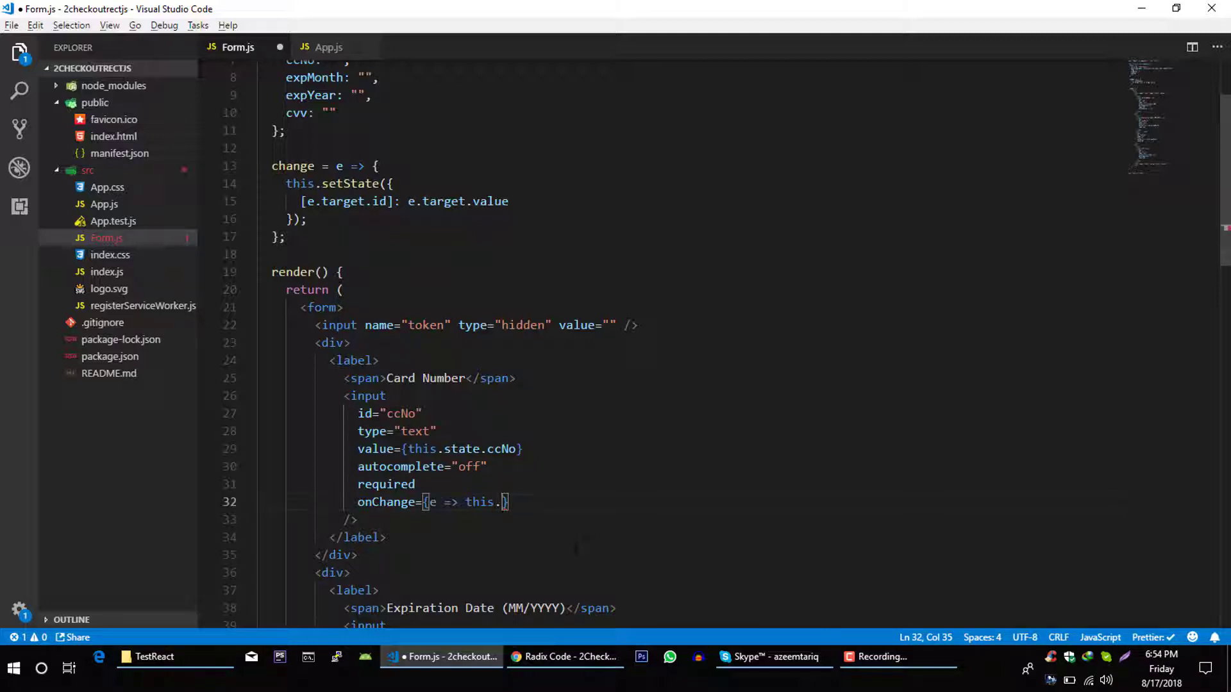
type("change")
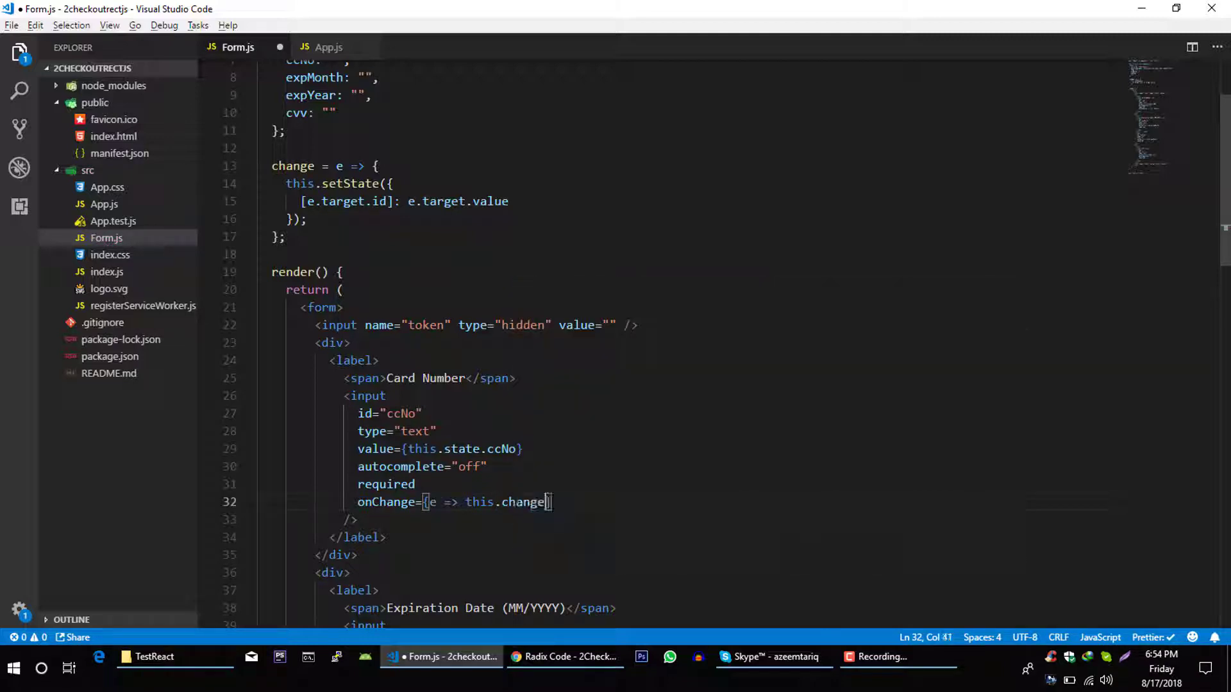
type("()")
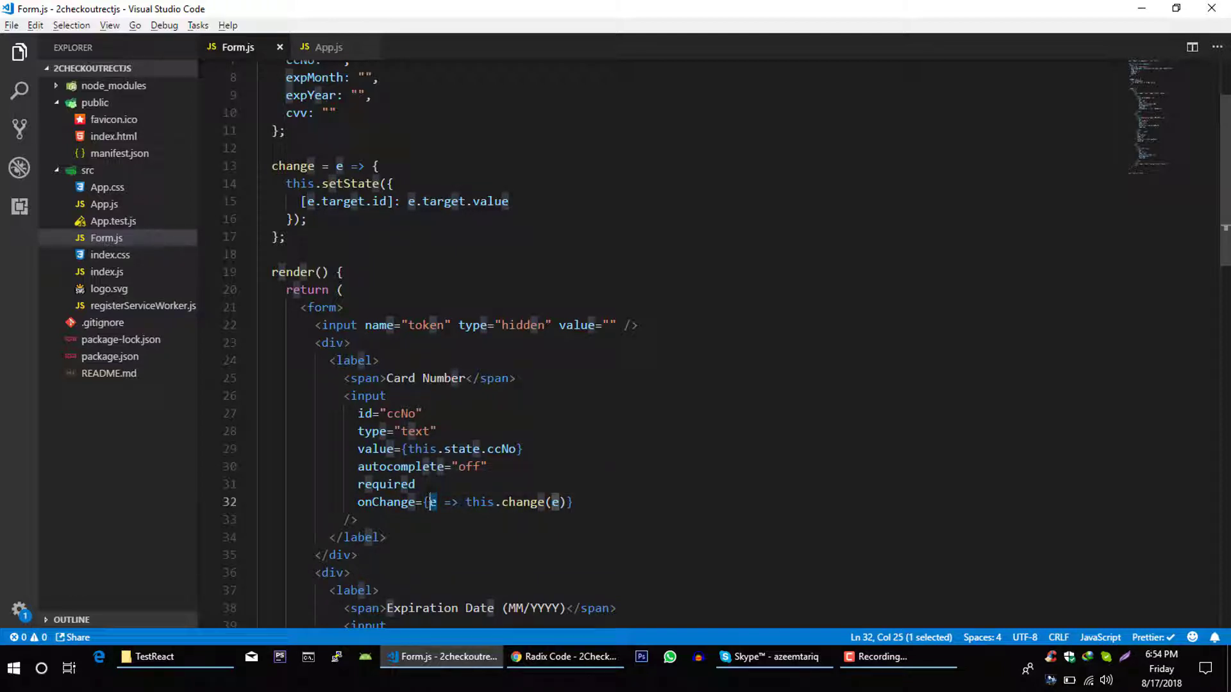
scroll("up", 3)
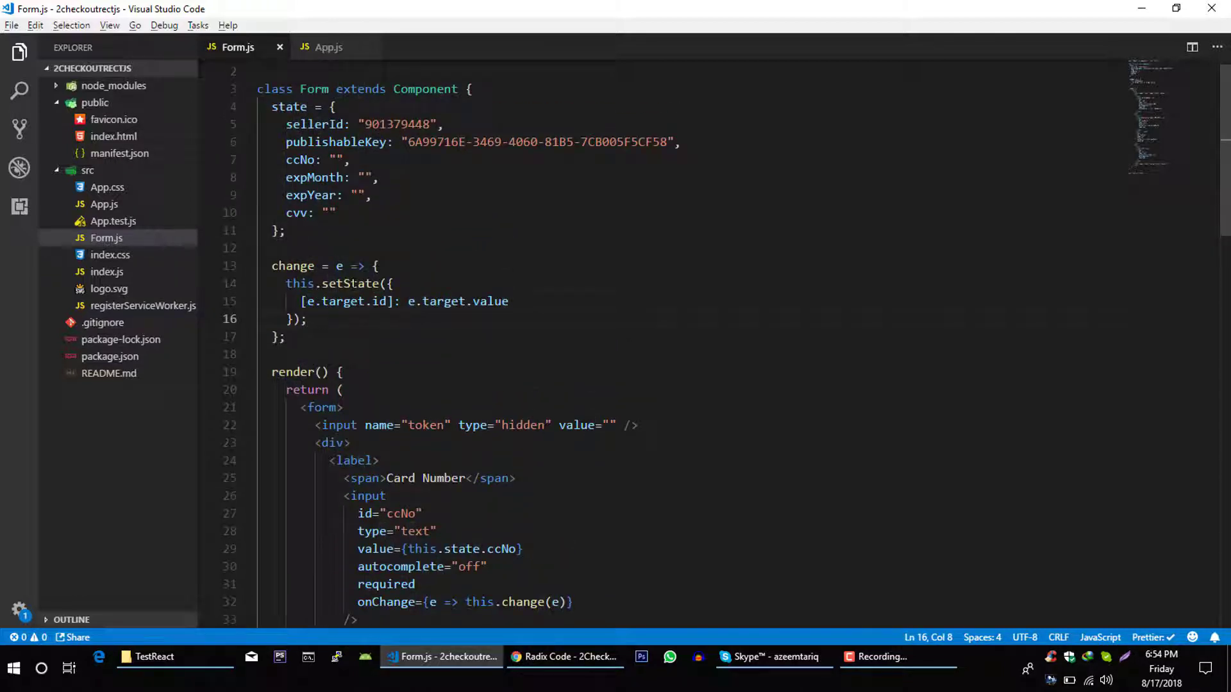
left_click(390, 284)
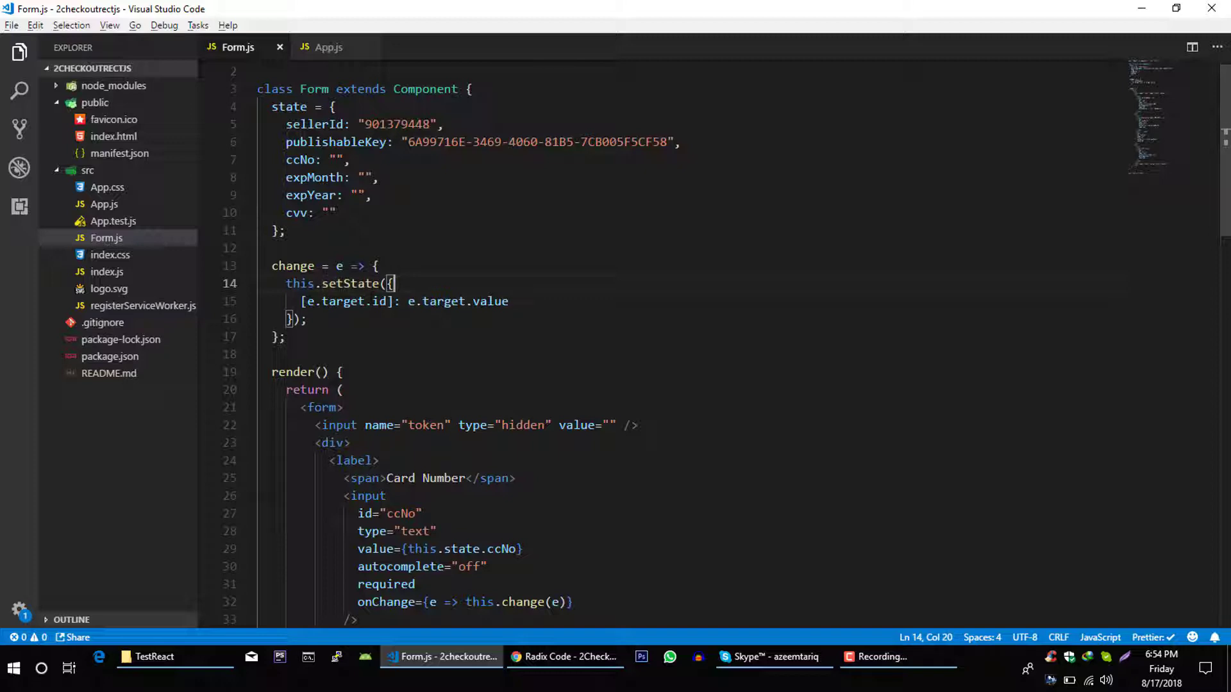
left_click(310, 300)
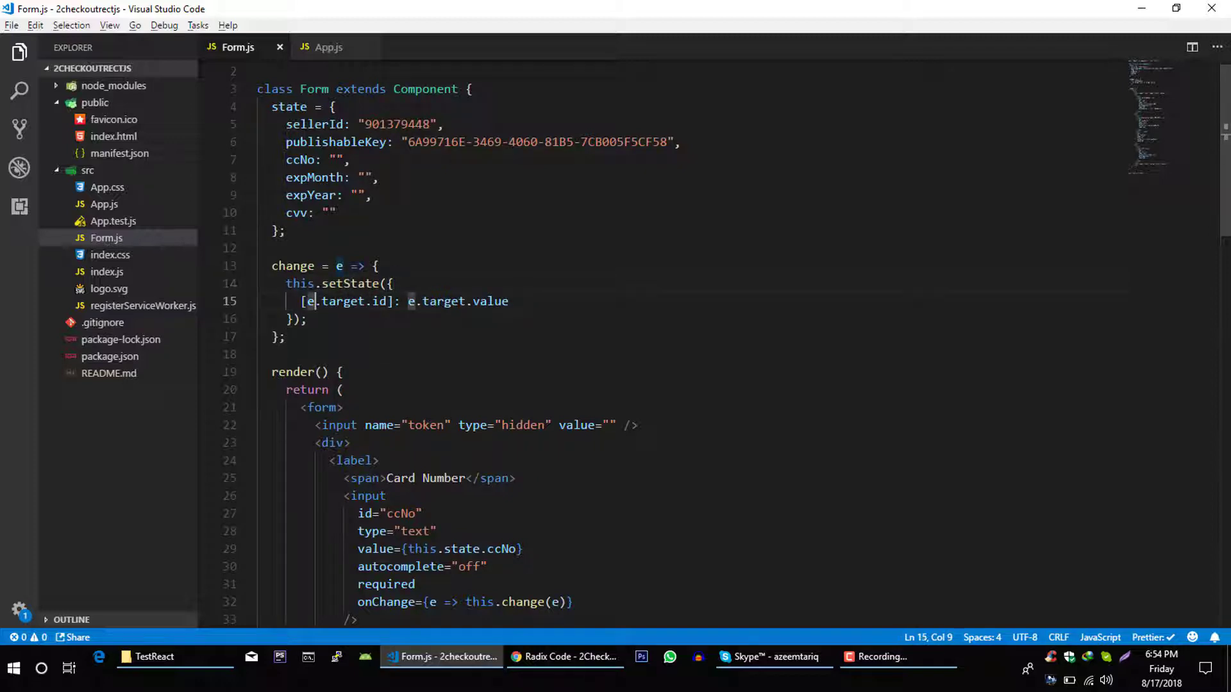
double_click(343, 300)
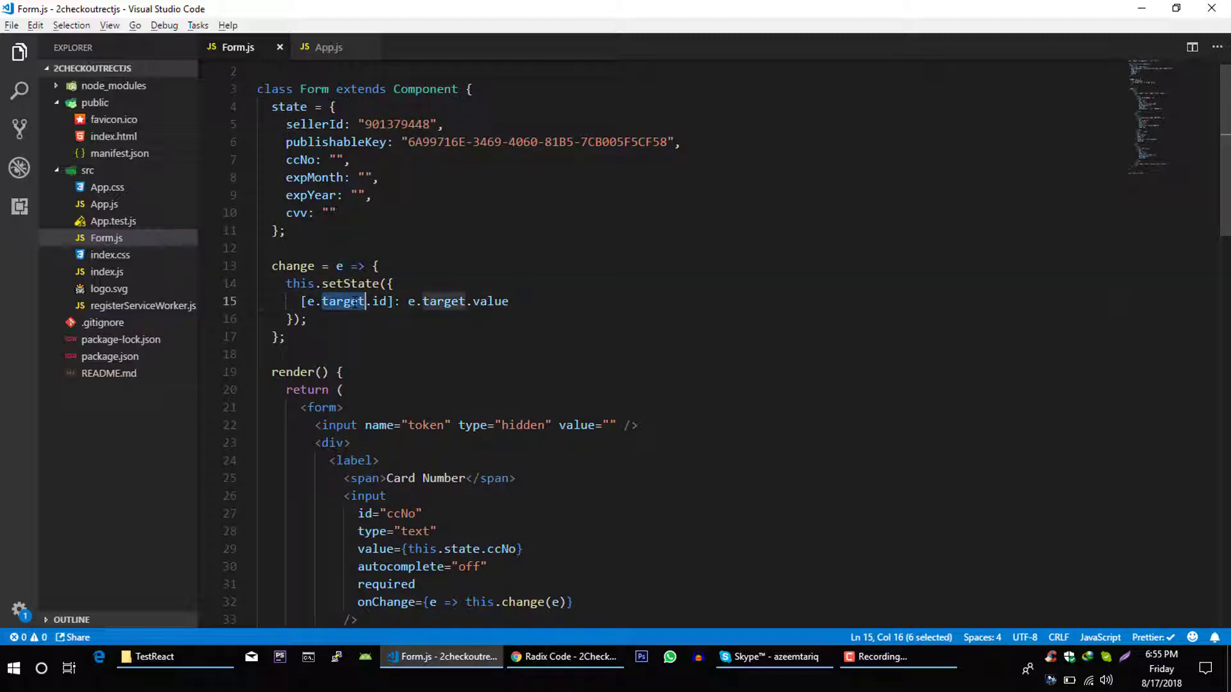
scroll("down", 3)
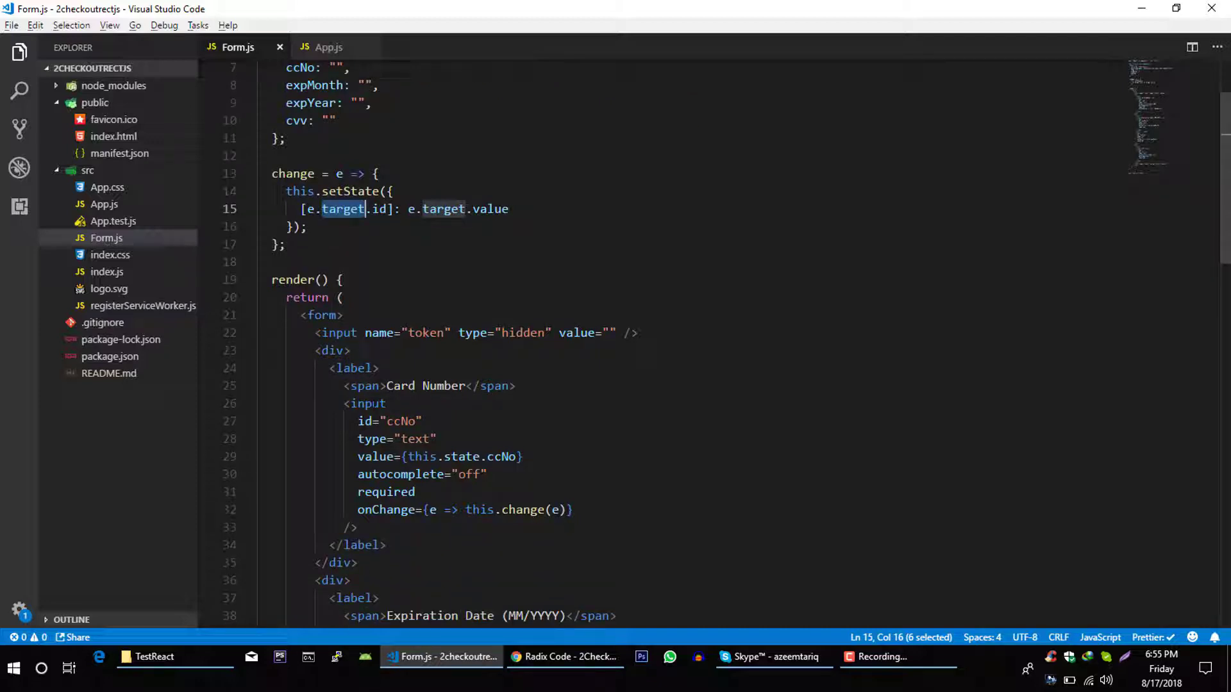
left_click(400, 422)
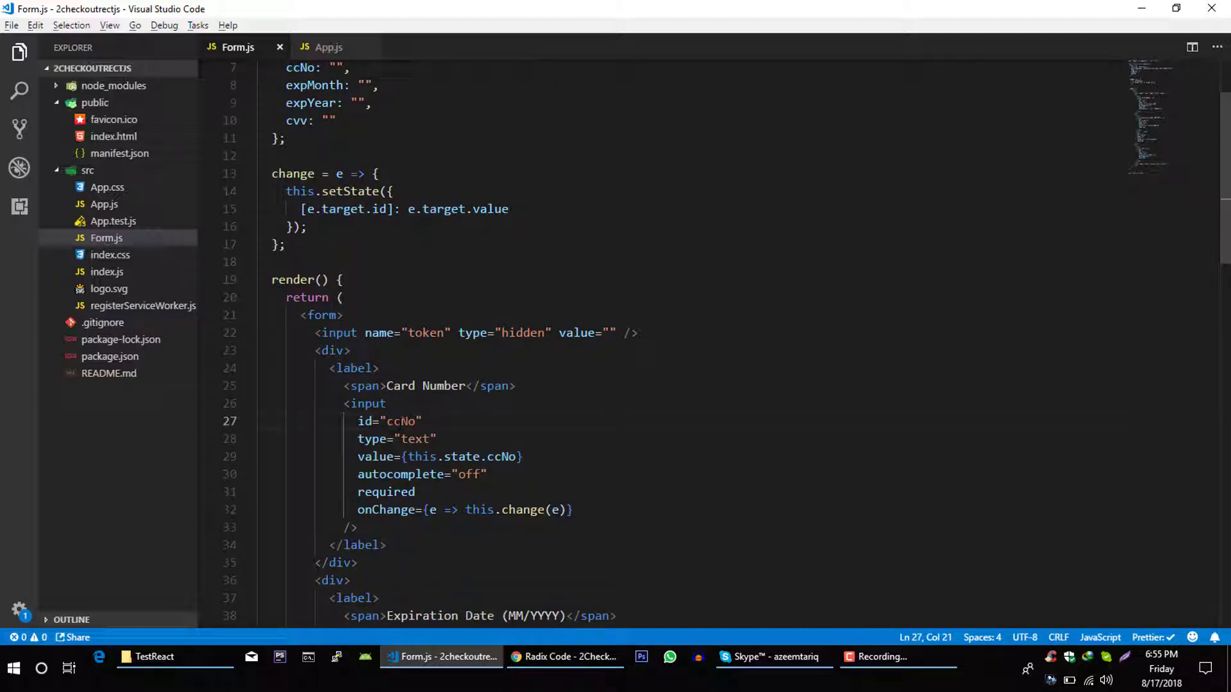
scroll("up", 3)
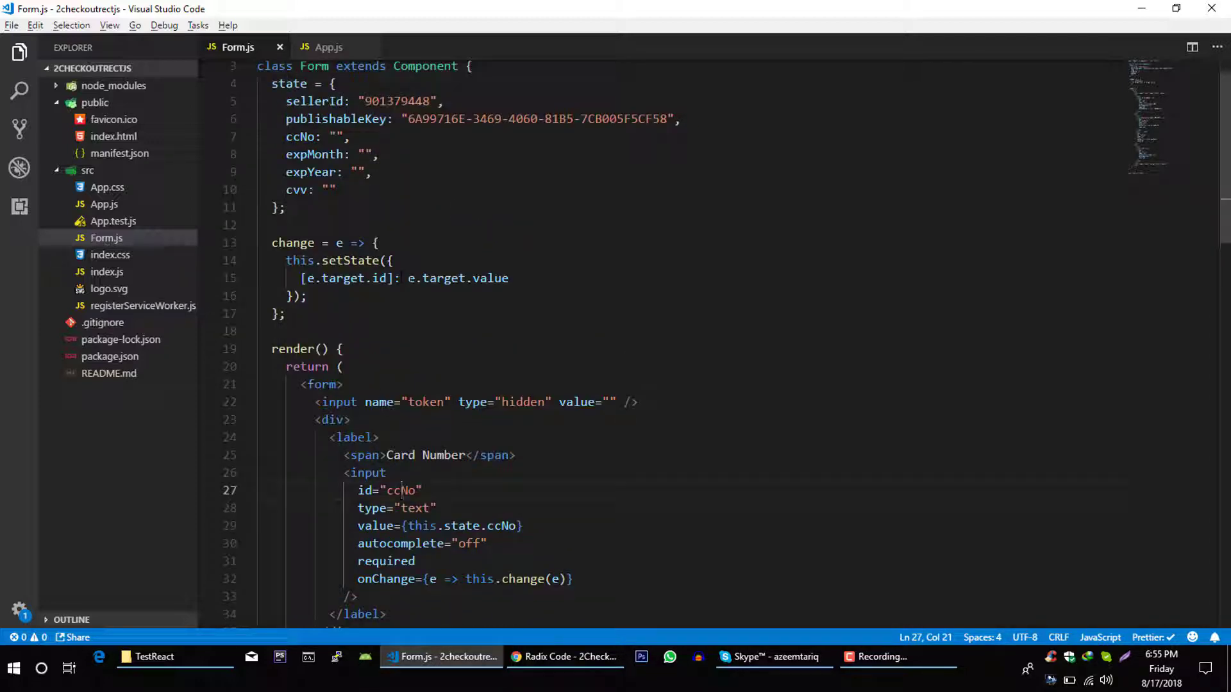
left_click(508, 278)
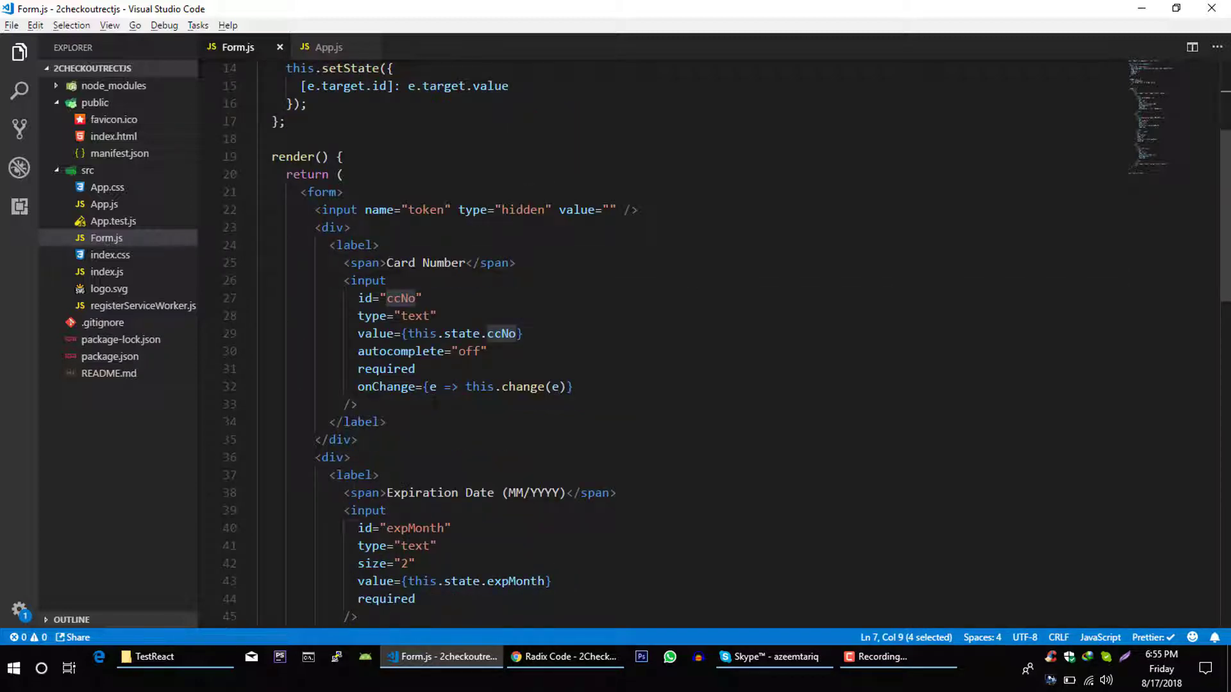
left_click(567, 656)
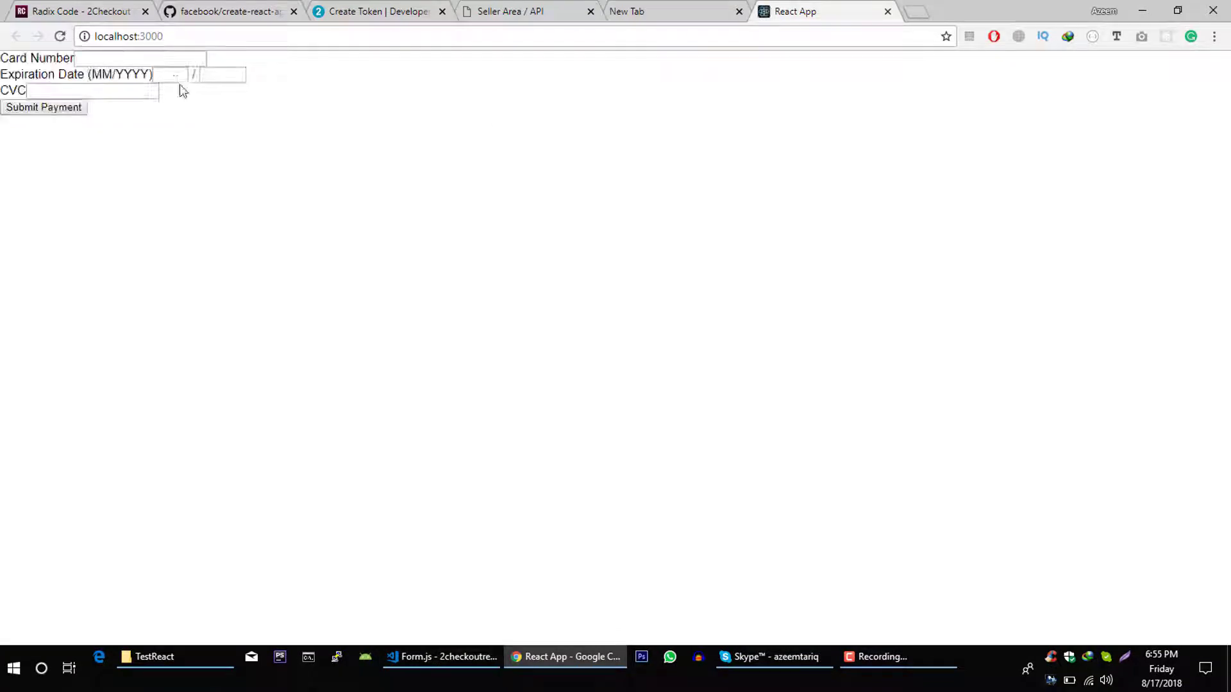
- Type characters (a, 12121212) into the Card Number field to confirm it accepts input, then return to Form.js
type("a")
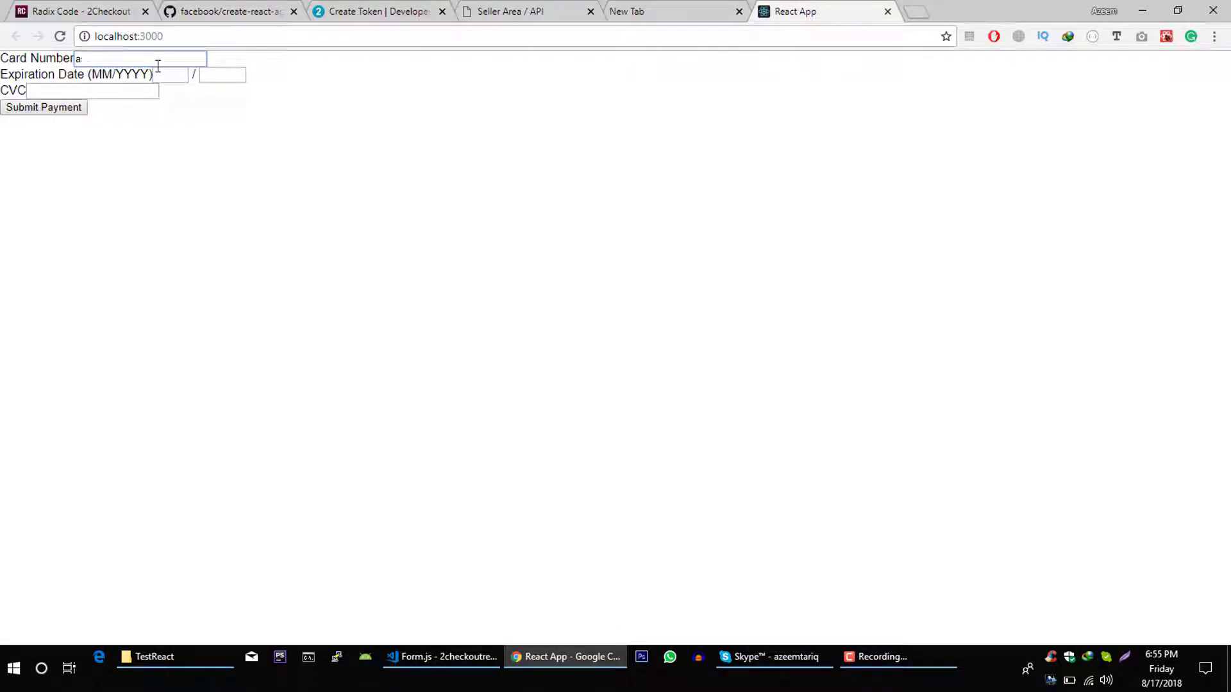
type("12121212sdfsf")
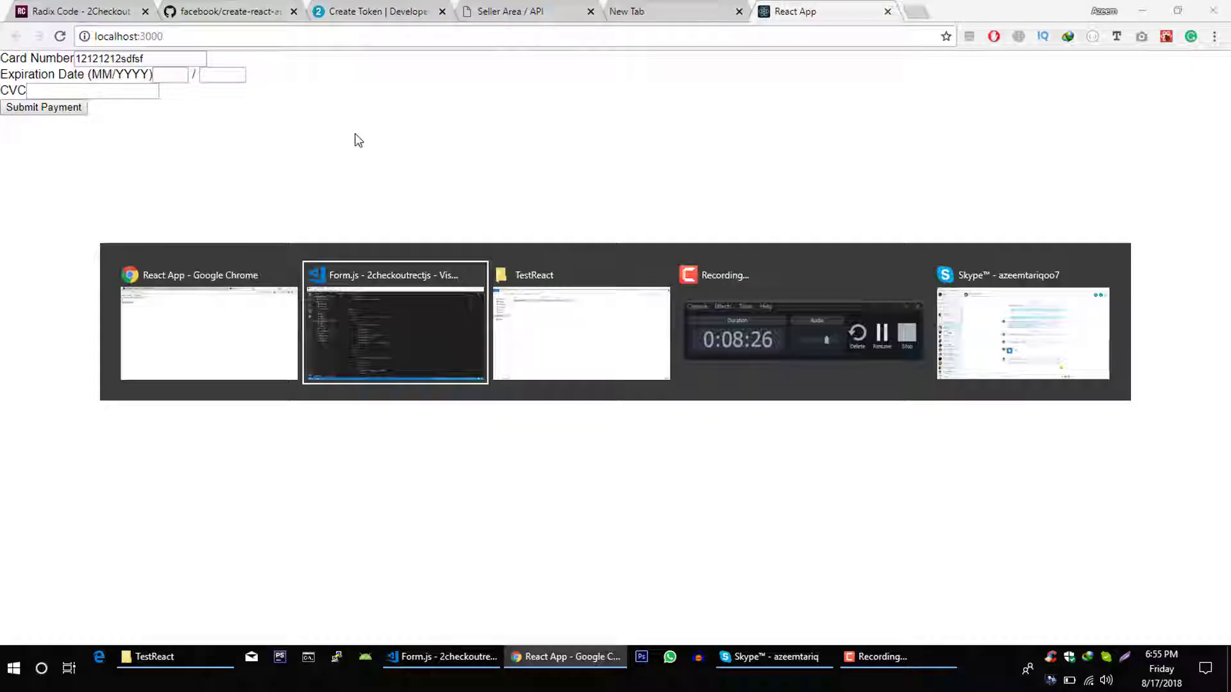
left_click(395, 322)
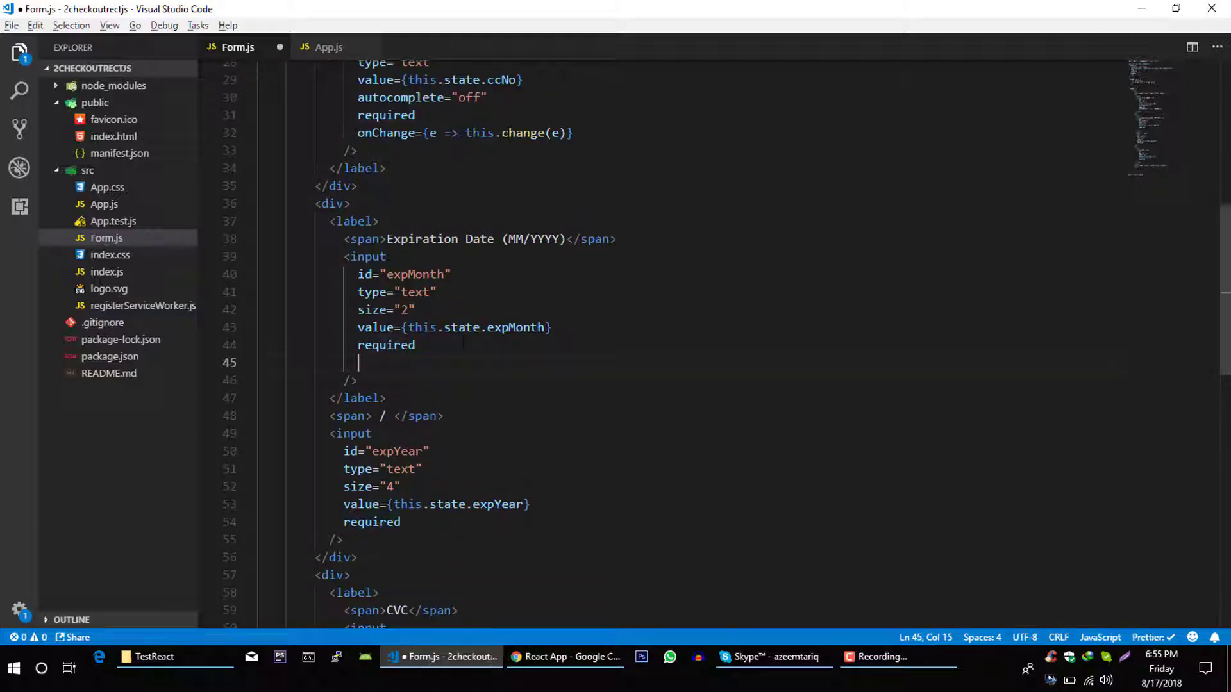
- Paste onChange={e => this.change(e)} into the expMonth, expYear and cvv inputs and save
type("onChange={e => this.change(e)}")
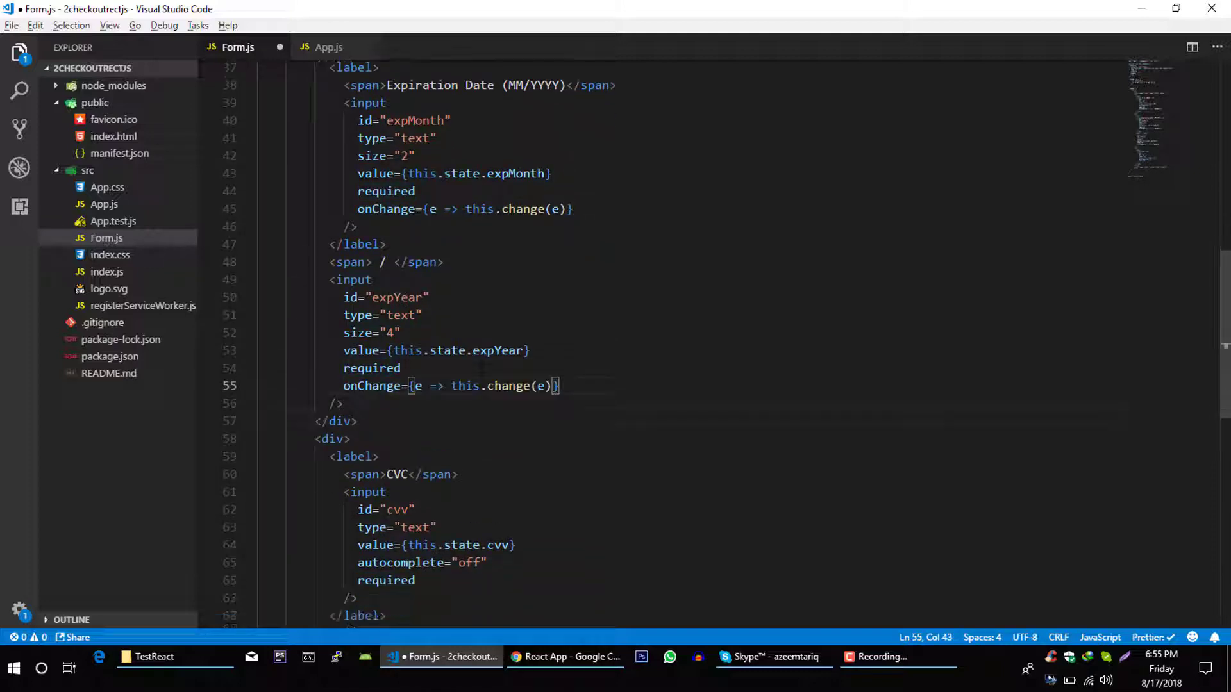
scroll("down", 3)
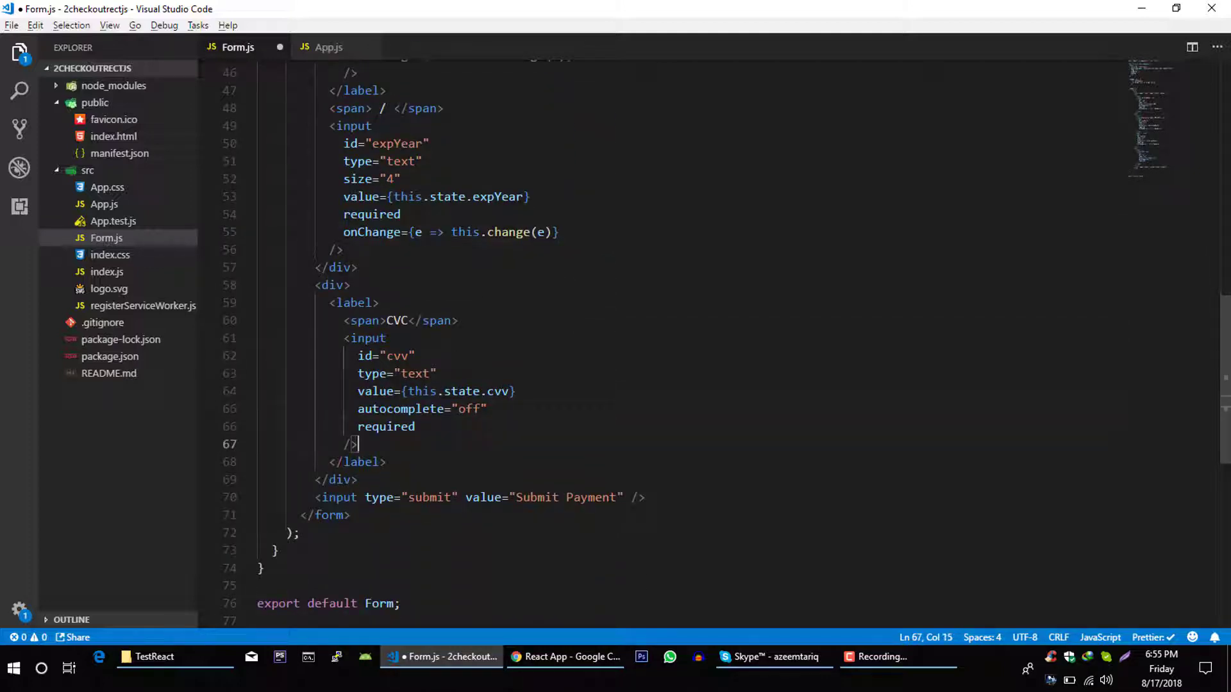
type("onChange={e => this.change(e)}")
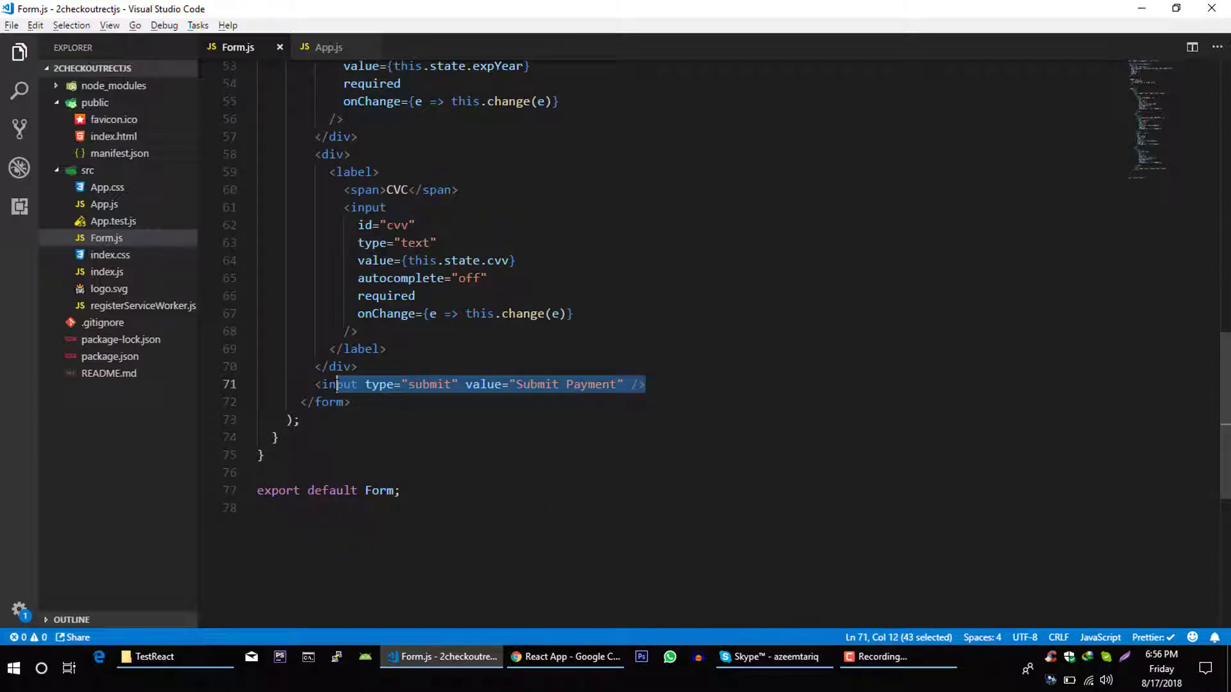
- Replace the submit input line with a <button type="button"> element
key("Delete")
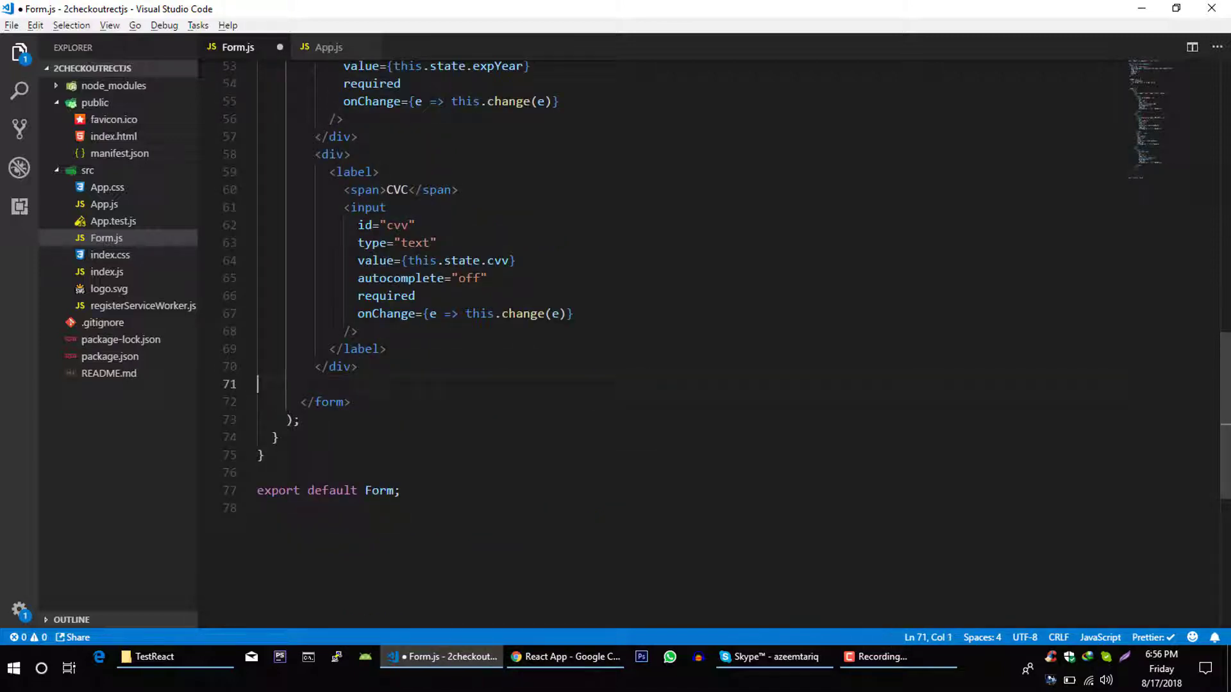
type("<button>")
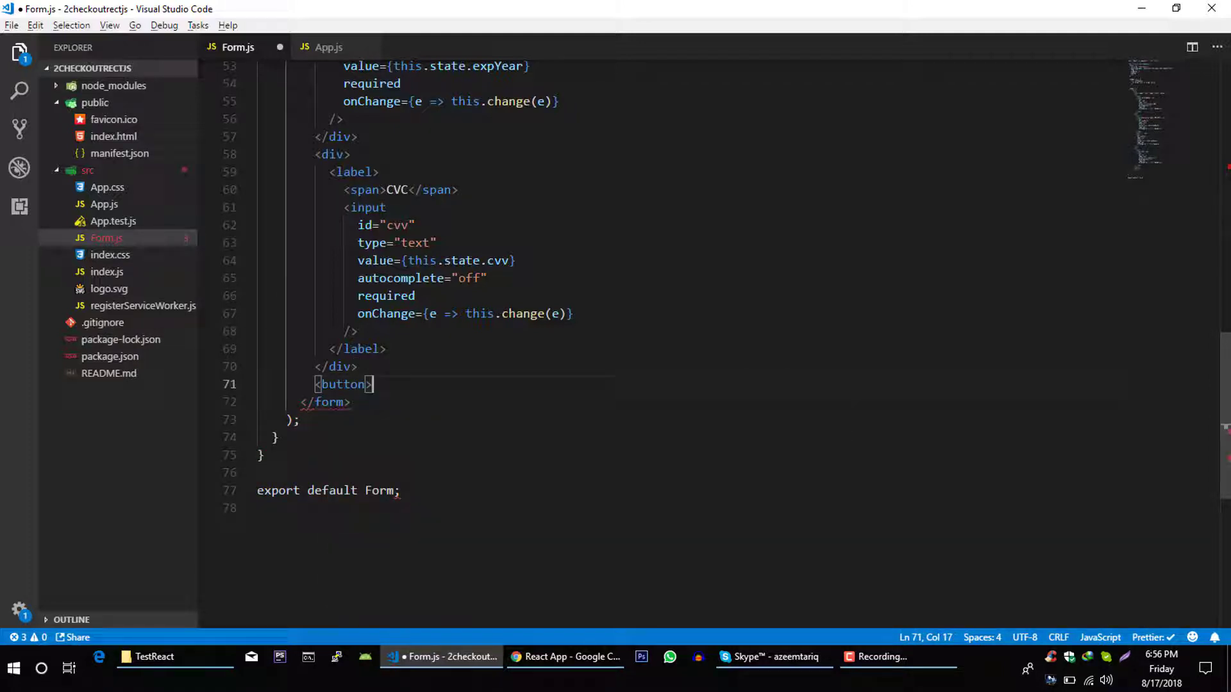
type("type=\"butto")
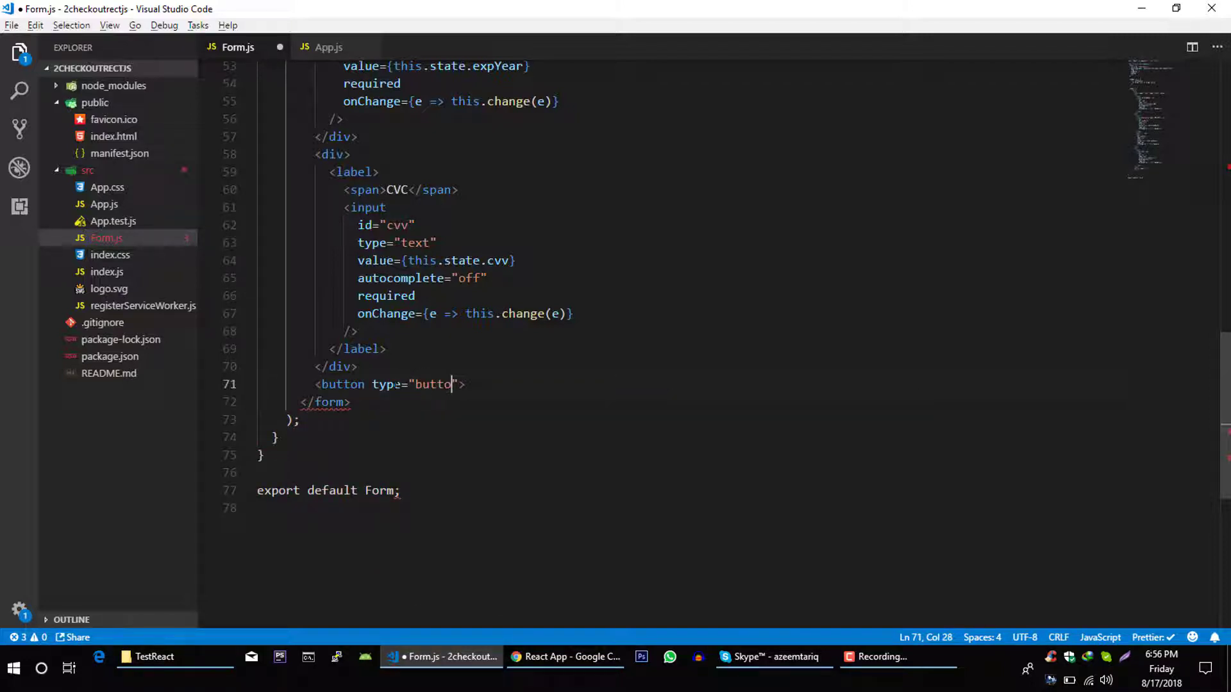
type("n\"")
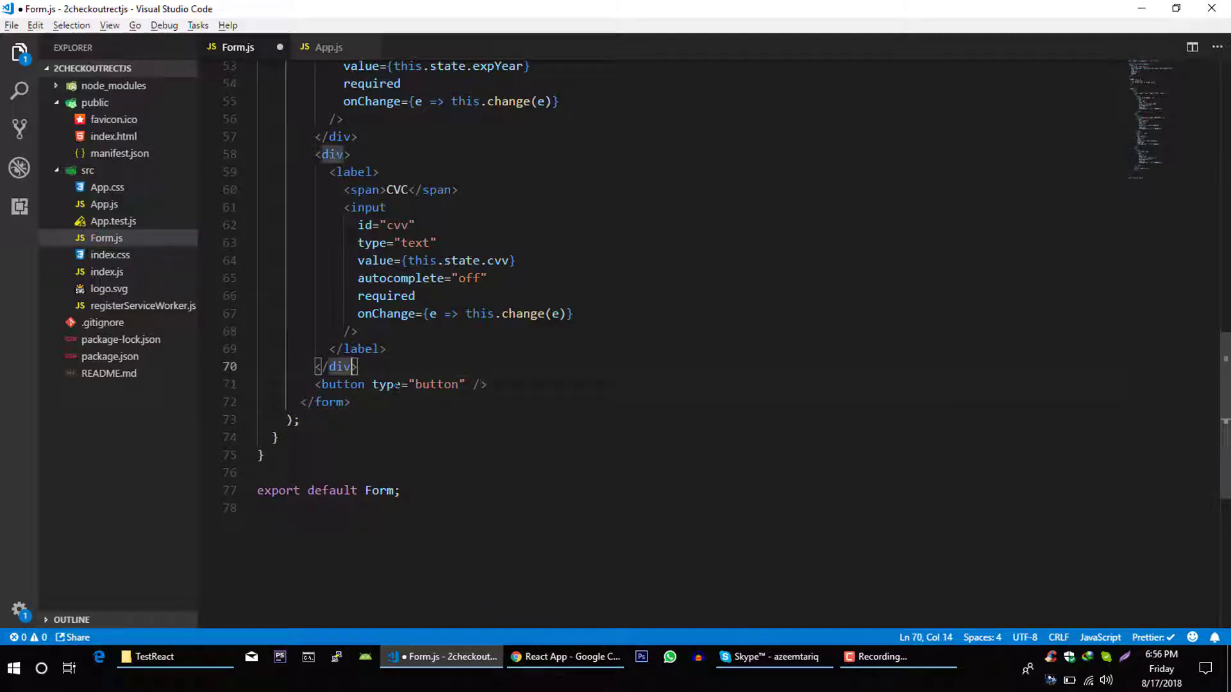
- Give the button a value="Submit" attribute
left_click(464, 383)
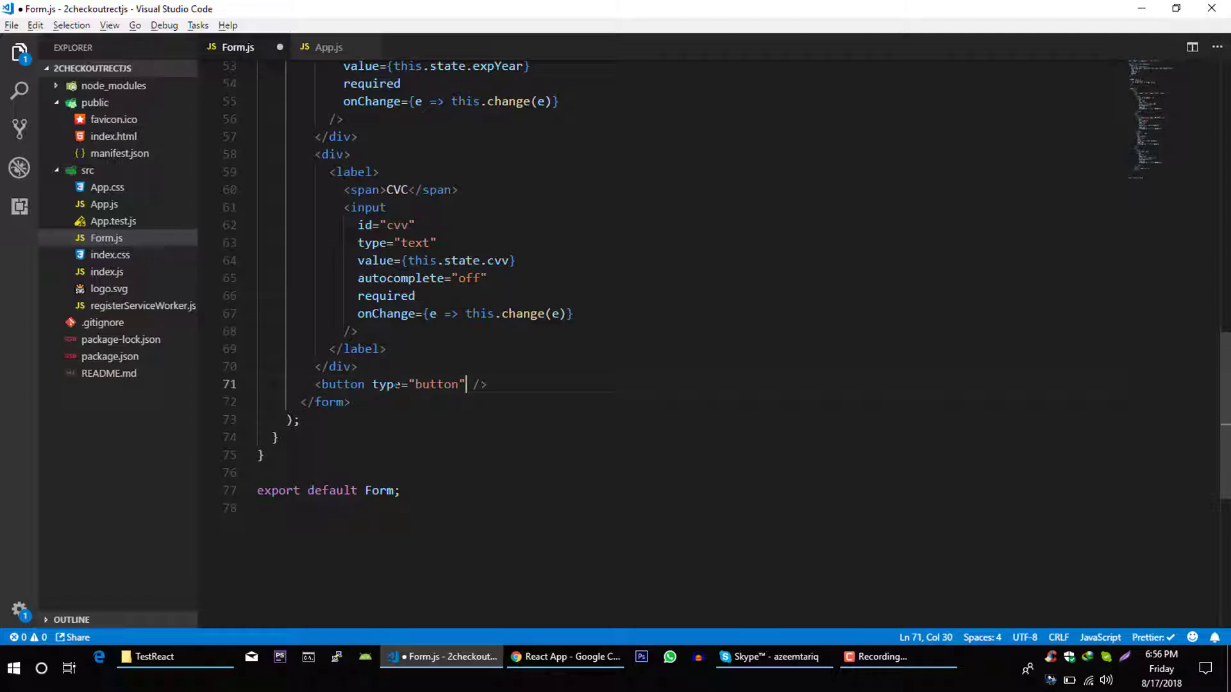
type("value")
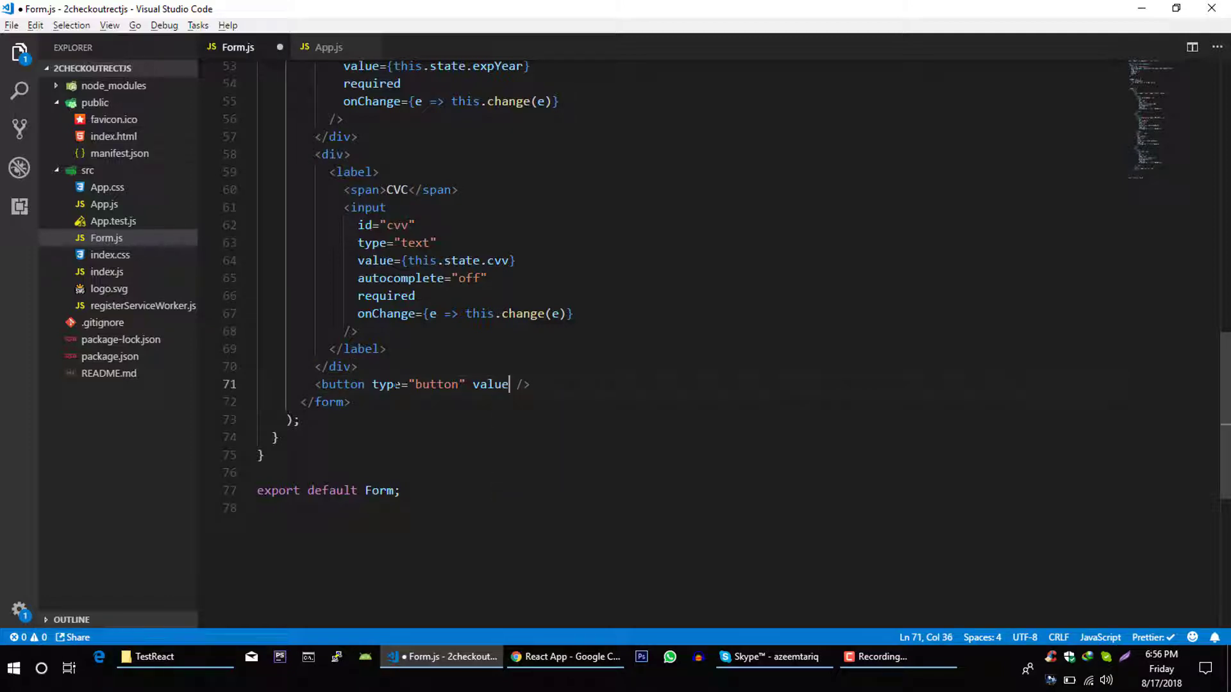
type("=\"")
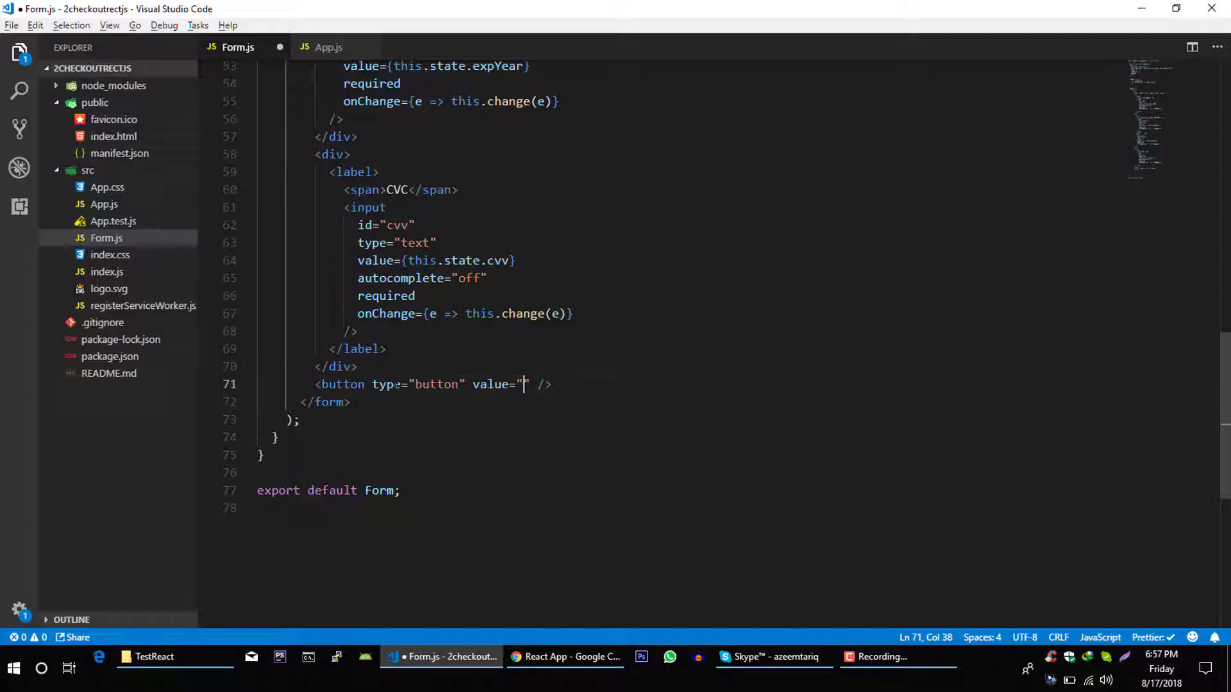
type("Sub")
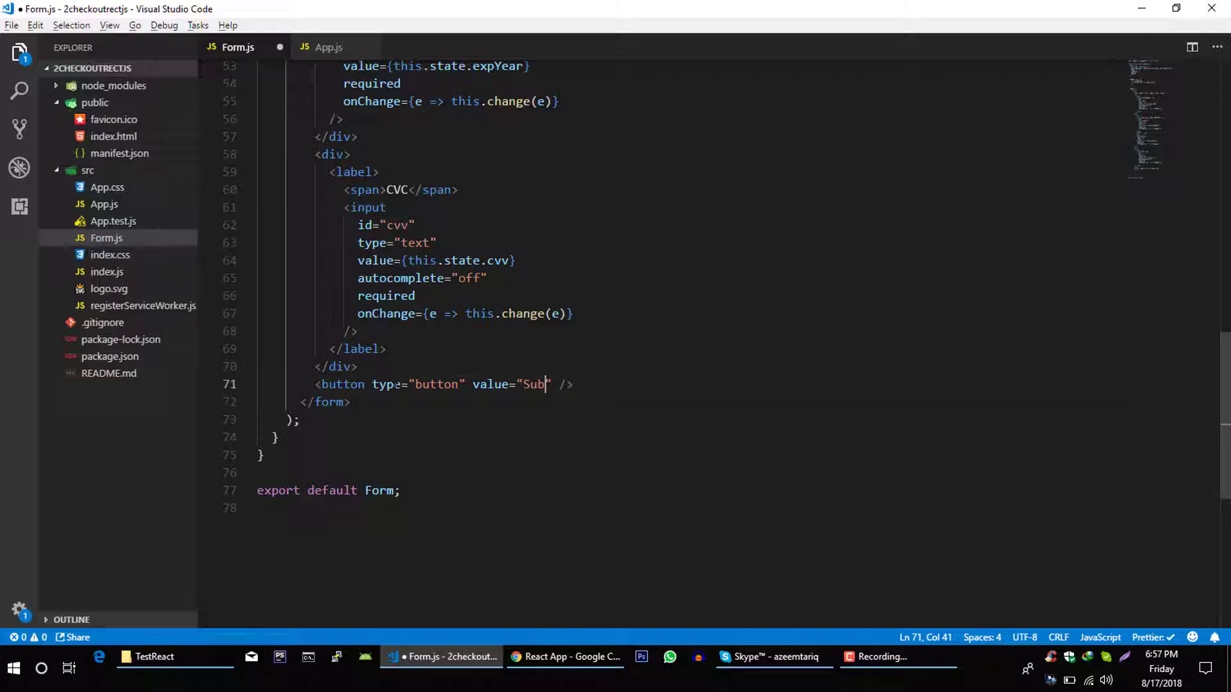
type("mit")
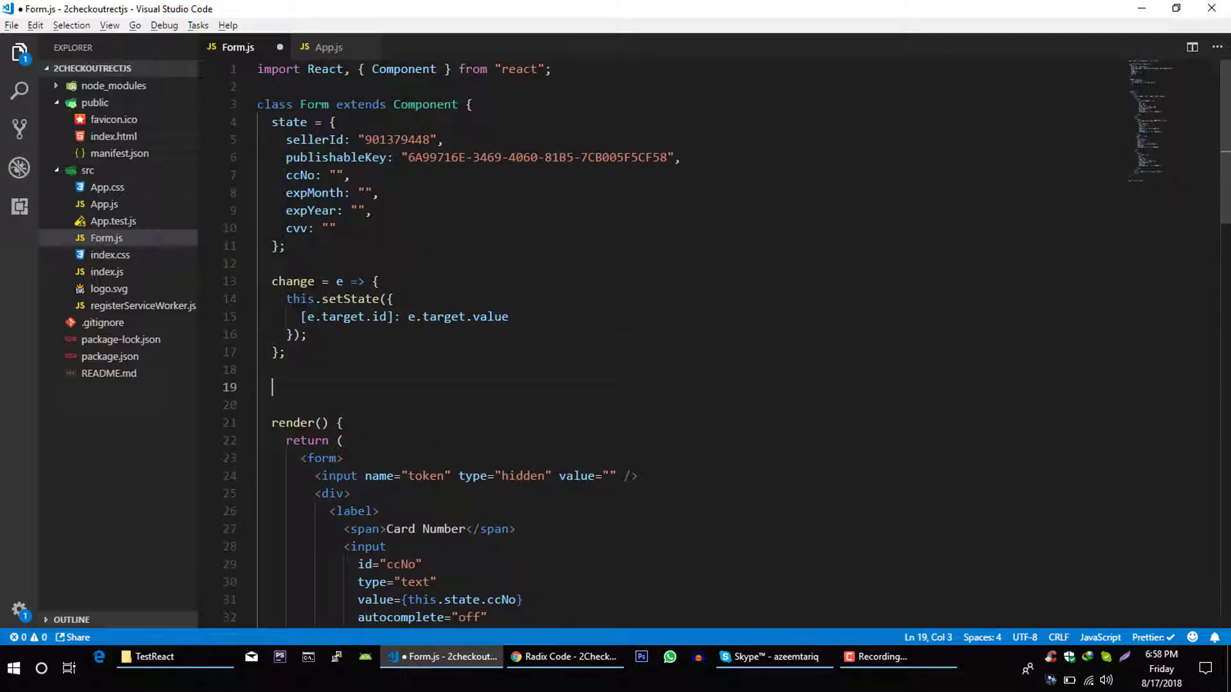
- Start an onSubmit arrow-function handler in the Form component
type("o")
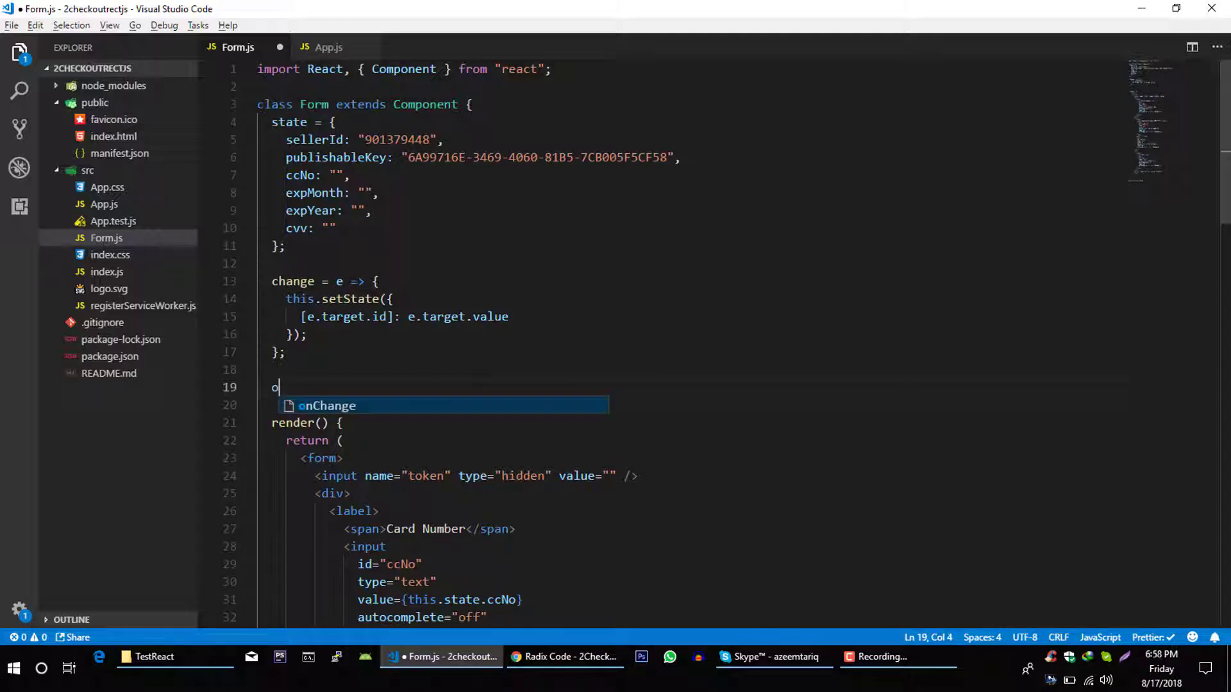
type("nSubmit")
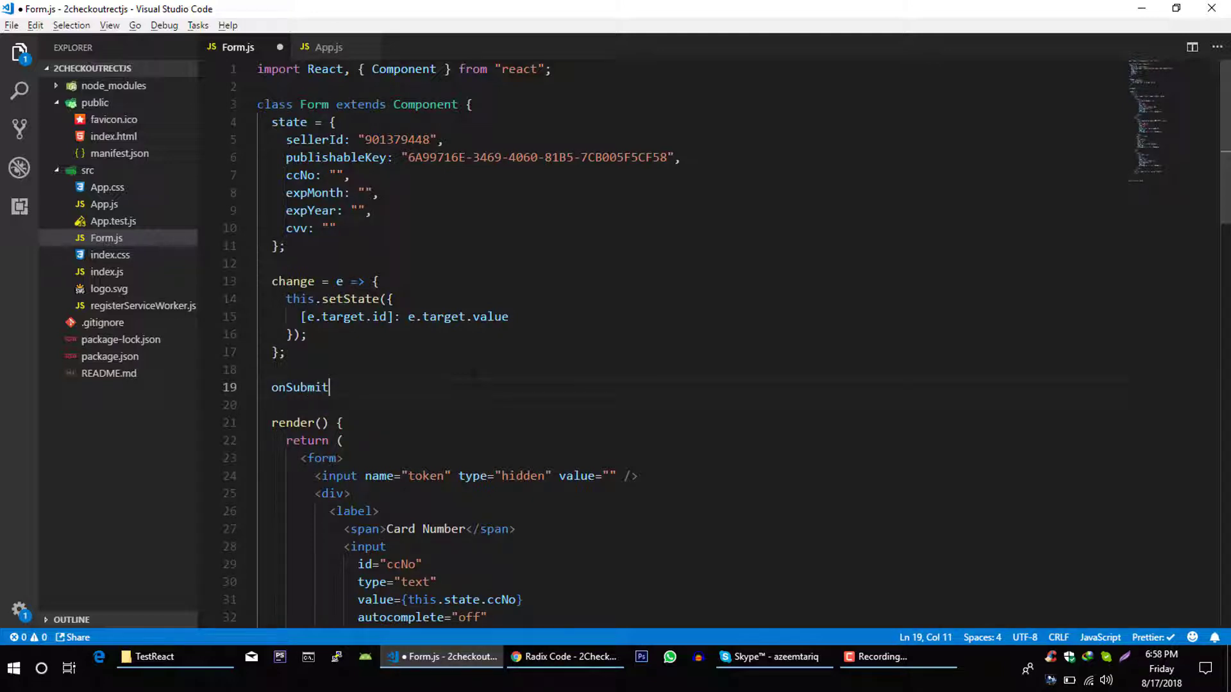
type("=")
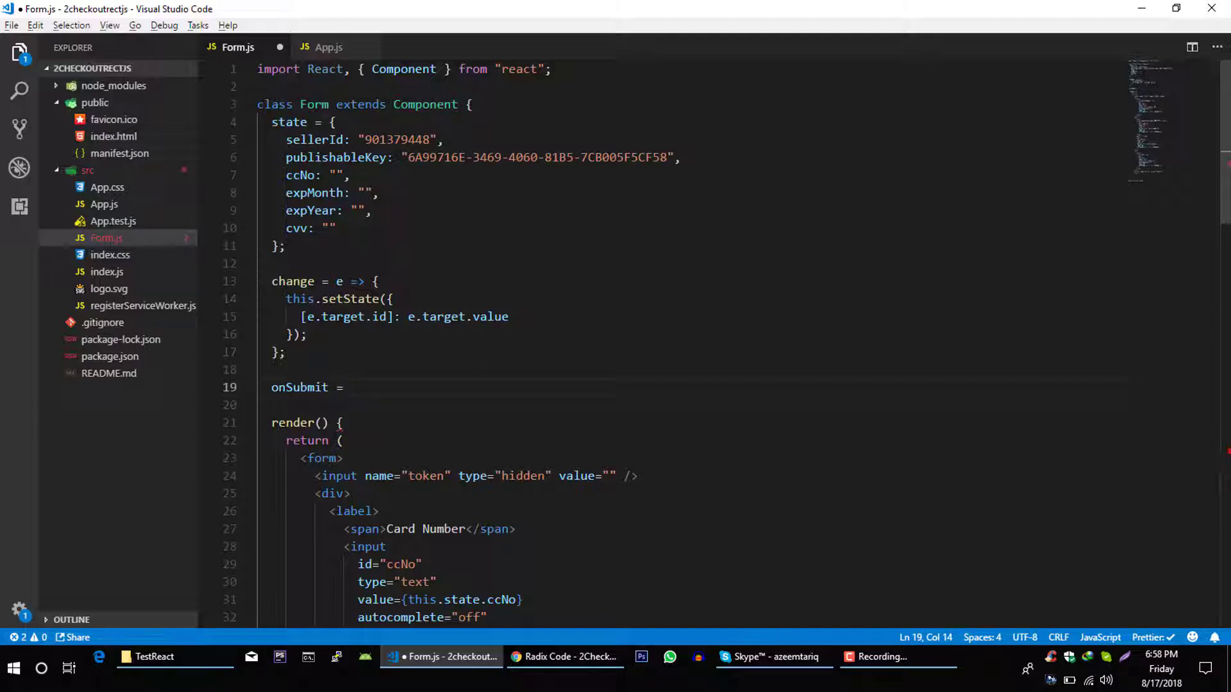
type("()")
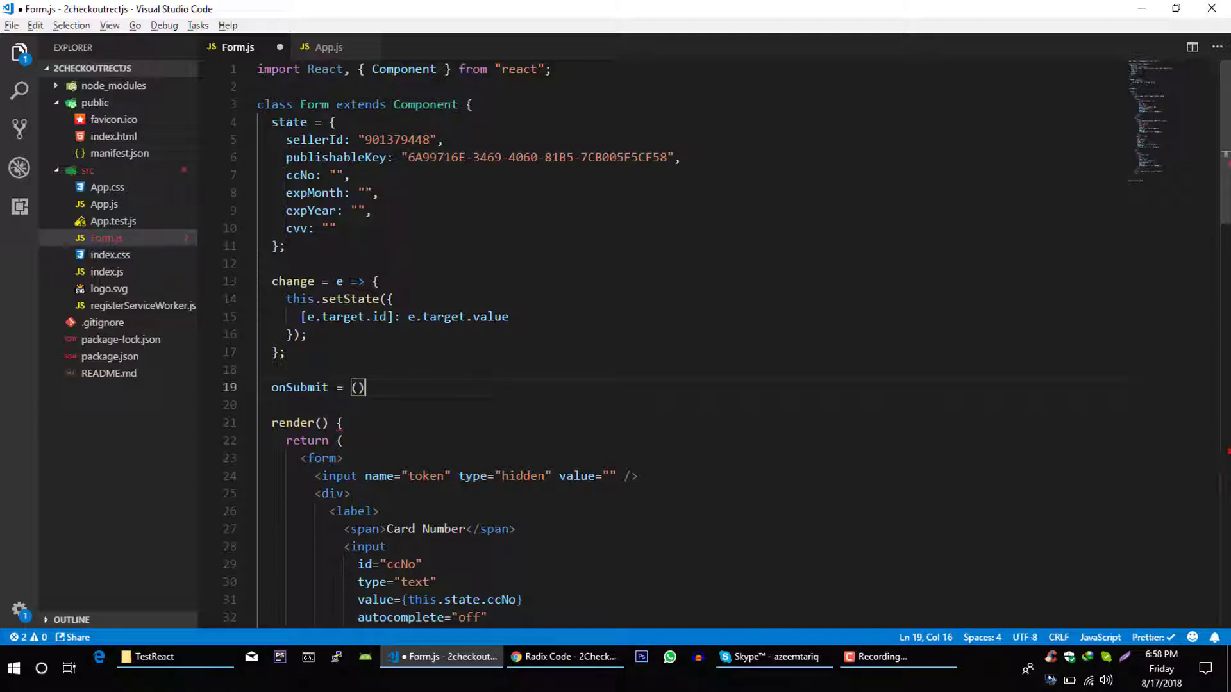
type("=>")
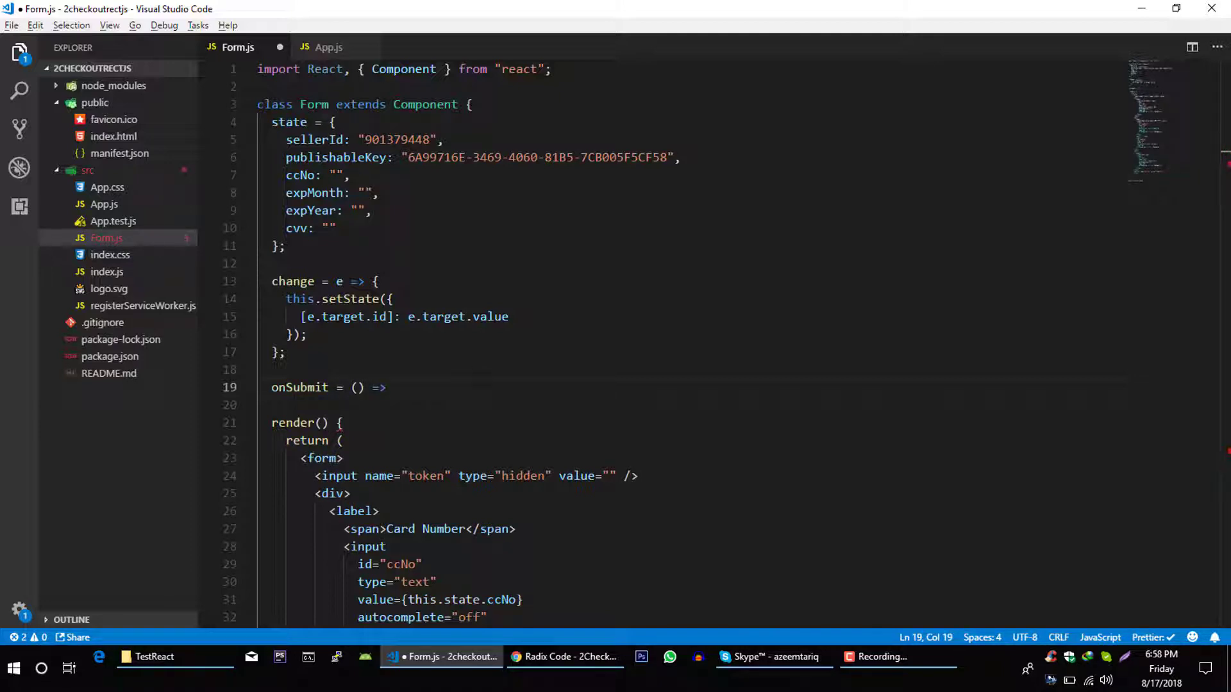
type("{")
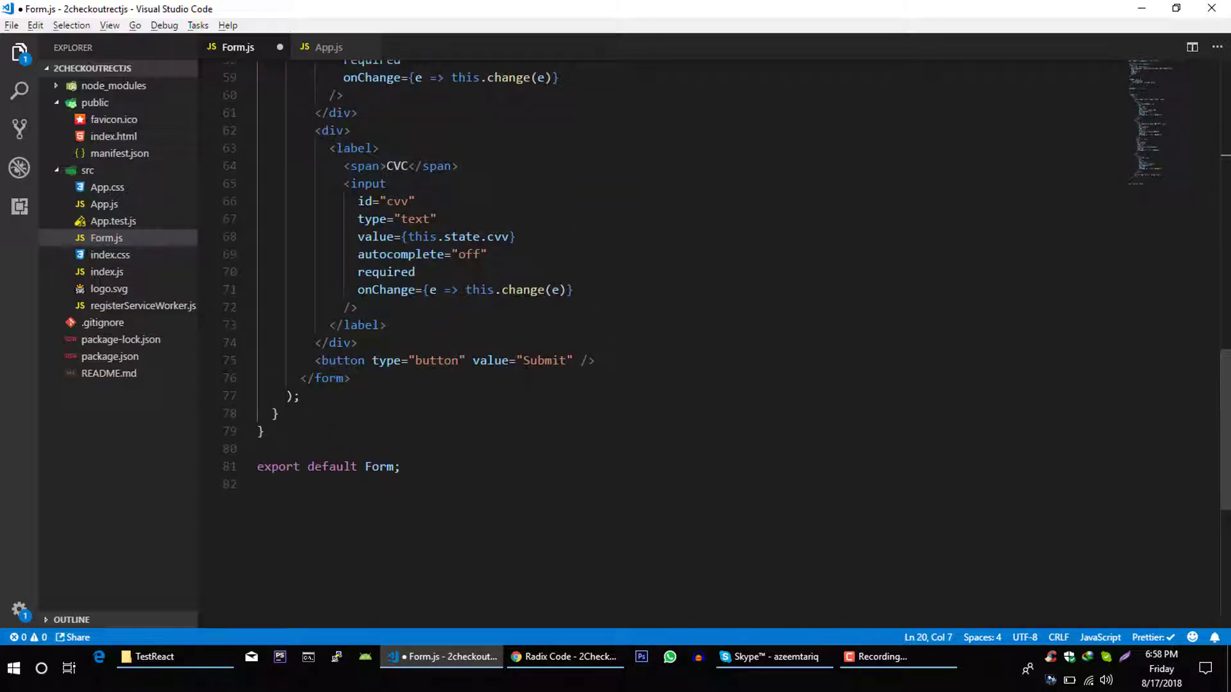
- Give the Submit button onClick={() => this.onSubmit()} and save Form.js
left_click(573, 360)
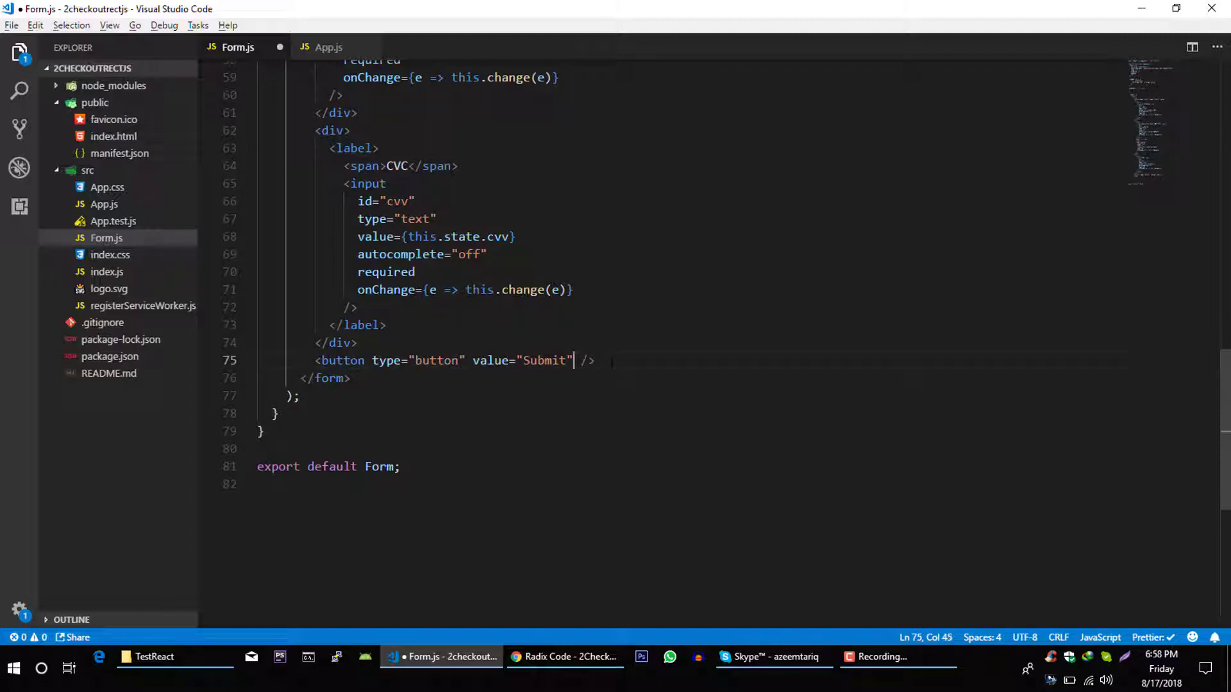
type("onClick")
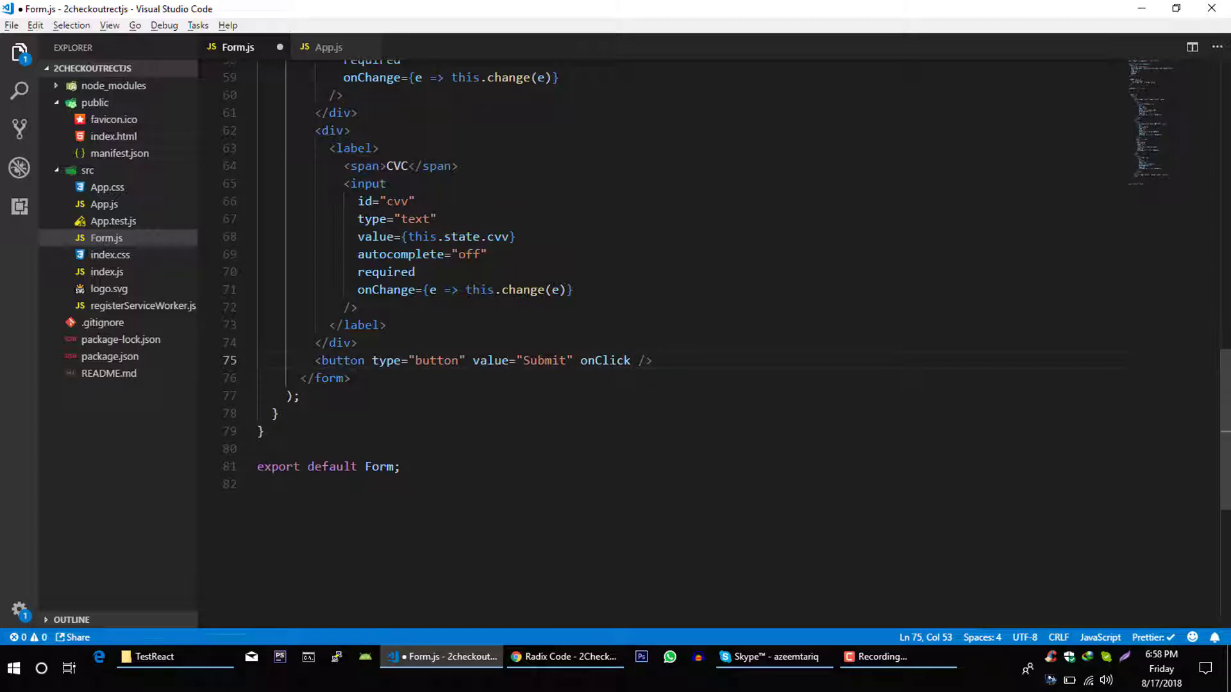
type("=")
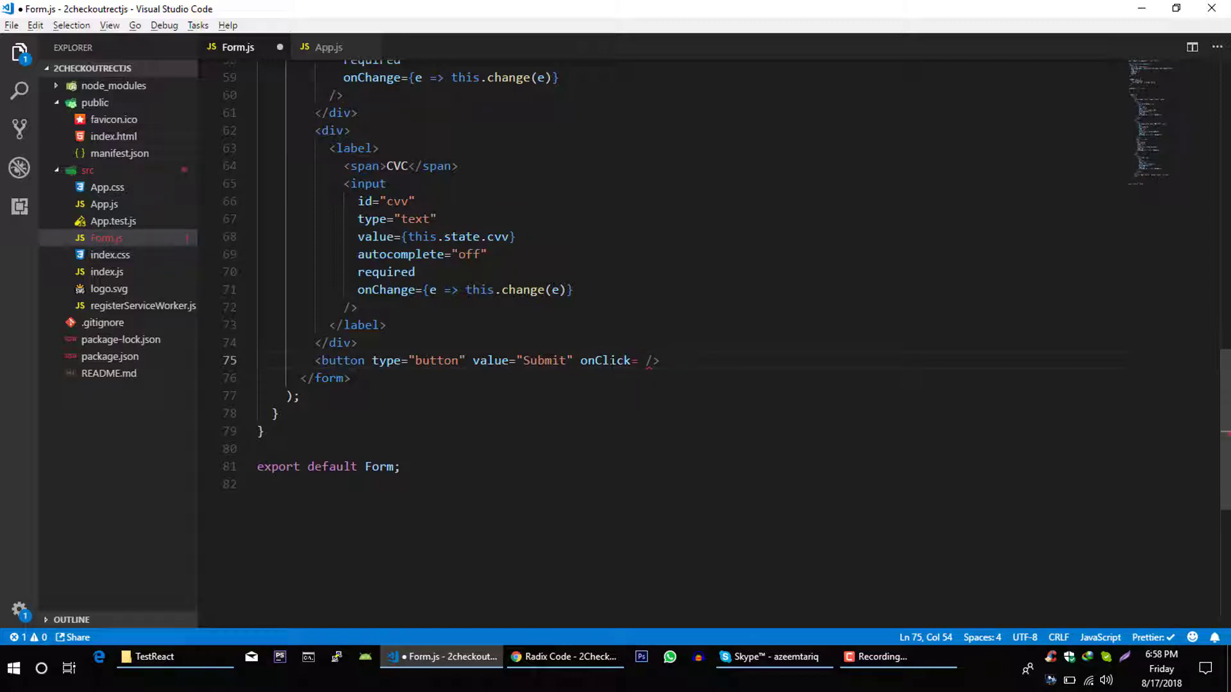
type("{()}")
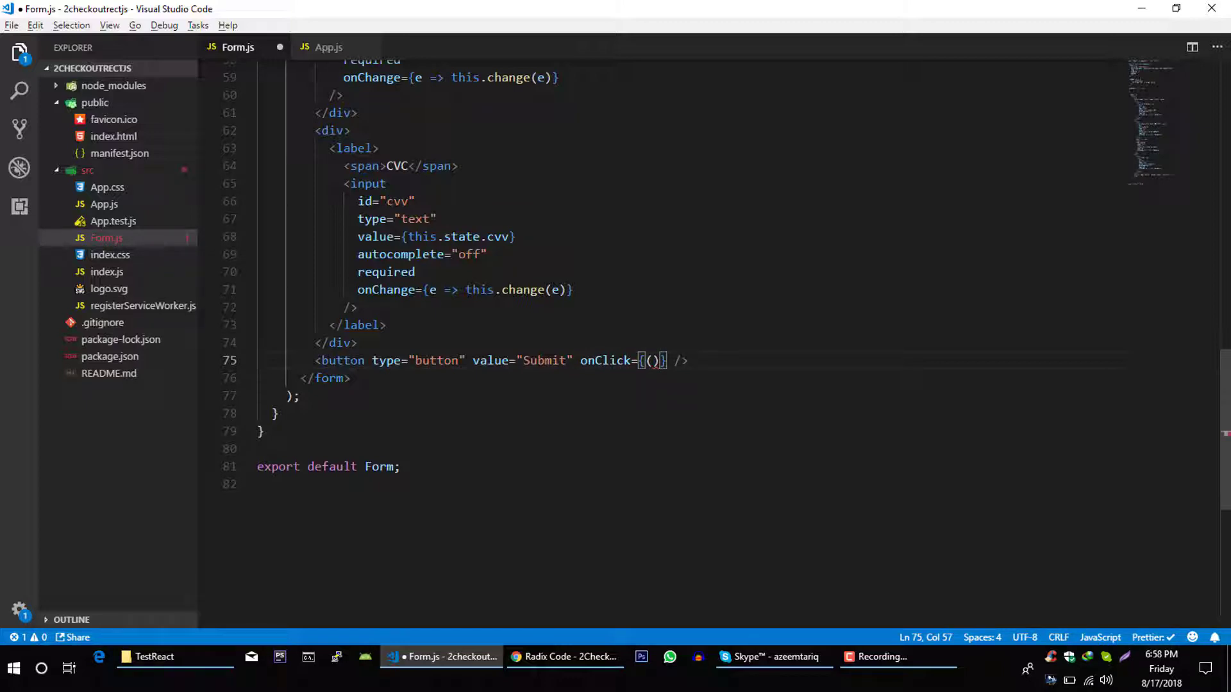
type("=>")
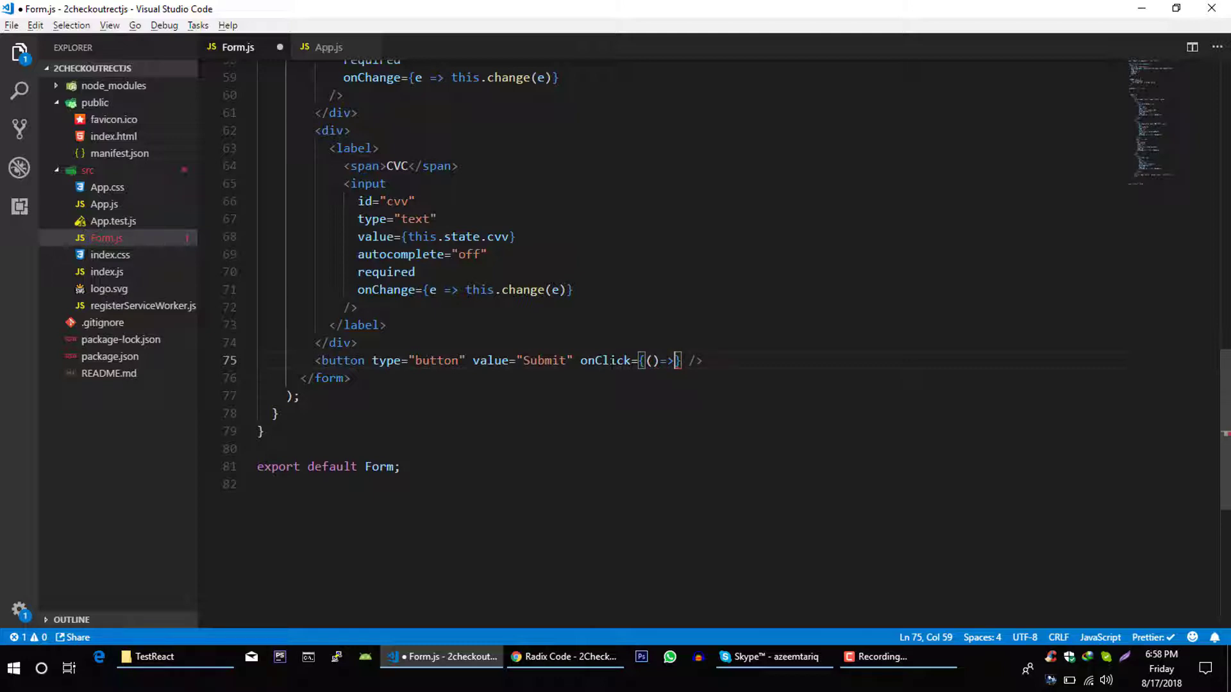
type("this.onSubmit(")
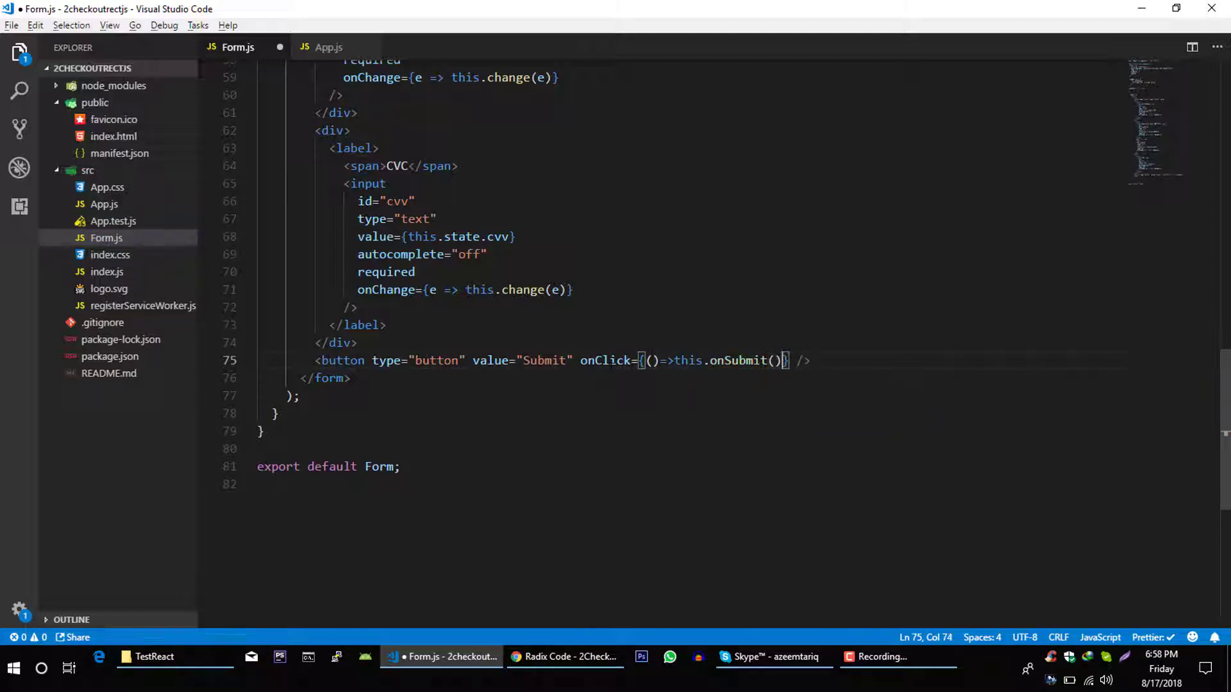
key("ctrl+s")
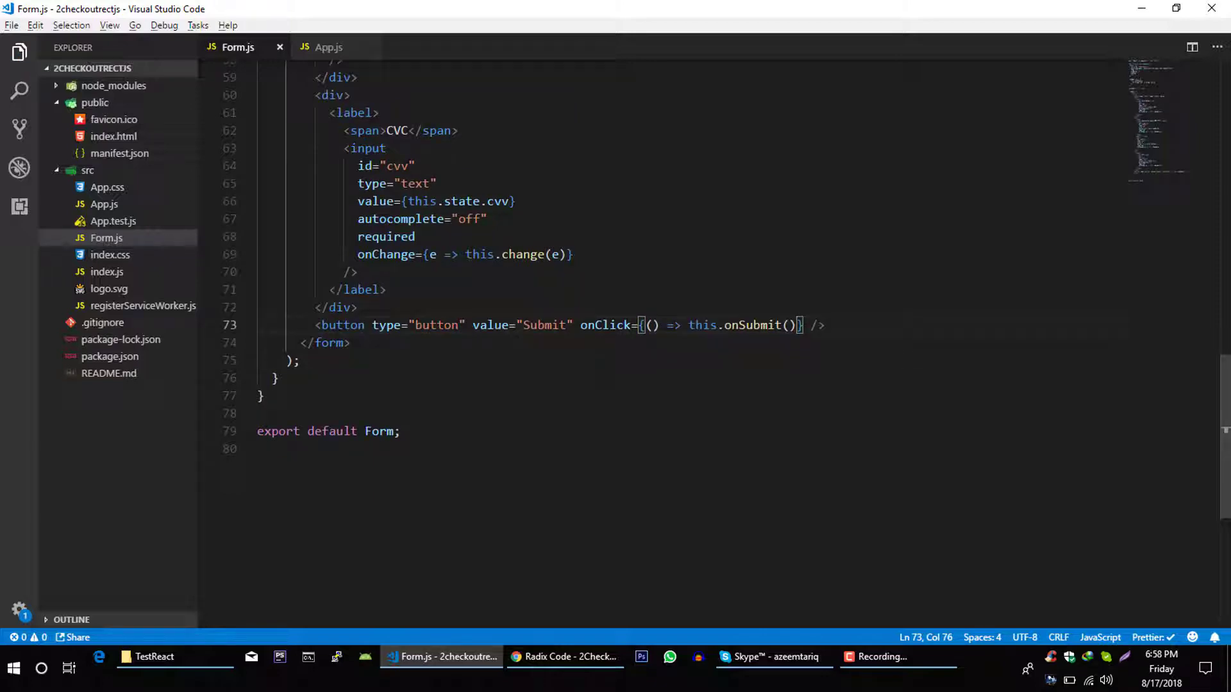
- Have onSubmit log "Sate: " with this.state, then bring up the running app in Chrome
scroll("up", 3)
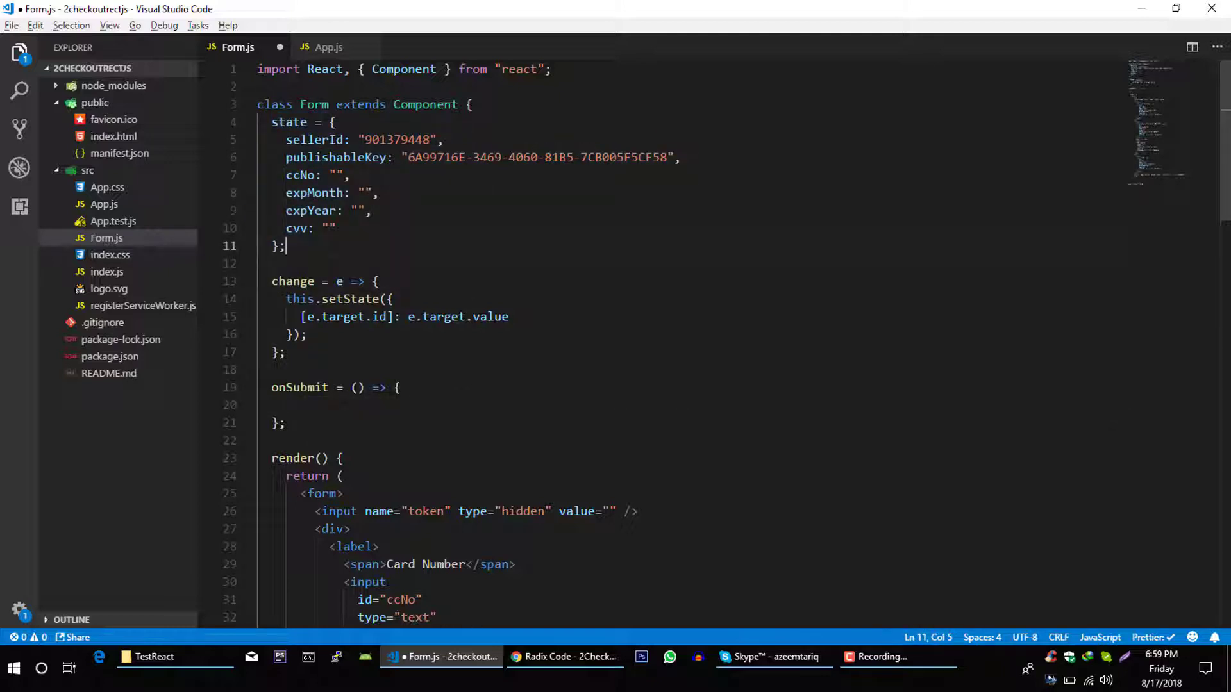
type("console")
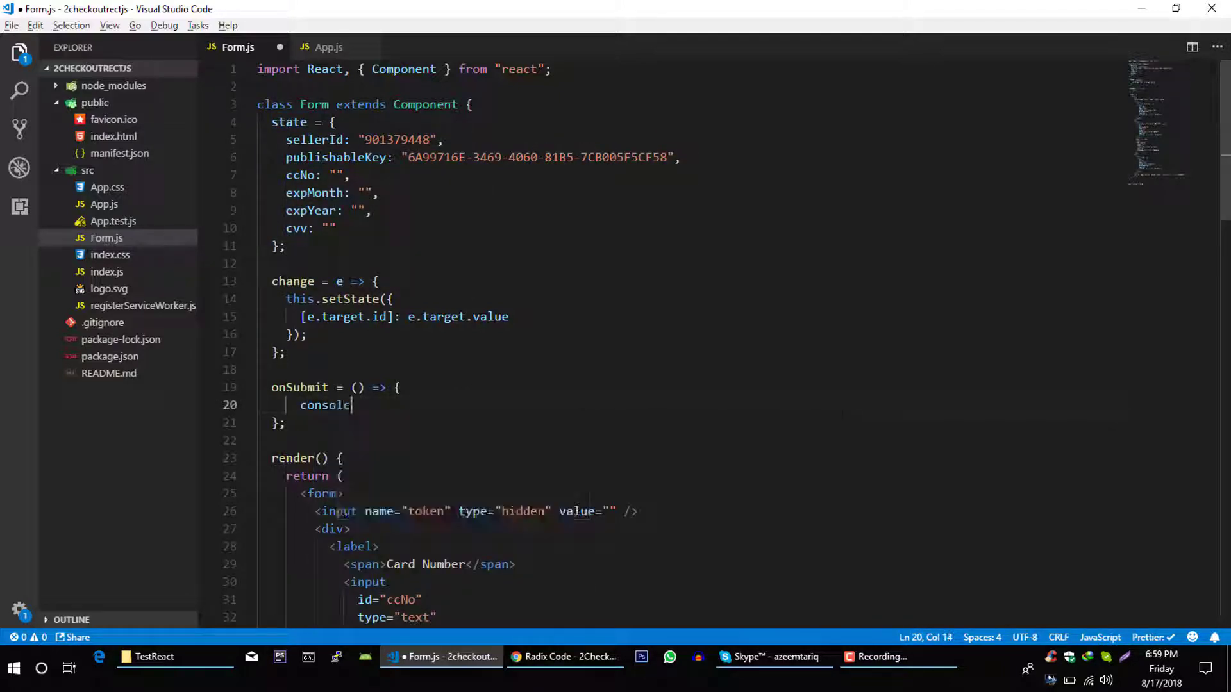
type(".log")
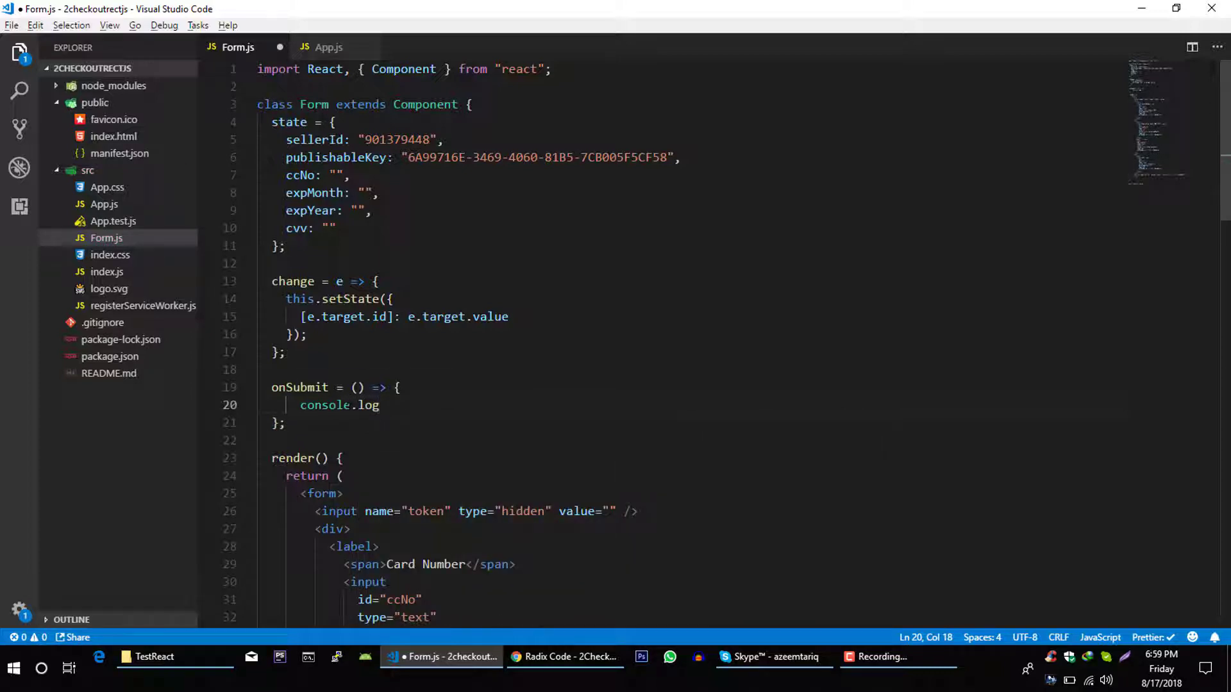
type("(\"\")")
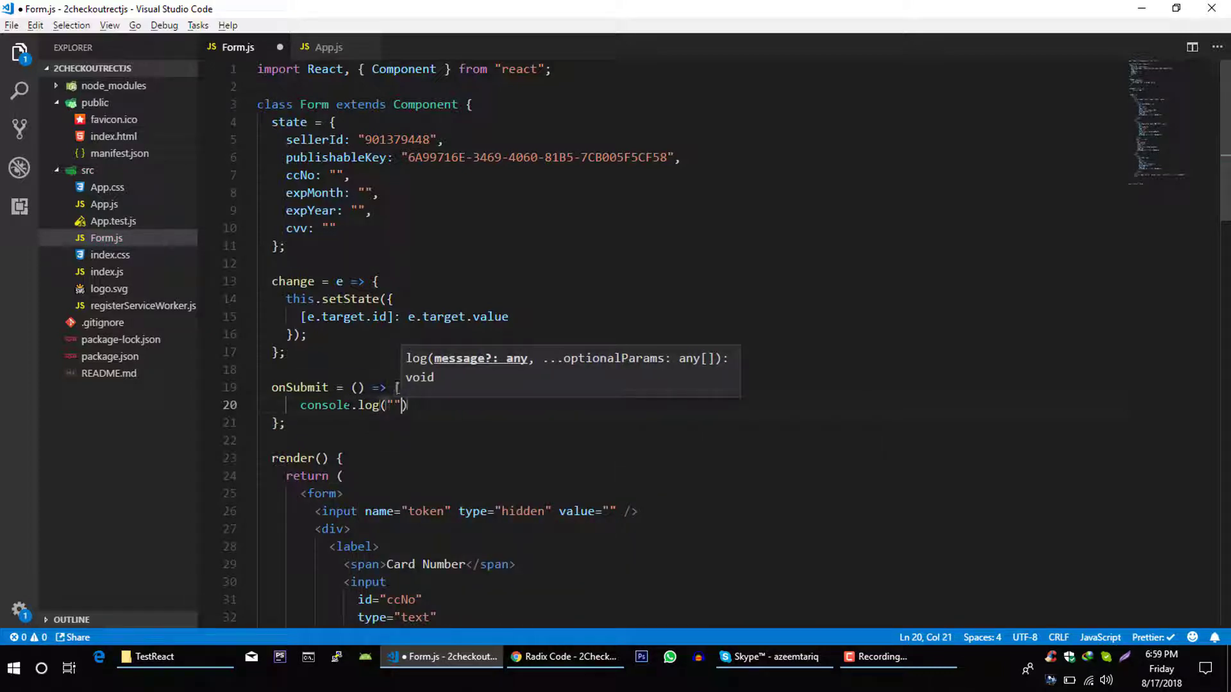
type("Sate:")
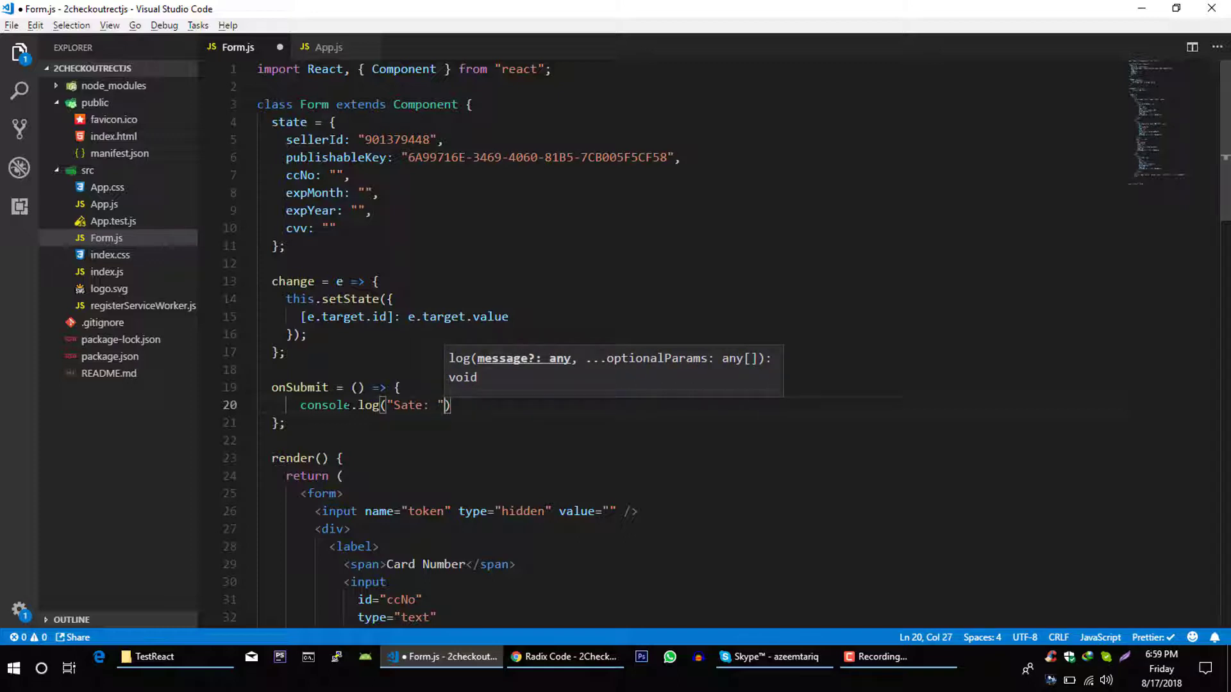
type("thi.")
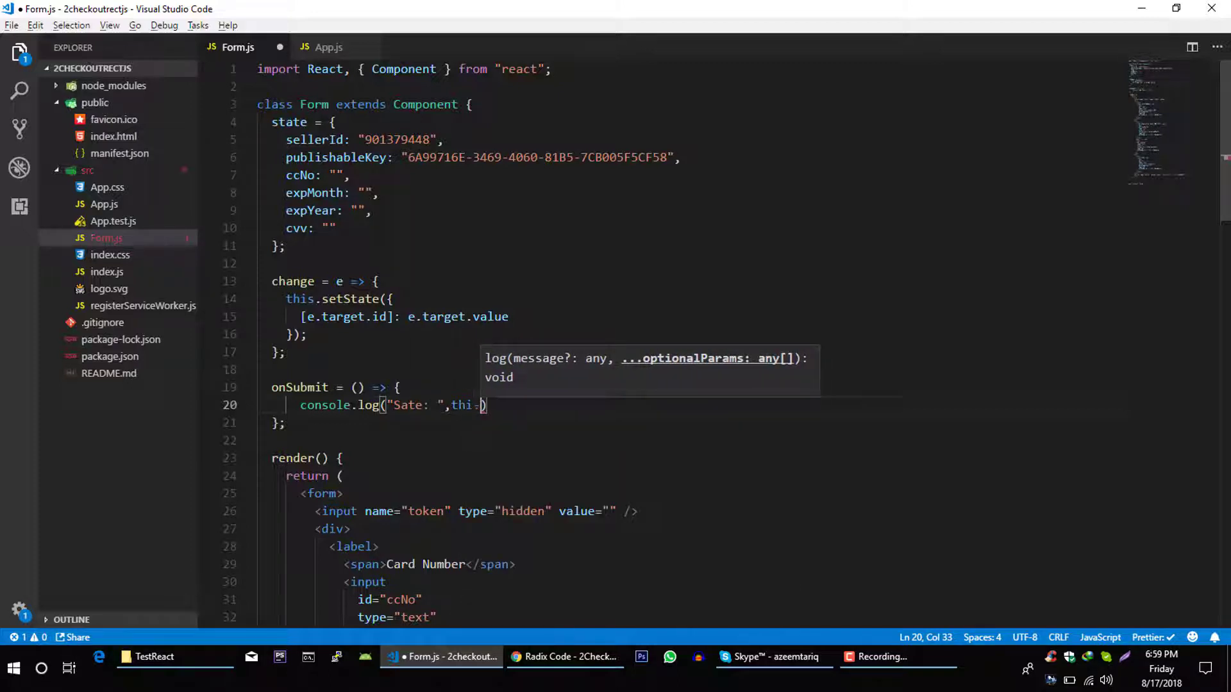
type("s")
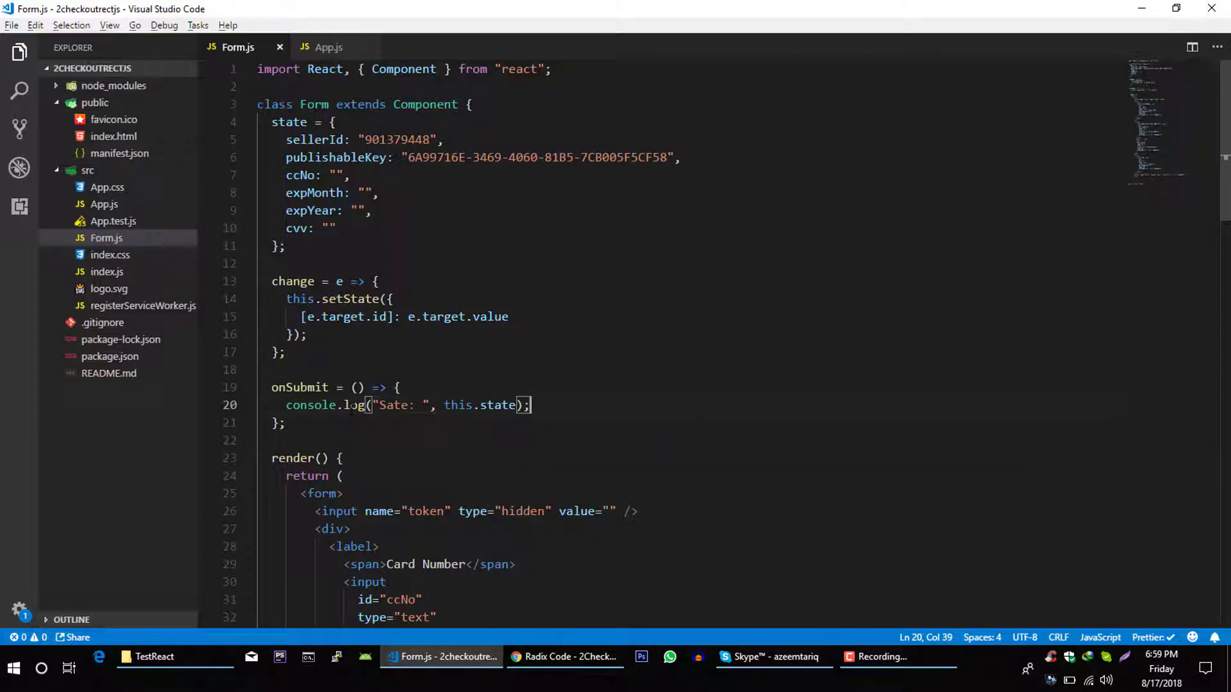
left_click(564, 656)
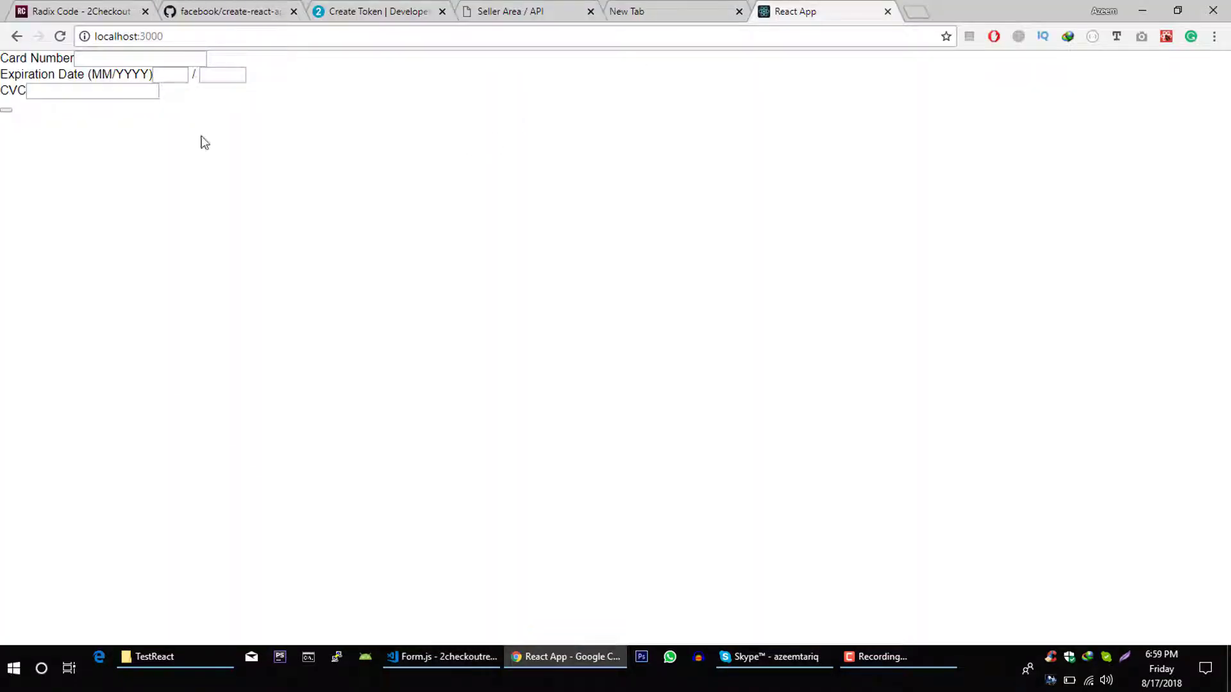
mouse_move(253, 183)
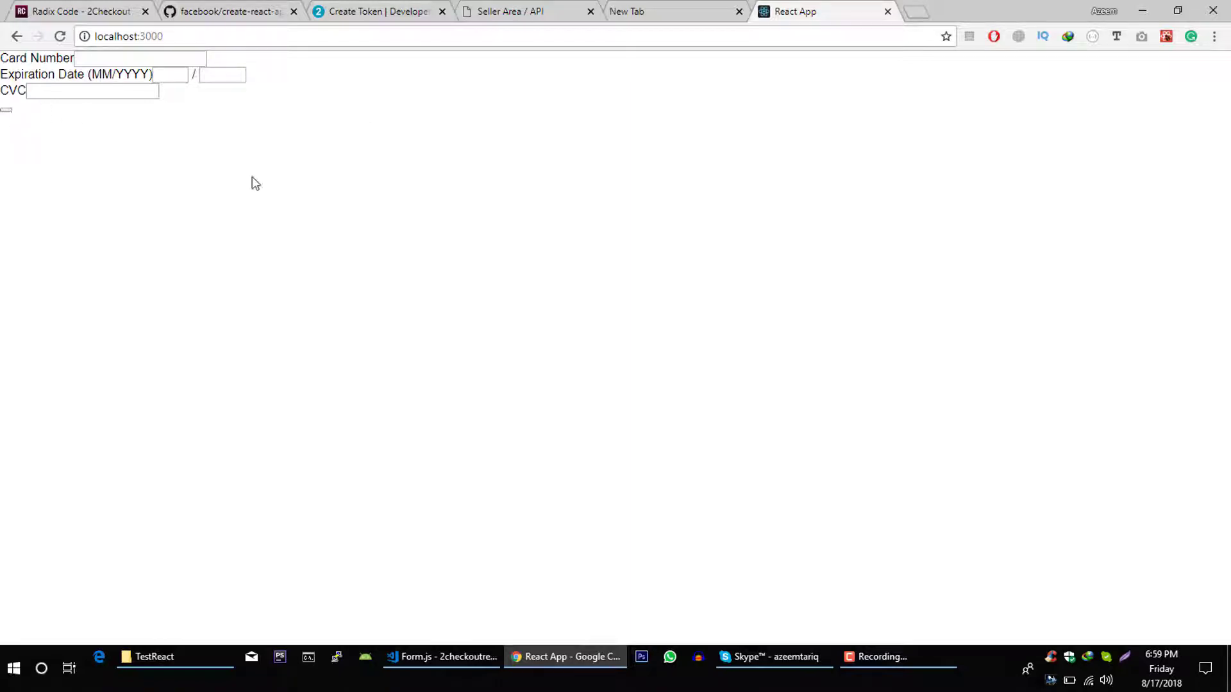
- Remove value="Submit" and make the button <button>Submit</button> with inner text
left_click(440, 657)
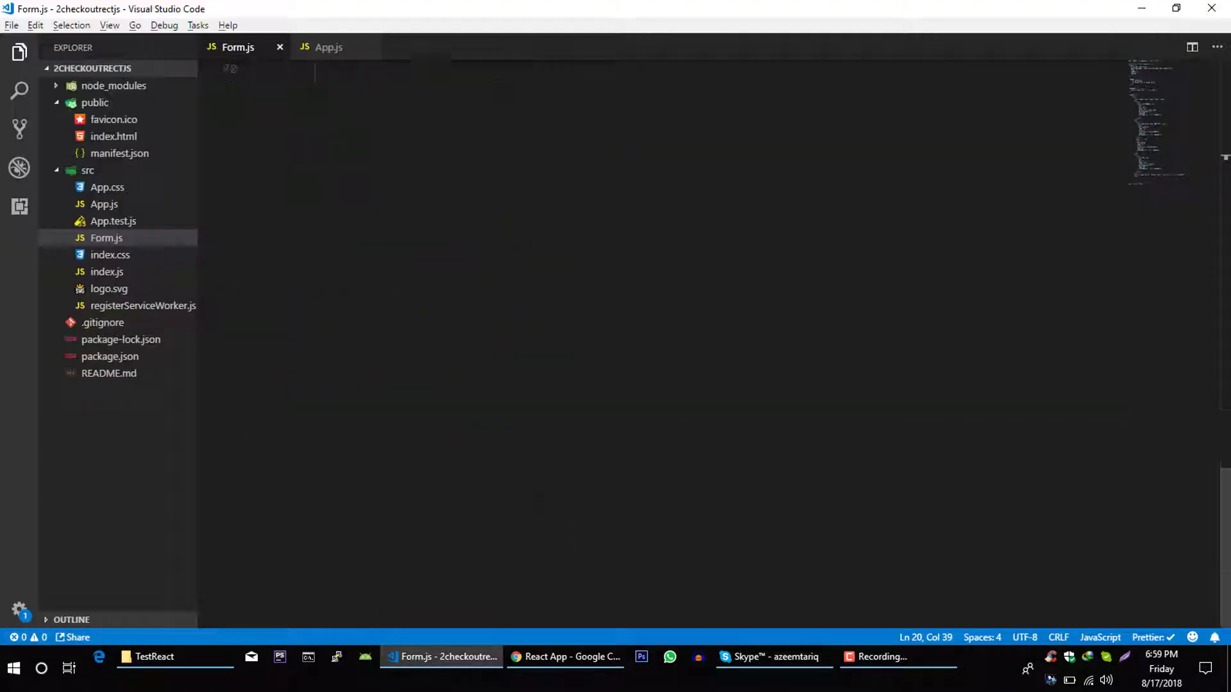
scroll("down", 3)
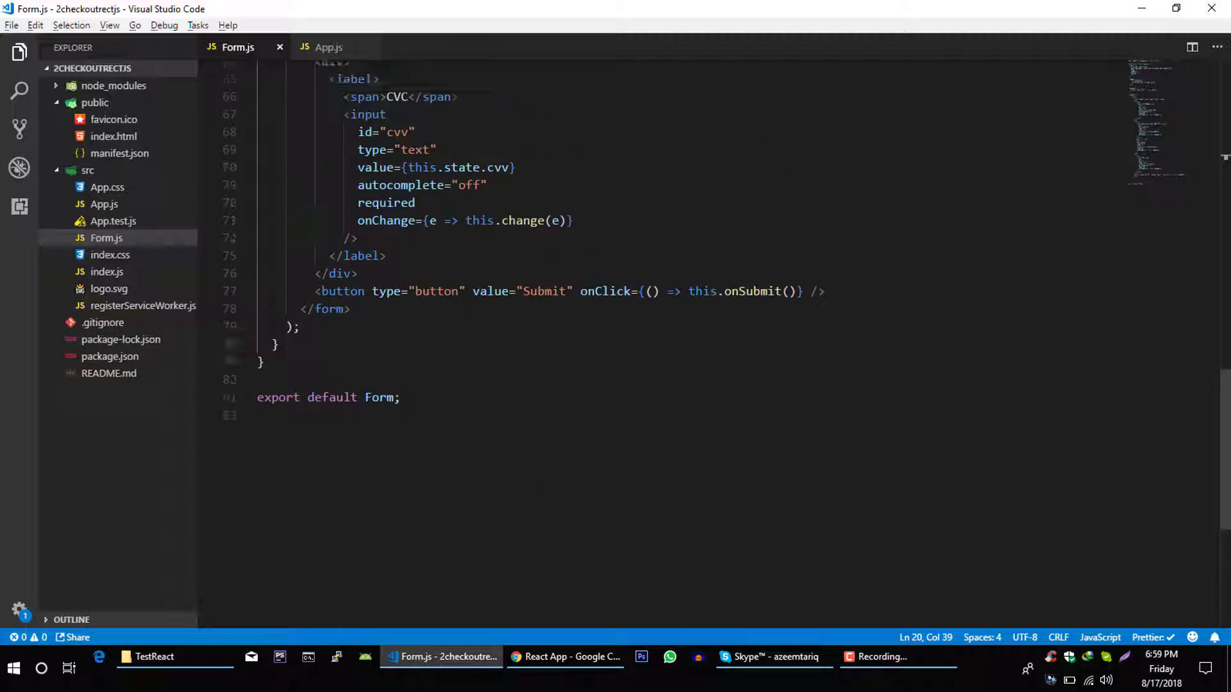
scroll("up", 3)
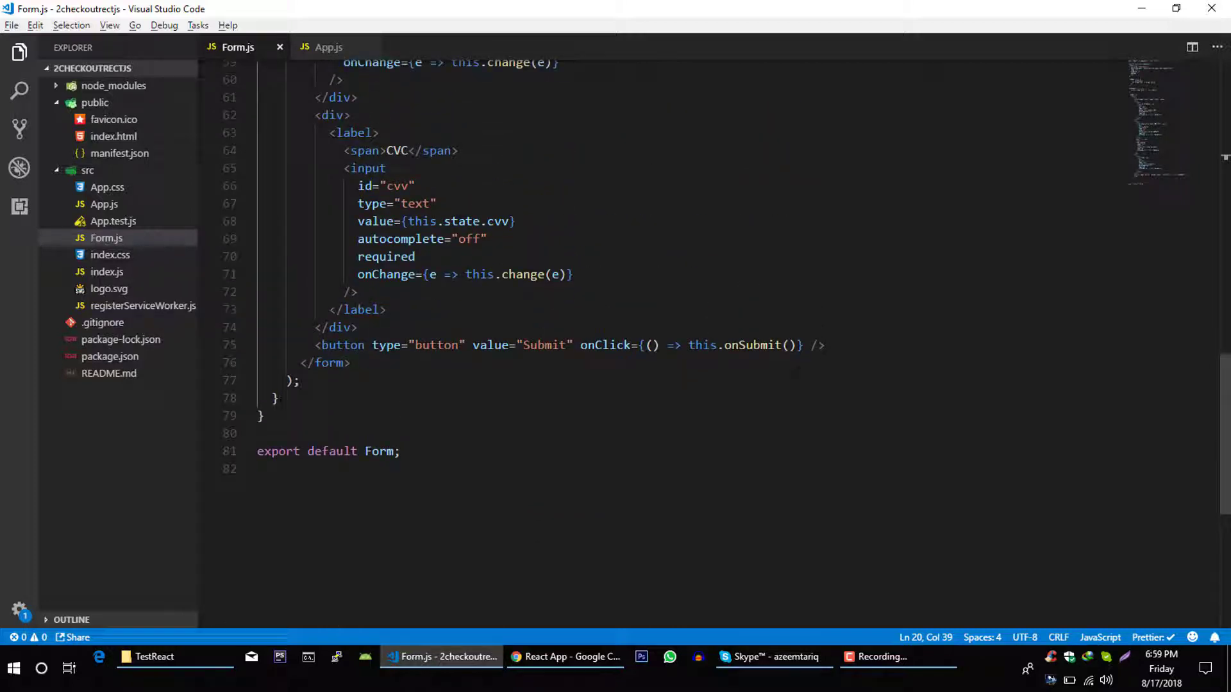
double_click(541, 345)
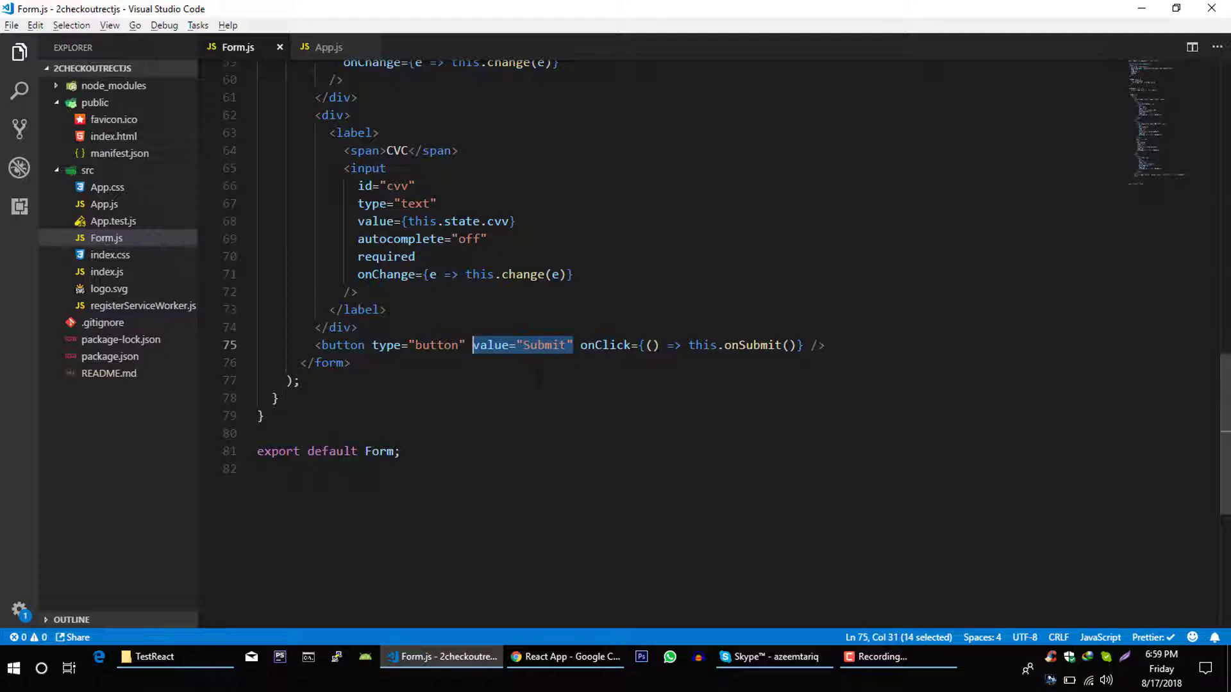
key("Delete")
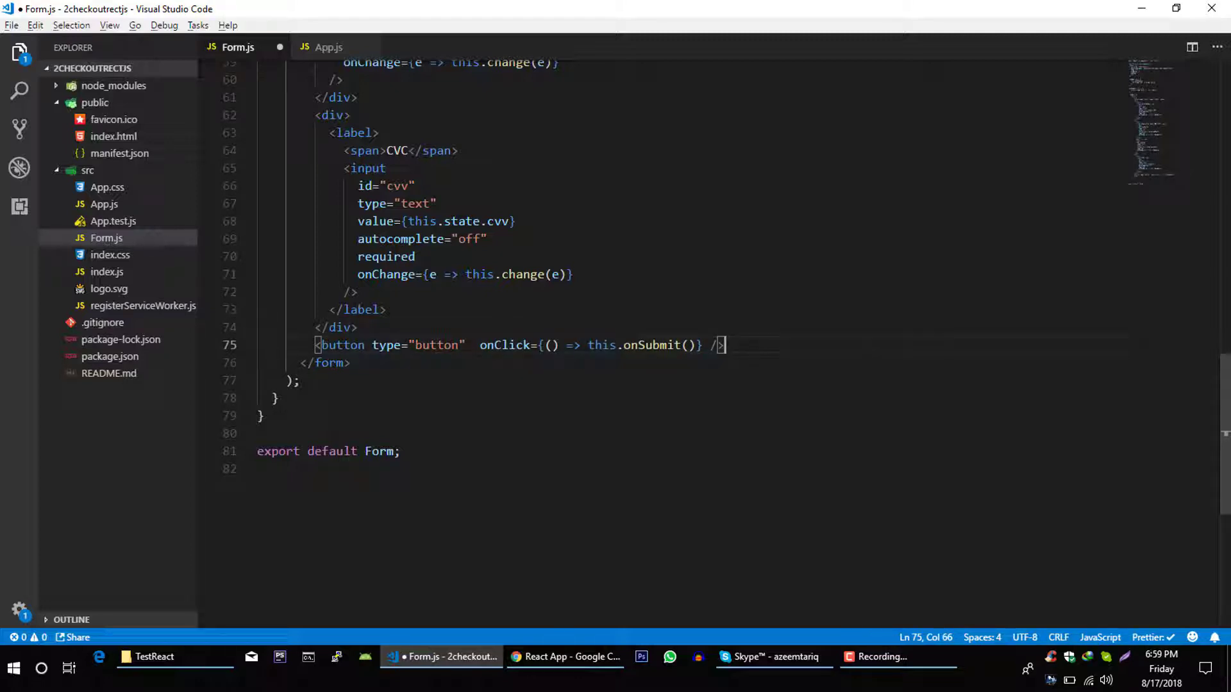
type("</")
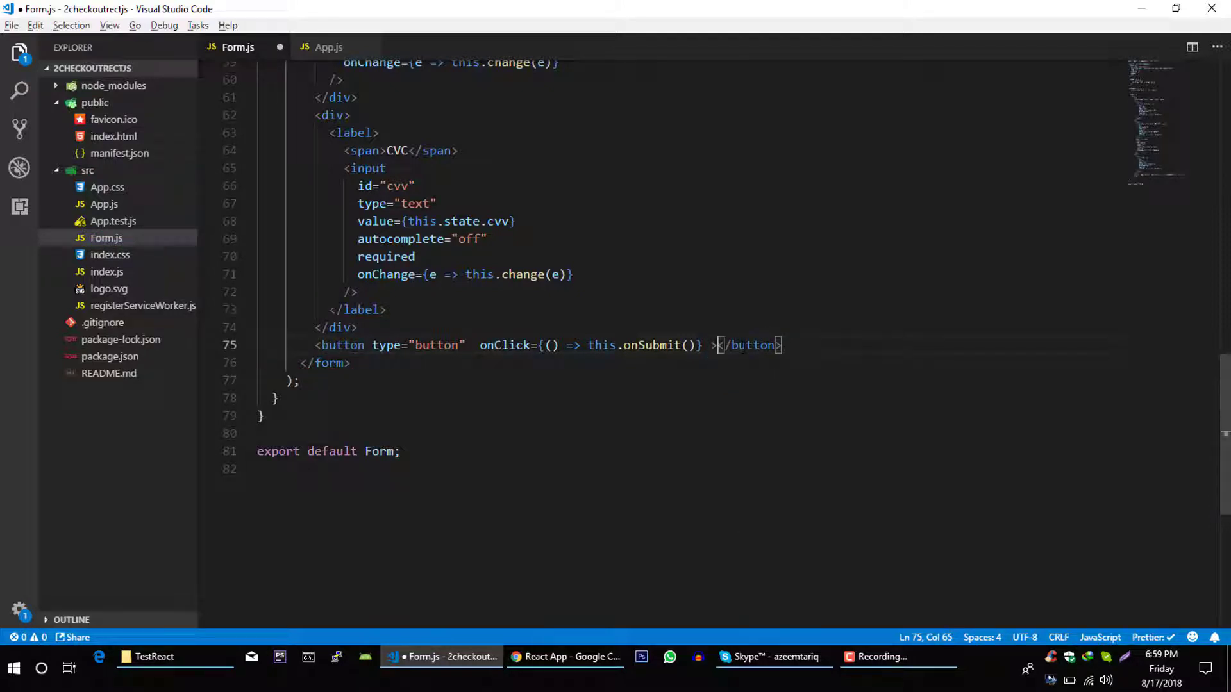
type("Submit")
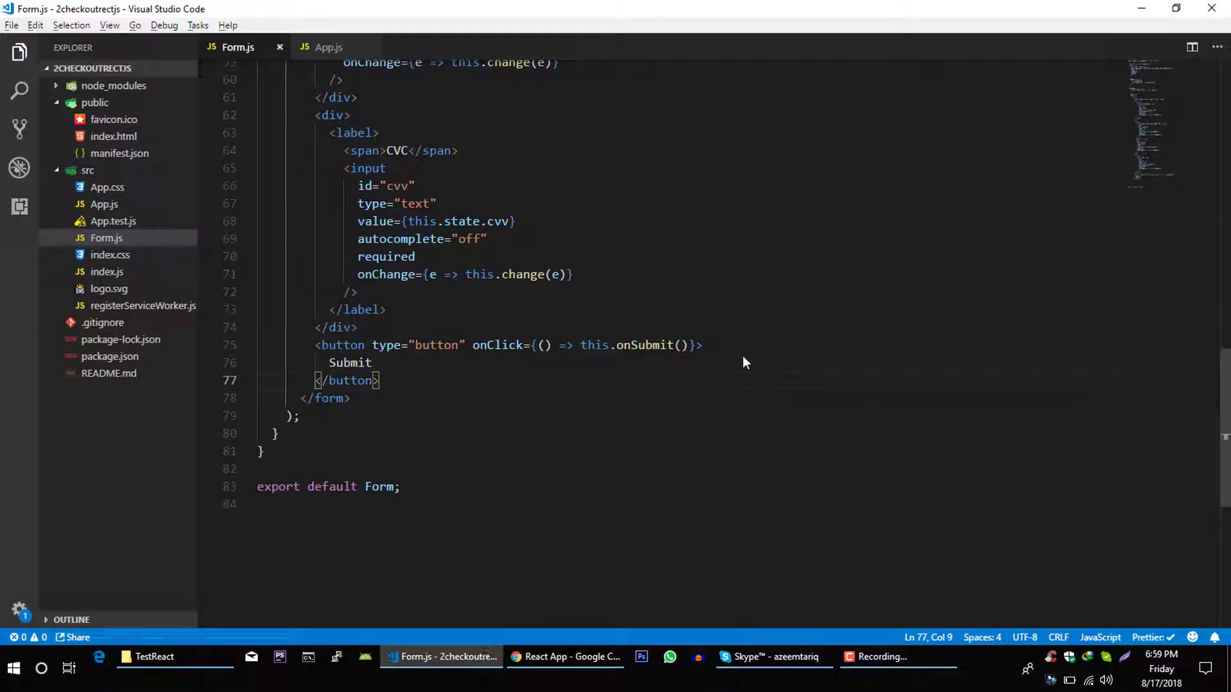
- Open Chrome's console, fill card values 56, 123, 111 and submit the form
left_click(567, 657)
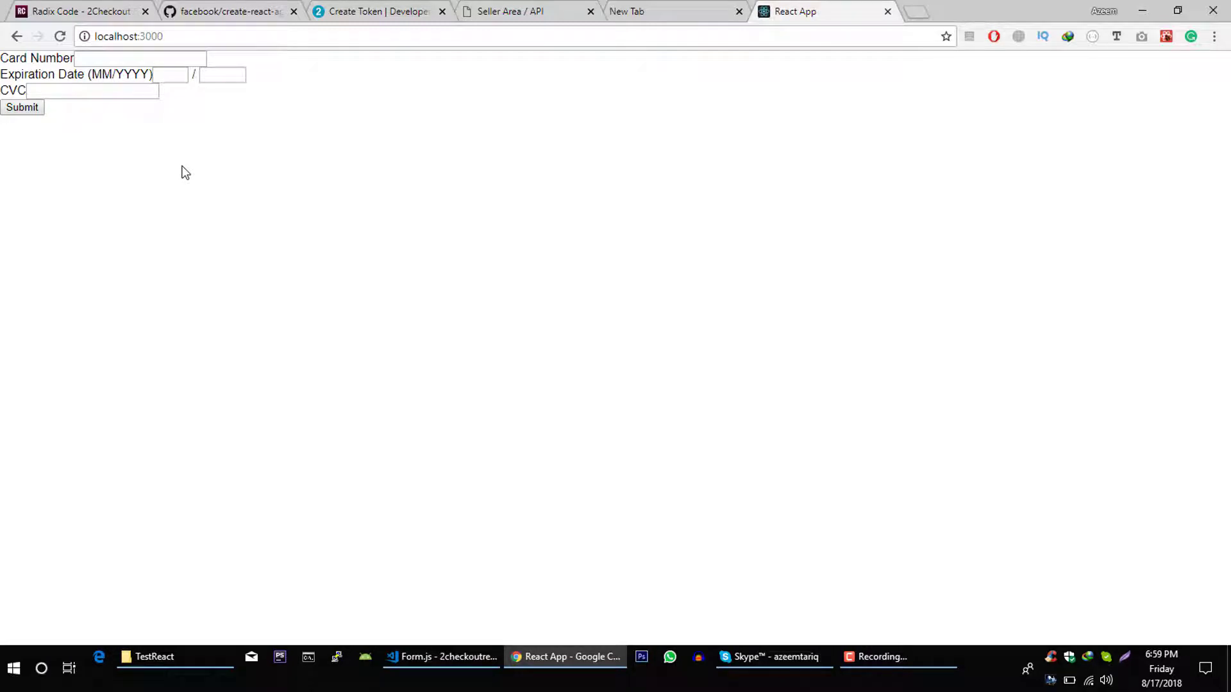
right_click(185, 170)
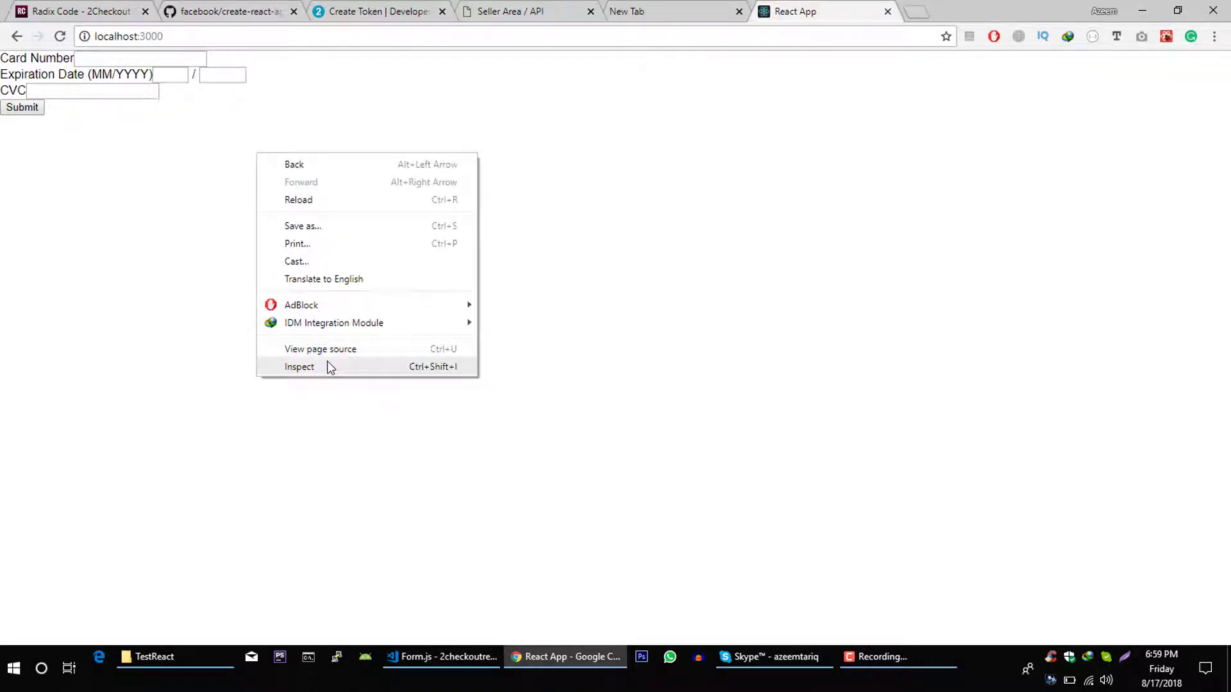
left_click(299, 367)
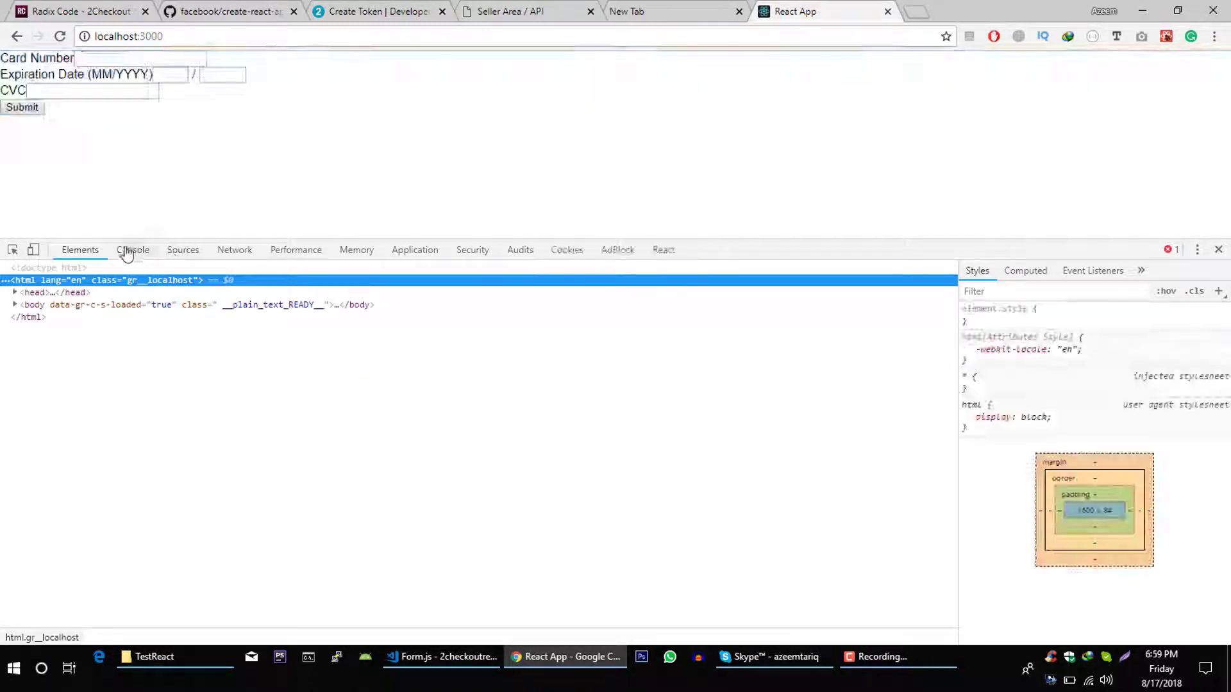
left_click(132, 250)
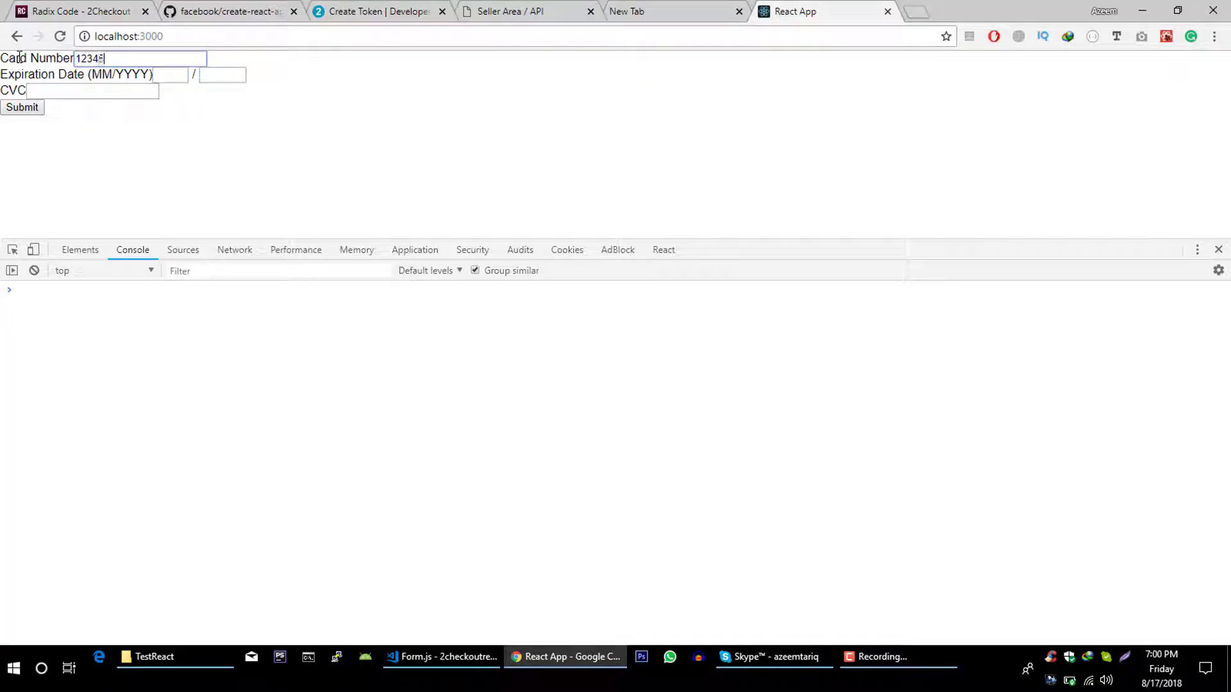
type("56")
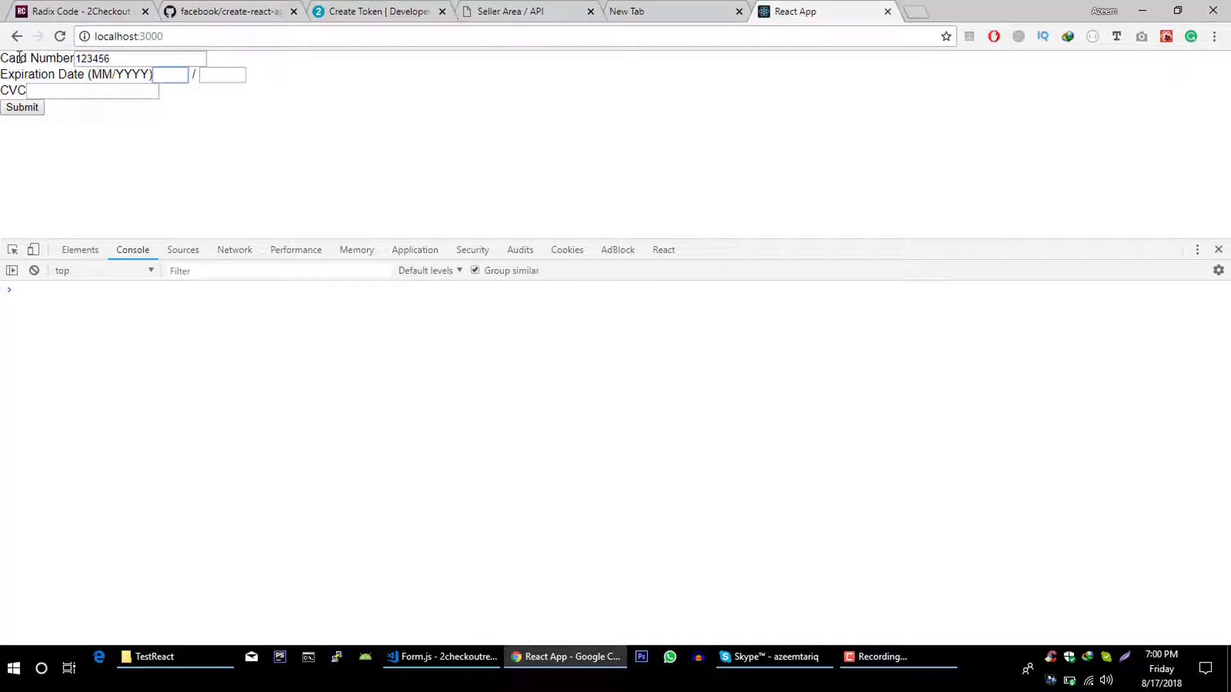
type("123")
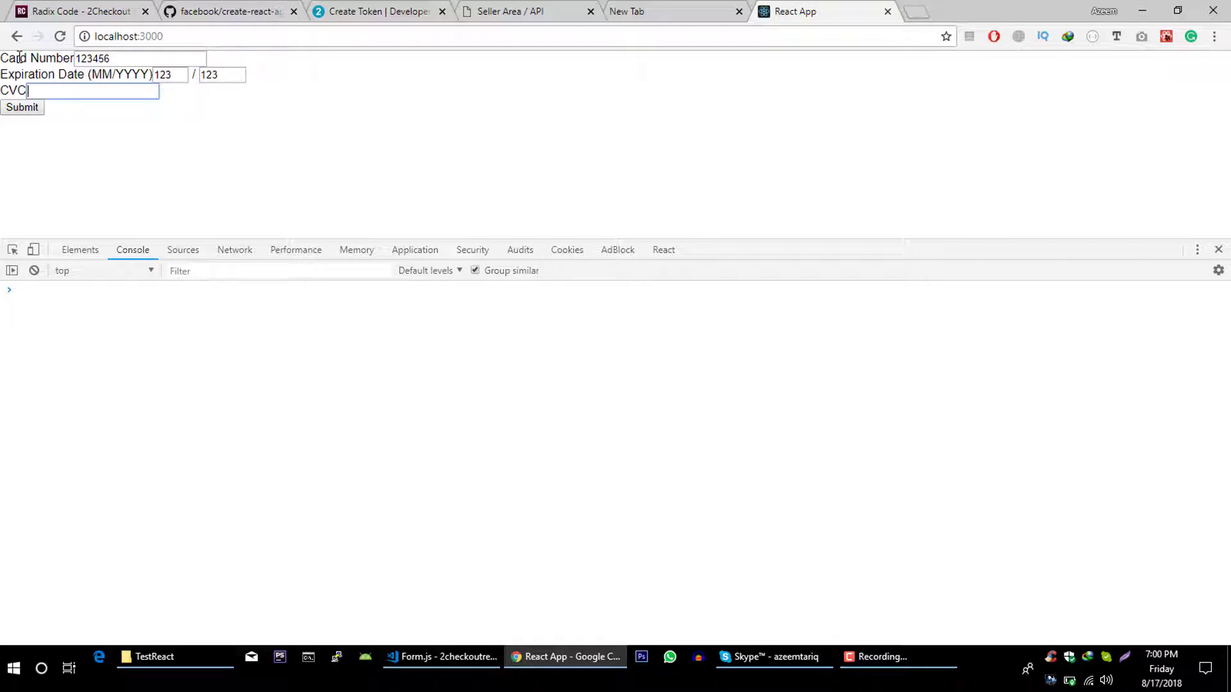
type("111")
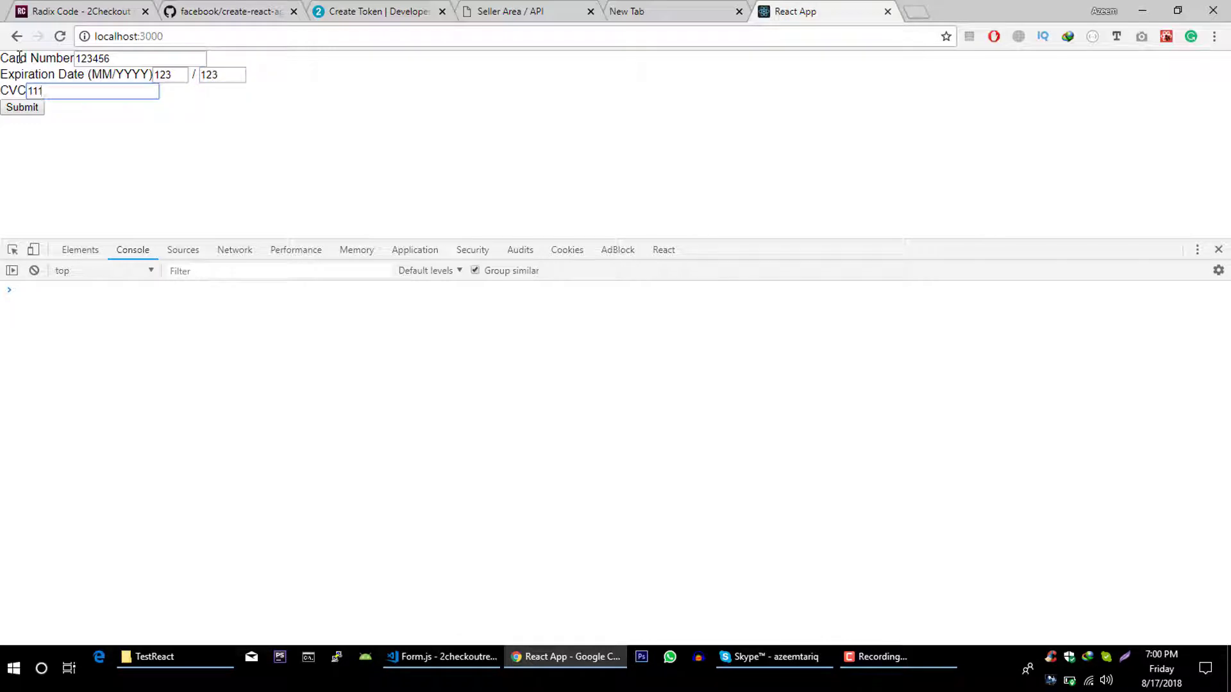
left_click(22, 107)
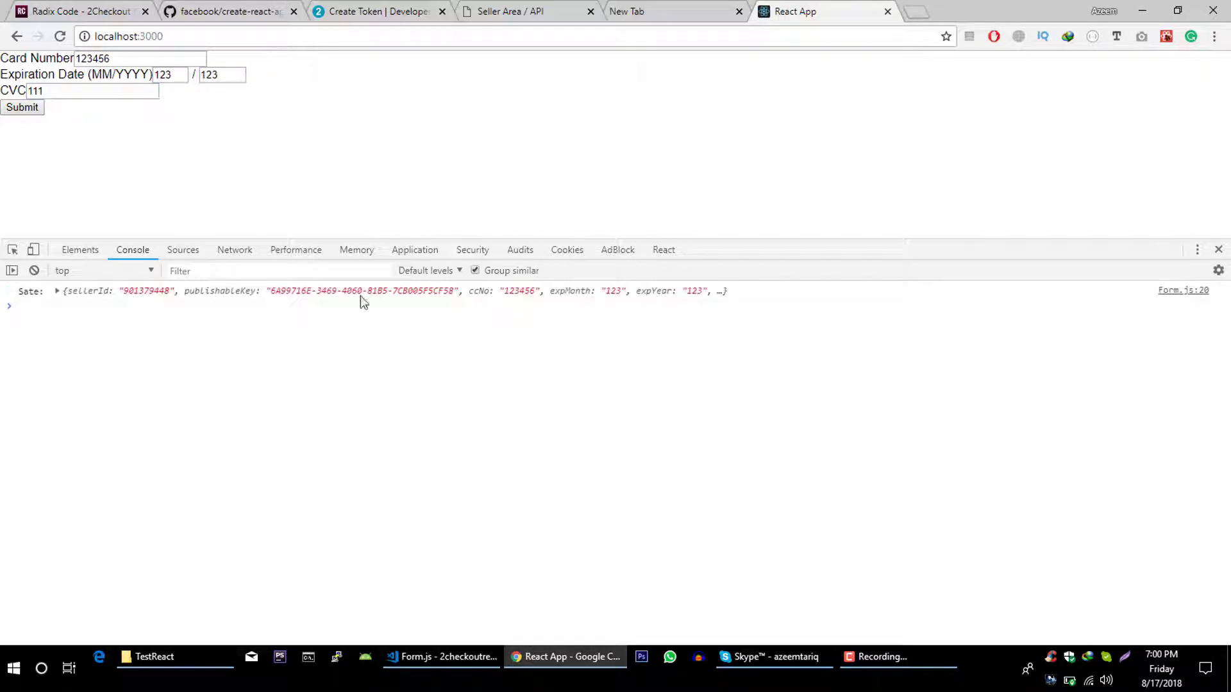
- Expand the logged state to check sellerId, publishableKey and cvv 111, then close DevTools
double_click(518, 291)
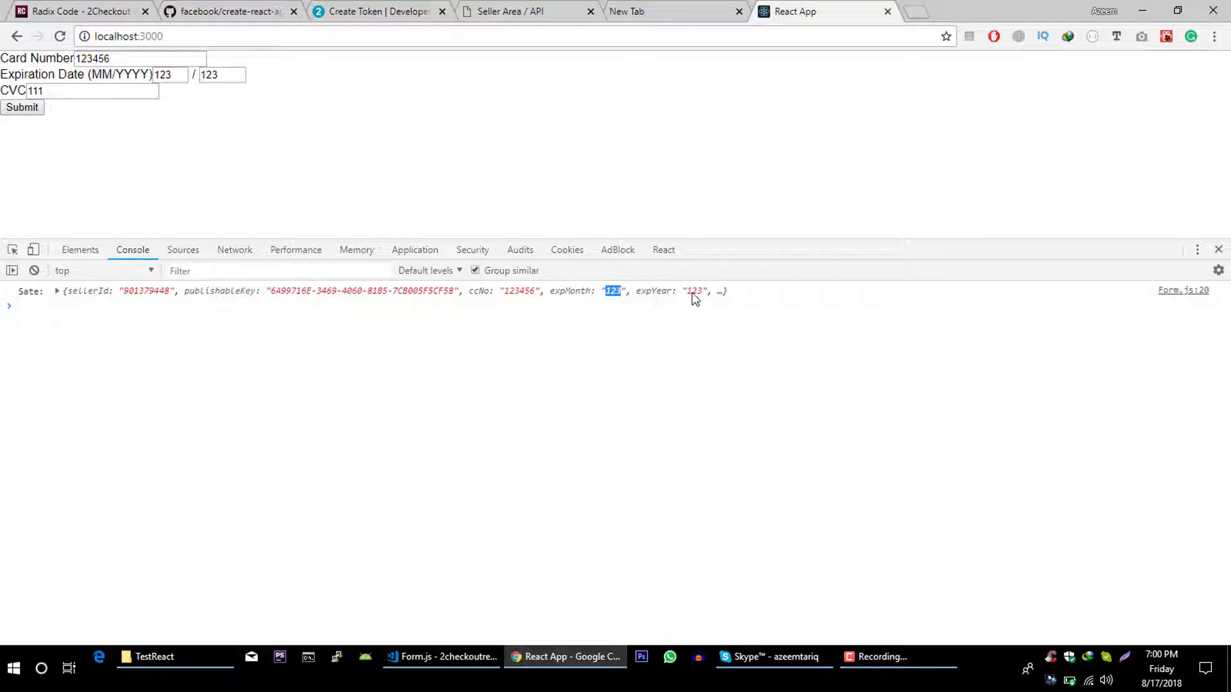
left_click(57, 291)
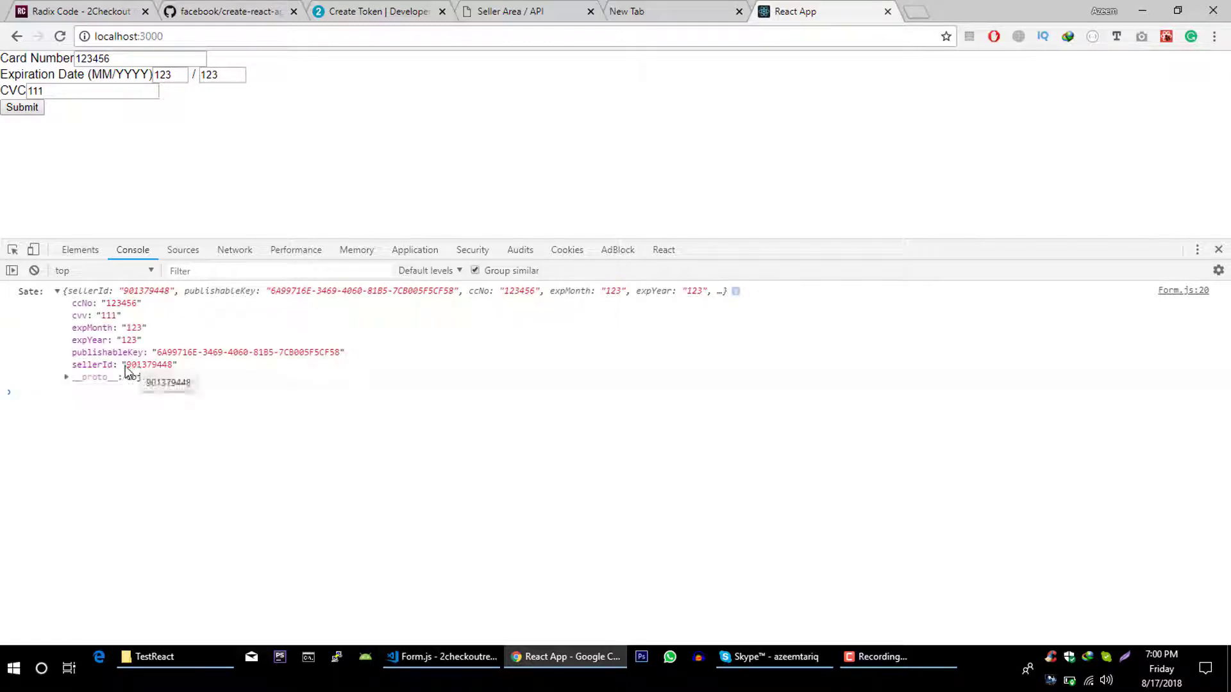
mouse_move(99, 318)
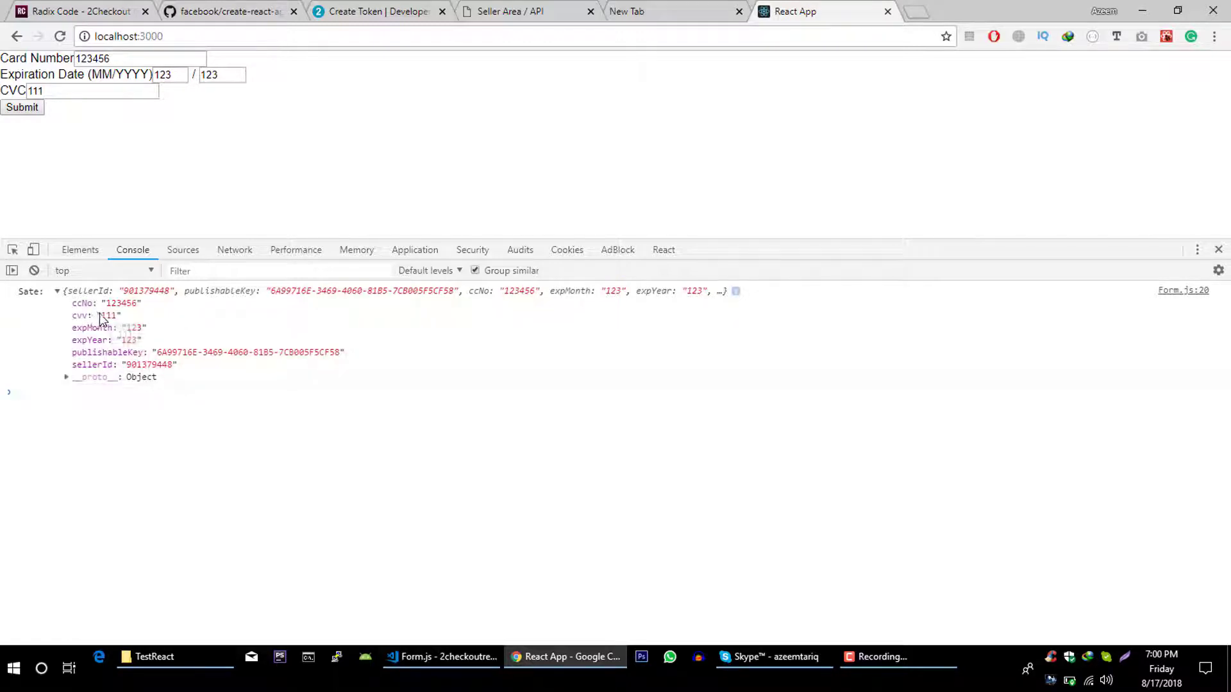
double_click(108, 316)
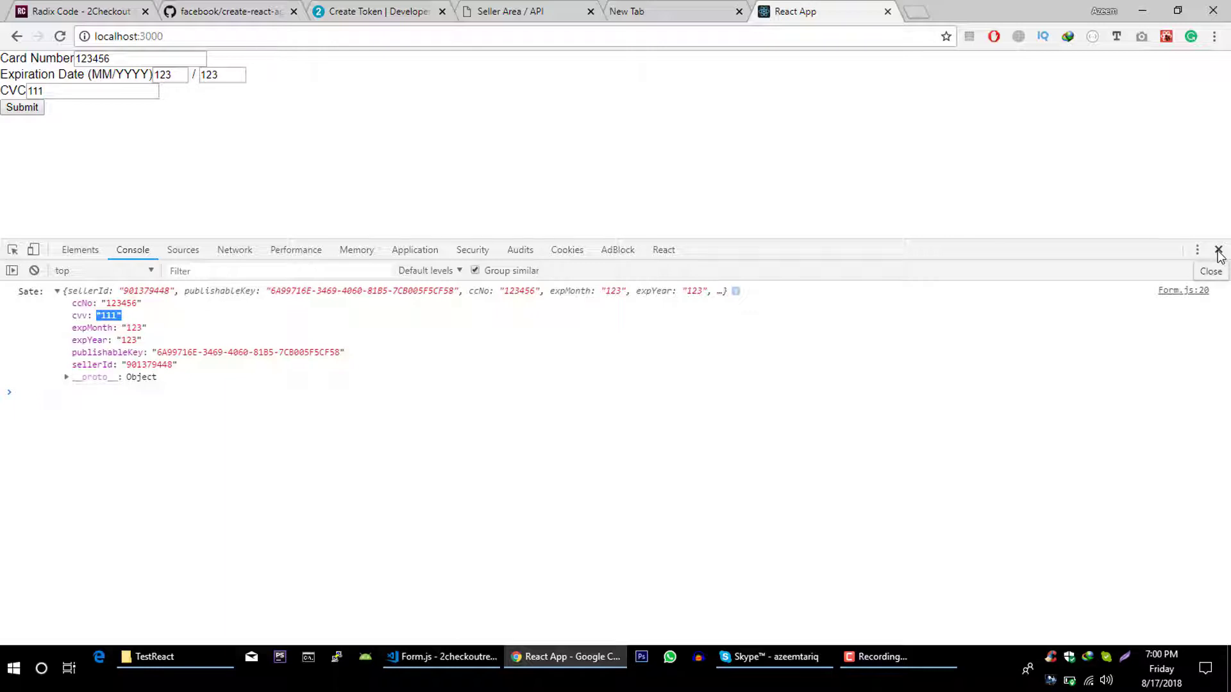
left_click(1220, 250)
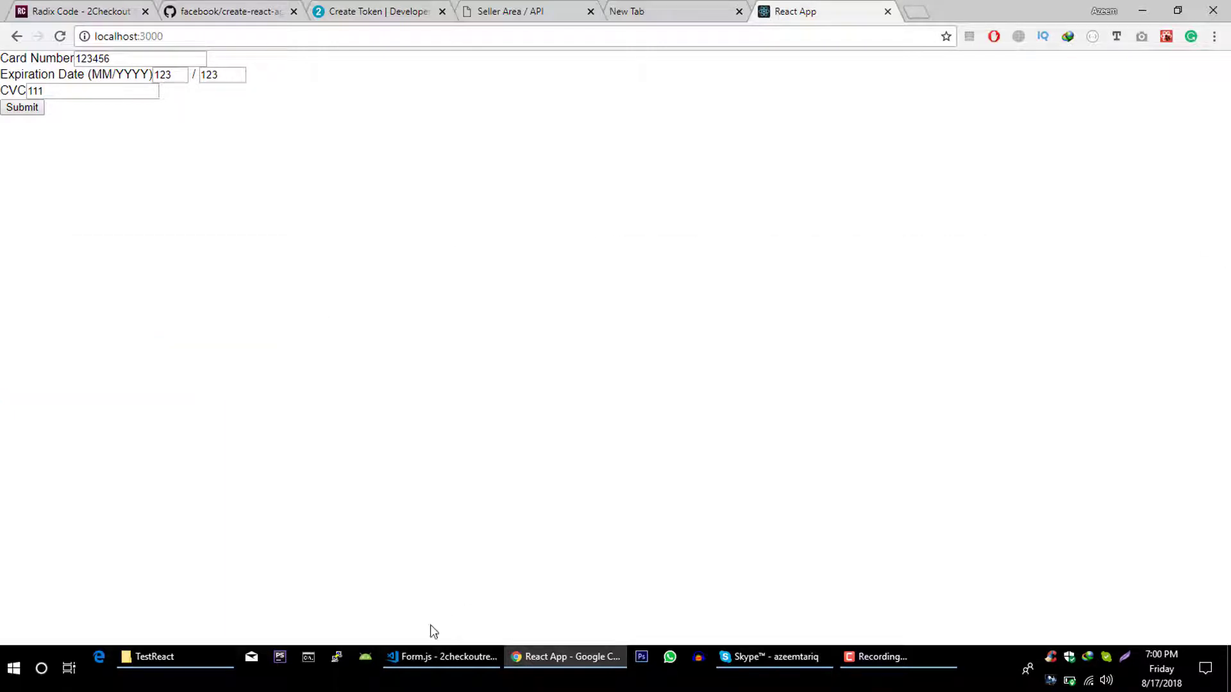
left_click(442, 657)
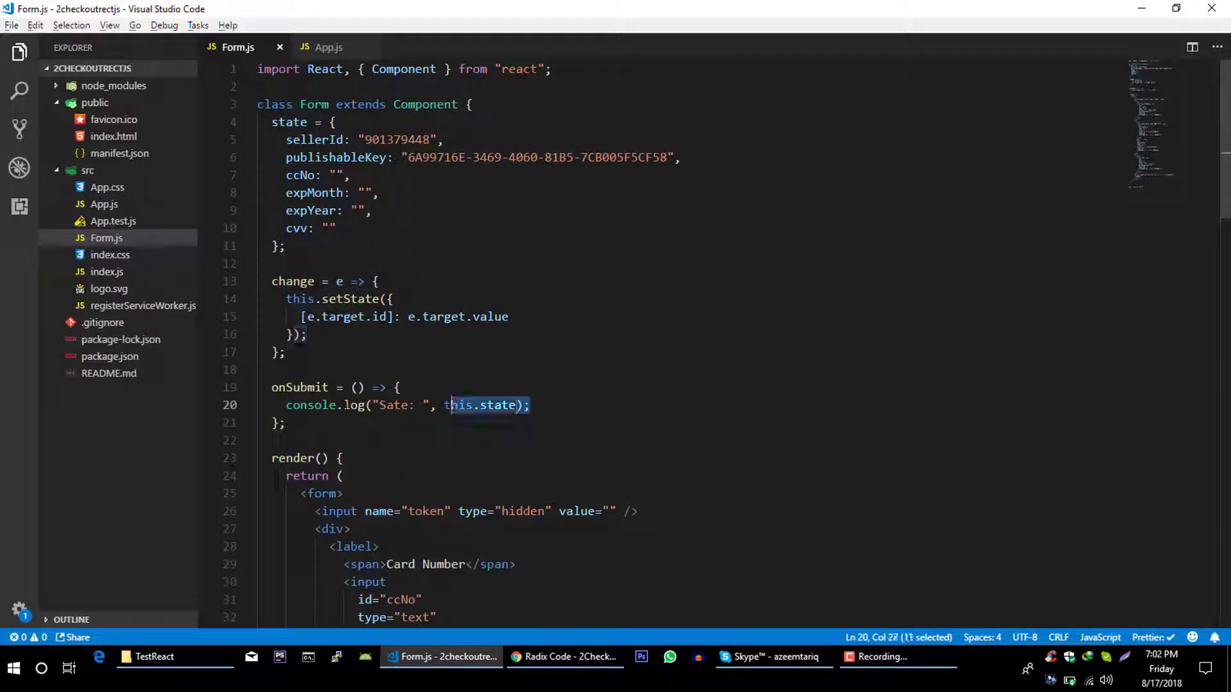
- Paste the 2Checkout loadPubKey/requestToken code into onSubmit and review payWithCard, error and tcoCCForm
key("Delete")
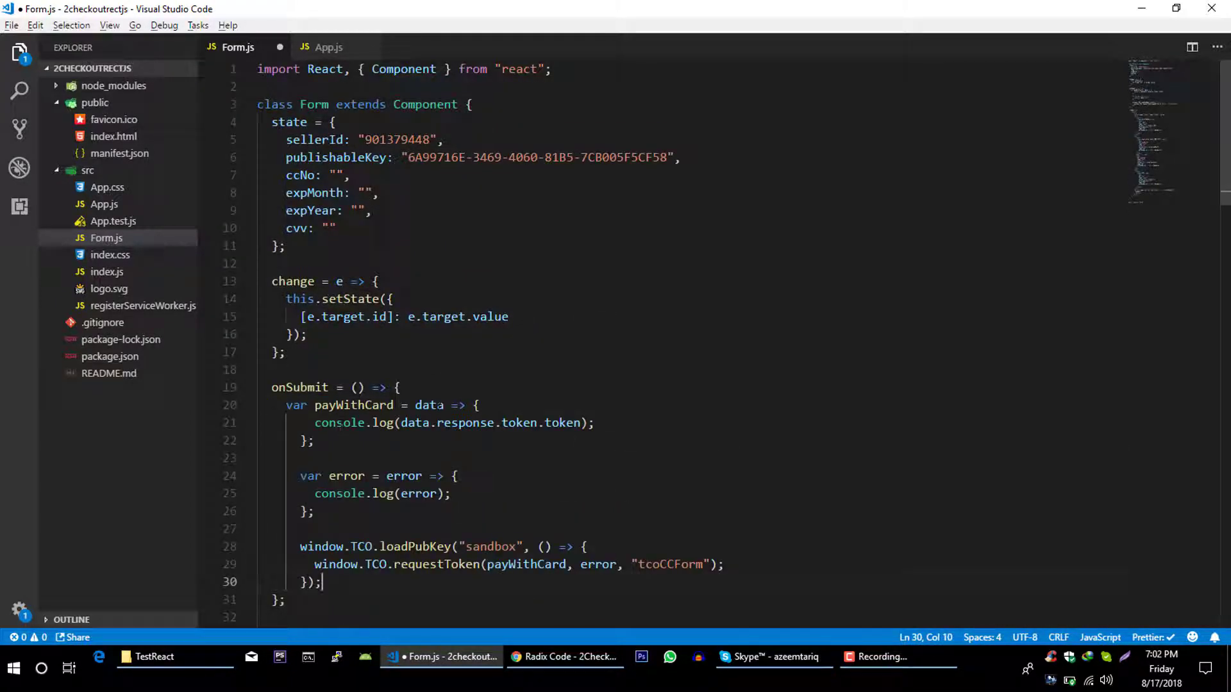
double_click(478, 316)
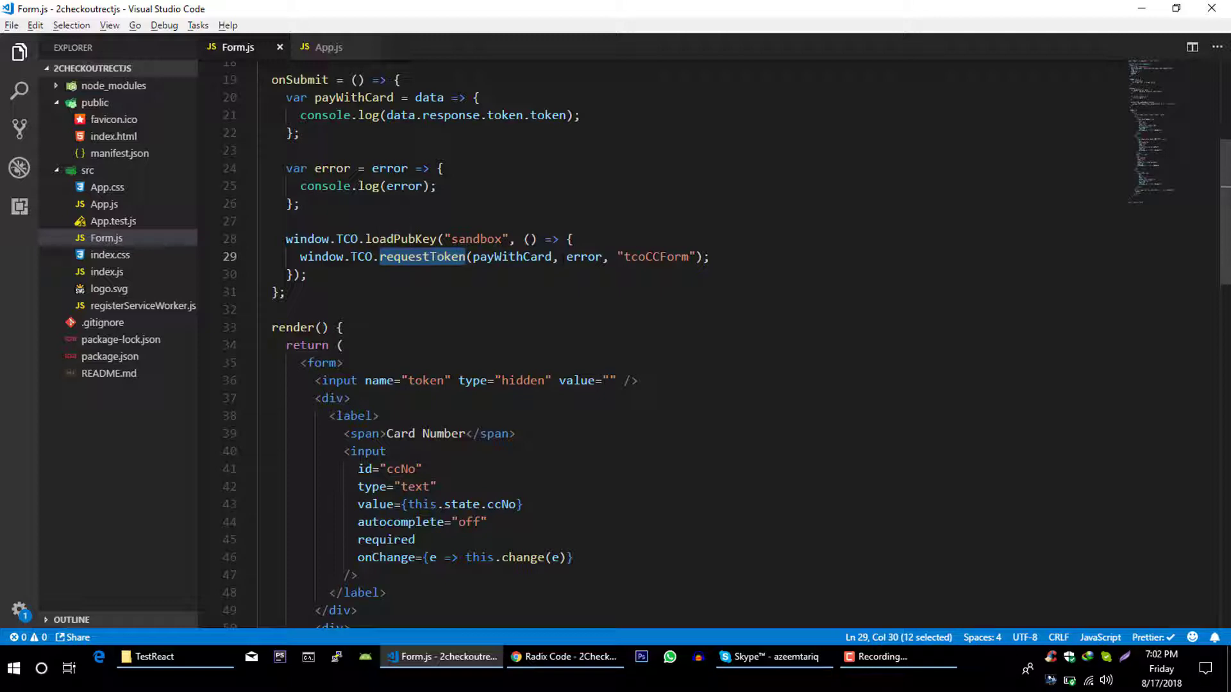
double_click(510, 256)
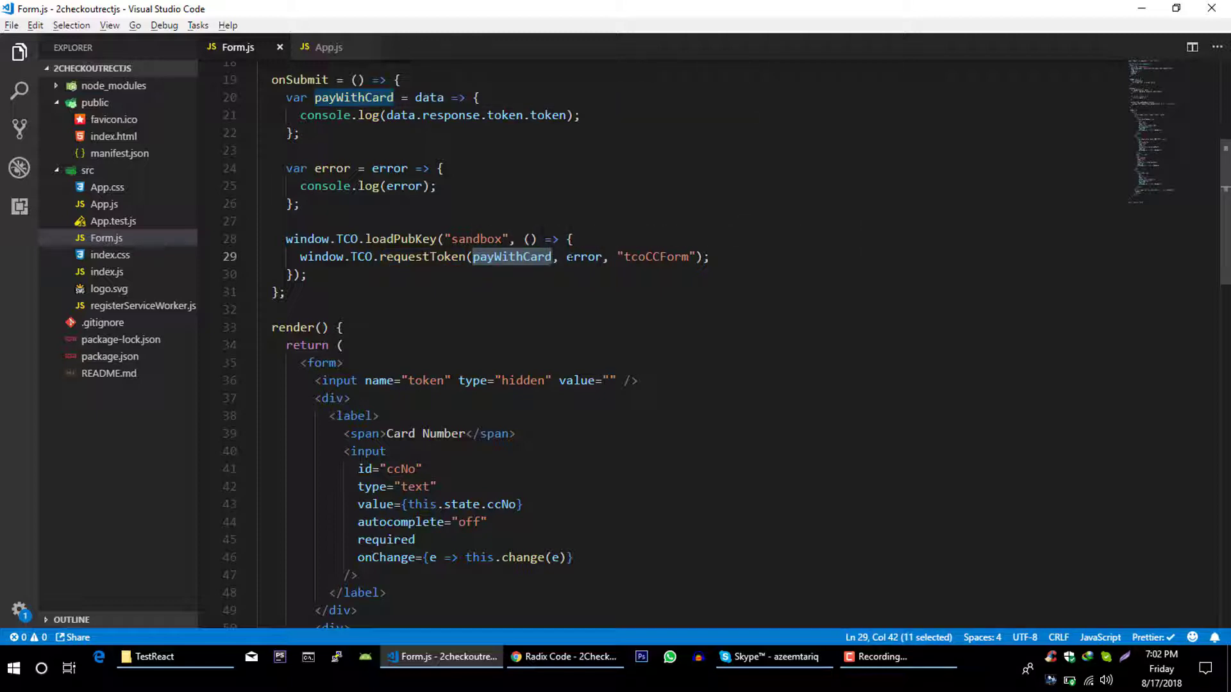
double_click(585, 256)
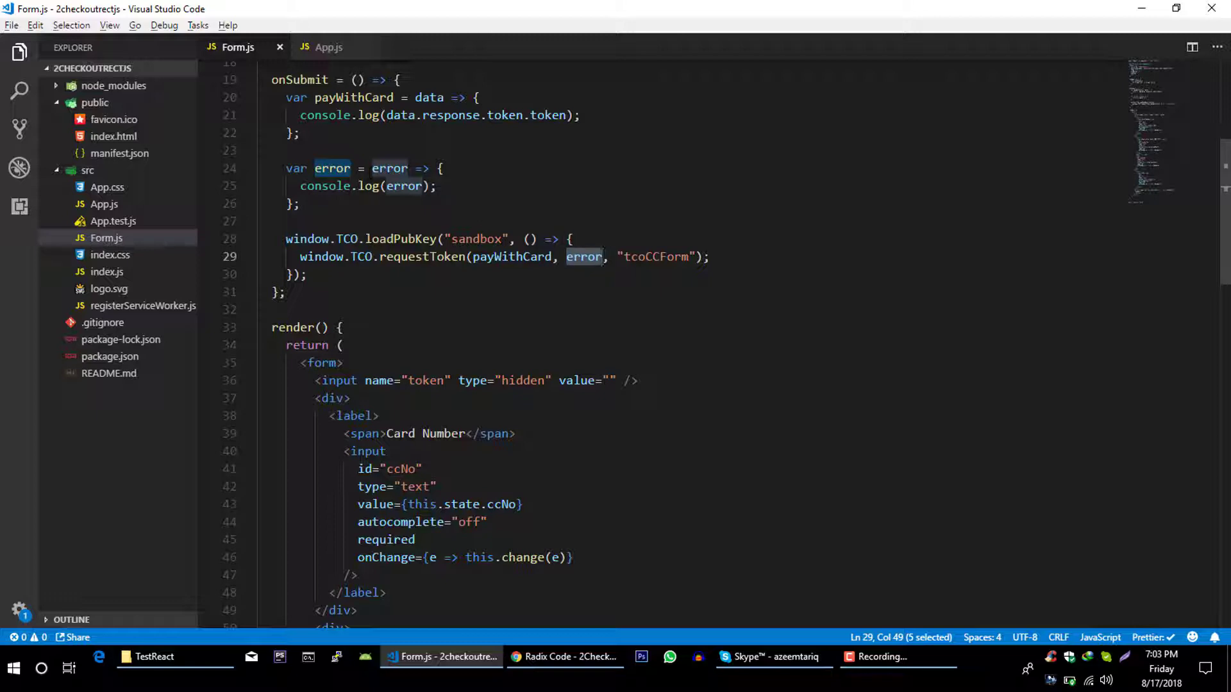
left_click(644, 257)
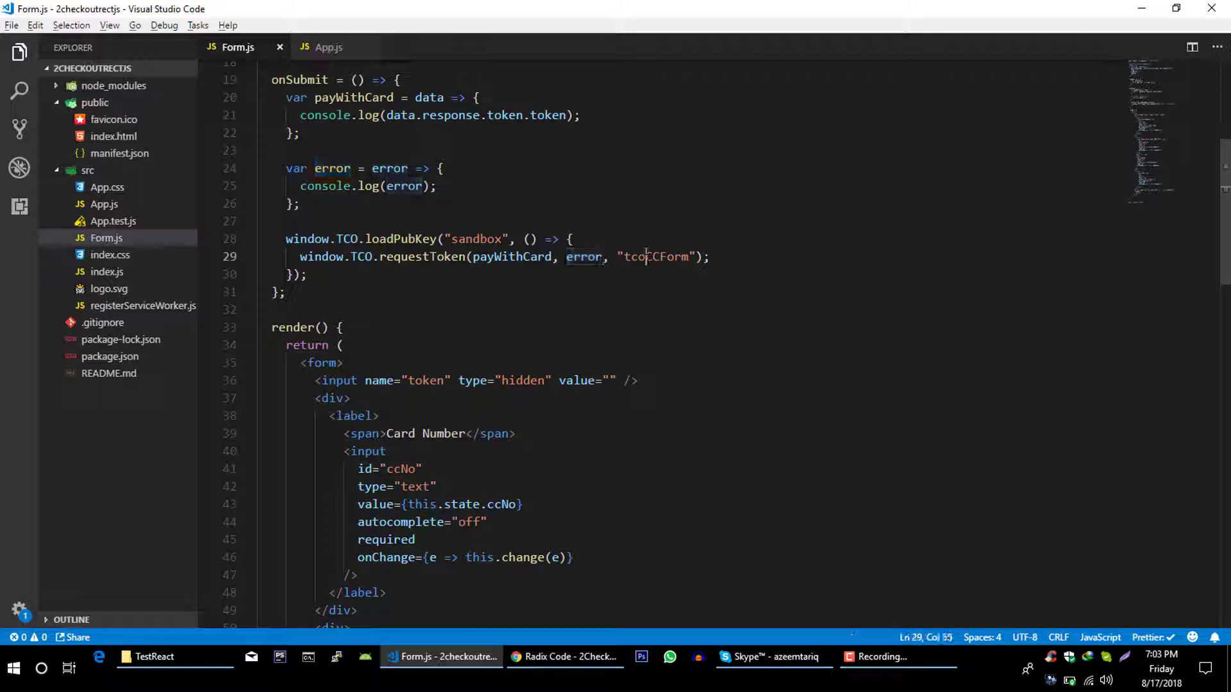
double_click(654, 256)
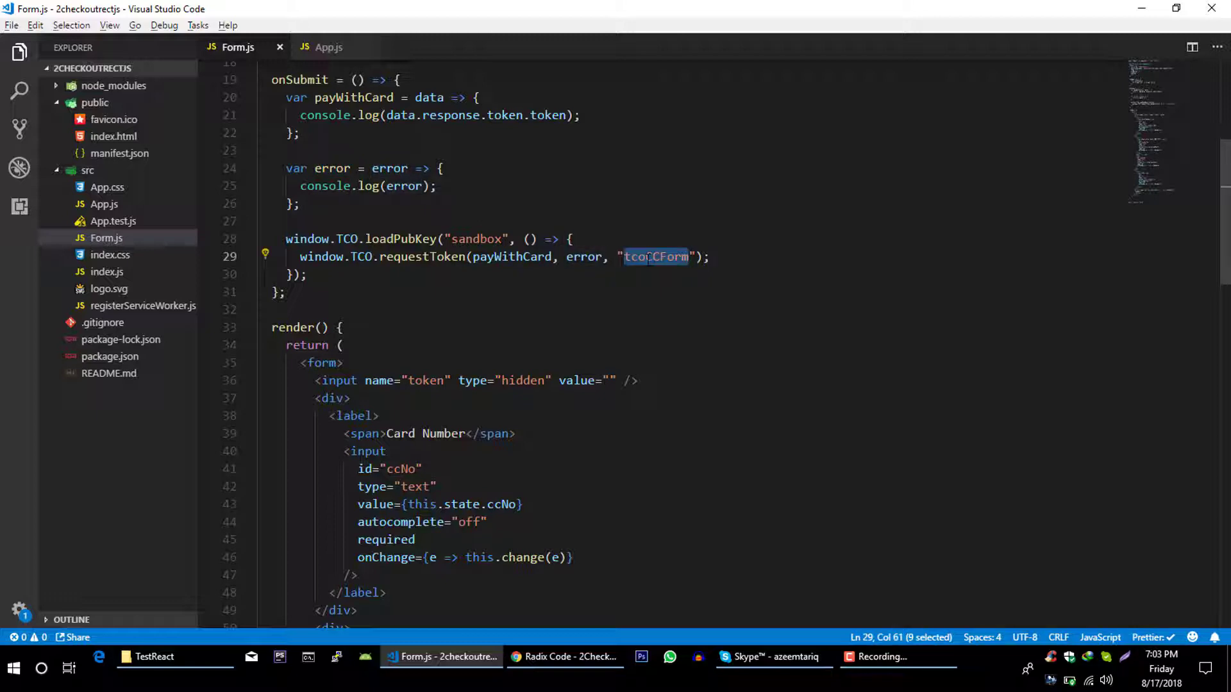
- Give the form element id="tcoCCForm" to match the token request target
scroll("down", 3)
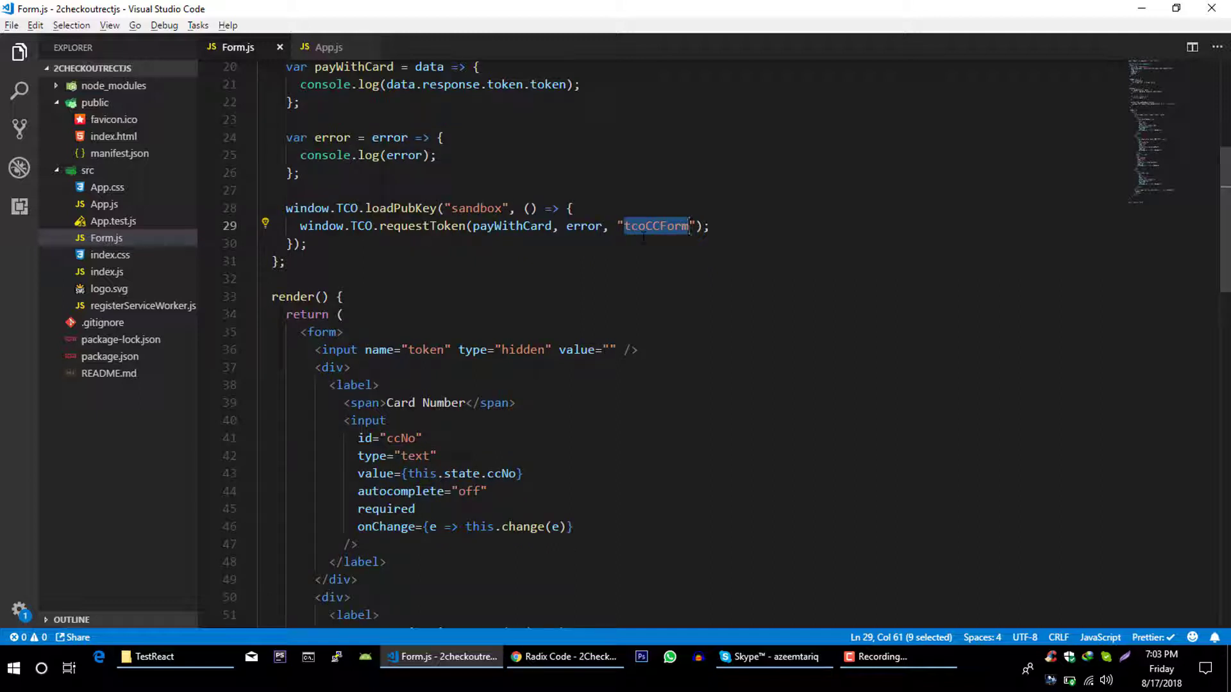
right_click(654, 226)
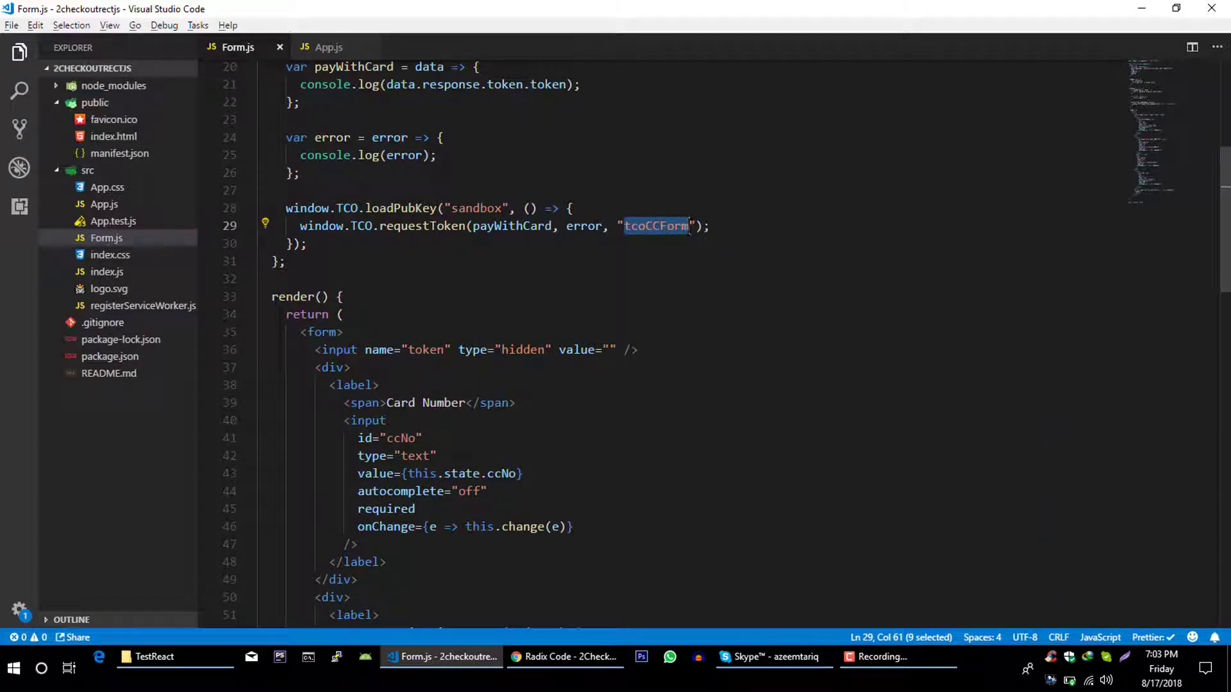
left_click(336, 331)
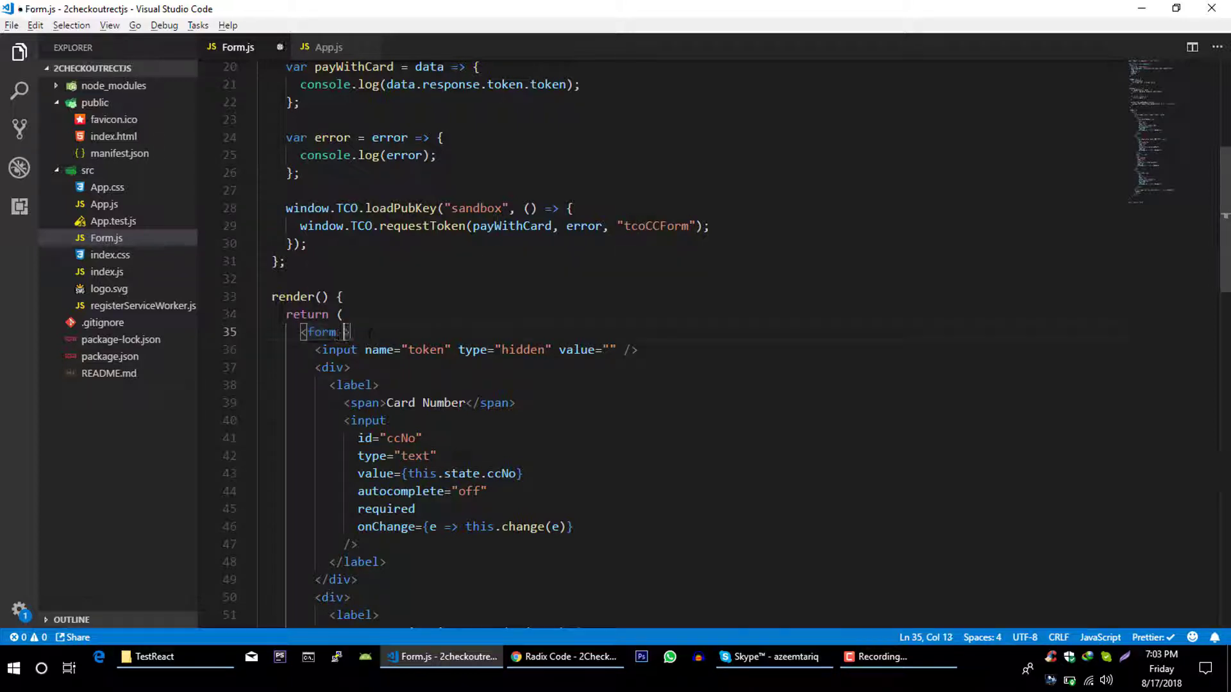
type("id")
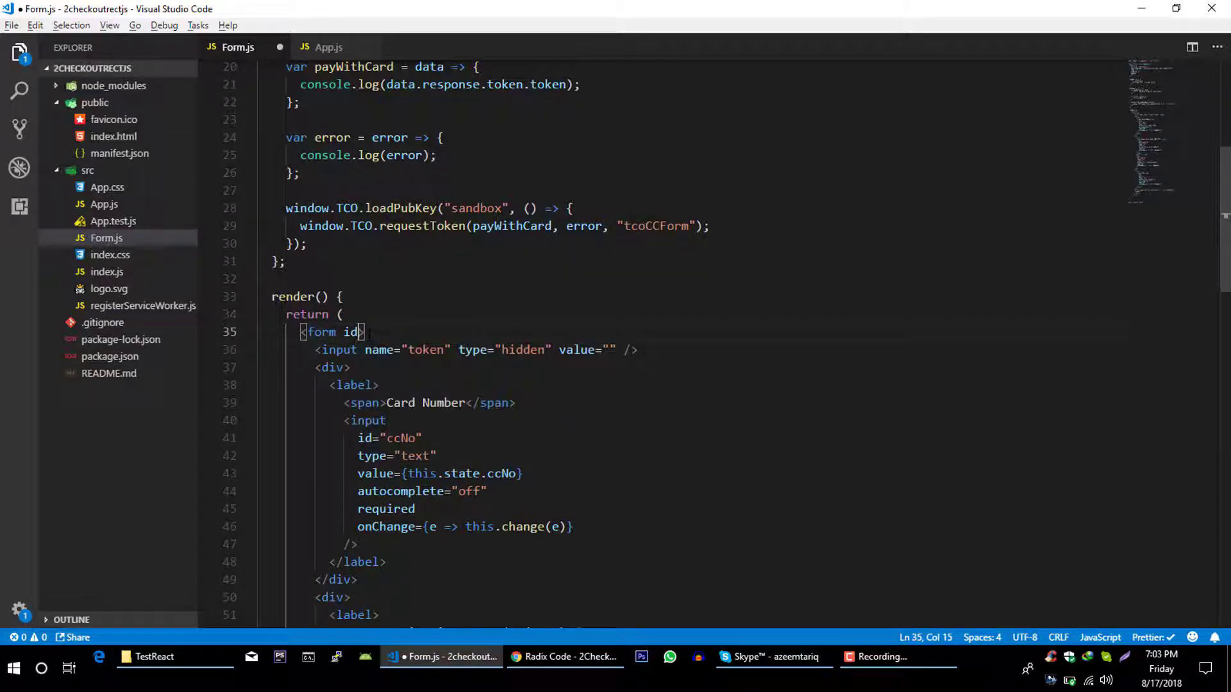
type("=tcoC")
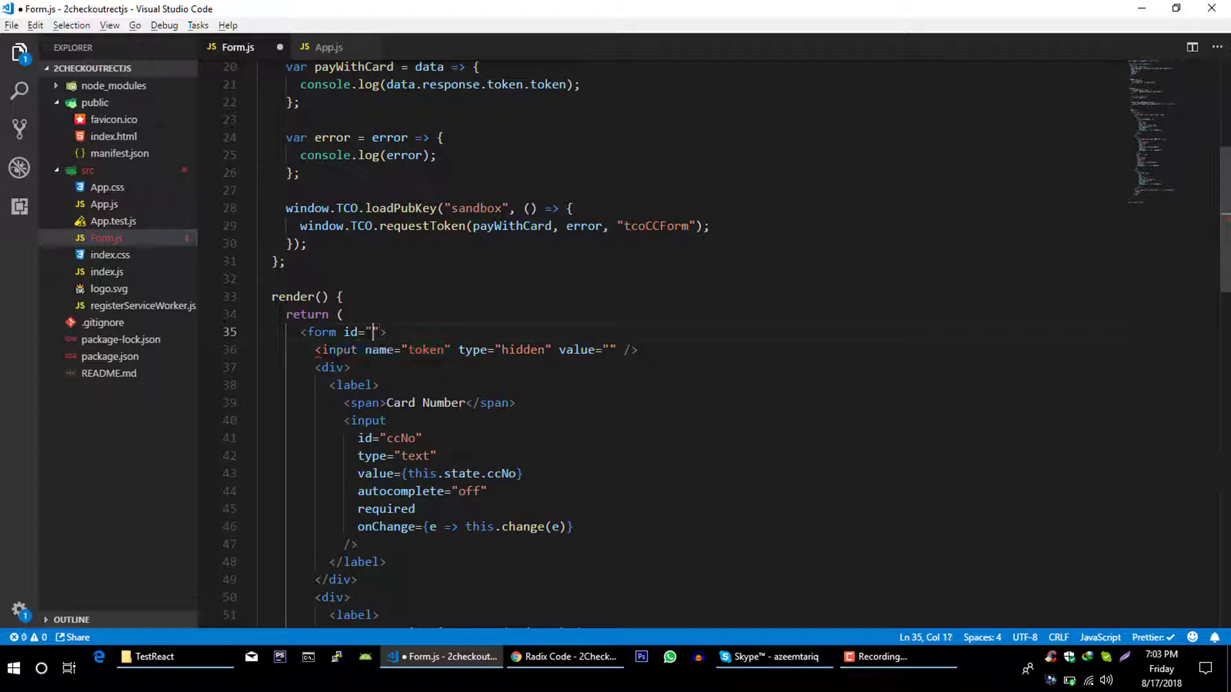
type("tcoCCForm")
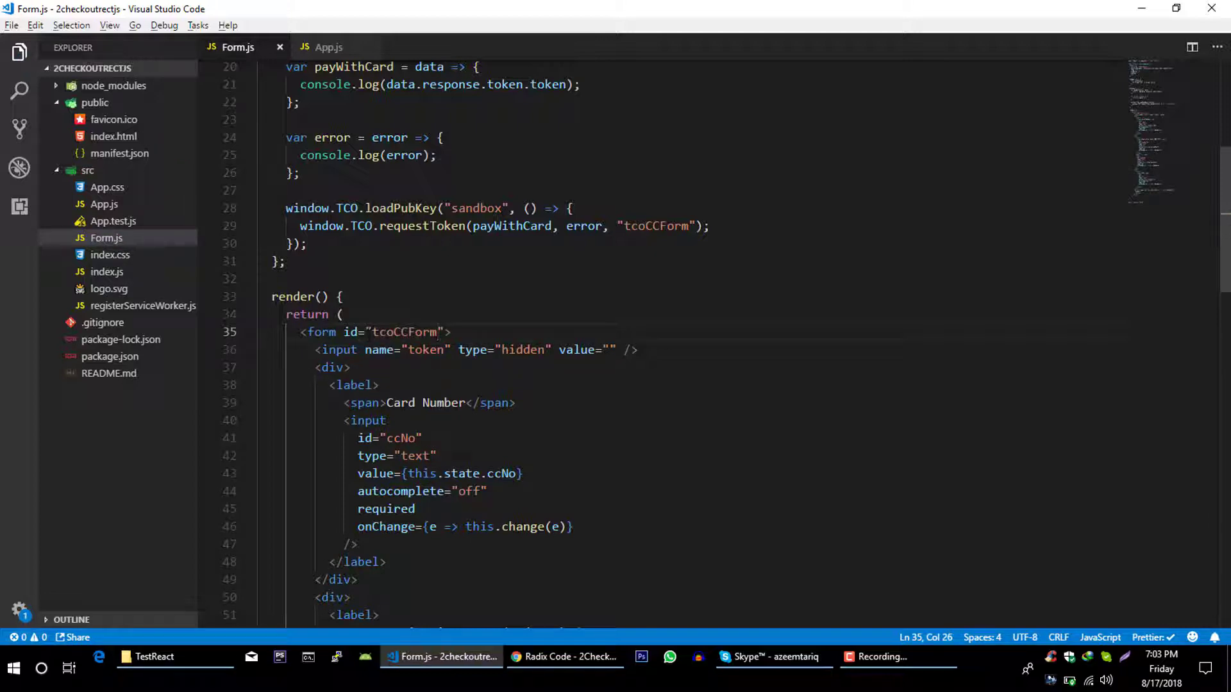
left_click(451, 332)
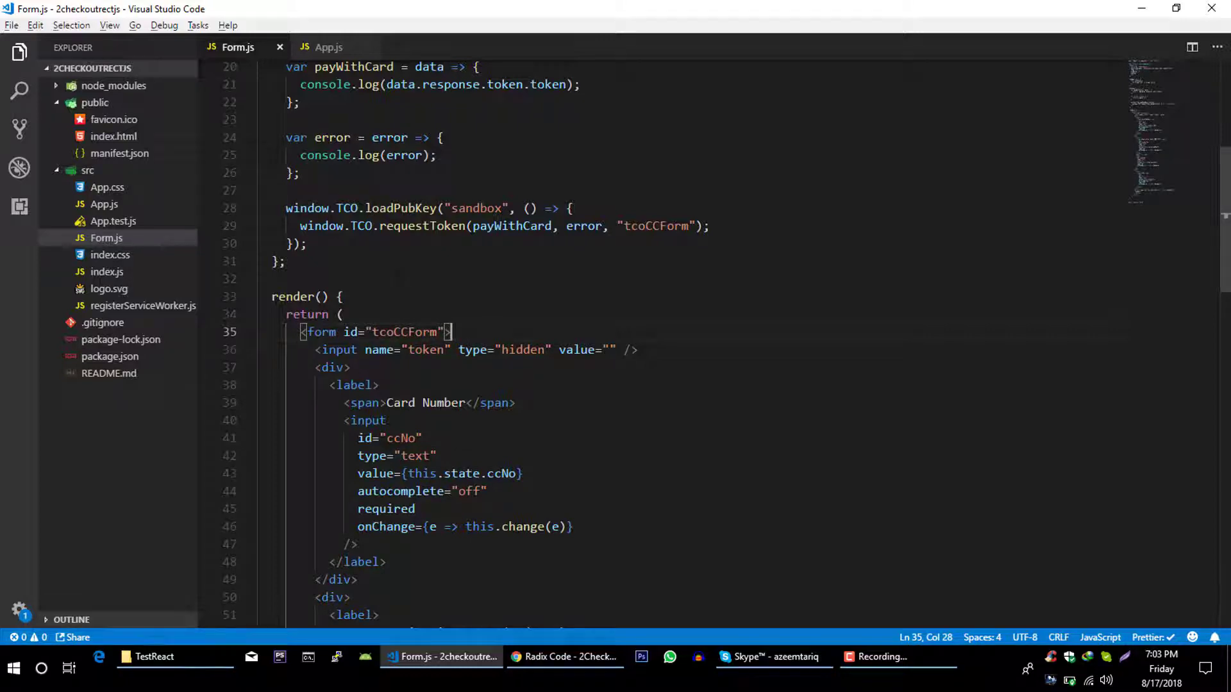
- Review the payWithCard callback logging data.response.token.token
scroll("up", 3)
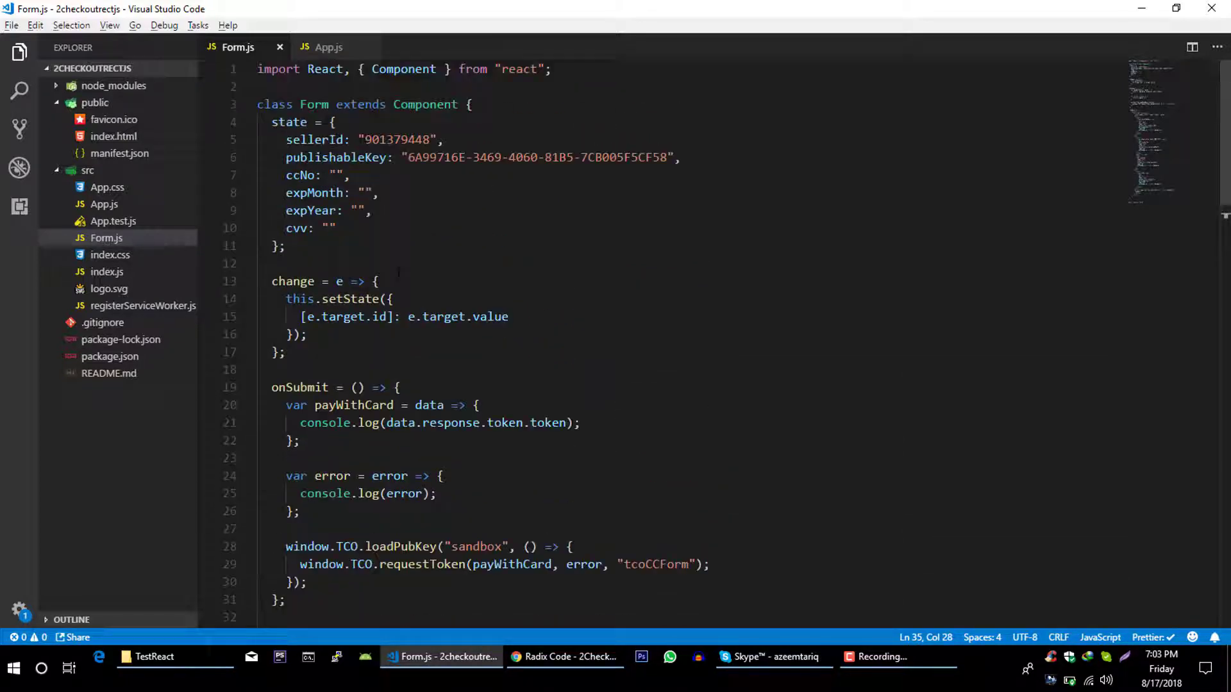
scroll("down", 3)
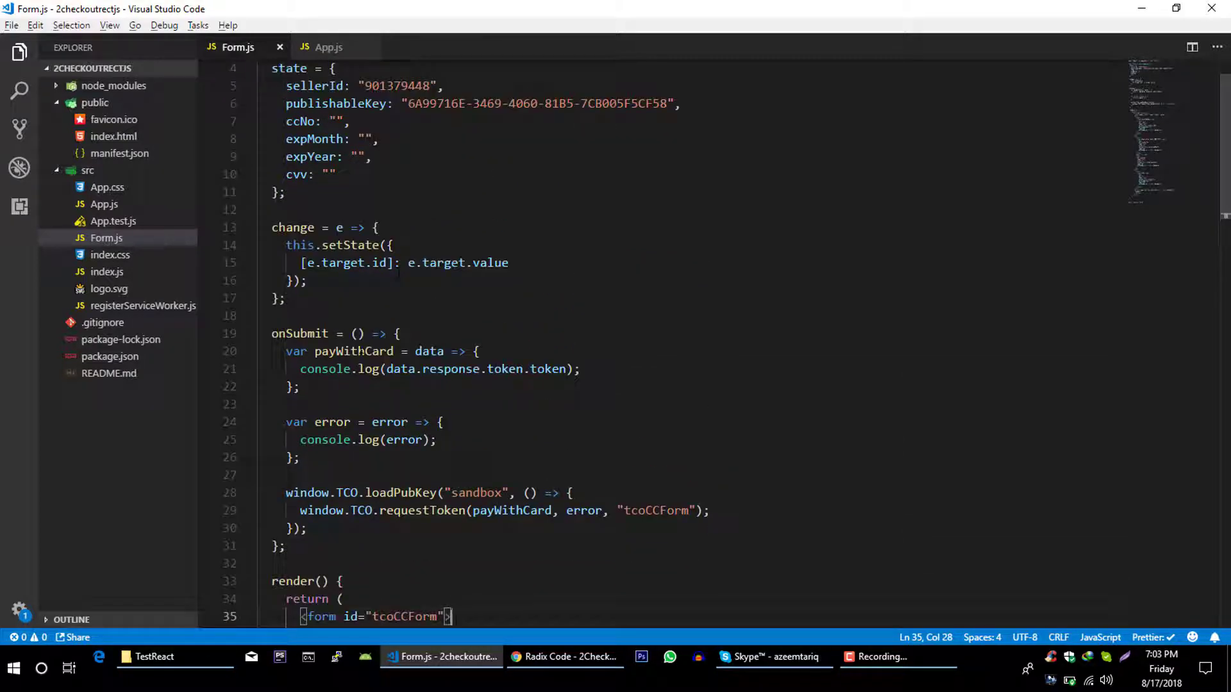
left_click(474, 351)
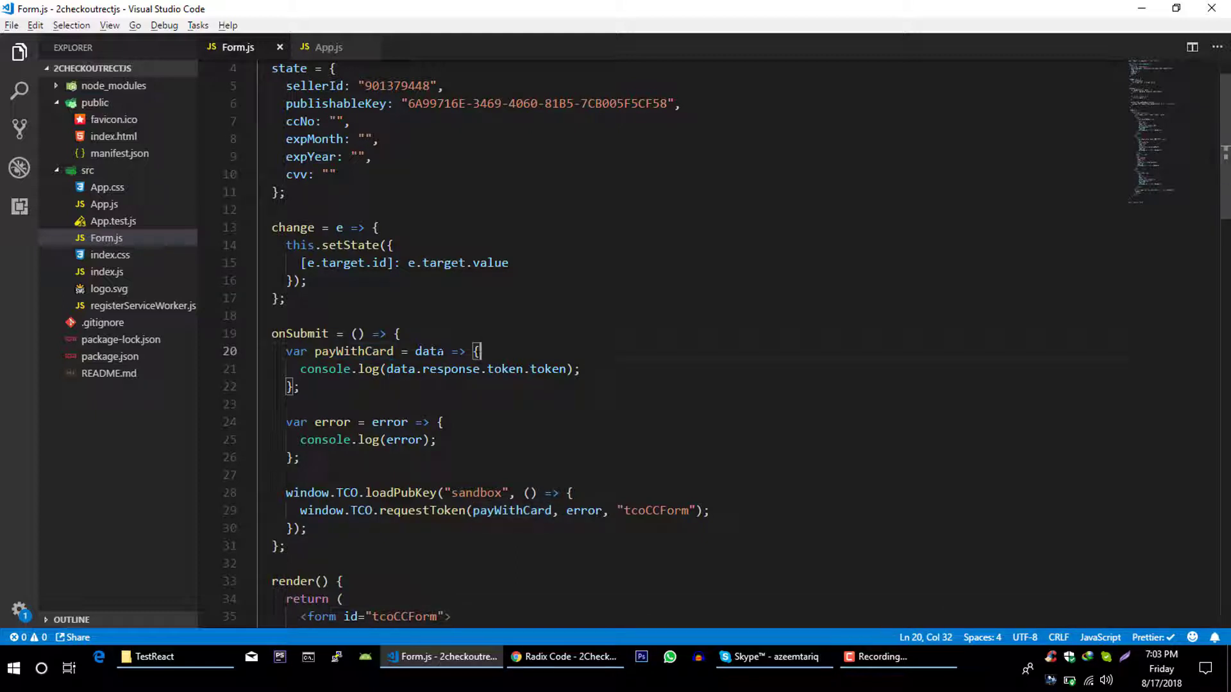
double_click(428, 351)
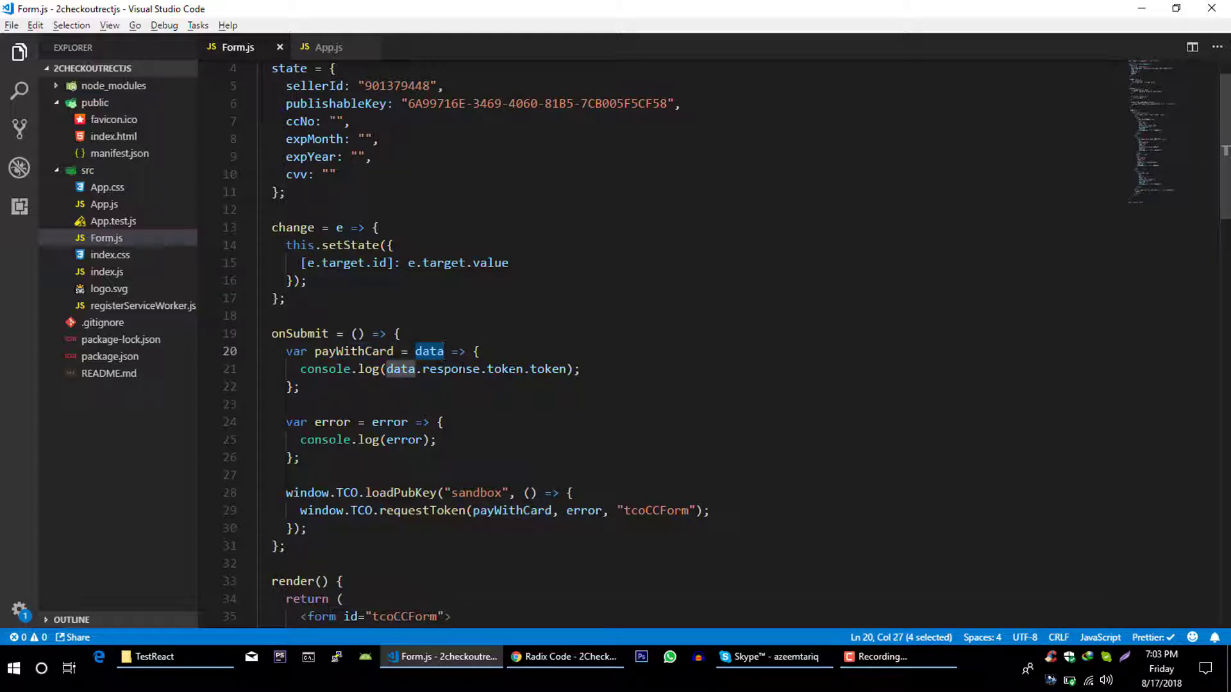
double_click(548, 370)
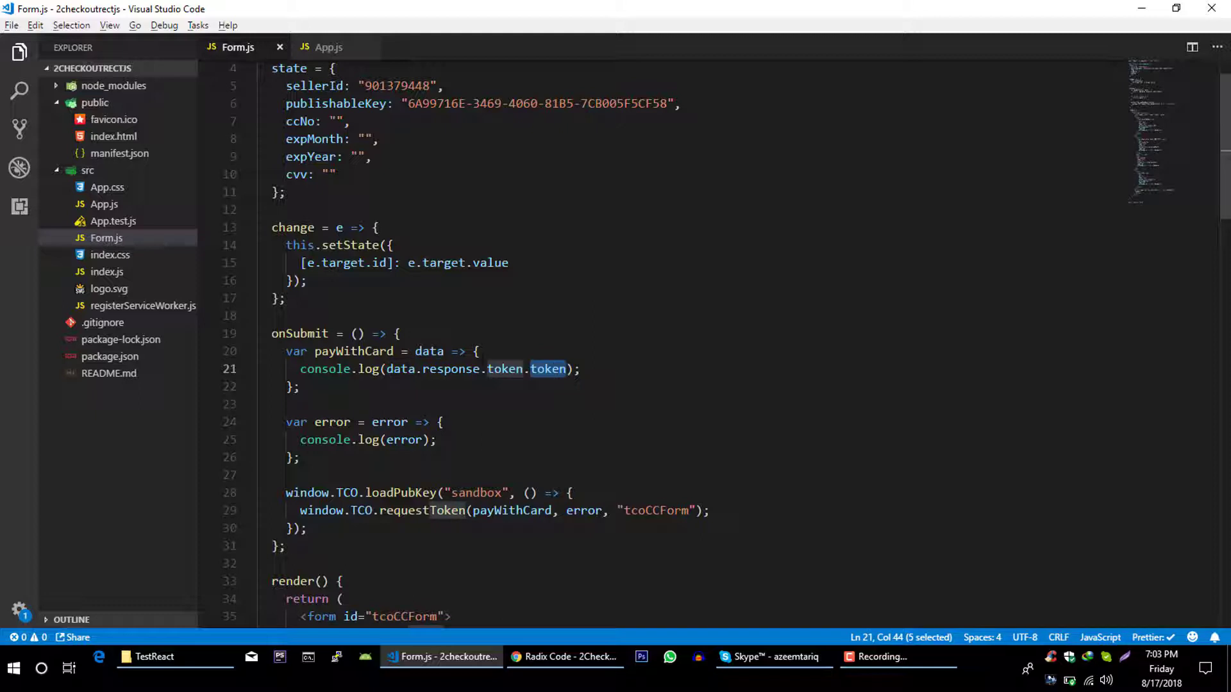
scroll("up", 3)
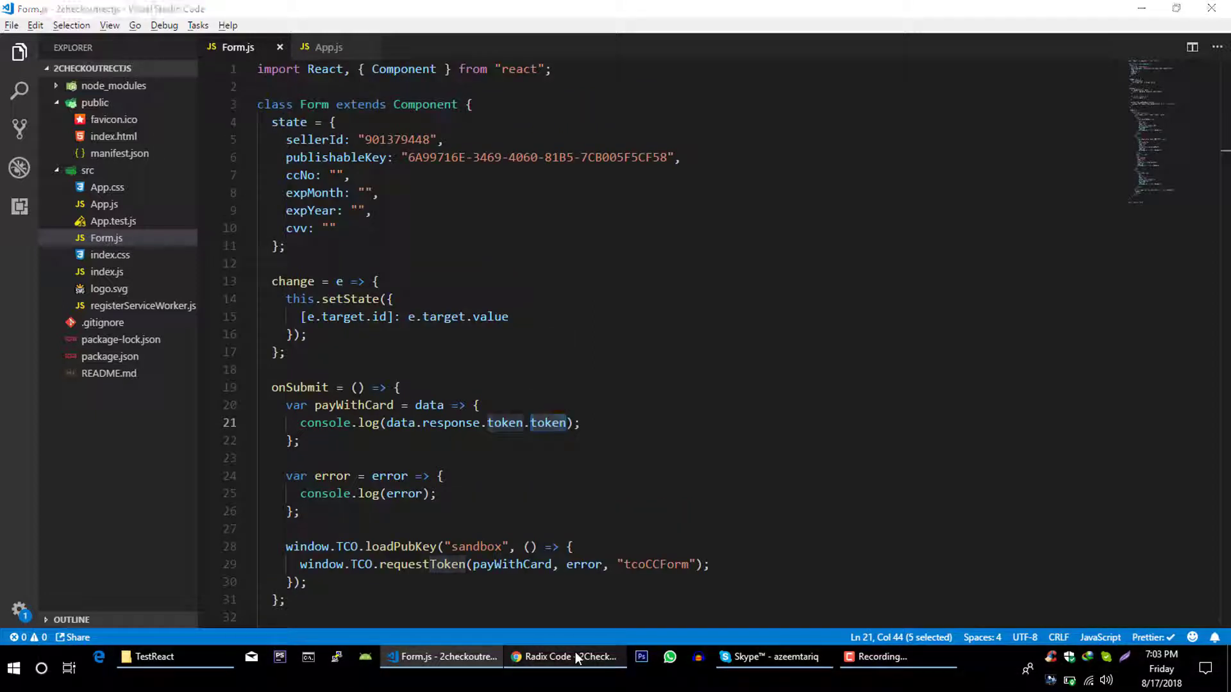
left_click(566, 656)
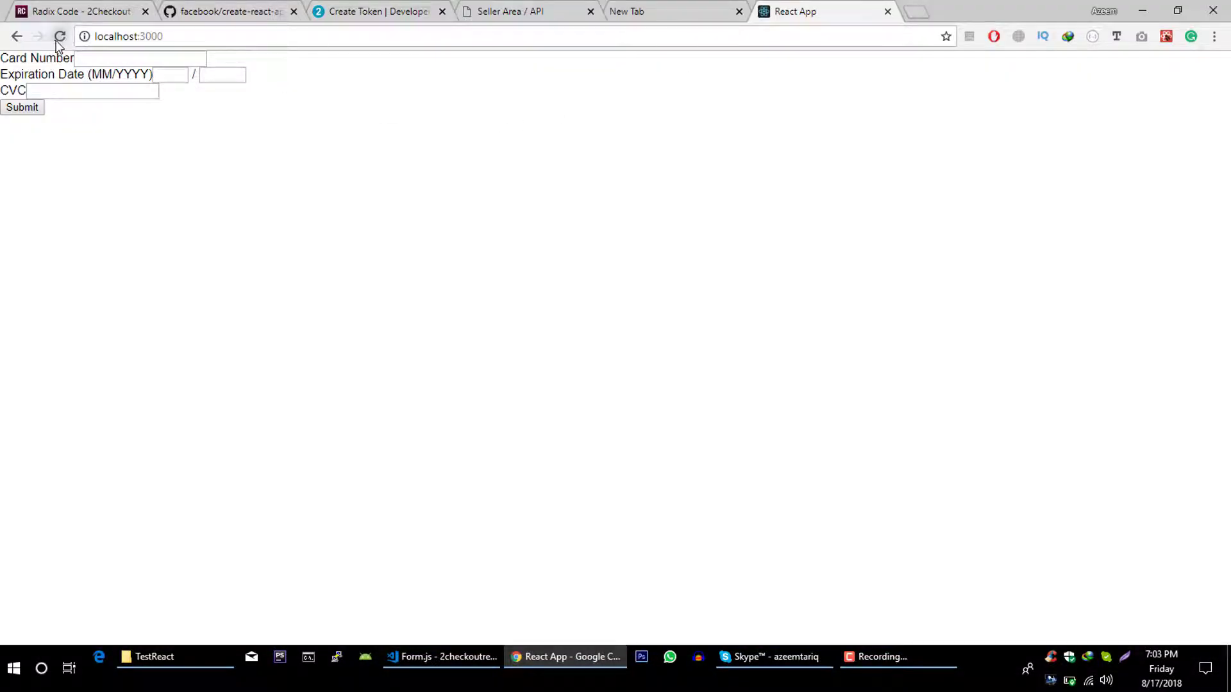
right_click(459, 191)
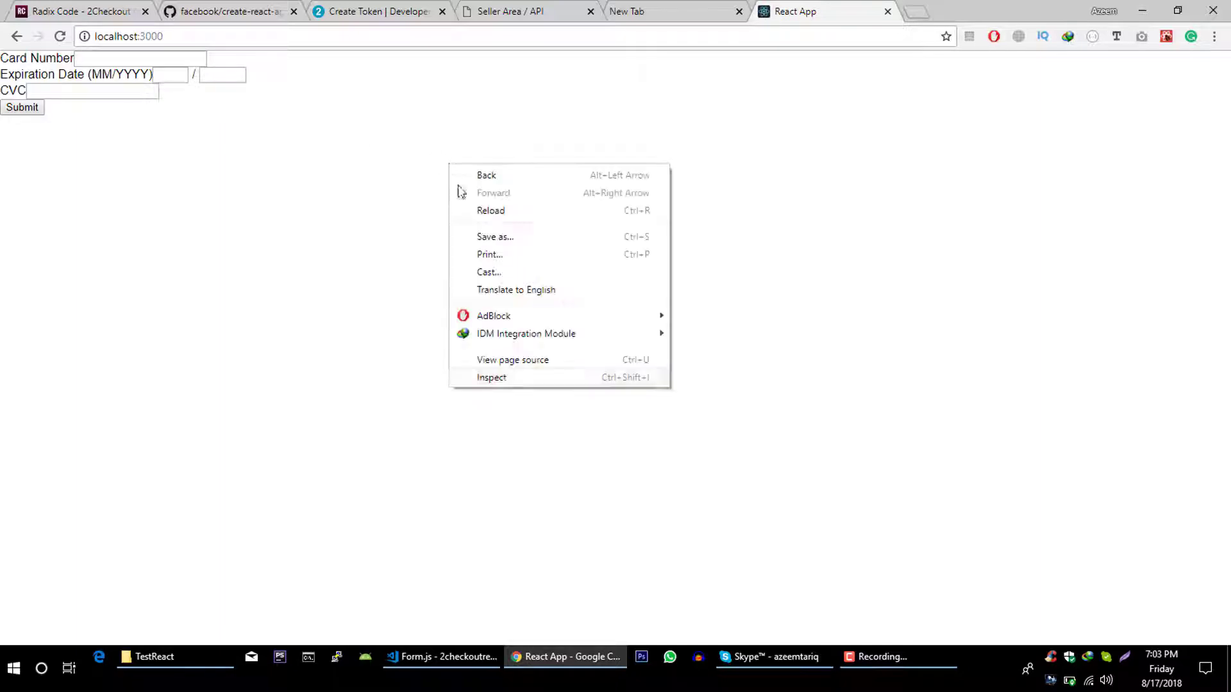
left_click(491, 377)
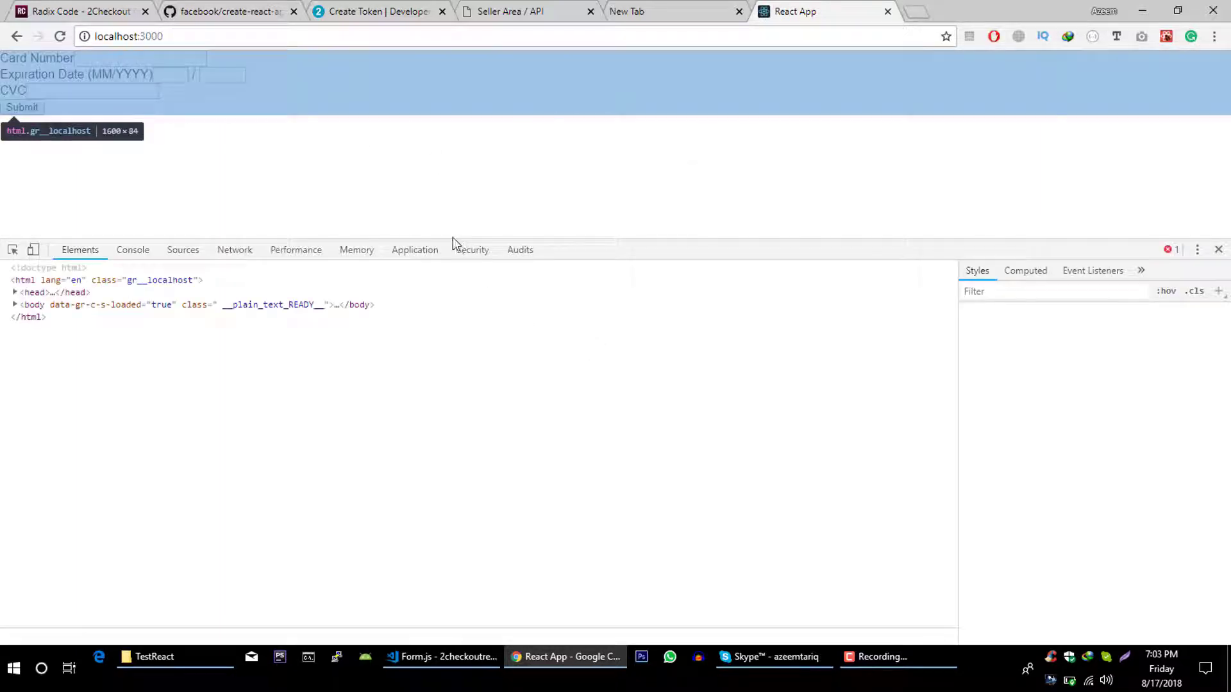
left_click(511, 11)
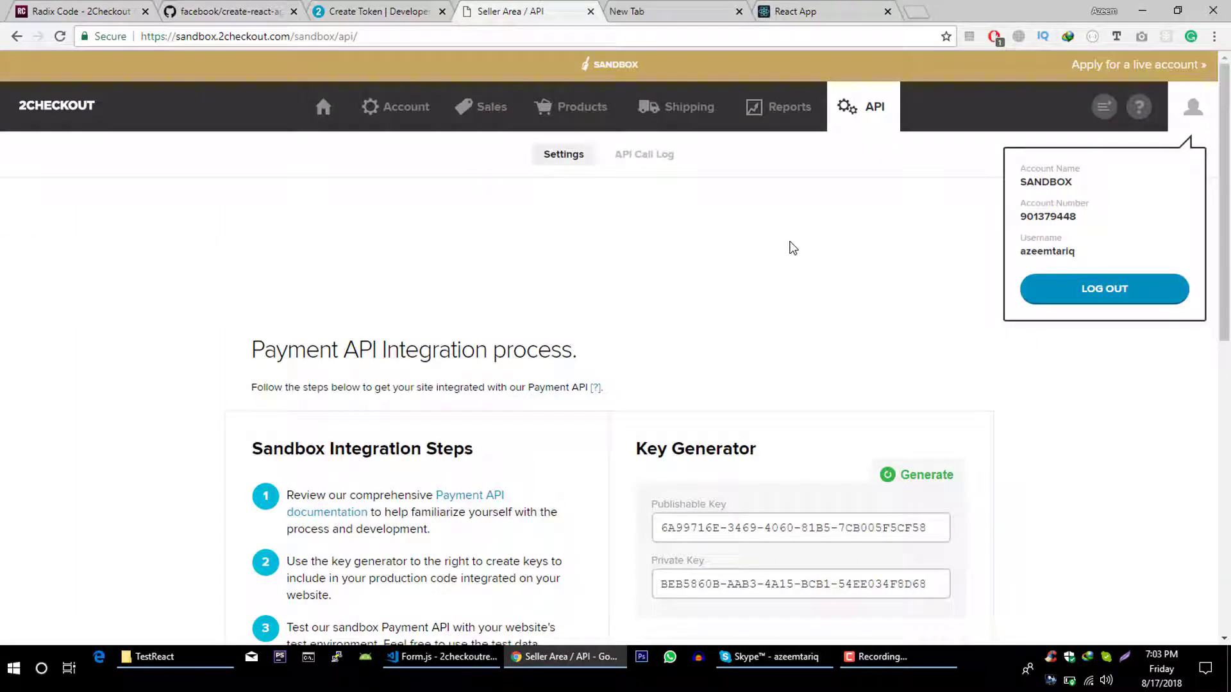
scroll("down", 3)
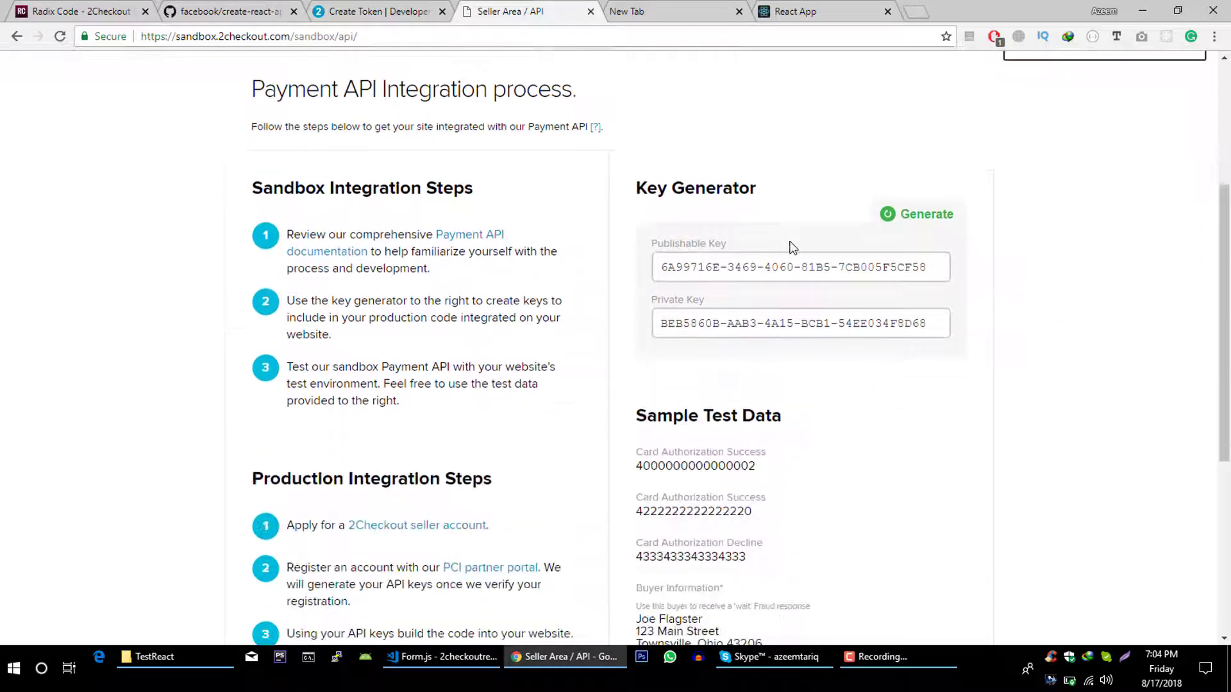
scroll("down", 3)
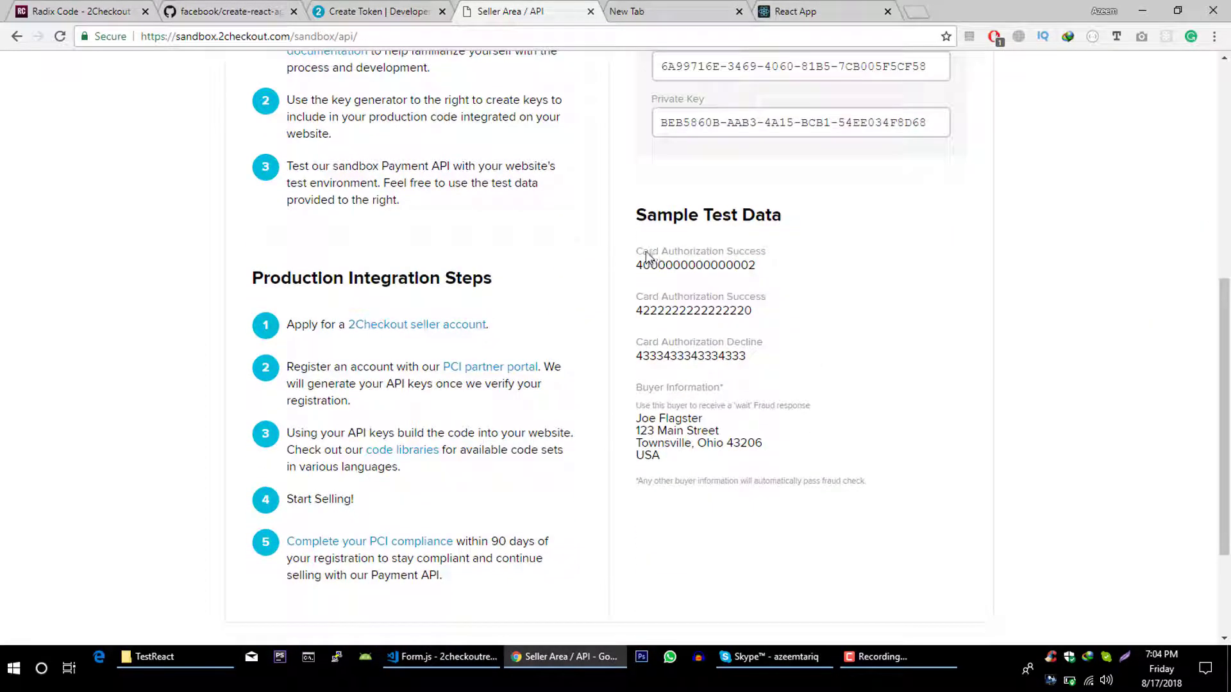
right_click(695, 264)
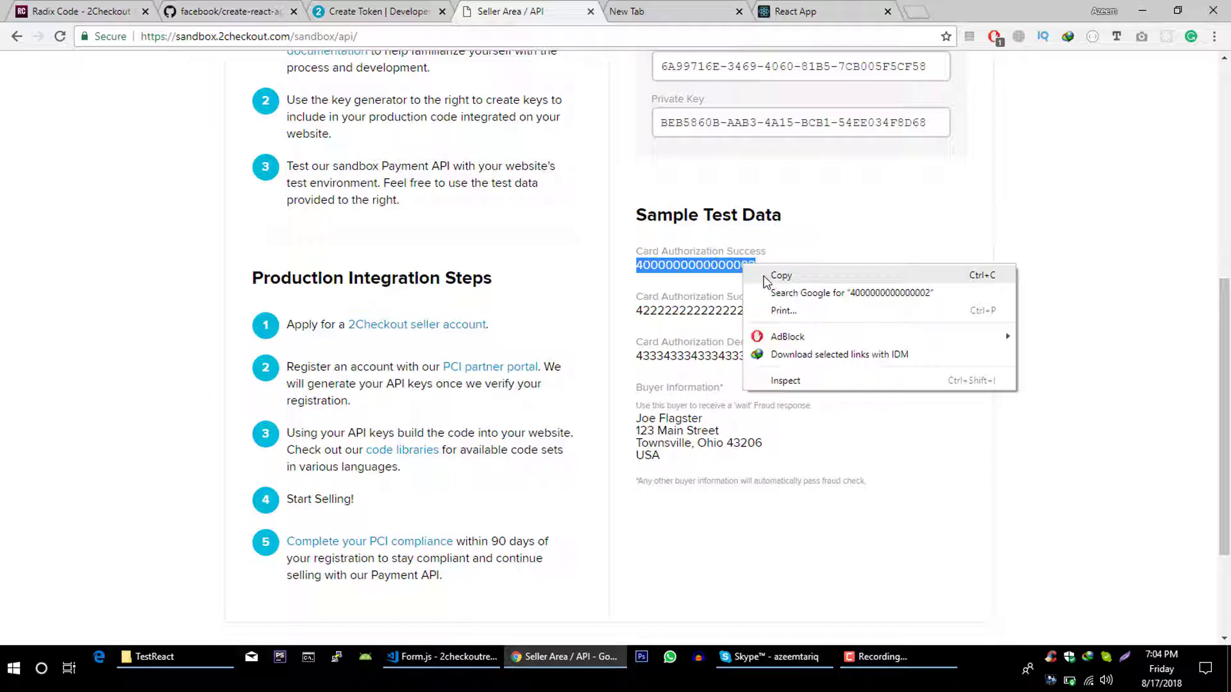
left_click(817, 11)
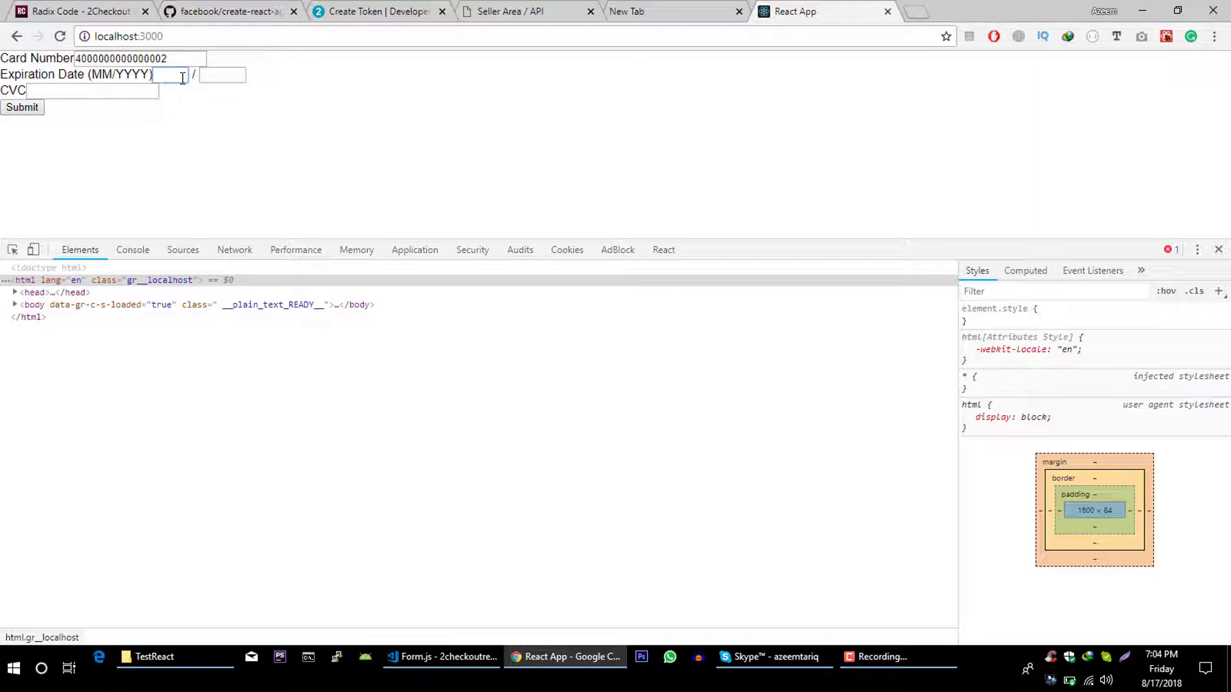
- Submit the test card with expiry 12/2018 and CVC 123 and expand the Missing Form Fields error
type("12")
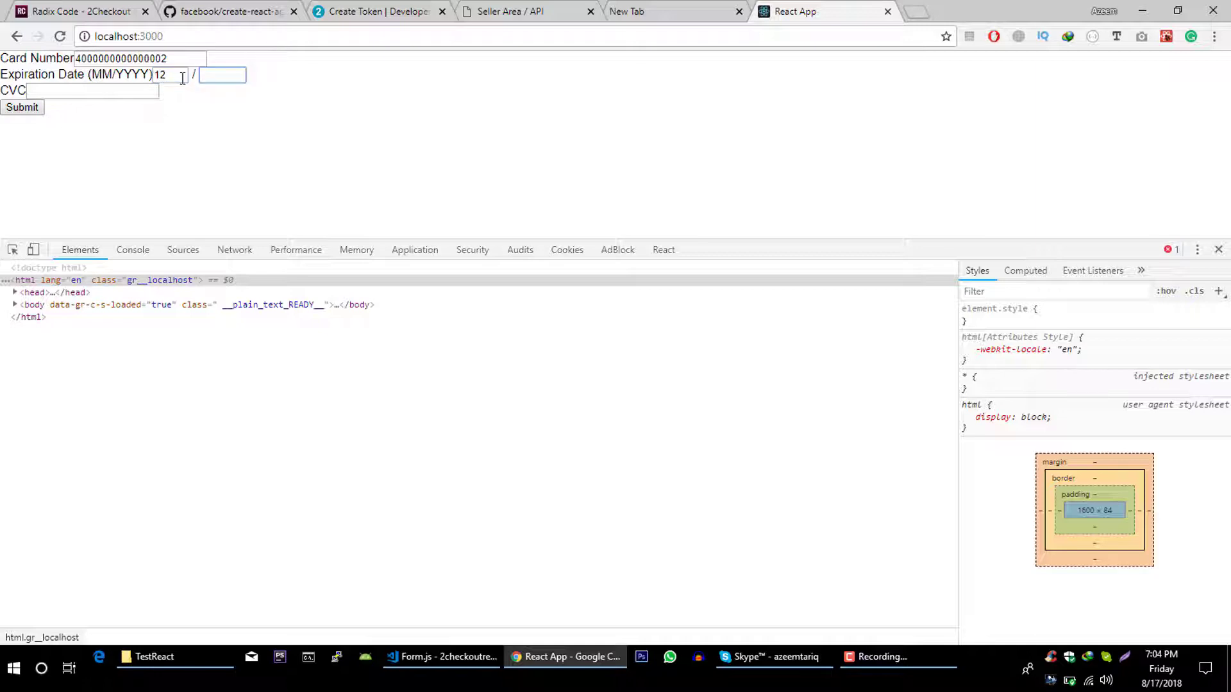
type("201")
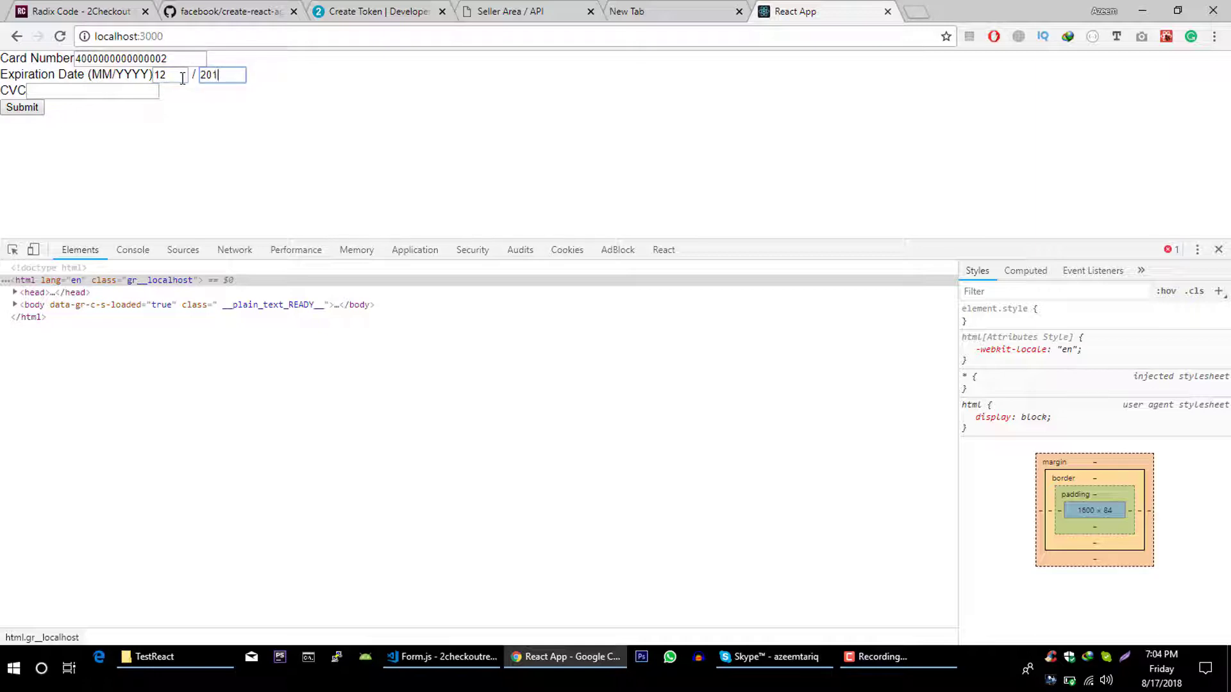
type("123")
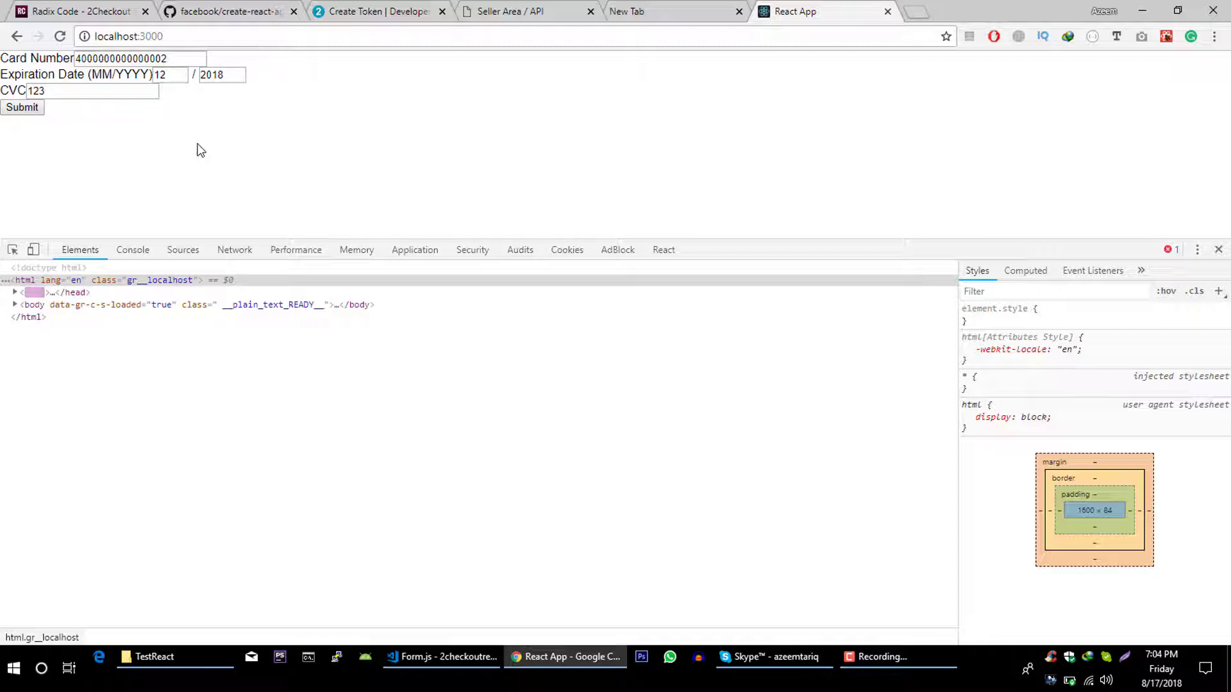
left_click(132, 250)
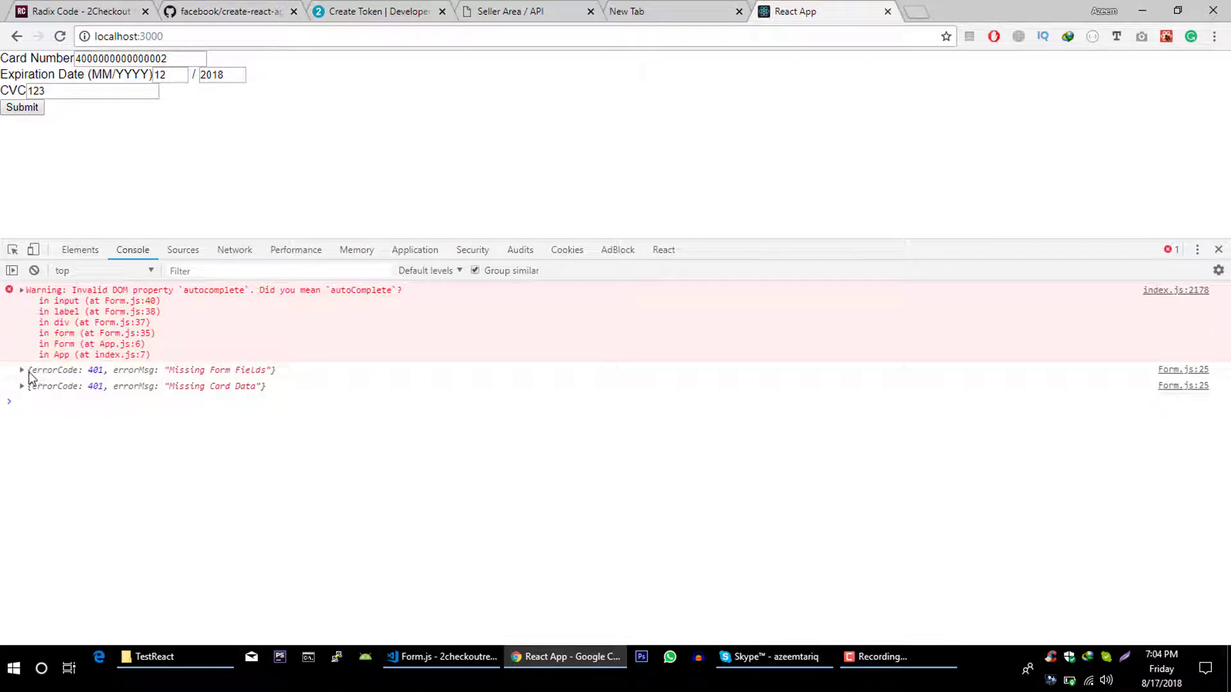
left_click(21, 370)
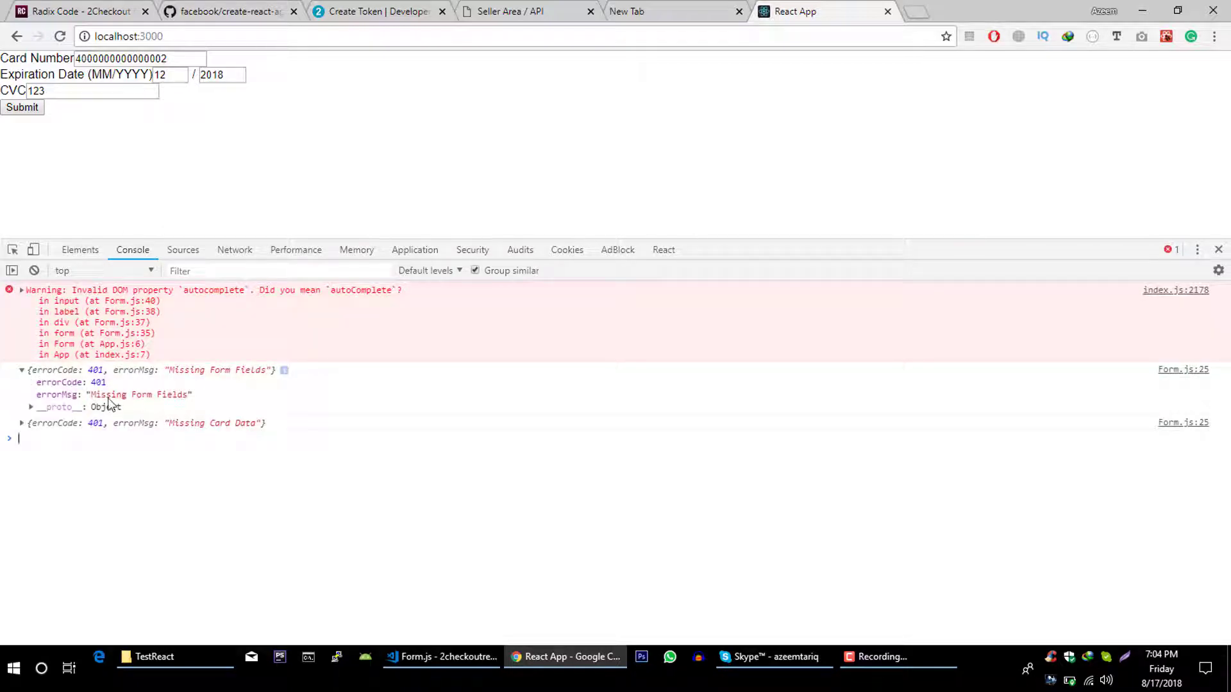
left_click(441, 657)
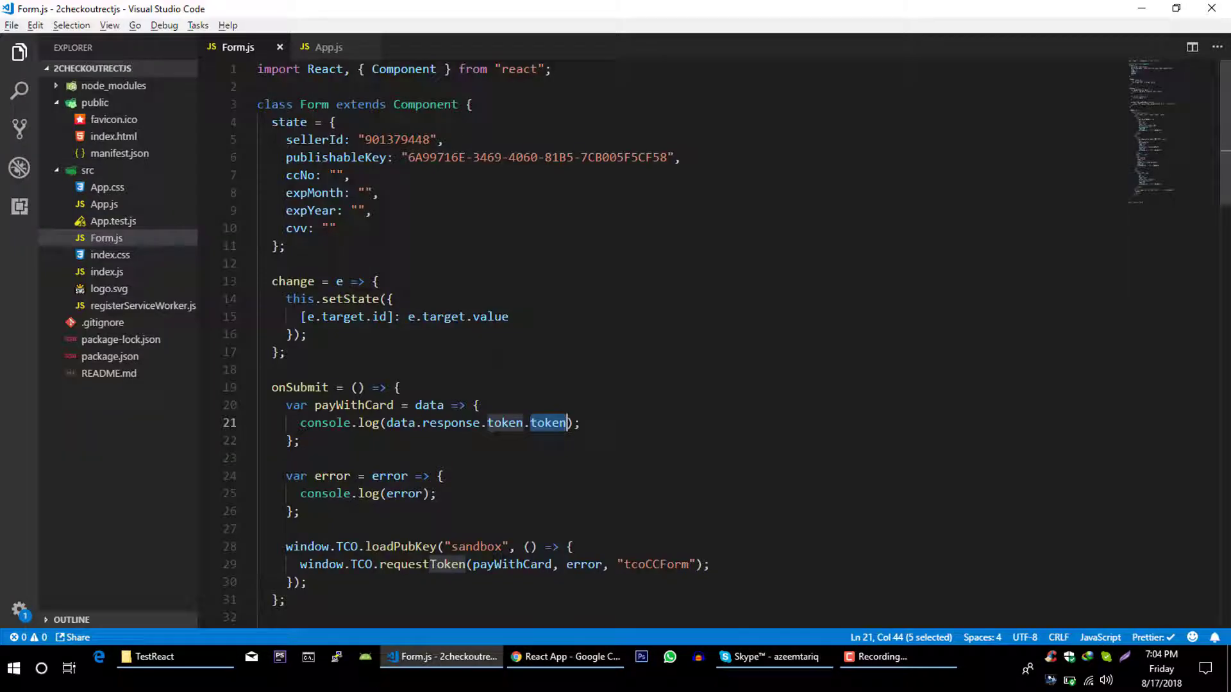
- Rename the hidden token input to sellerId with value={this.state.sellerId}
scroll("down", 3)
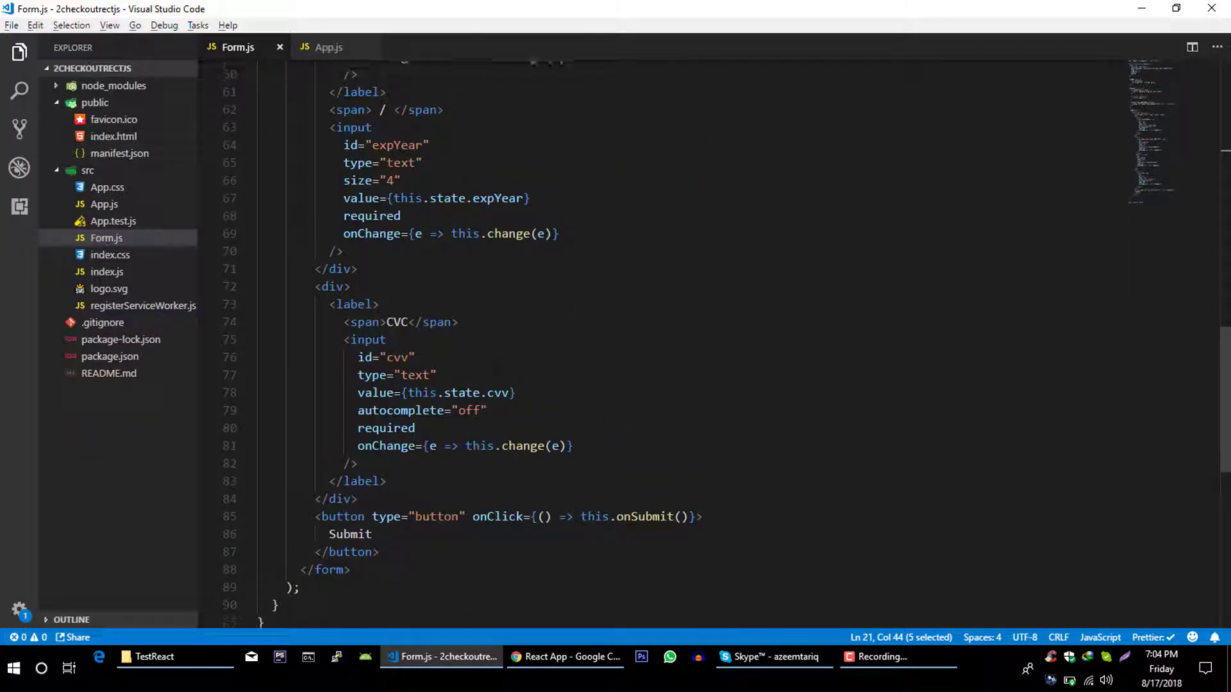
scroll("up", 3)
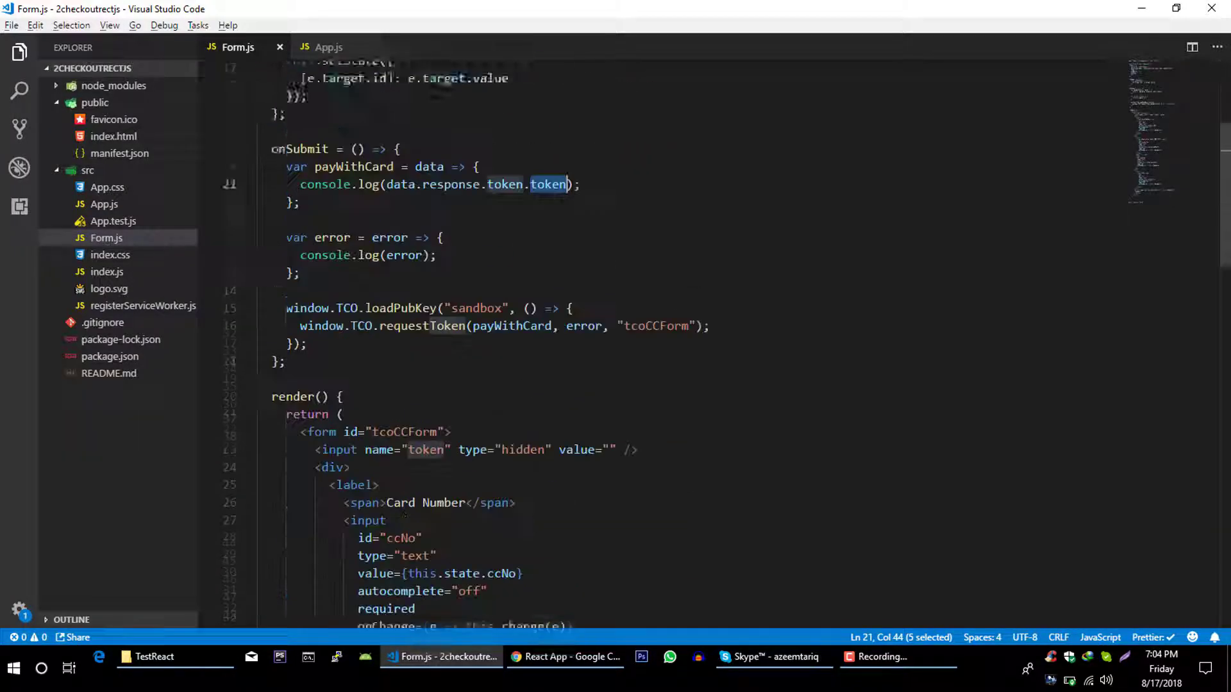
scroll("up", 3)
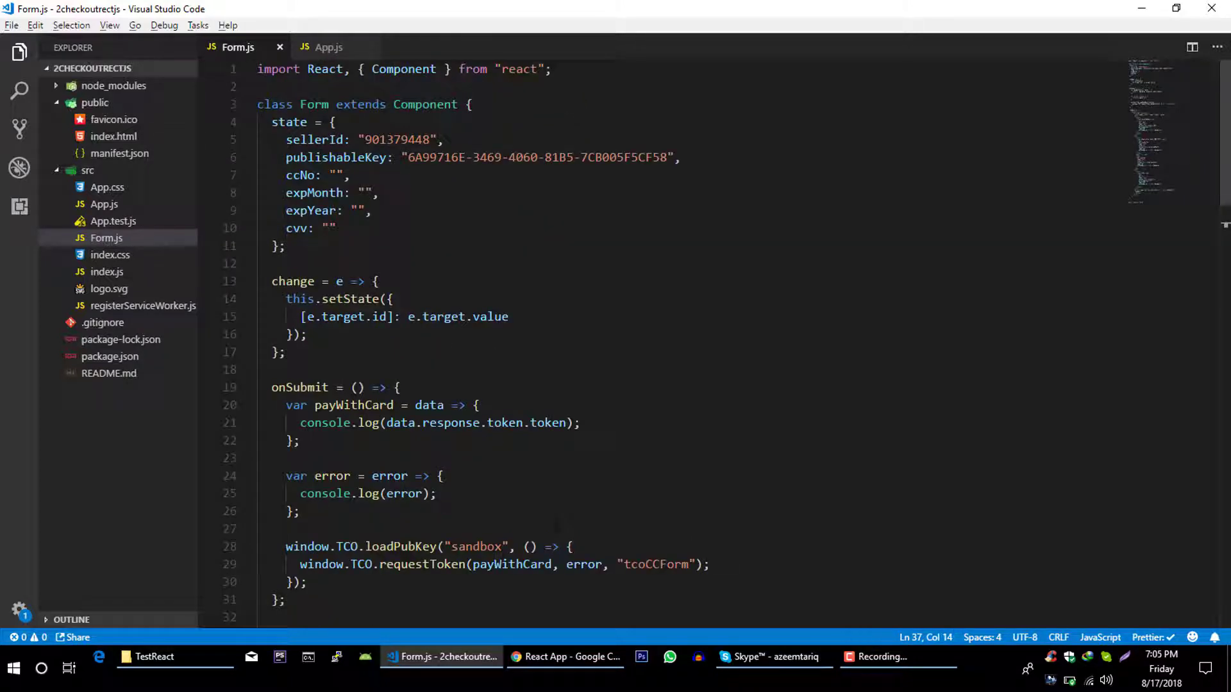
double_click(314, 140)
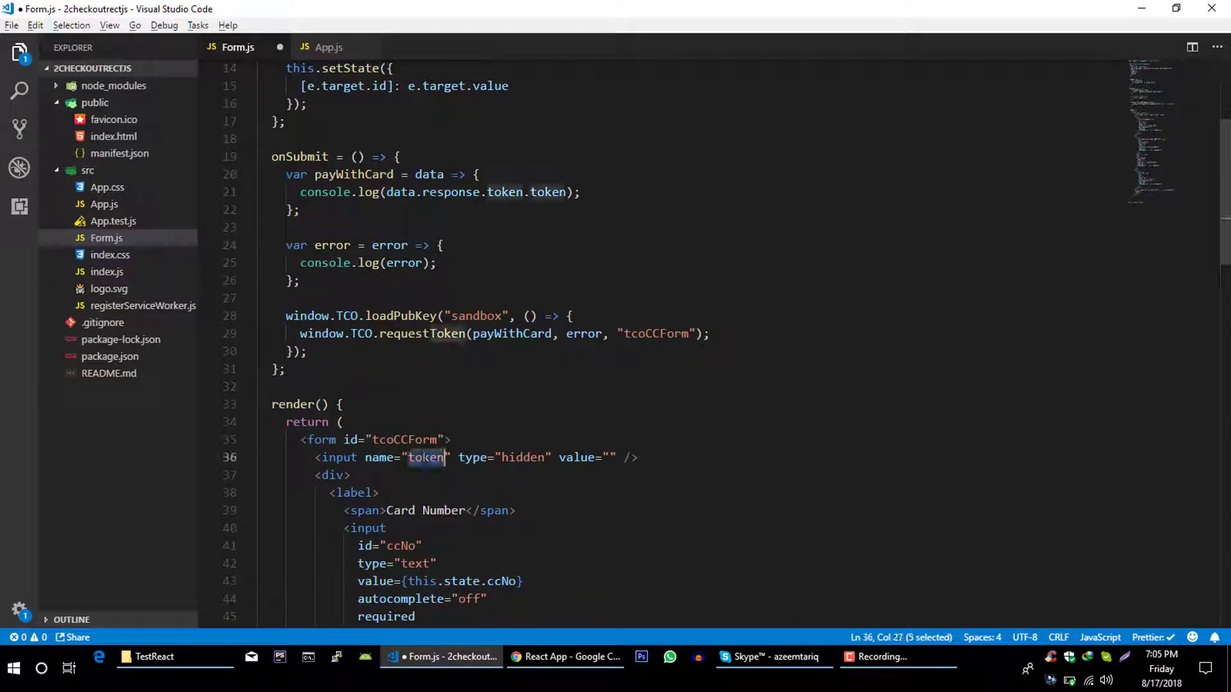
type("sellerId")
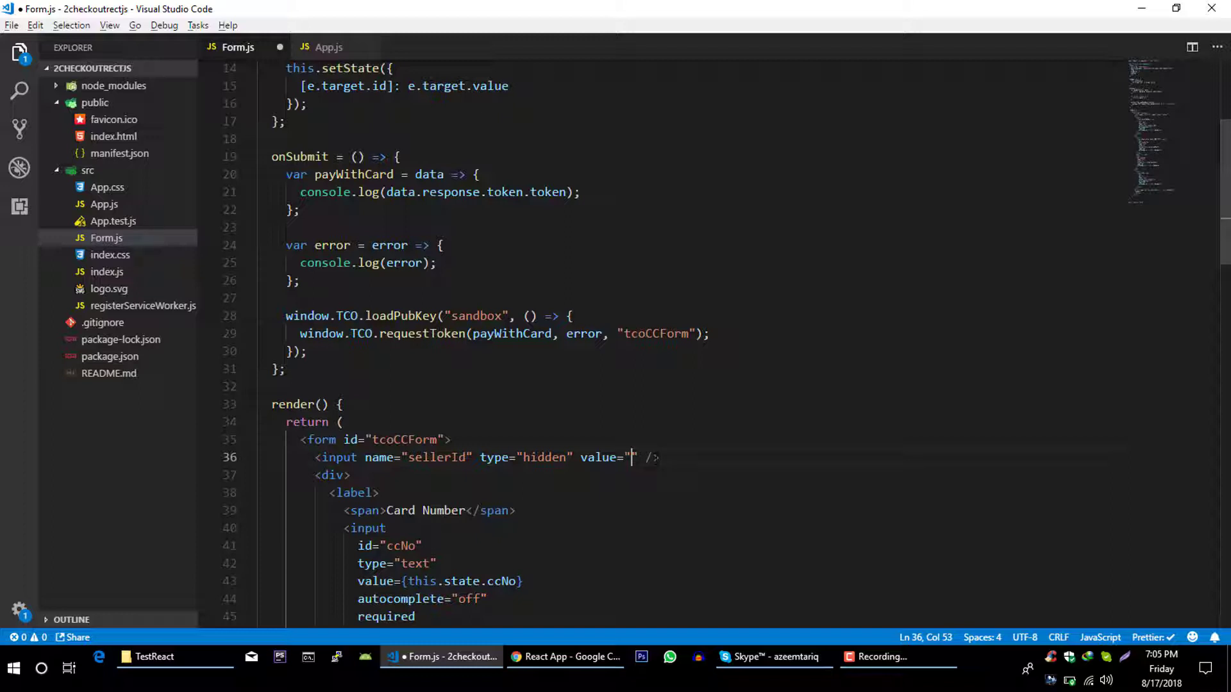
type("{}")
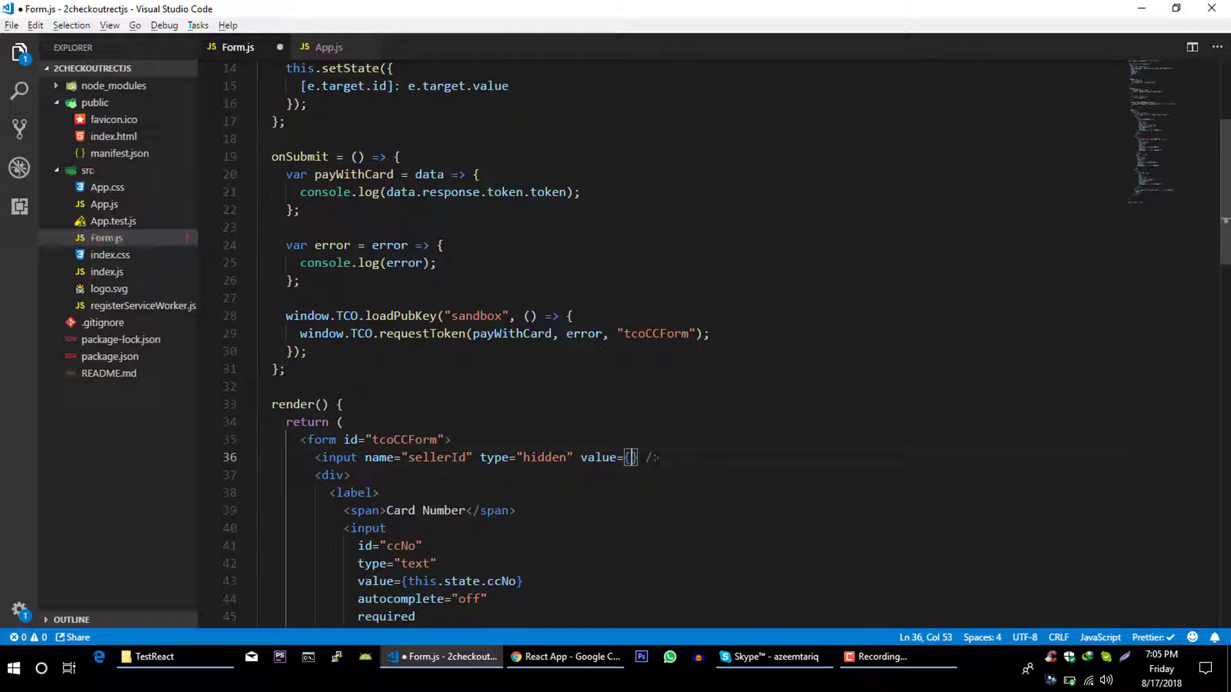
type("this.se")
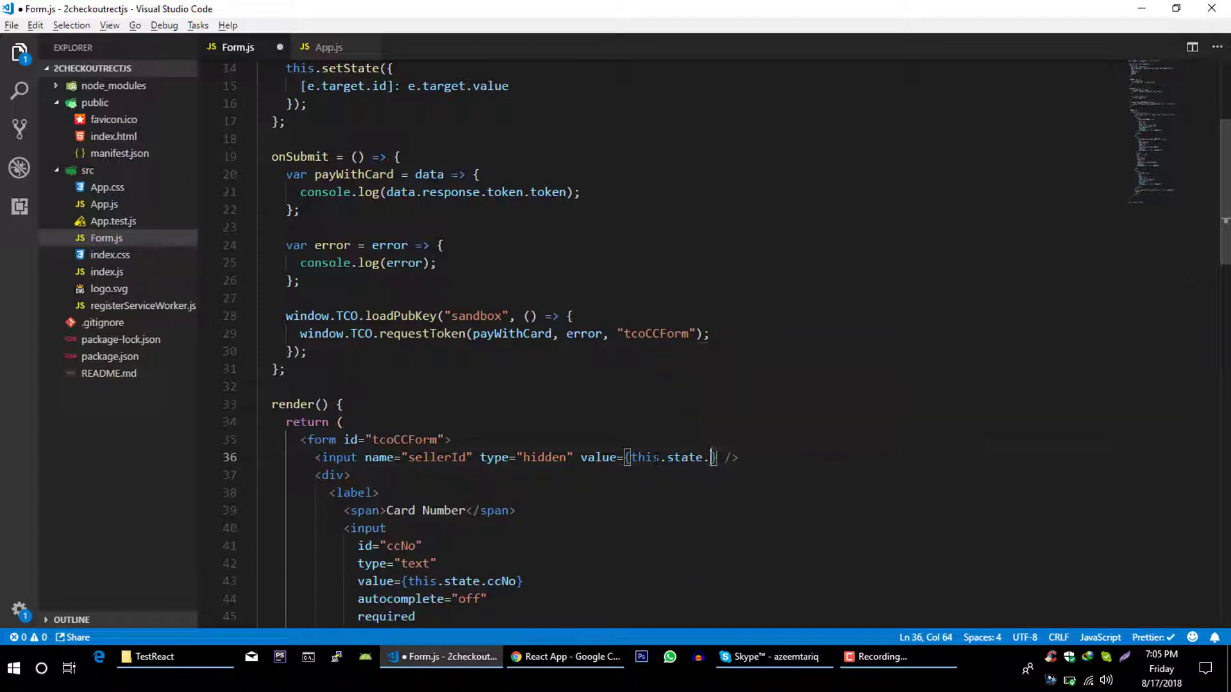
type("sellerId")
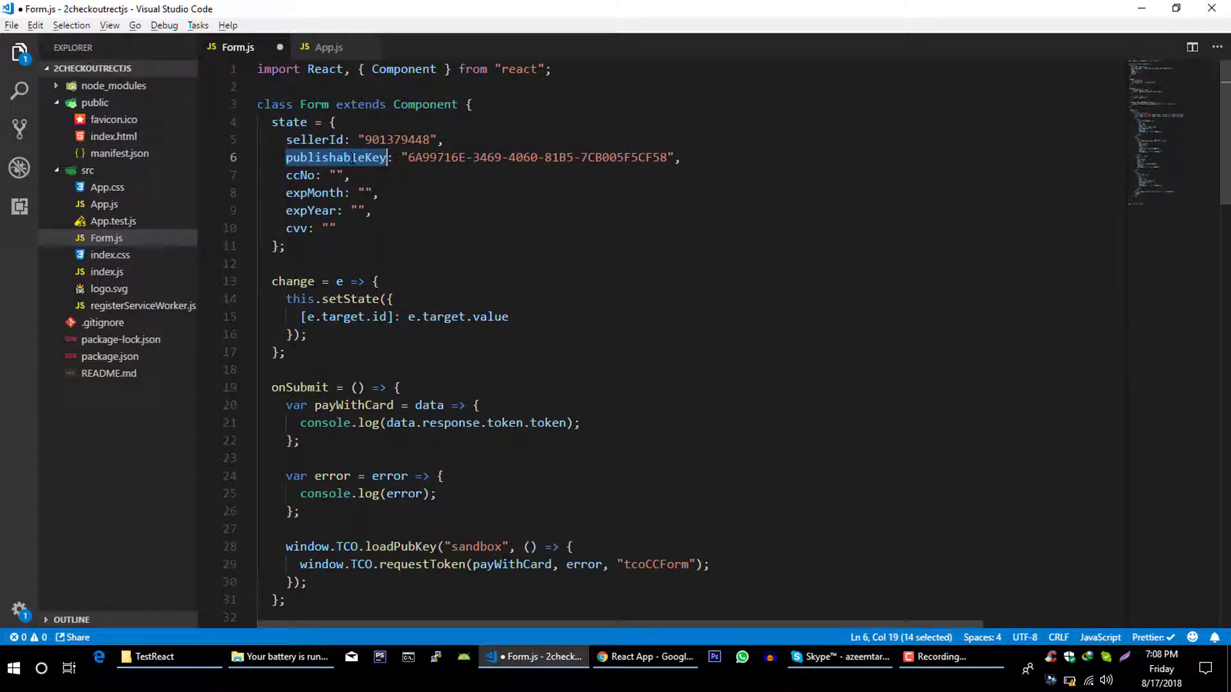
- Add a duplicate hidden input changed to publishableKey
scroll("down", 3)
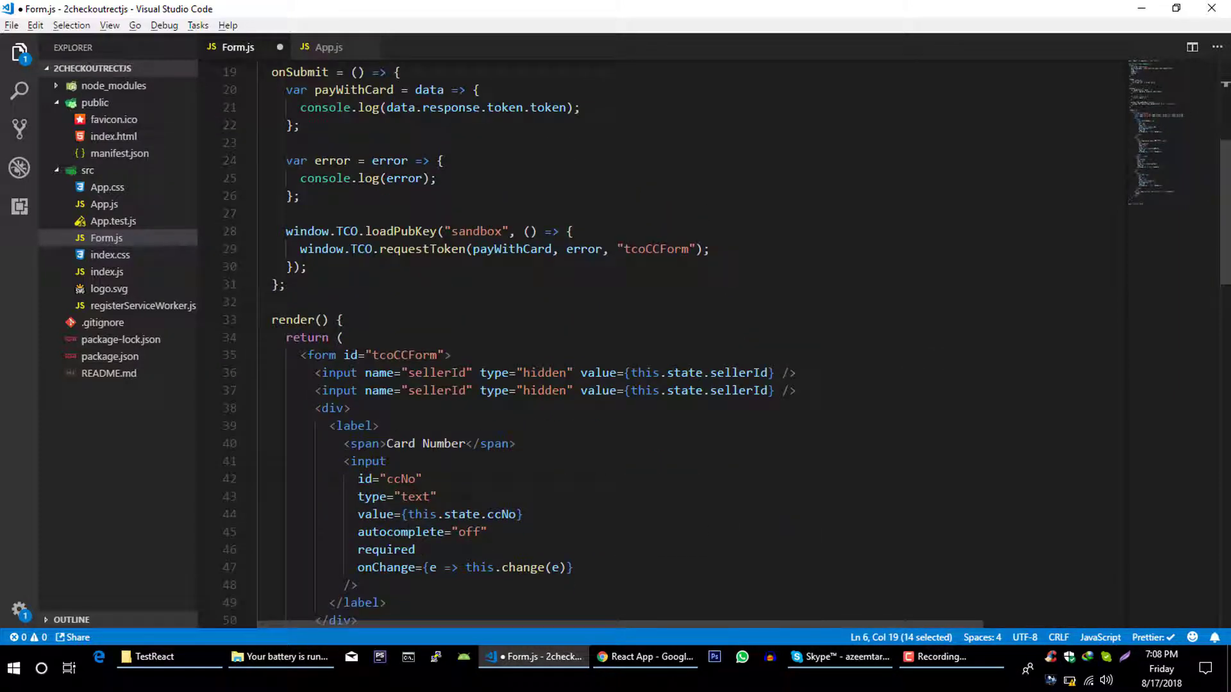
type("publishableKey")
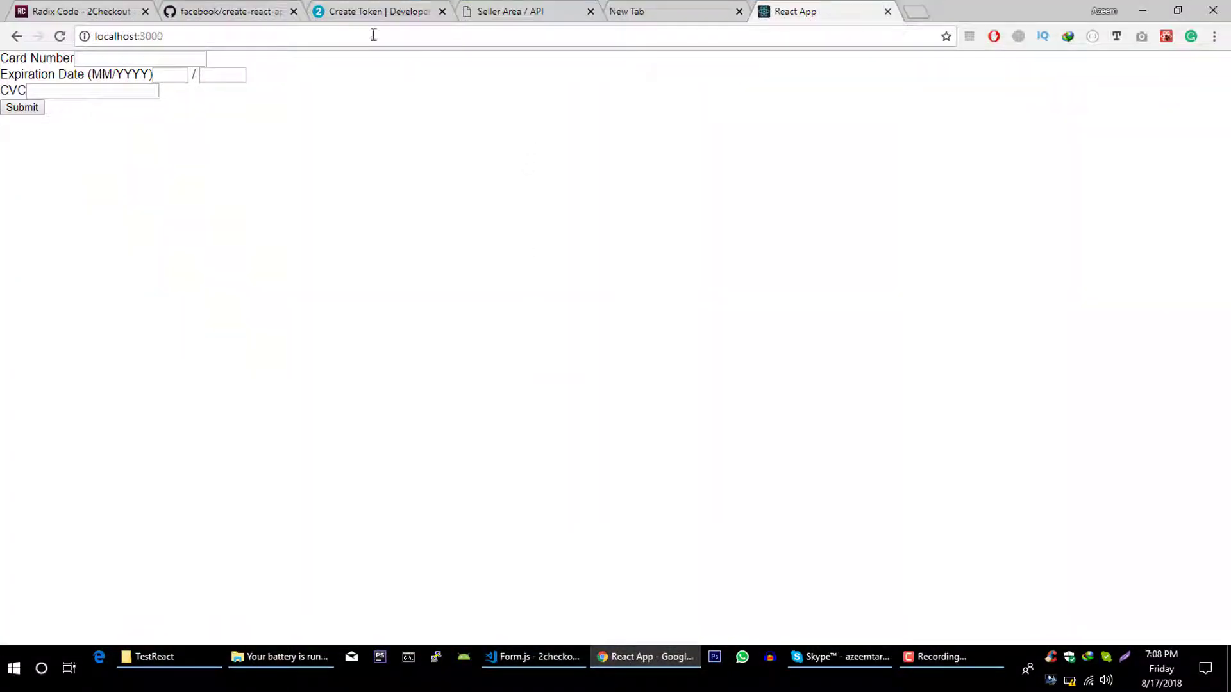
mouse_move(514, 42)
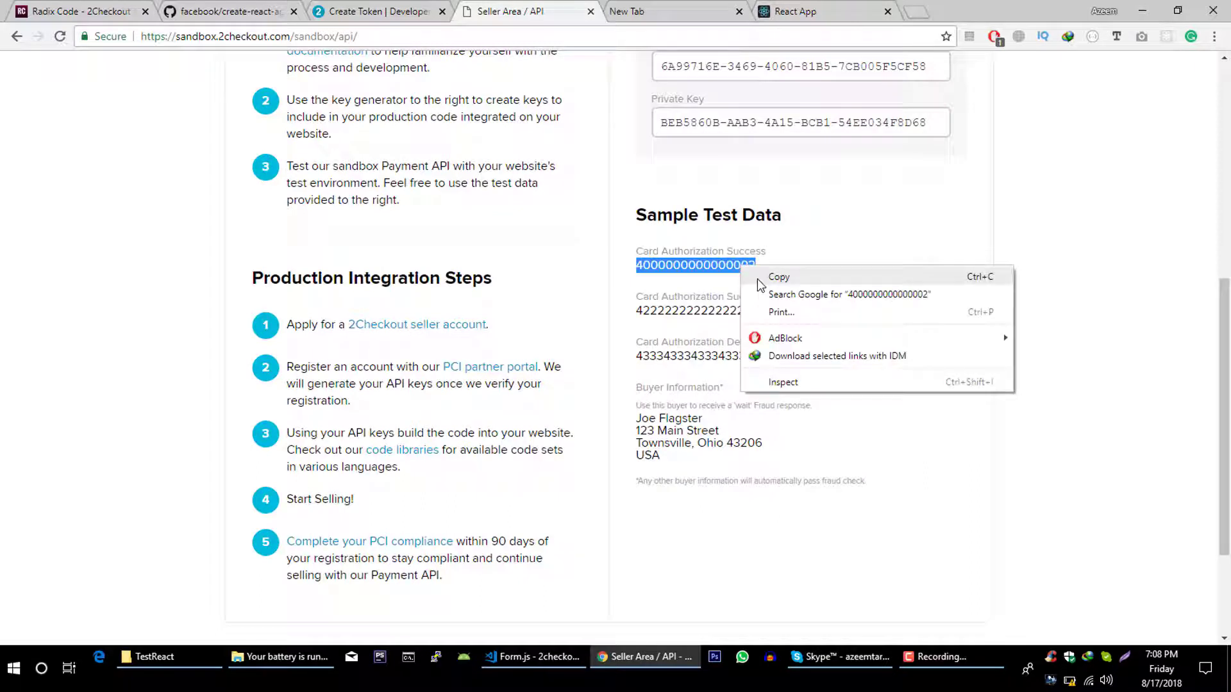
- Refill the test card with 12/2018 and 123 and submit with the console open, logging a token
left_click(795, 11)
type("12")
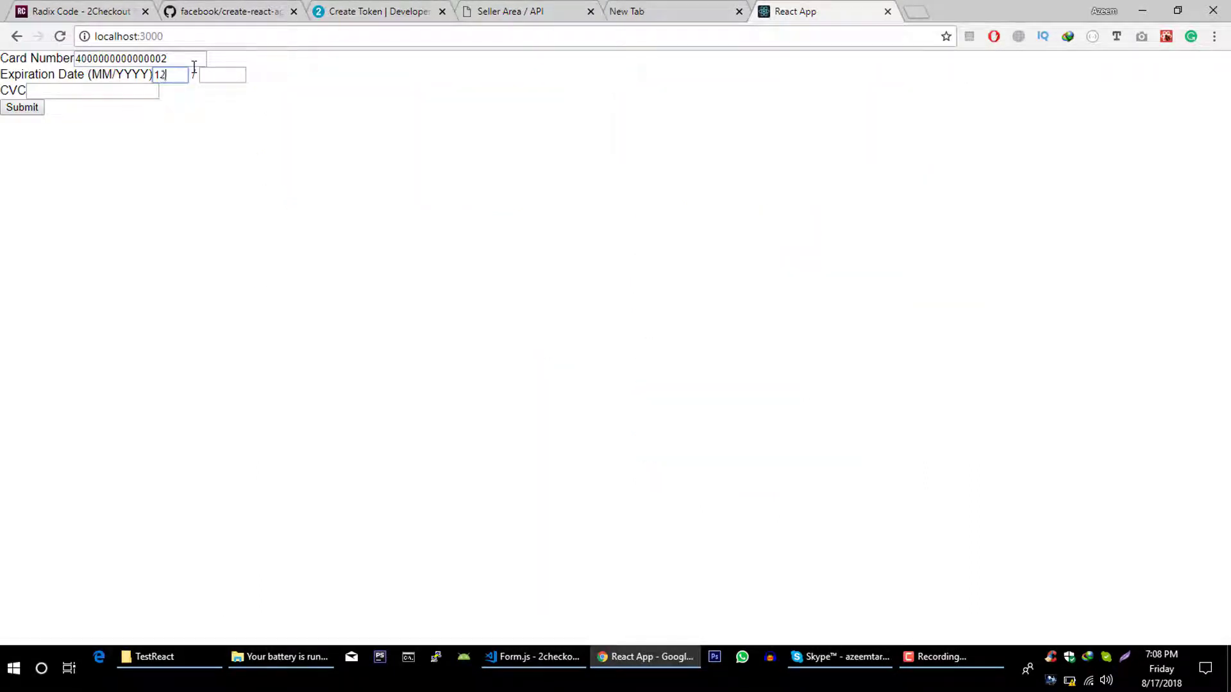
type("3")
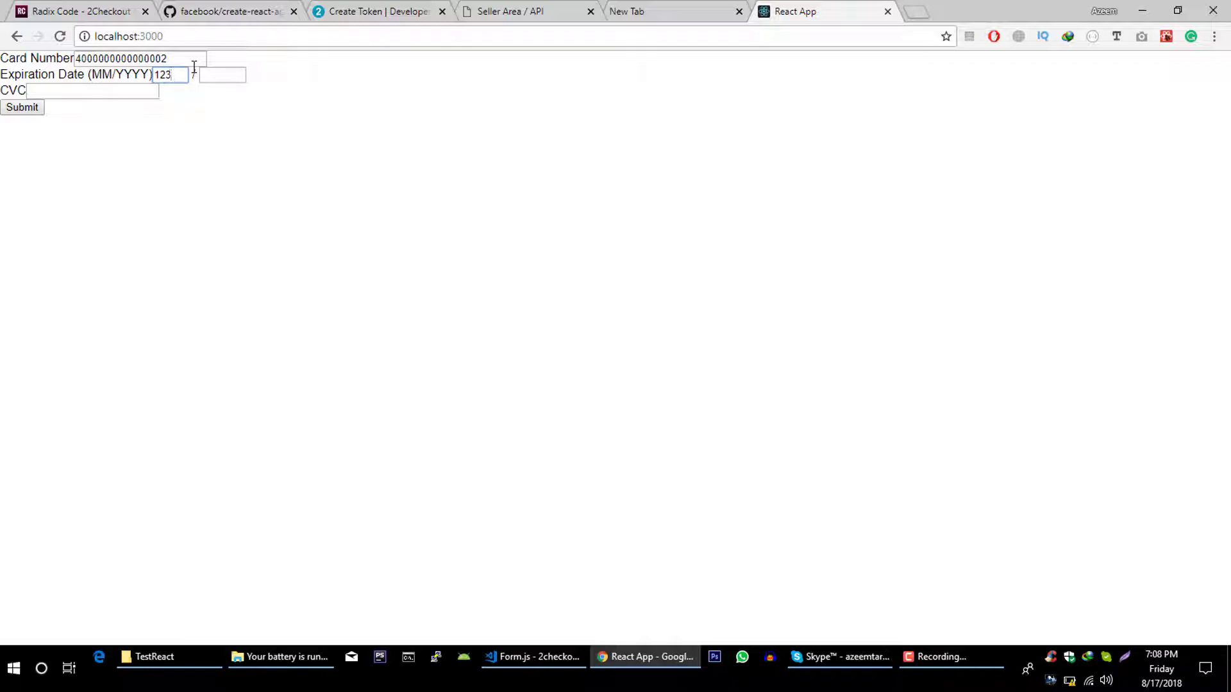
type("20")
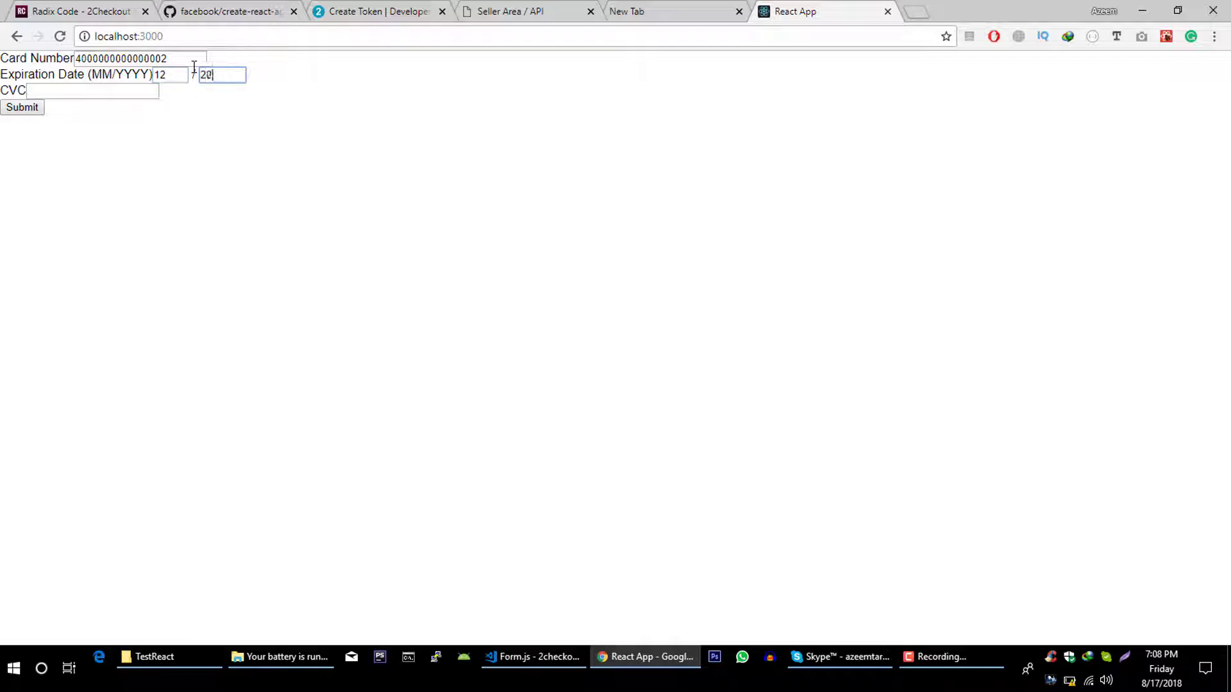
type("18")
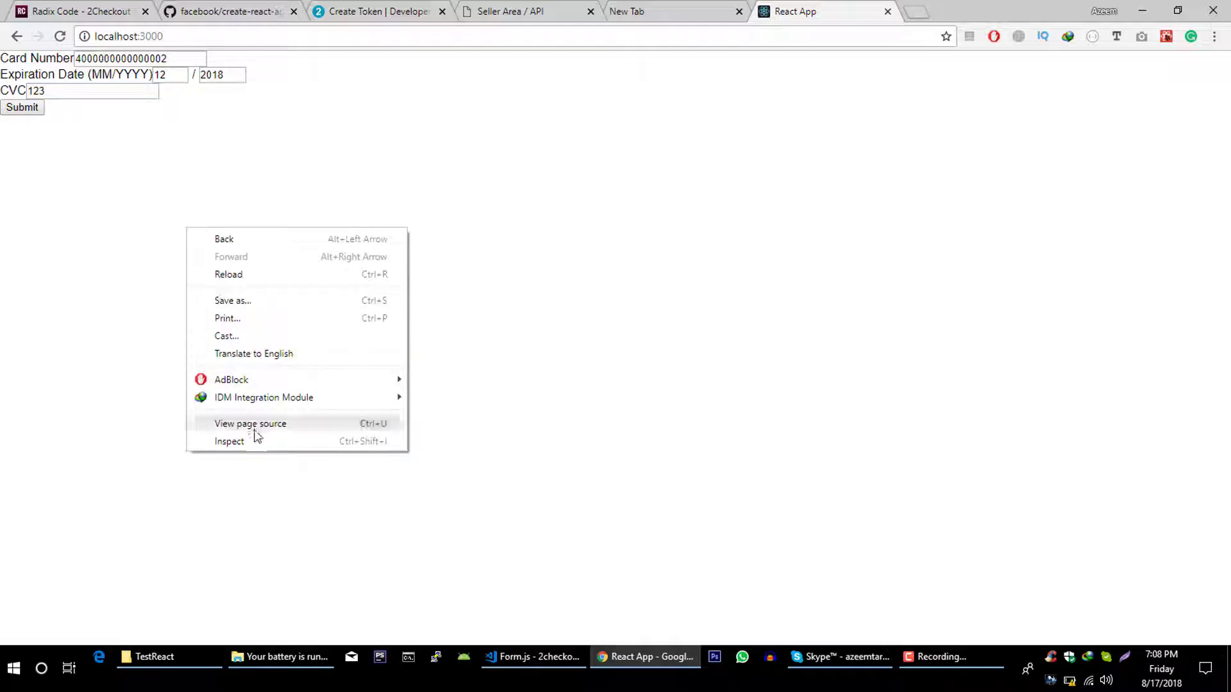
left_click(229, 440)
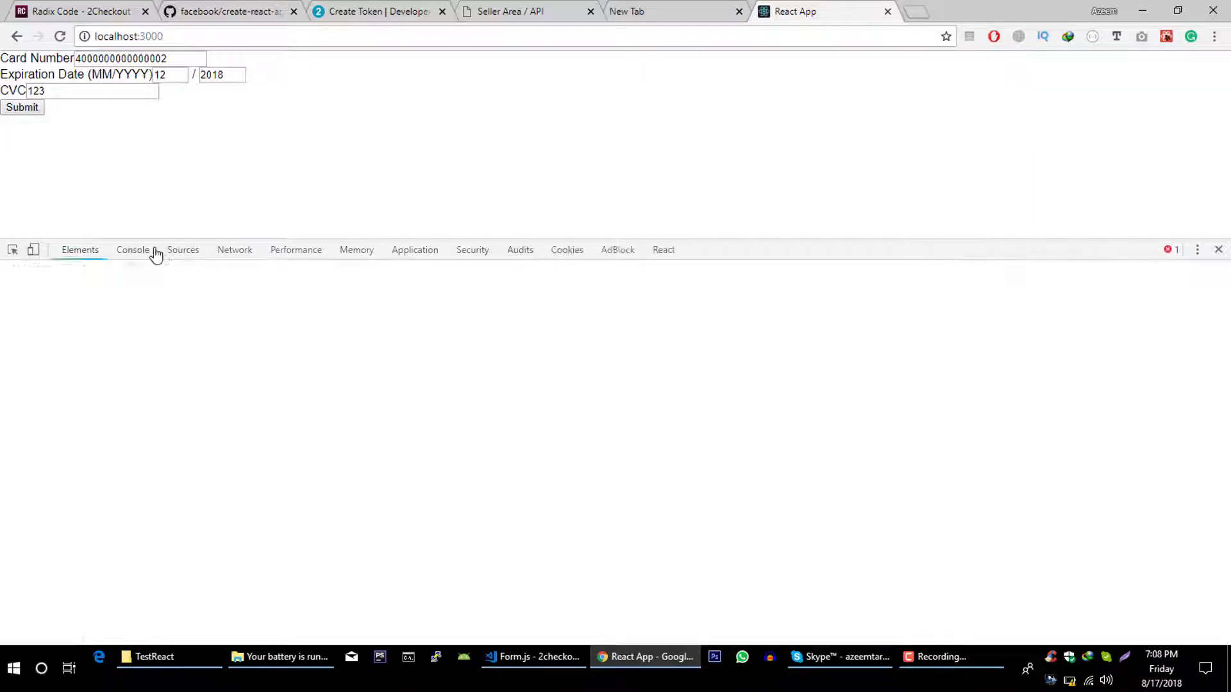
left_click(132, 250)
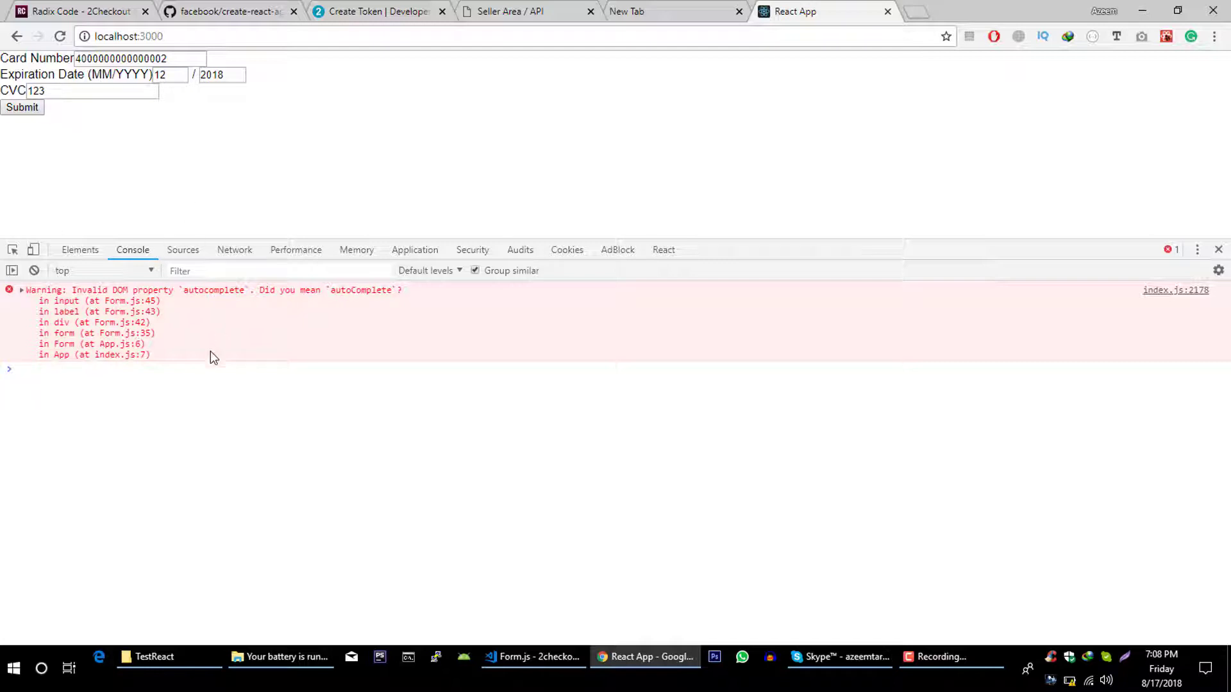
left_click(22, 108)
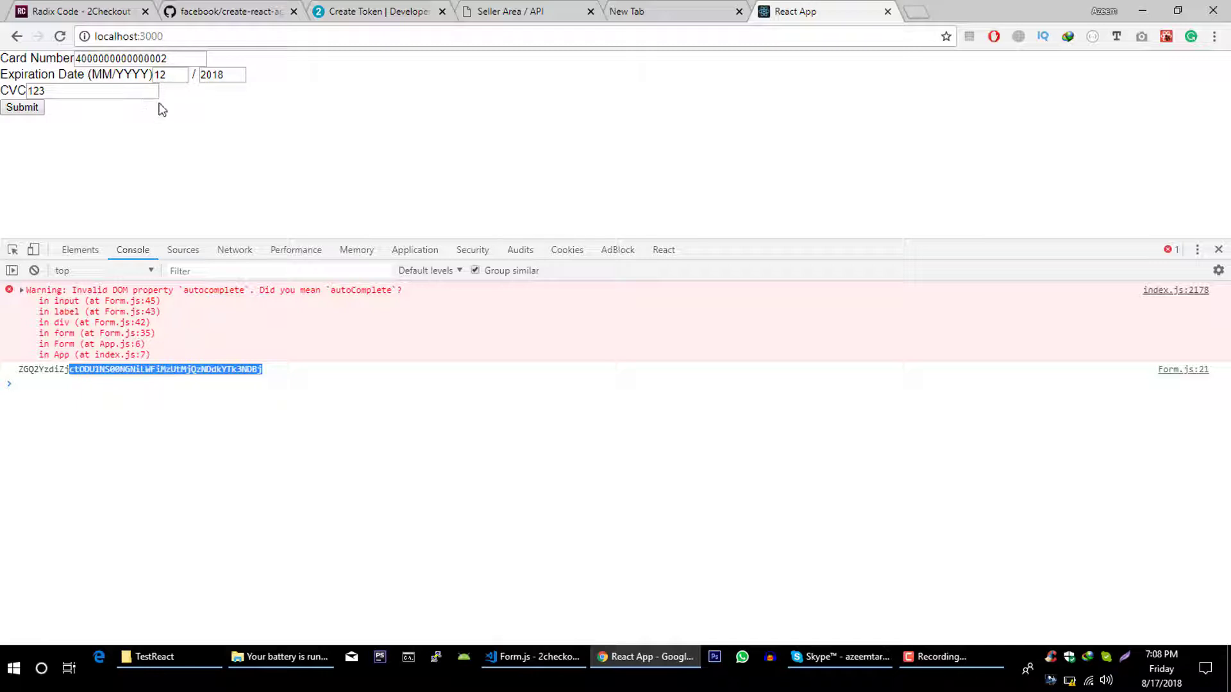
mouse_move(443, 191)
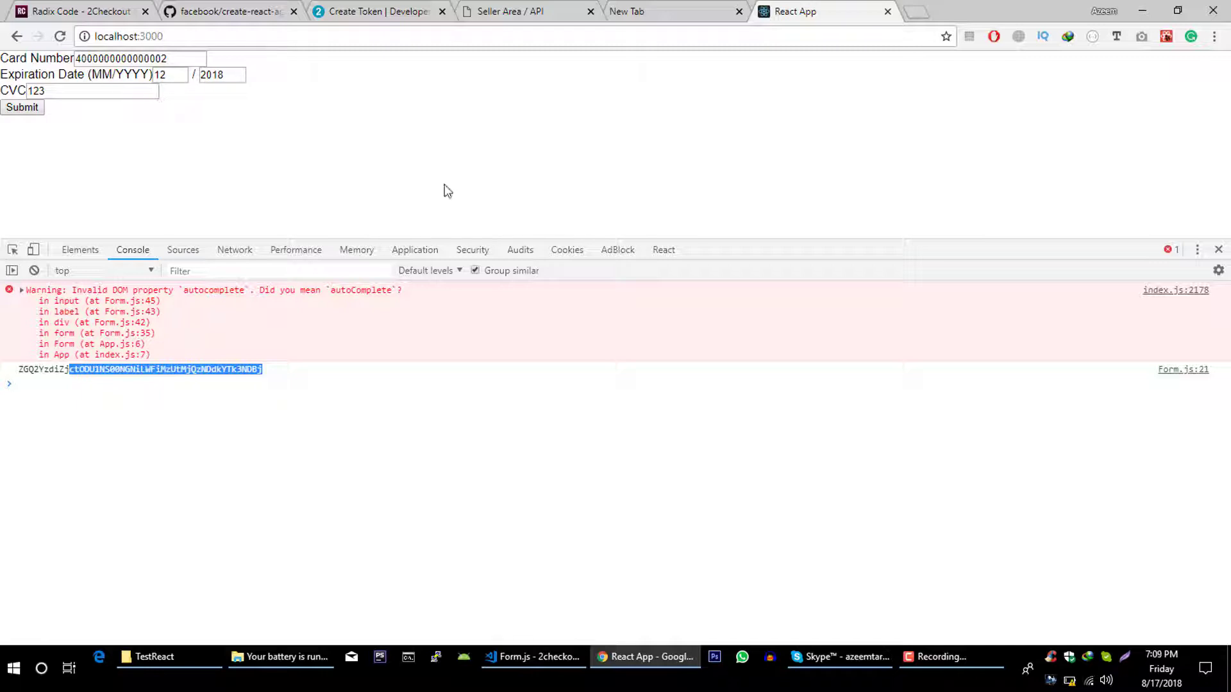